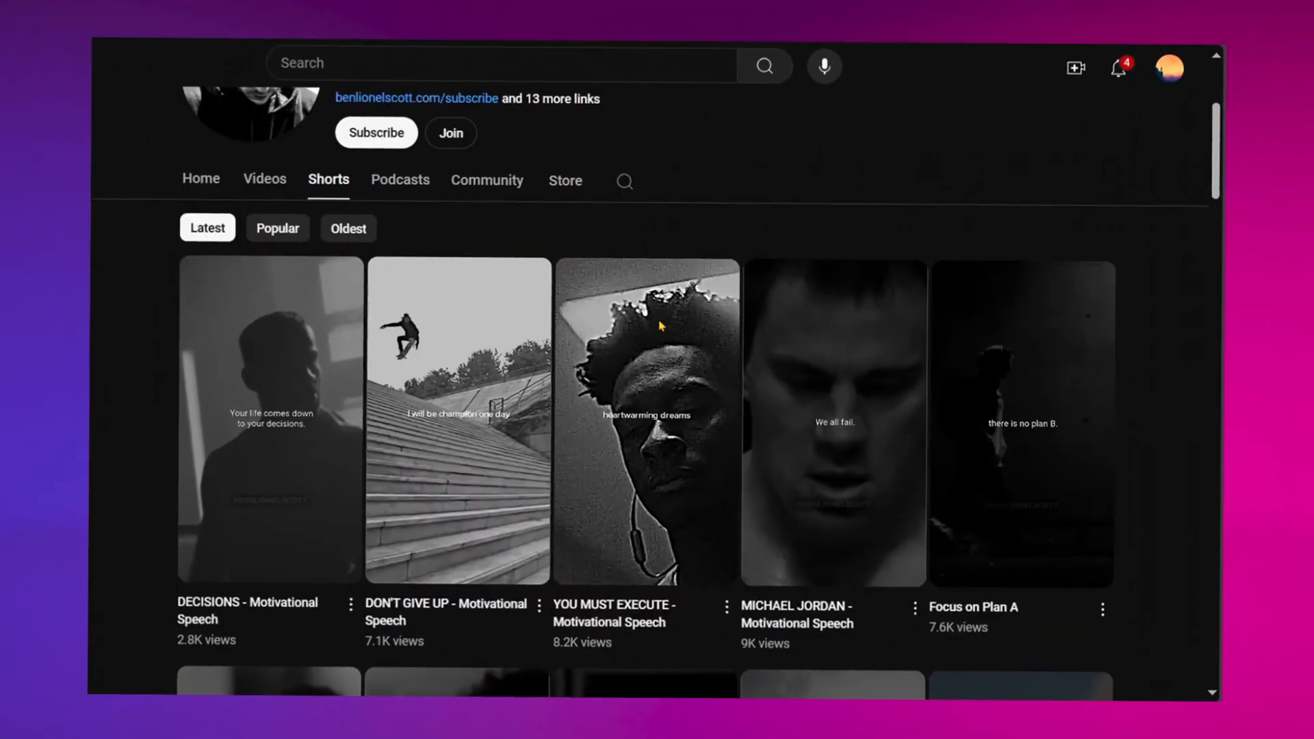
# Browse down the Fliki homepage reviewing its features.
pyautogui.scroll(-3)
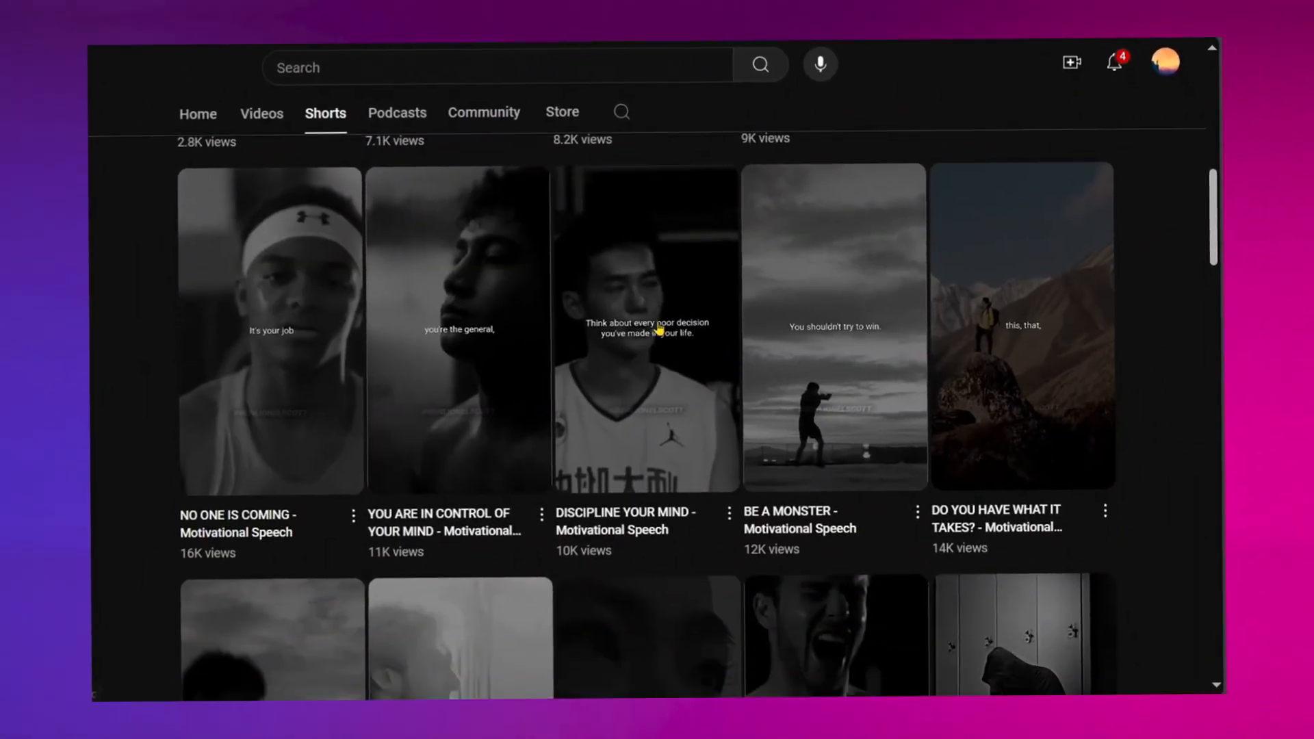
pyautogui.scroll(-3)
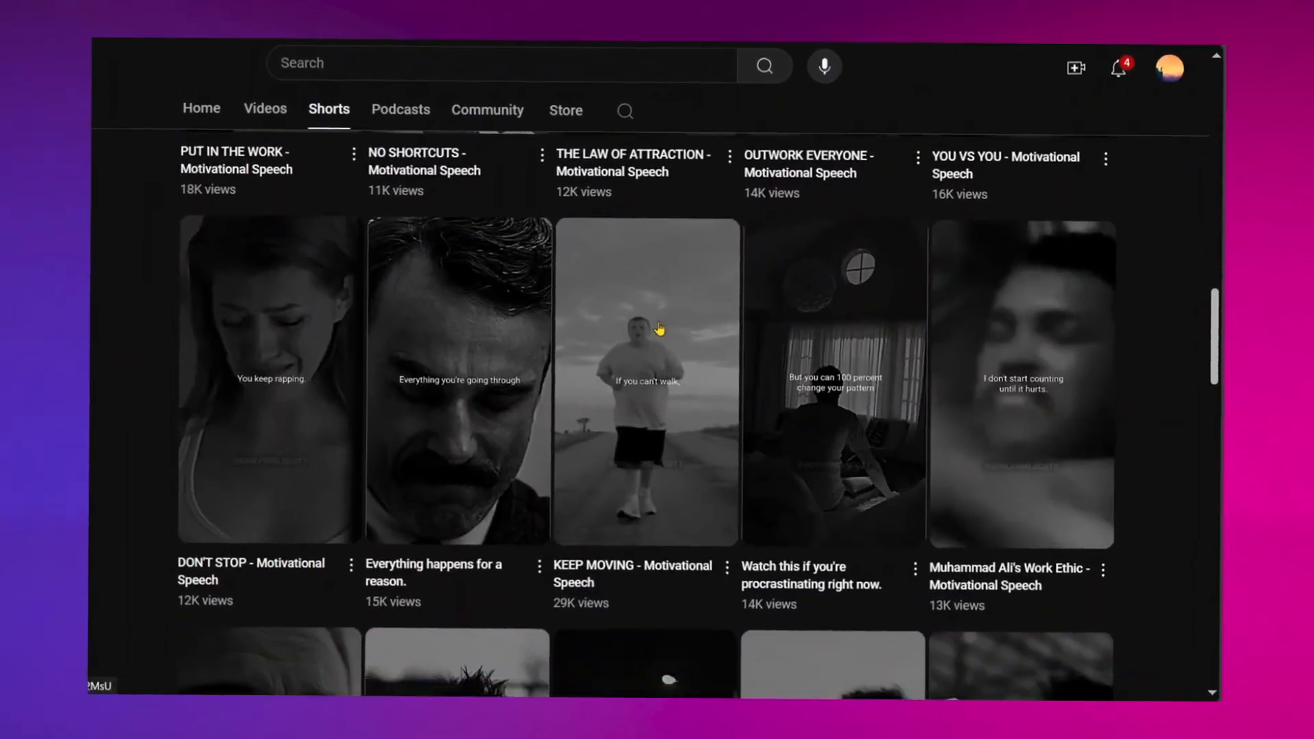
pyautogui.scroll(-3)
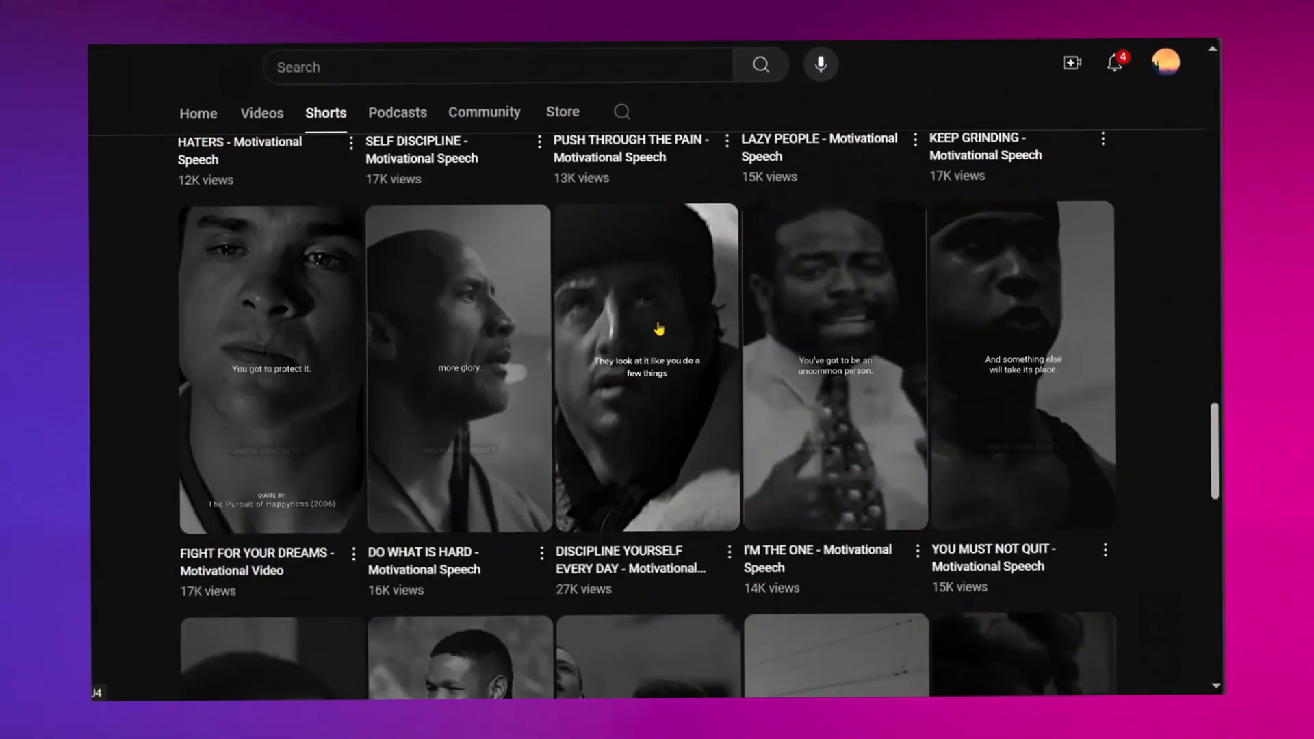
pyautogui.scroll(-3)
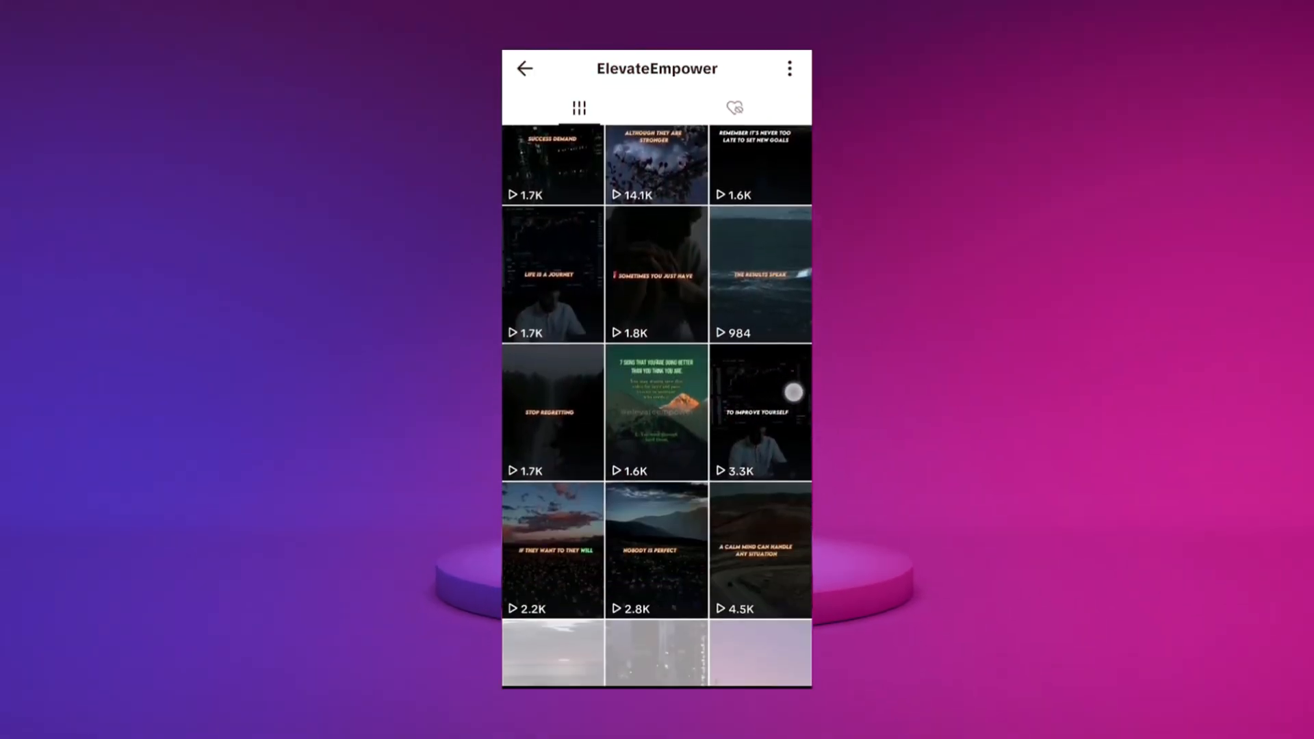
pyautogui.scroll(-3)
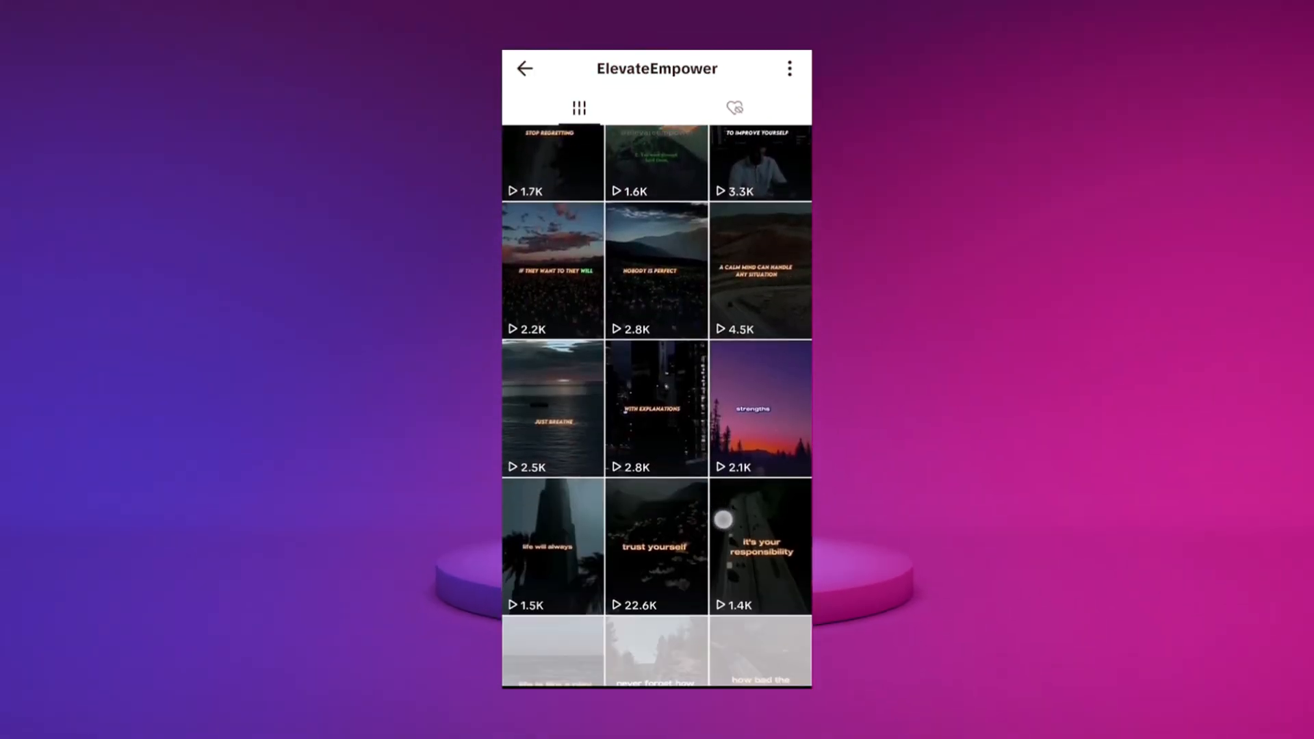
pyautogui.scroll(-3)
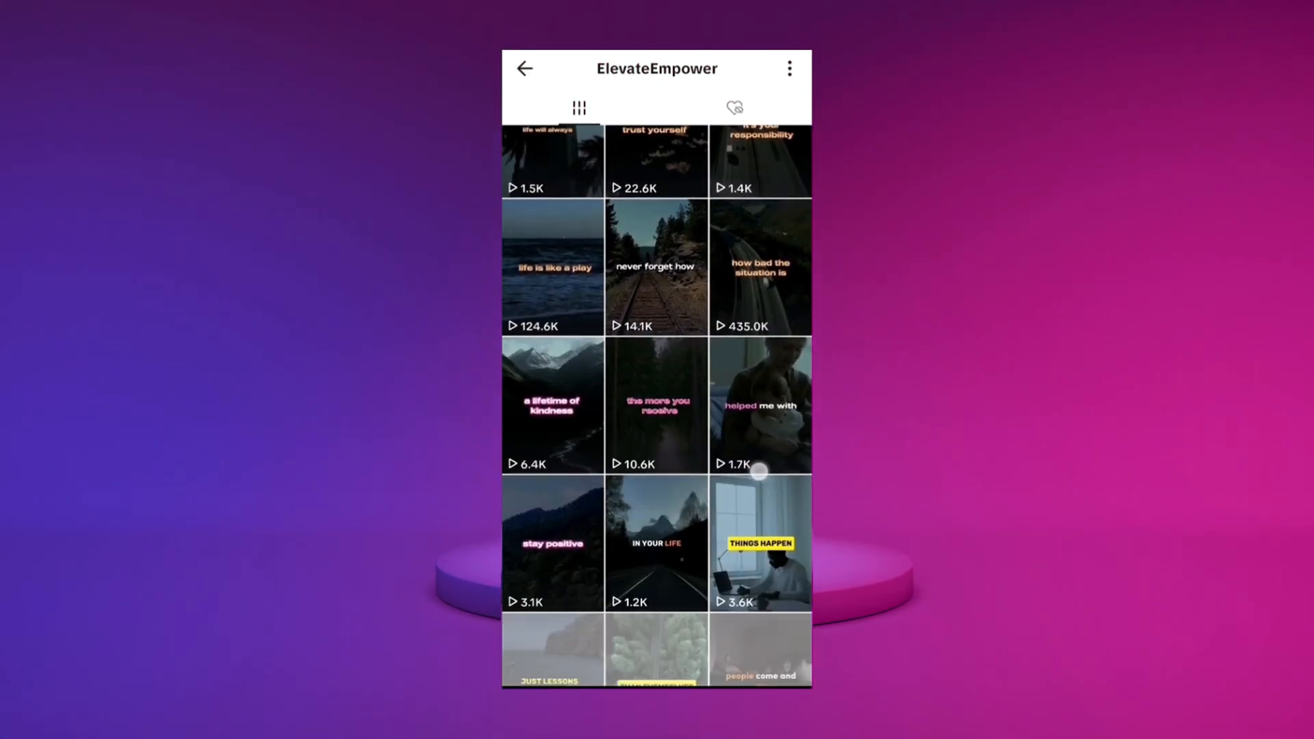
pyautogui.scroll(-3)
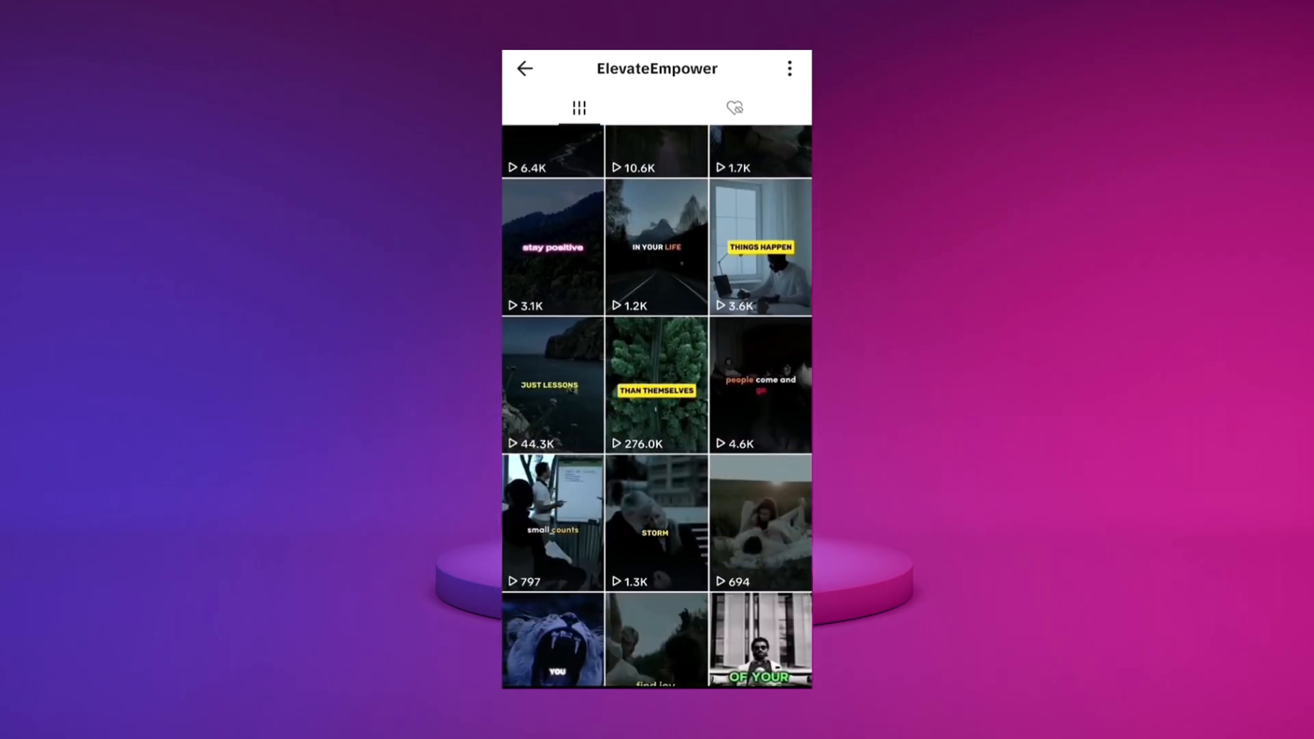
pyautogui.scroll(-3)
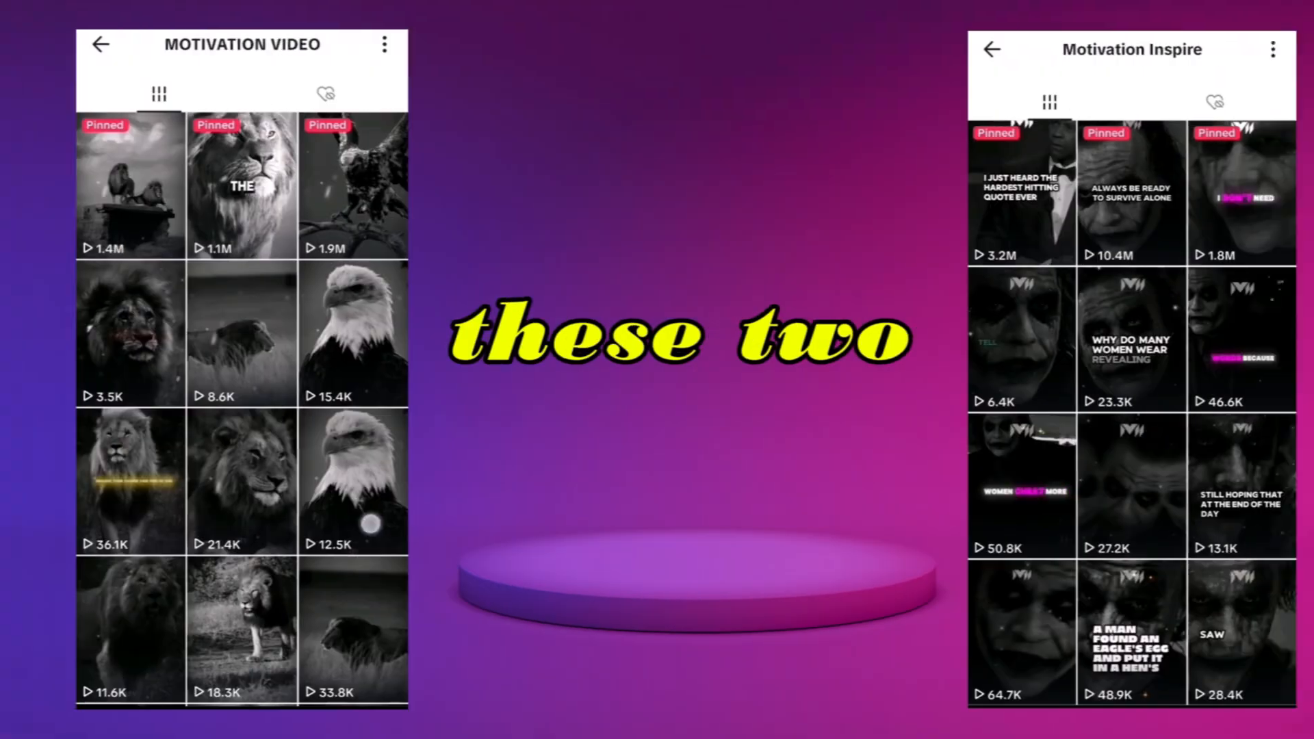
pyautogui.scroll(-3)
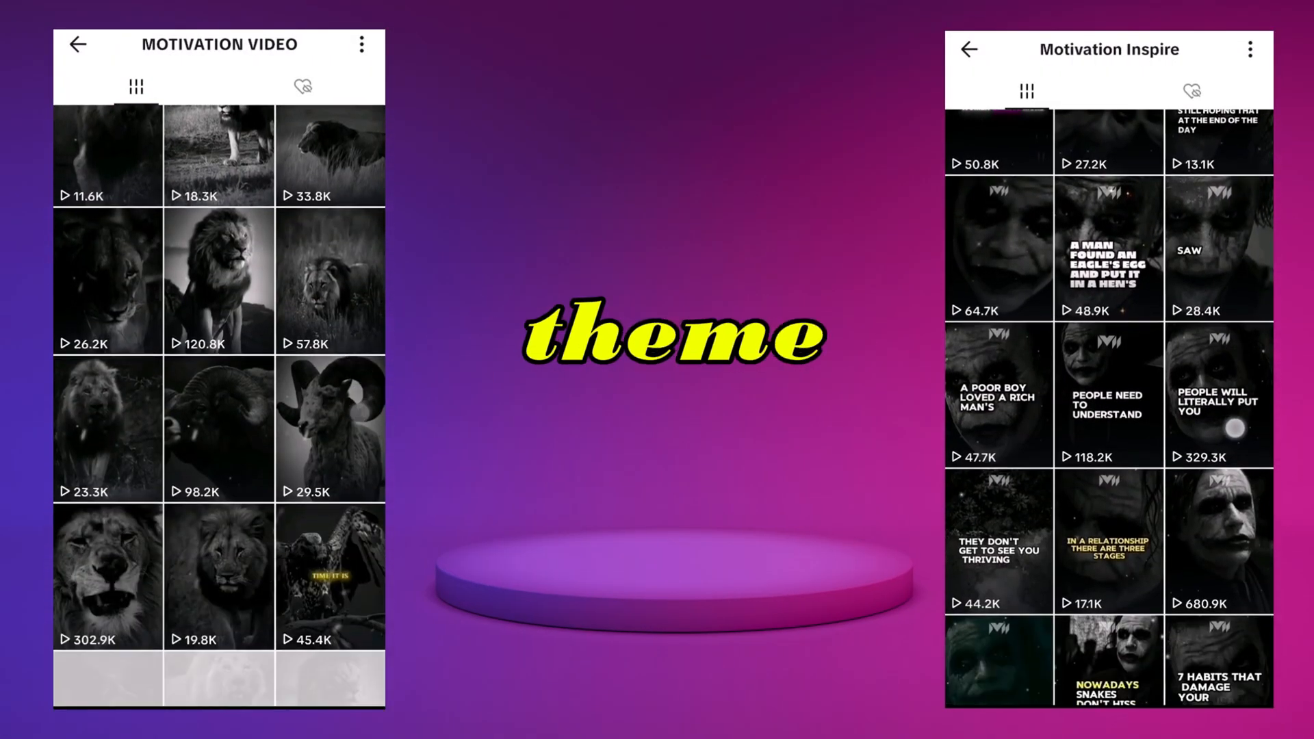
pyautogui.scroll(-3)
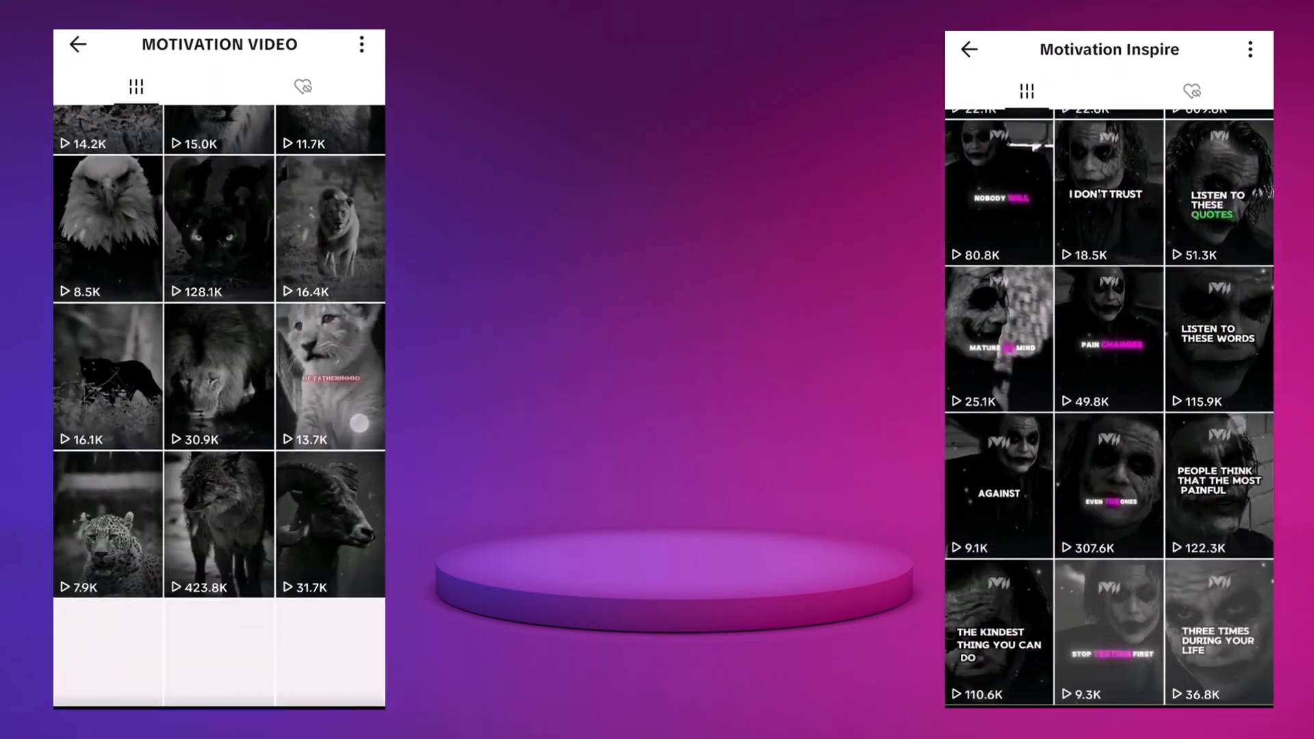
pyautogui.scroll(-3)
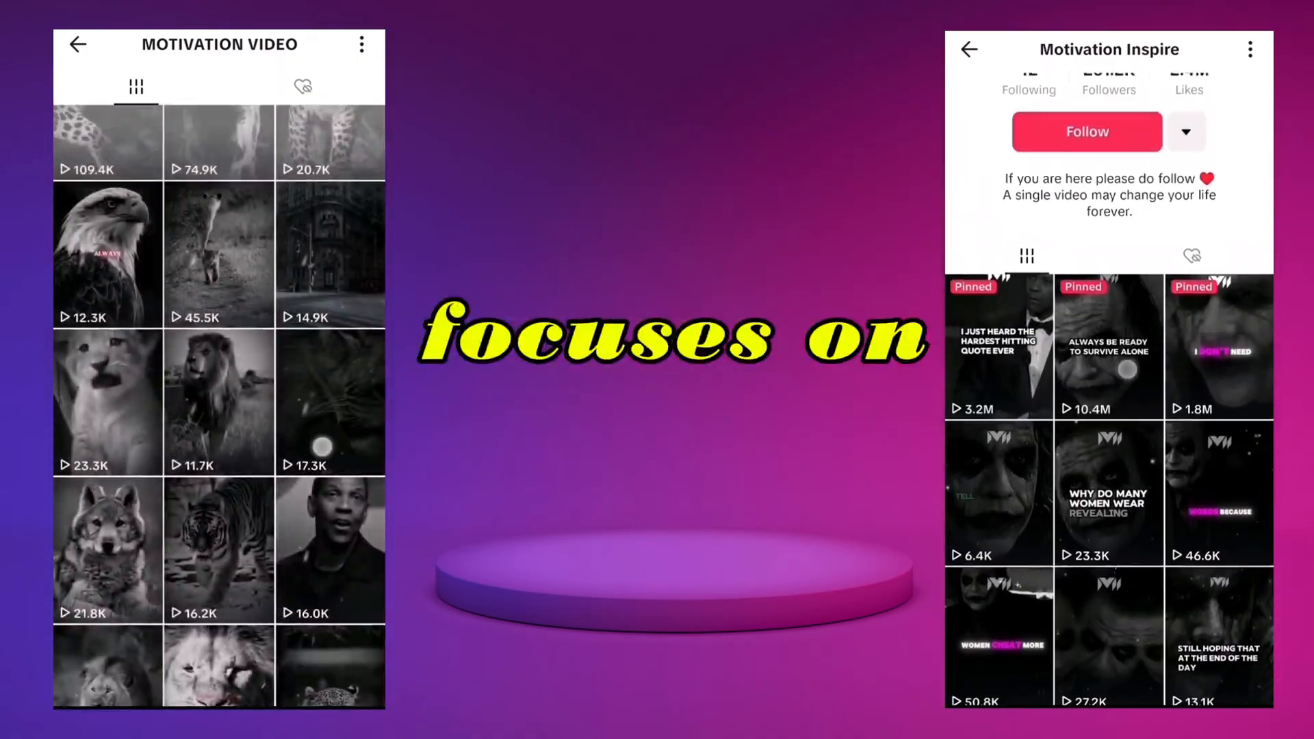
pyautogui.click(1108, 344)
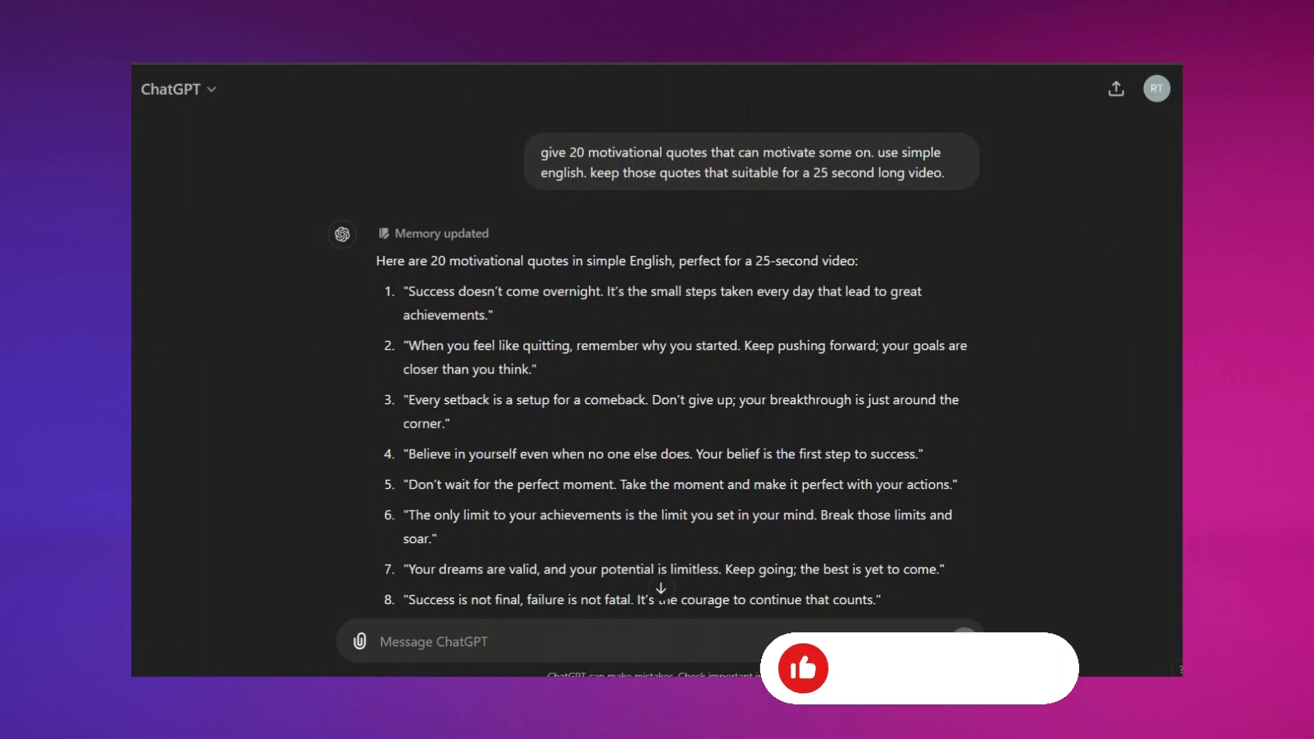
# Enter the Fliki workspace via Start for free, landing on the Files page.
pyautogui.scroll(-3)
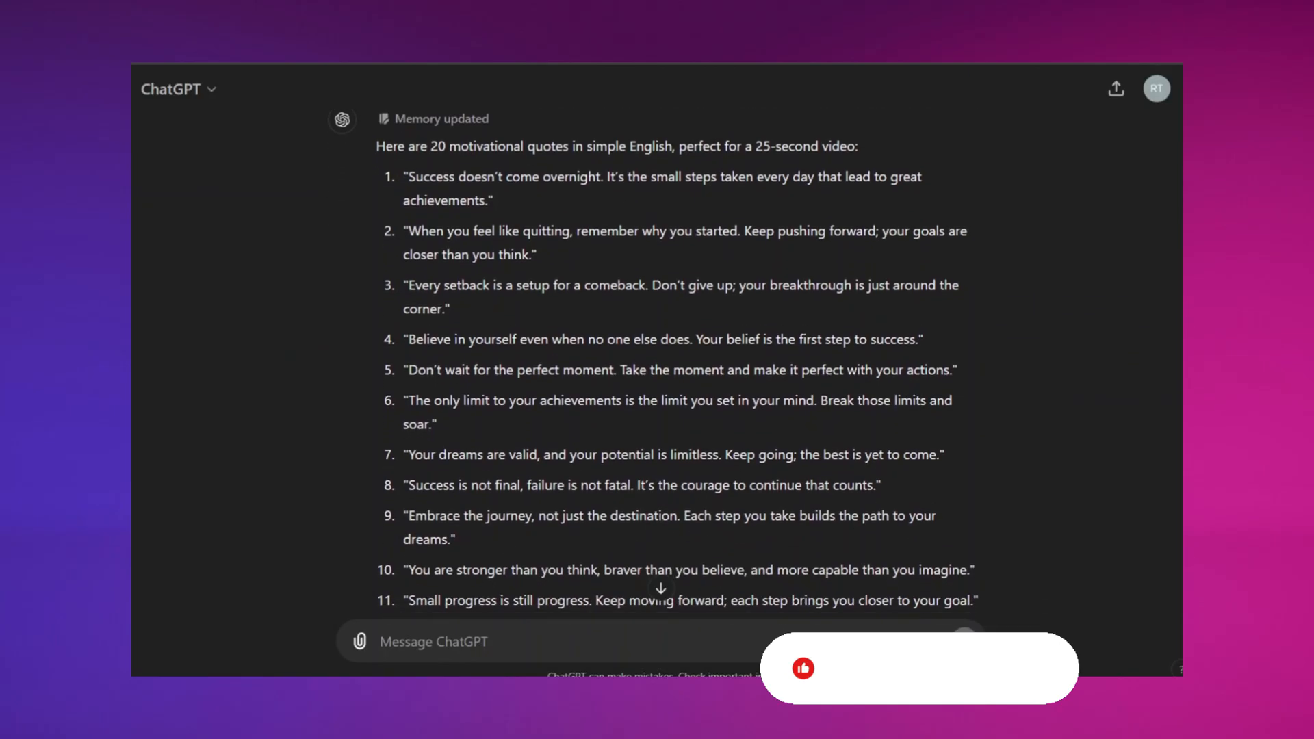
pyautogui.scroll(-3)
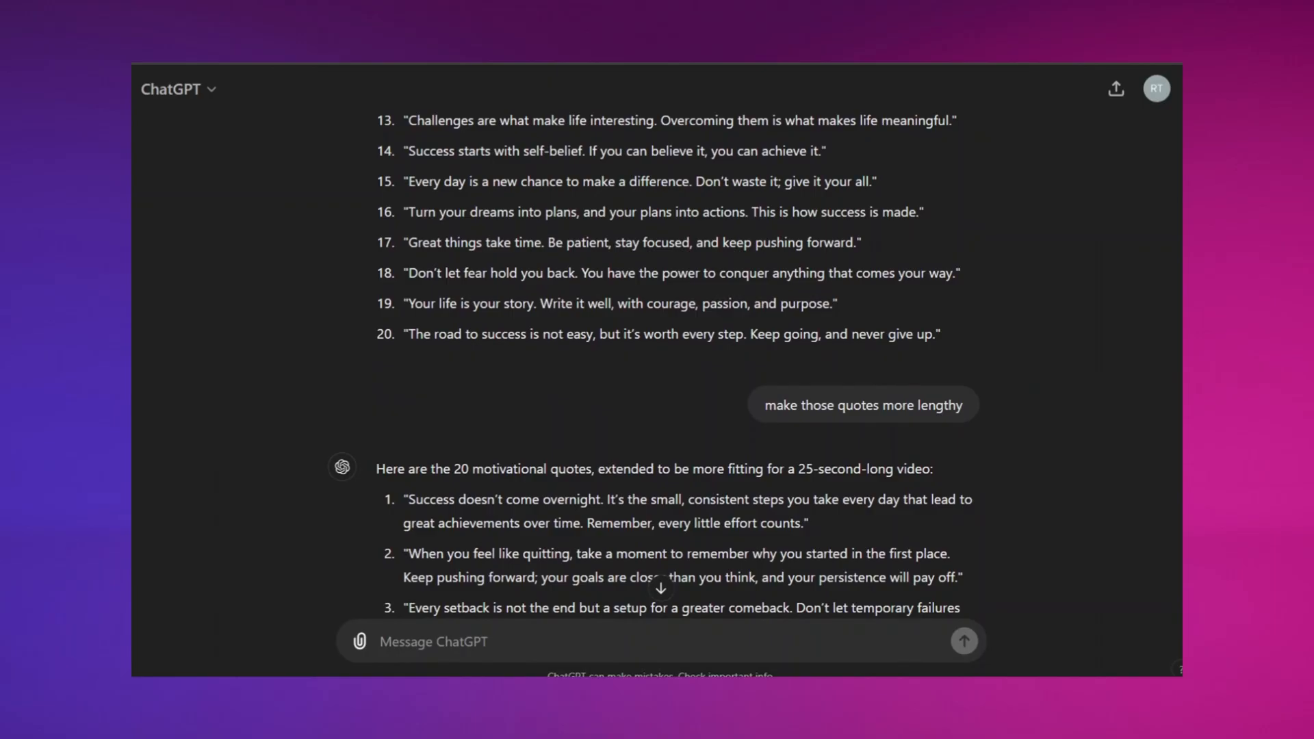
pyautogui.scroll(-3)
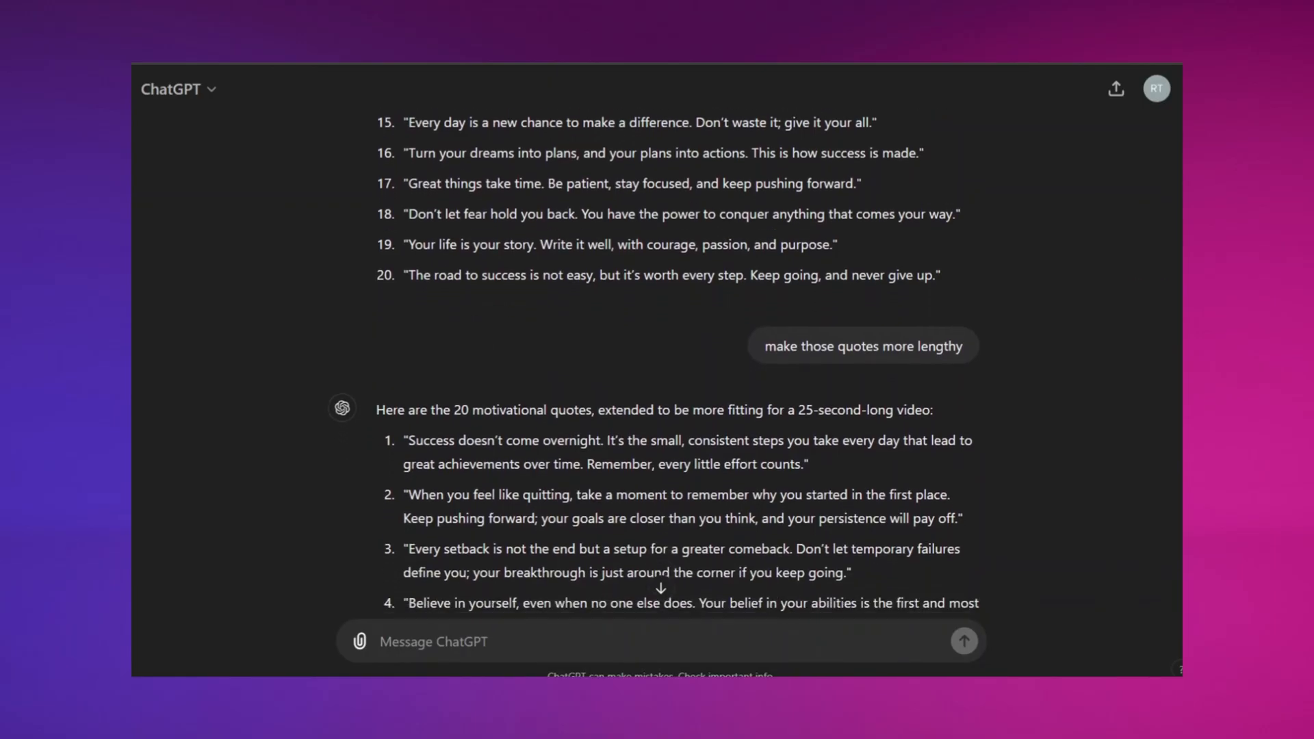
pyautogui.scroll(-3)
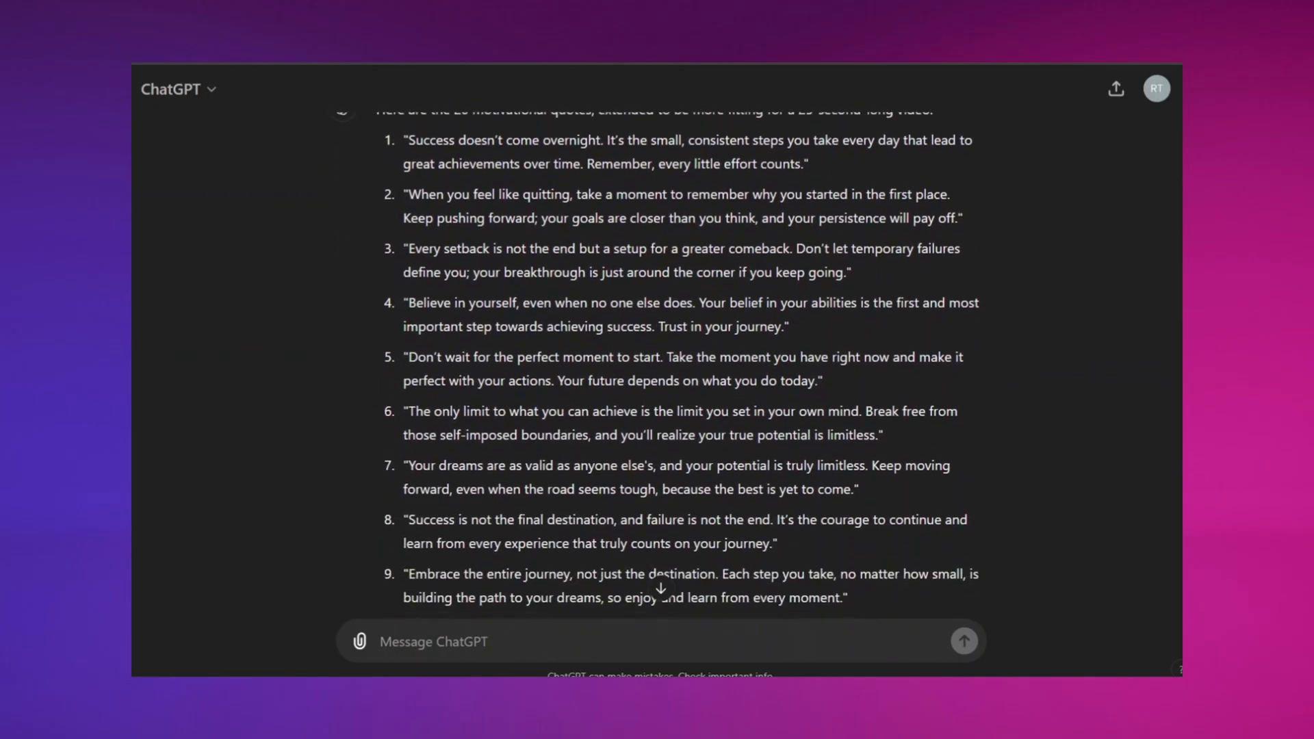
pyautogui.scroll(-3)
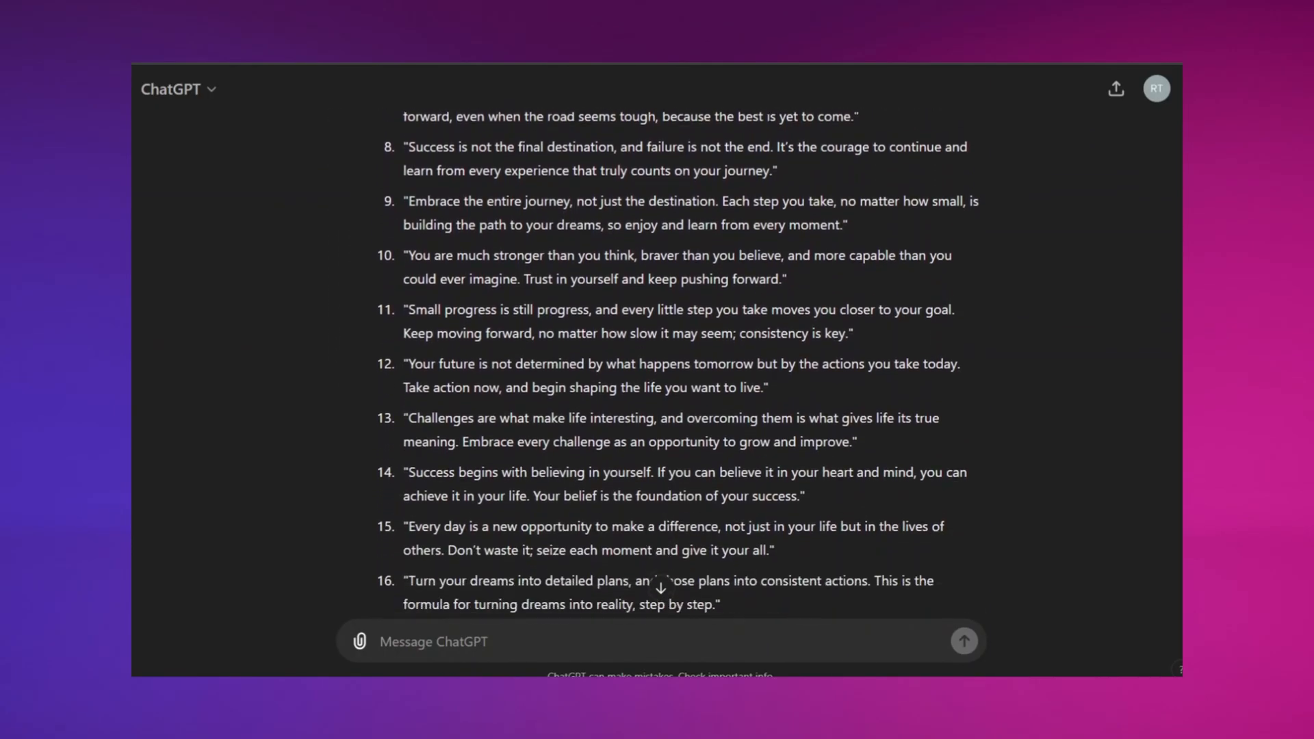
pyautogui.scroll(-3)
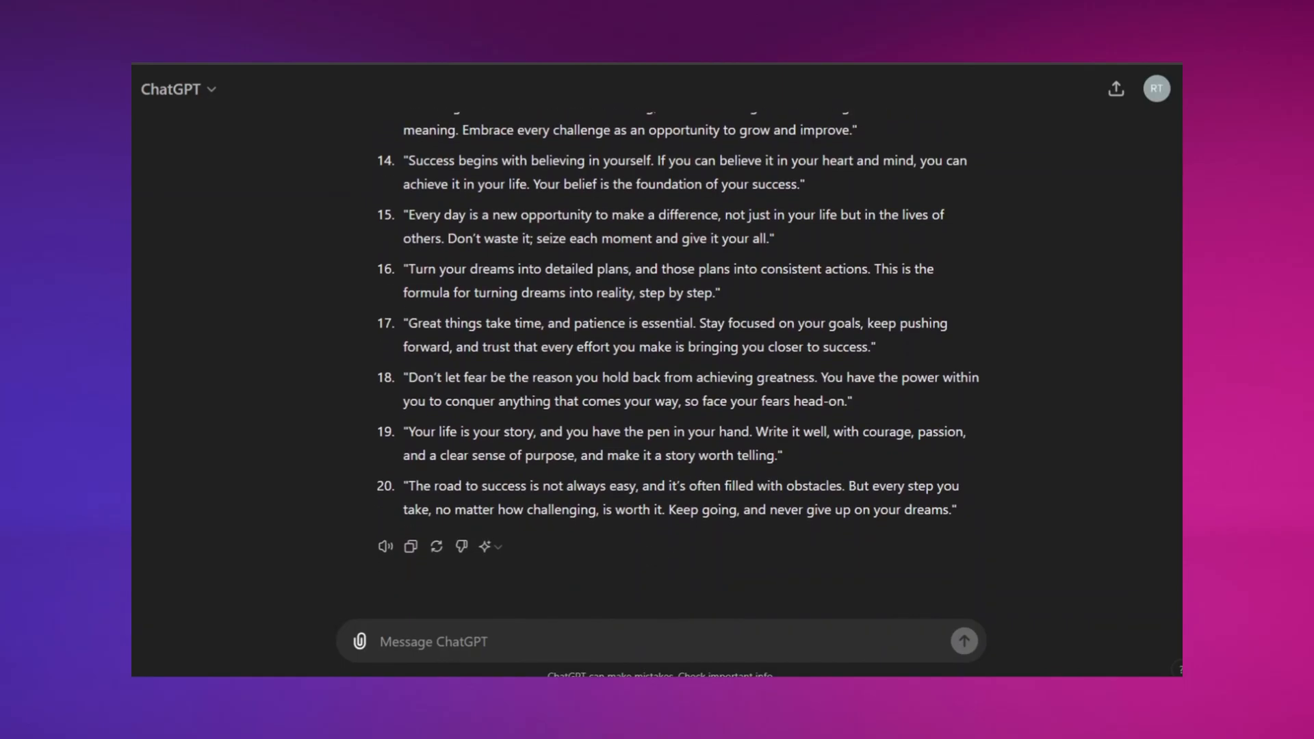
pyautogui.scroll(3)
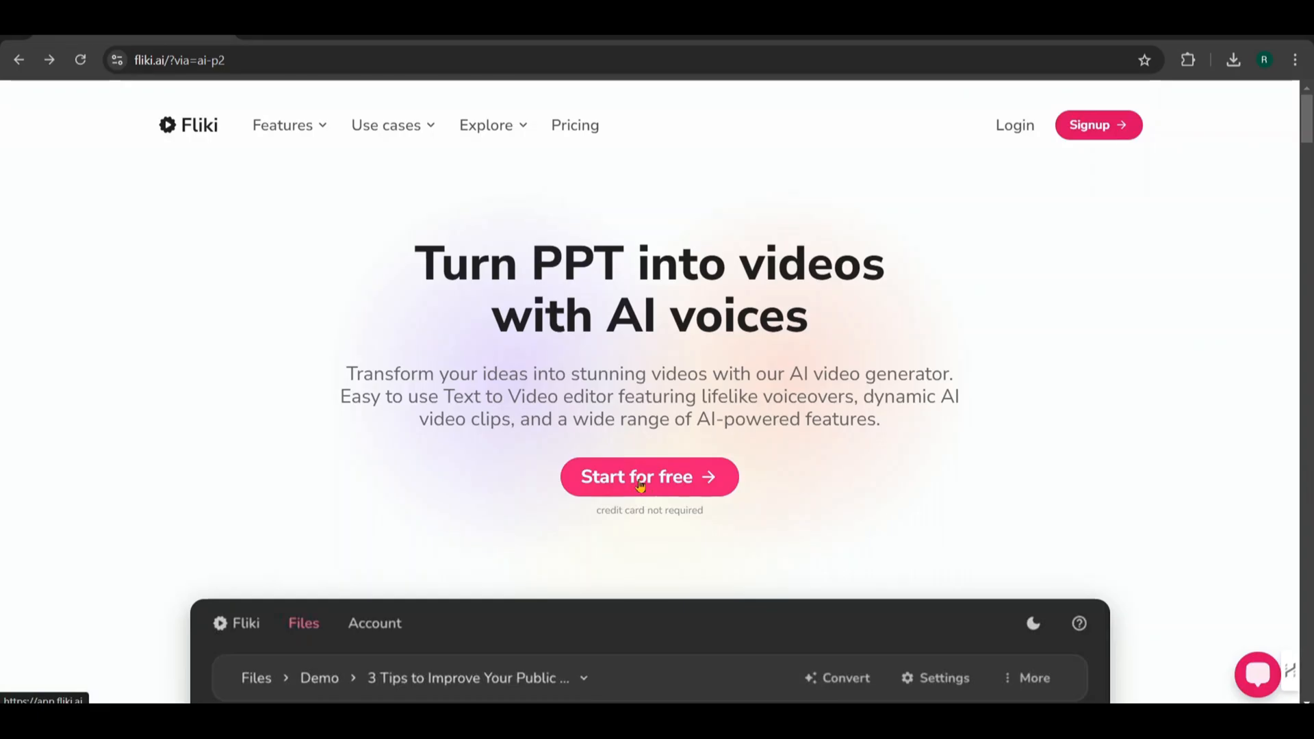
pyautogui.click(649, 477)
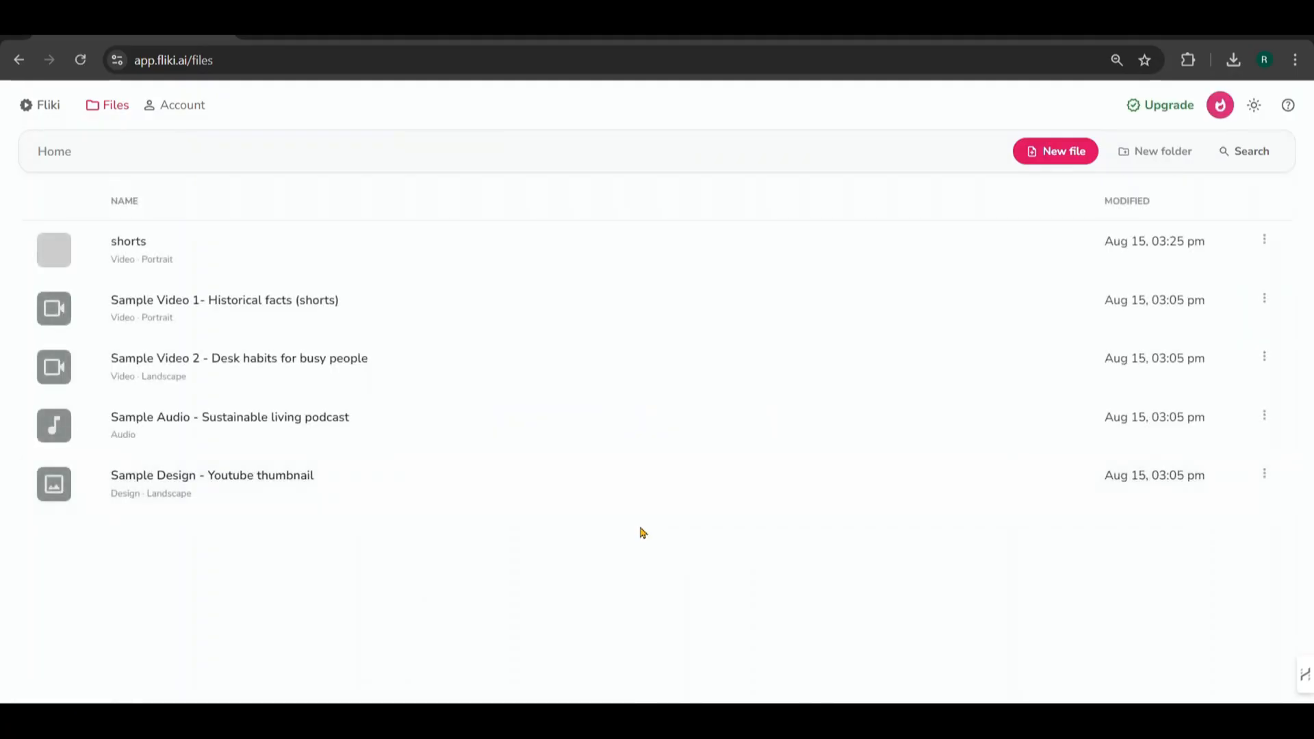
pyautogui.moveTo(335, 357)
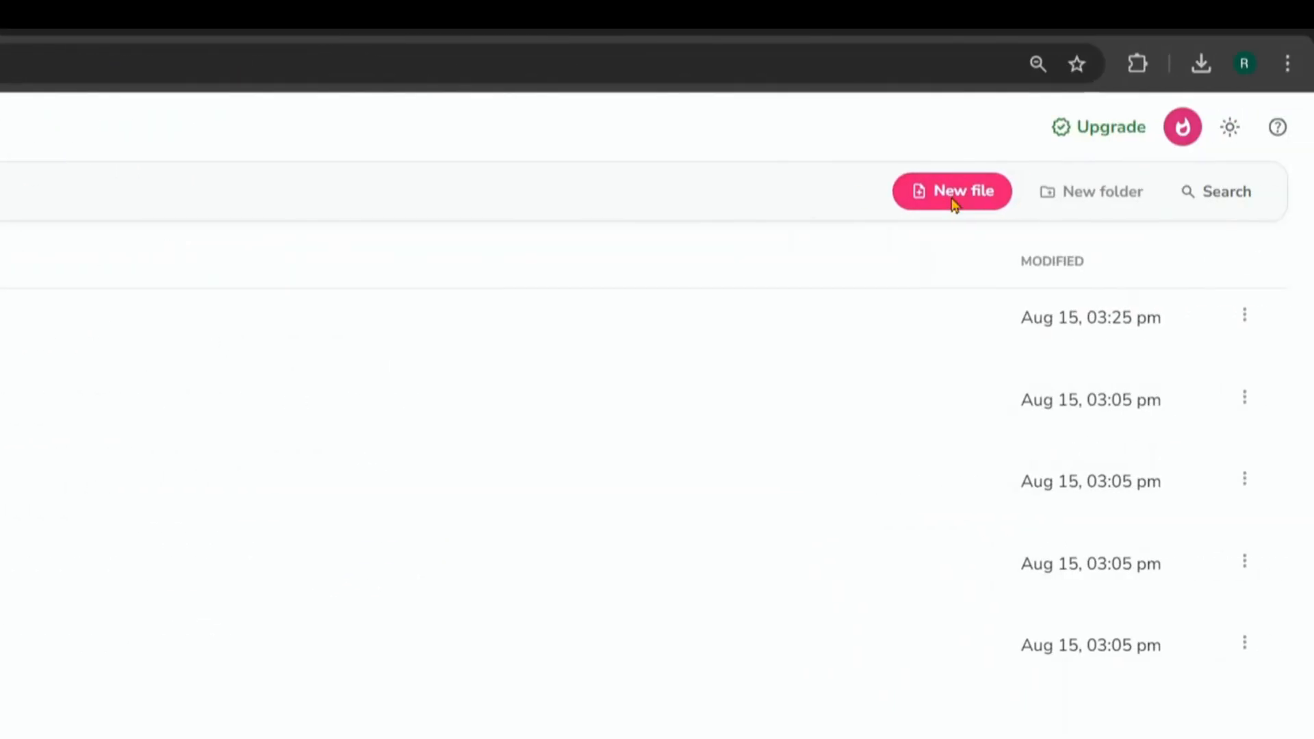
# Create a new portrait 9:16 English video file named 'motivational short'.
pyautogui.click(952, 191)
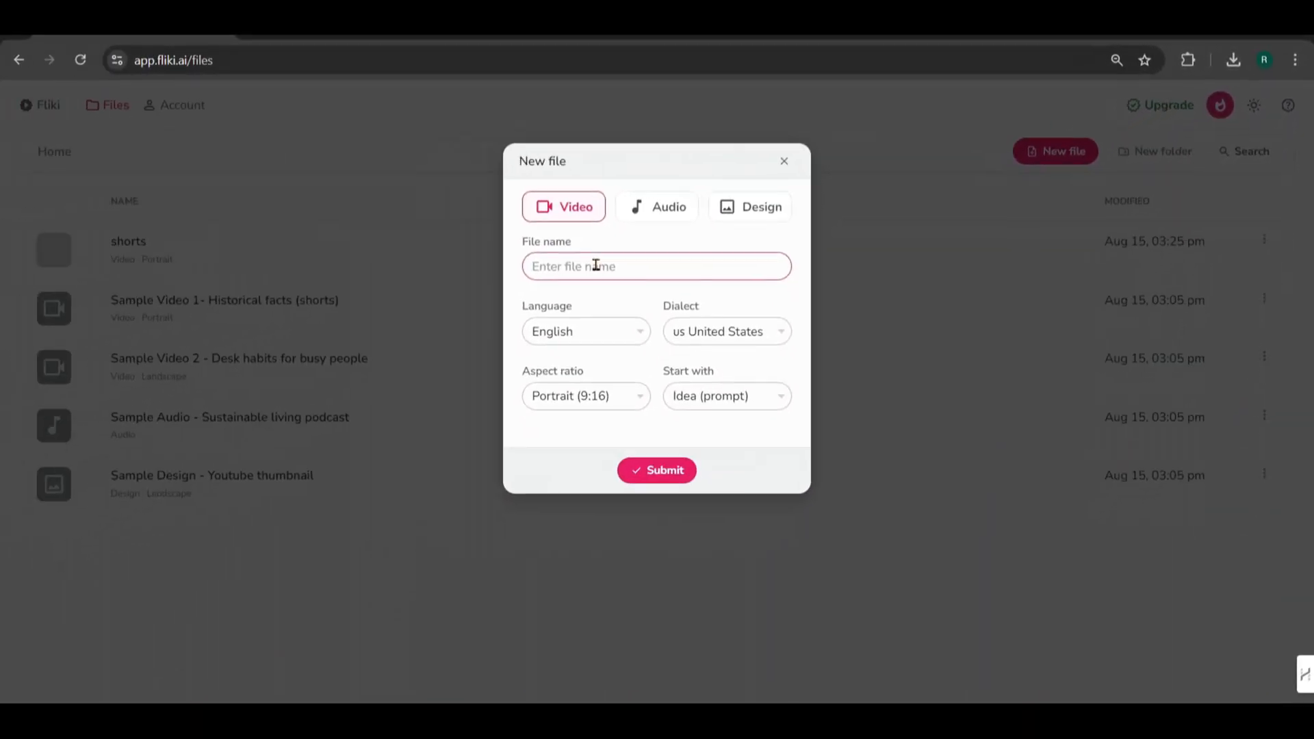
pyautogui.write('motivat')
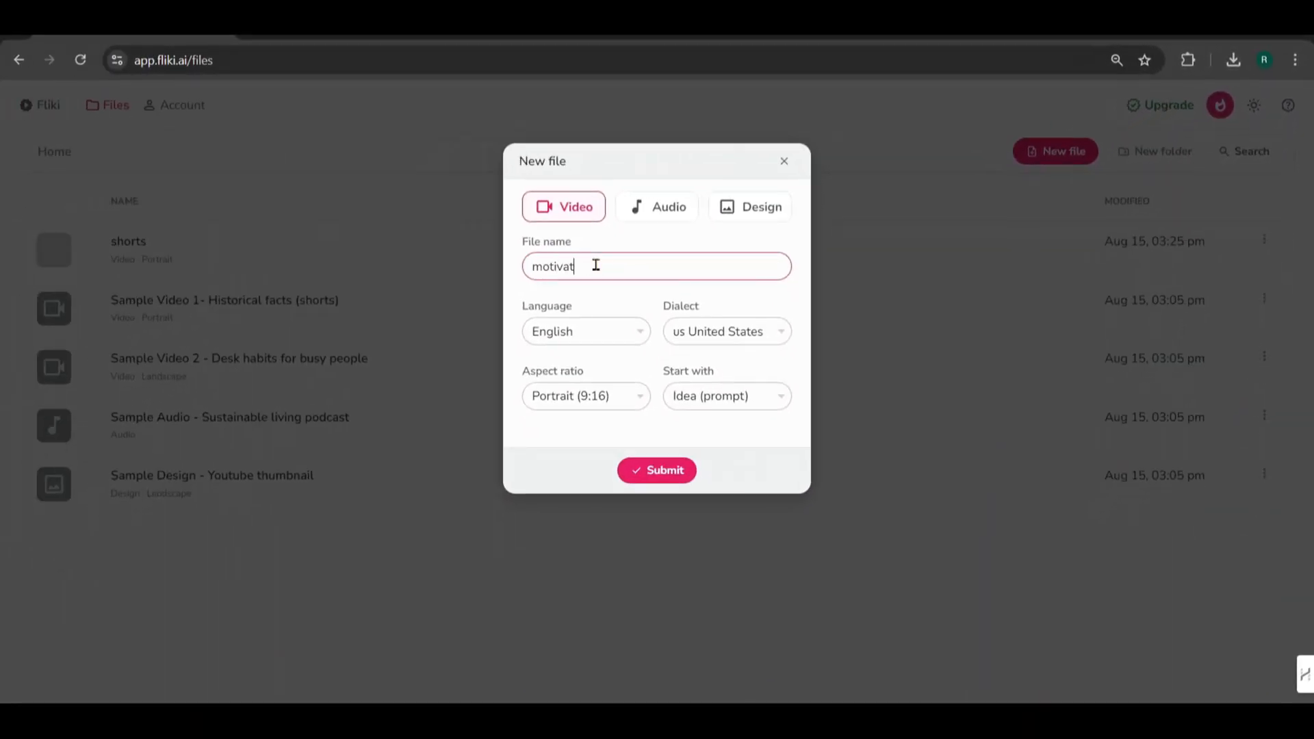
pyautogui.write('ional short')
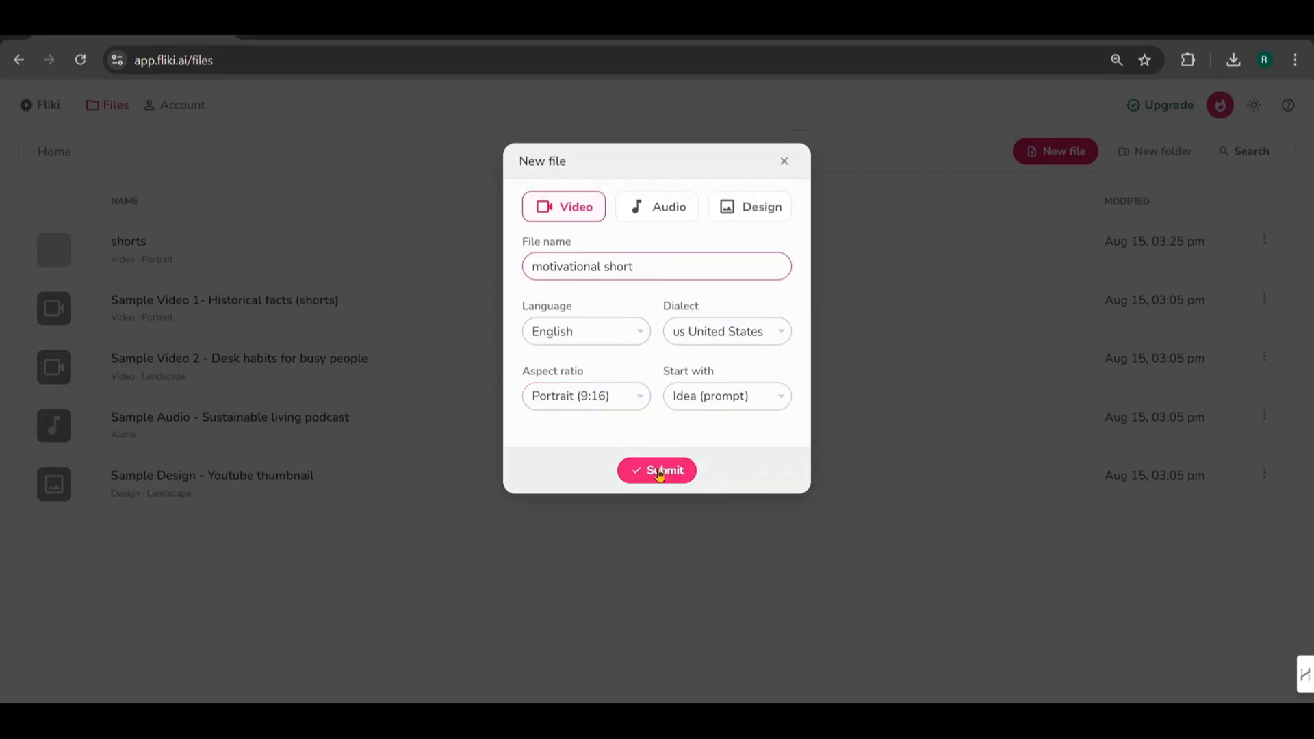
pyautogui.moveTo(789, 419)
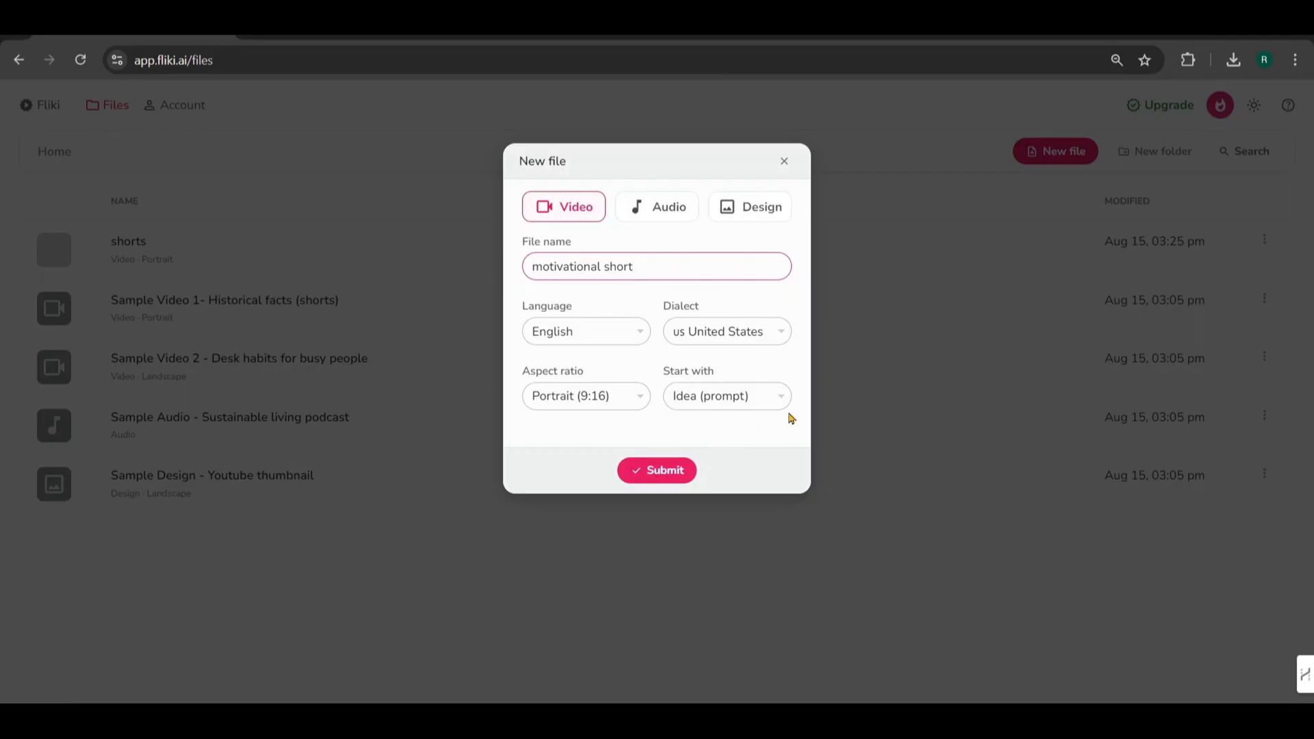
pyautogui.click(656, 470)
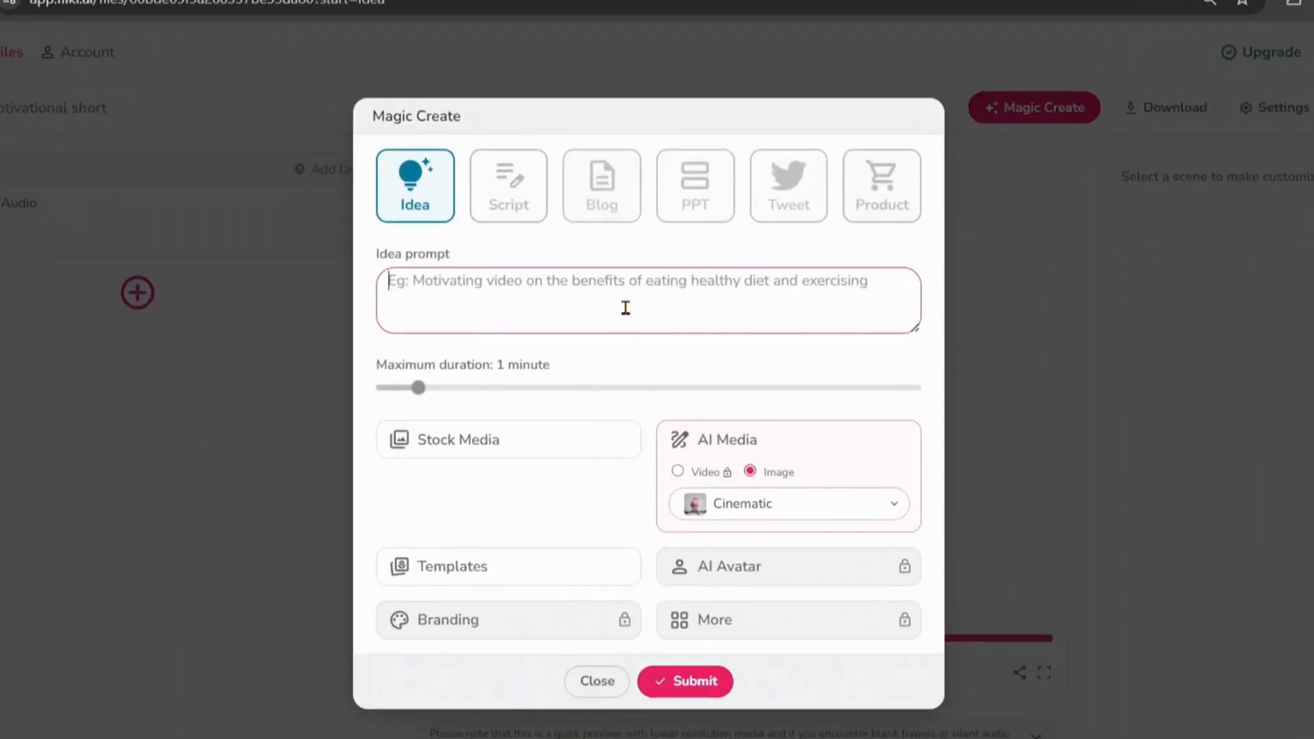
pyautogui.moveTo(508, 185)
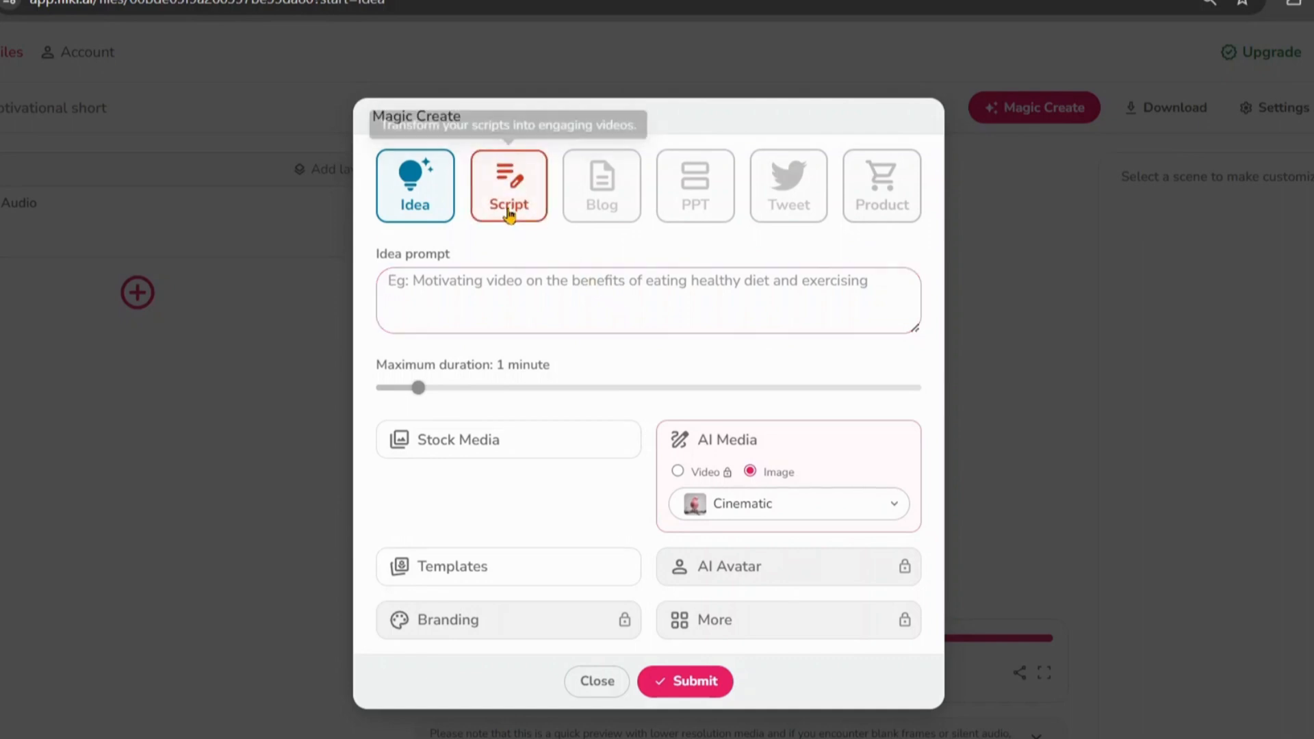
# Switch Magic Create to the Script source so a script can be pasted.
pyautogui.click(510, 184)
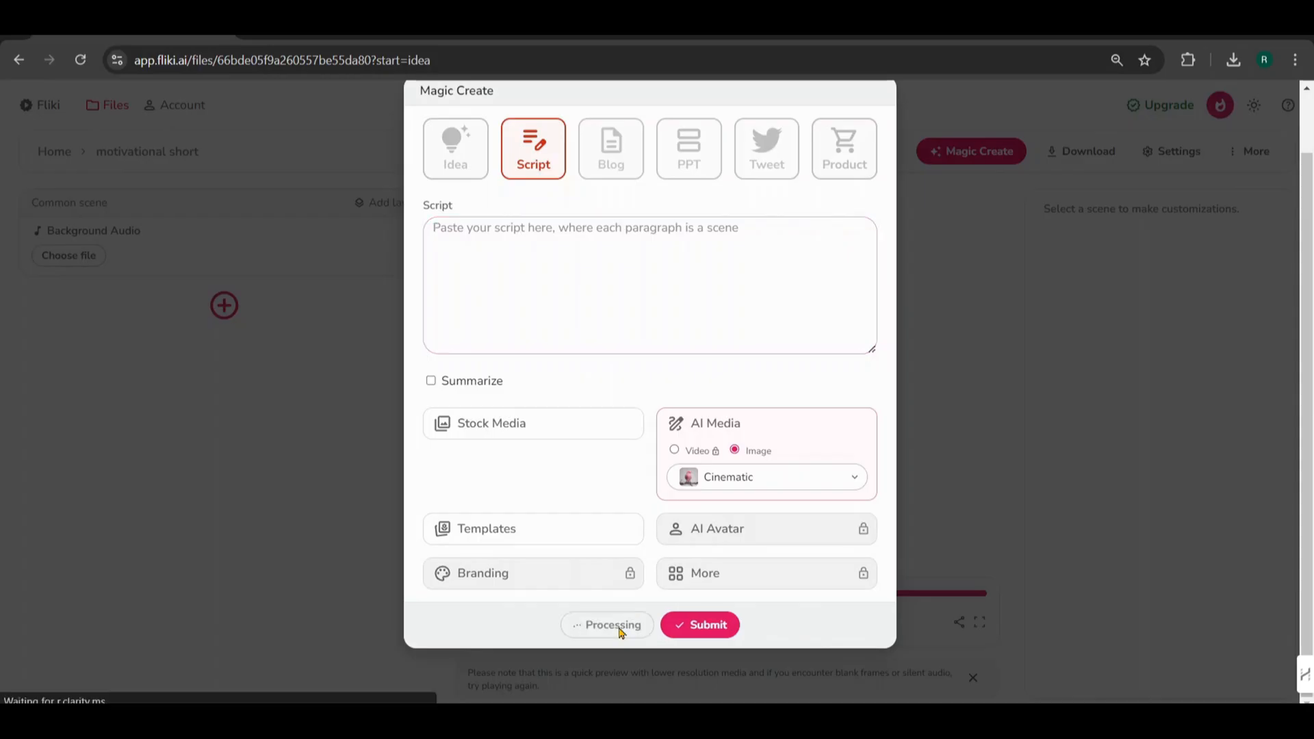
pyautogui.click(700, 624)
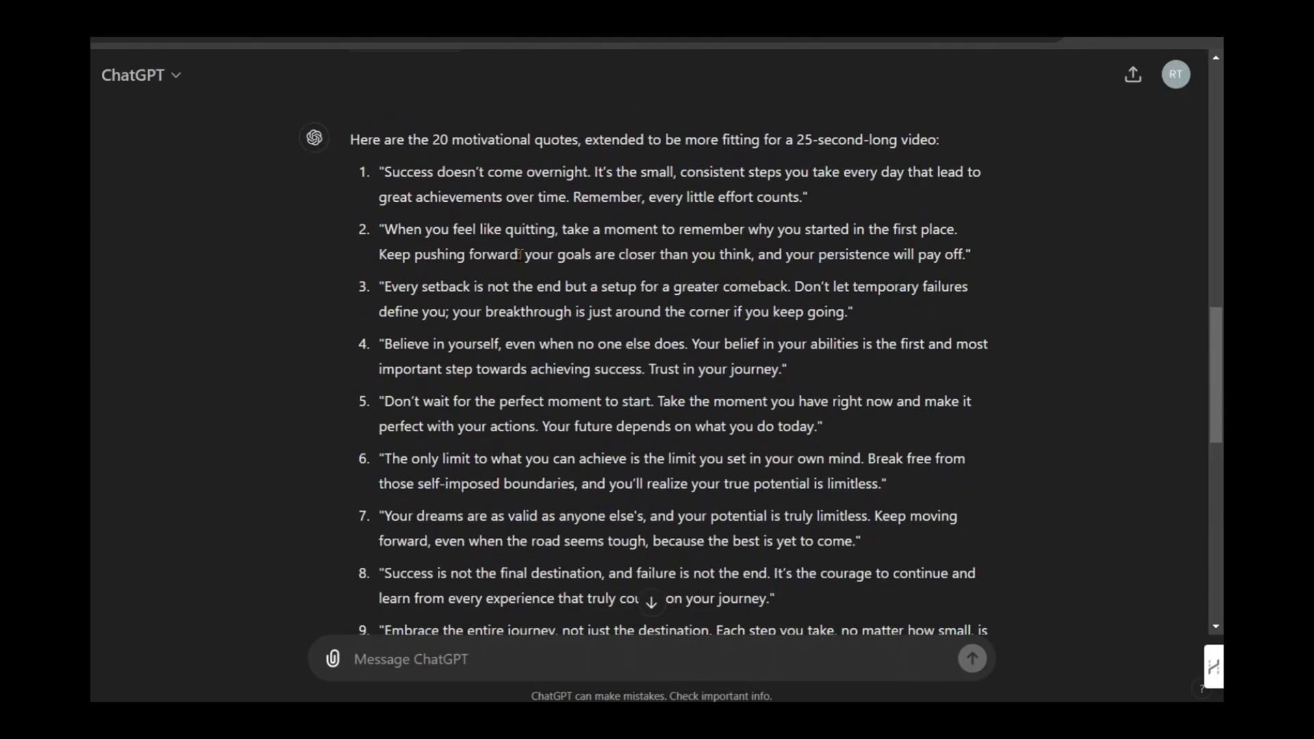
# Scroll the ChatGPT conversation up to the extended quotes response.
pyautogui.scroll(3)
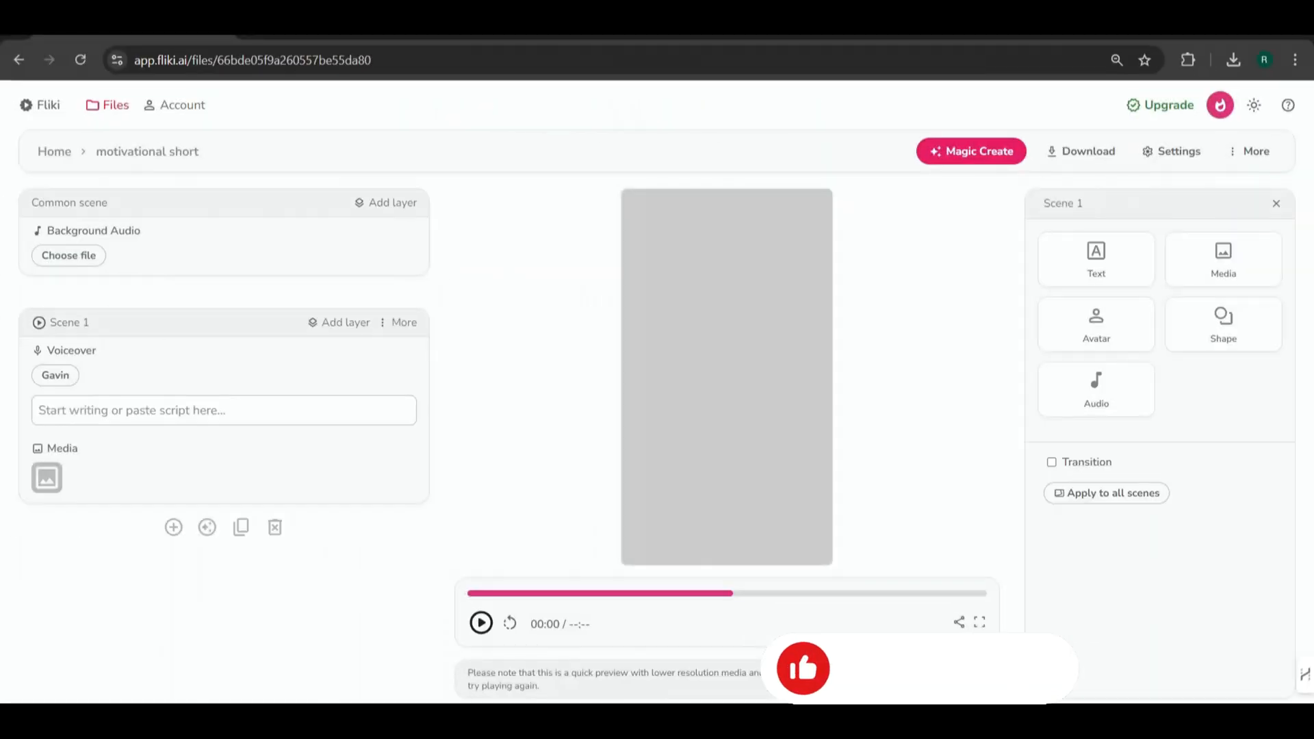
# Add Scene 2 and move 'It's the small, consistent steps you take every day...' into its voiceover.
pyautogui.click(71, 350)
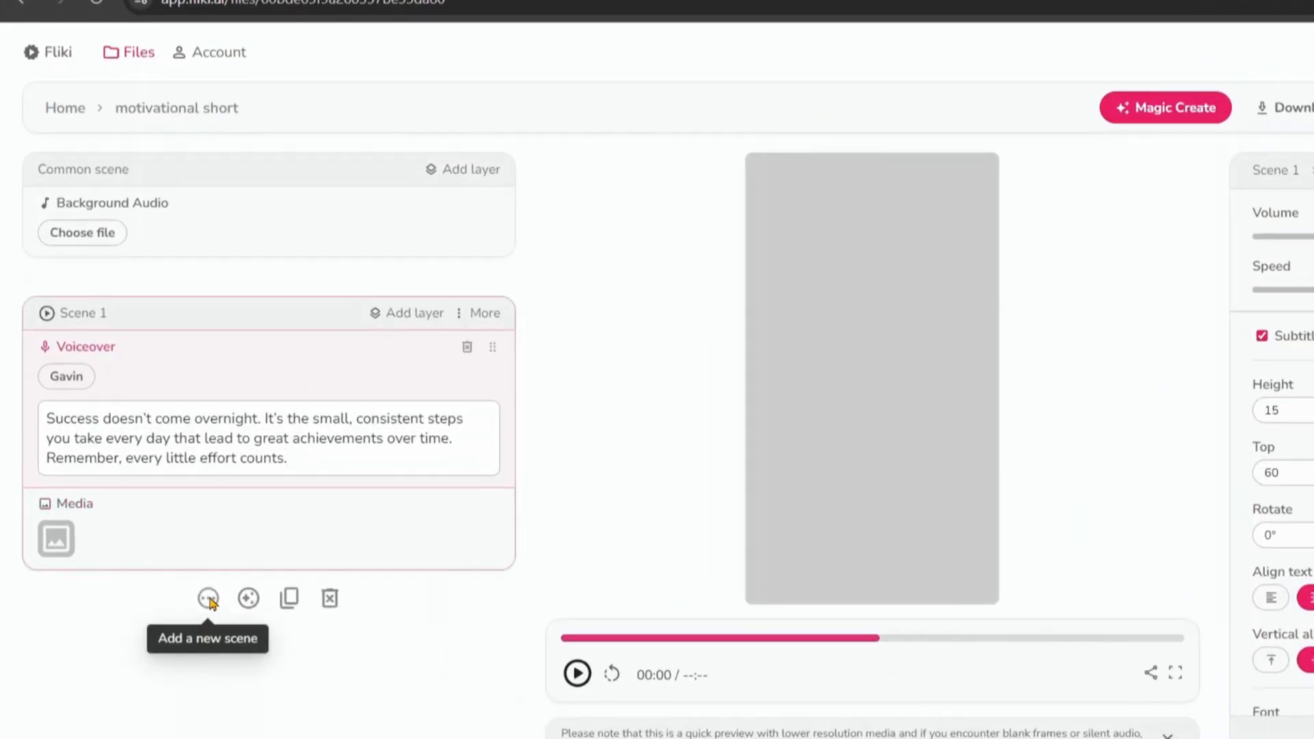
pyautogui.click(208, 598)
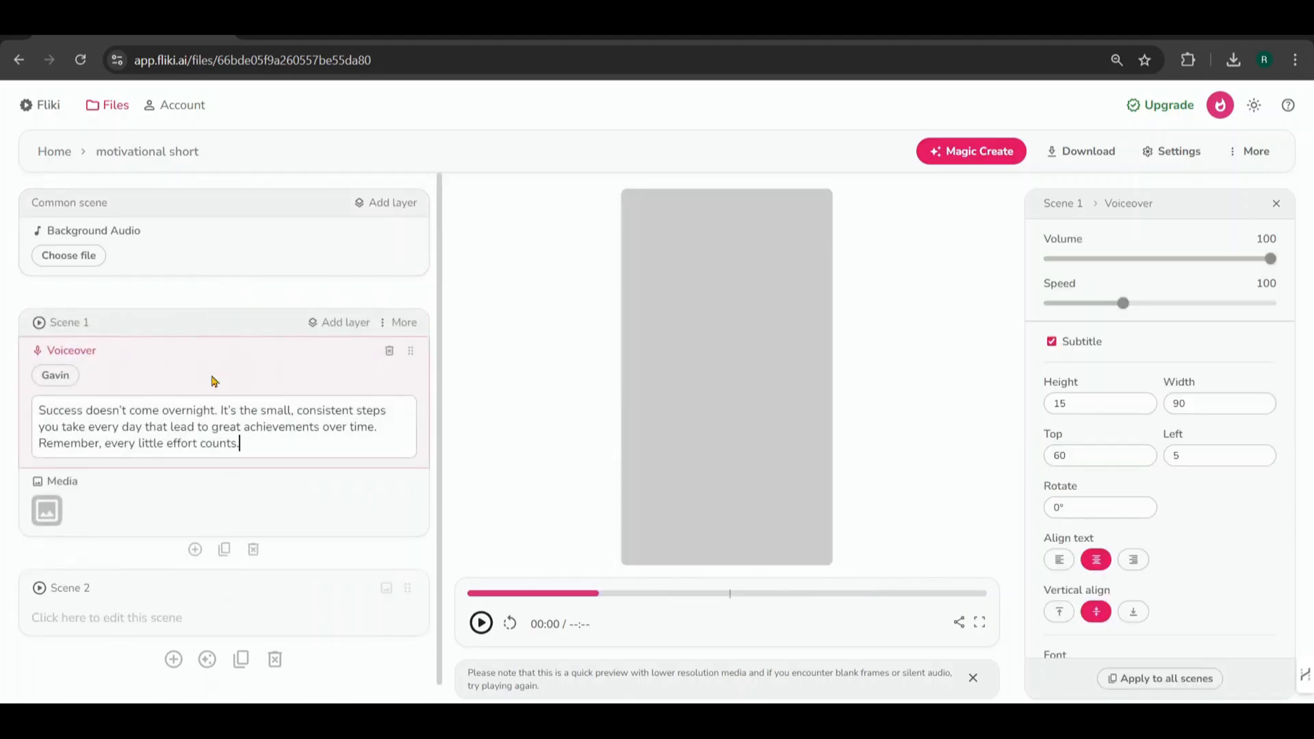
pyautogui.click(225, 411)
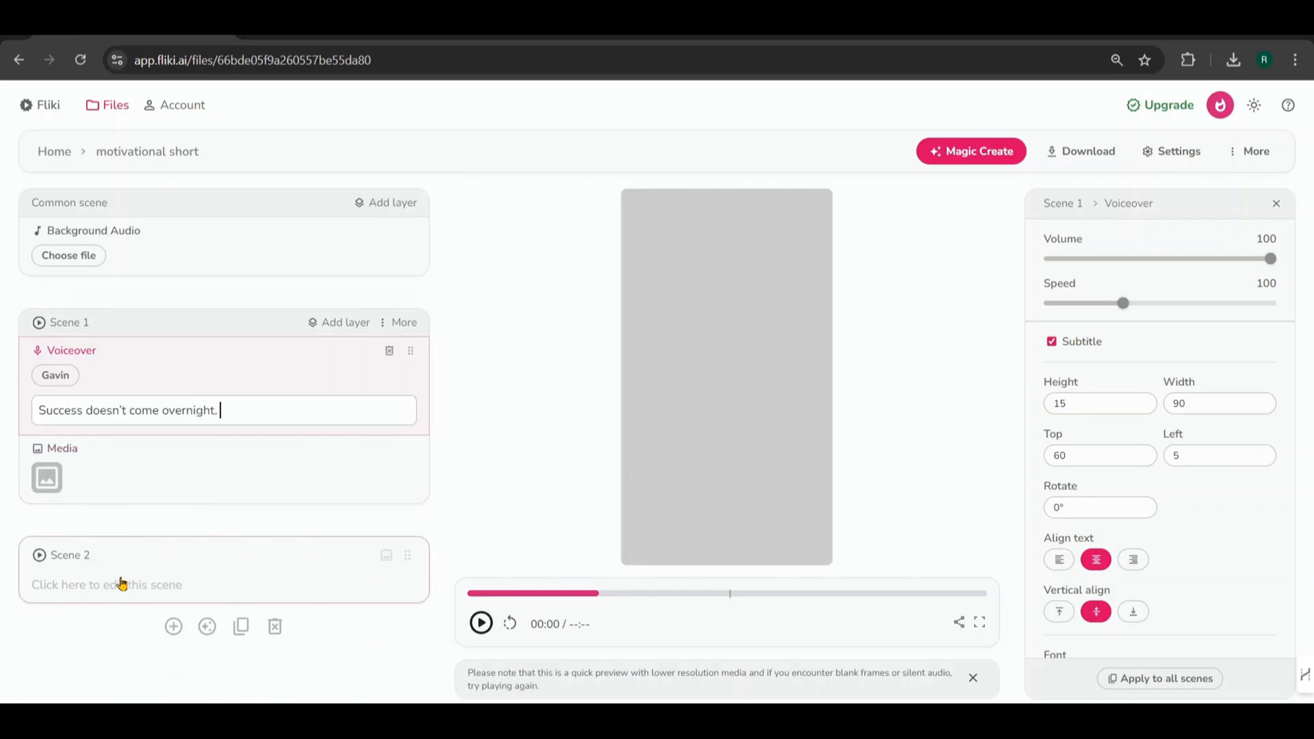
pyautogui.click(107, 584)
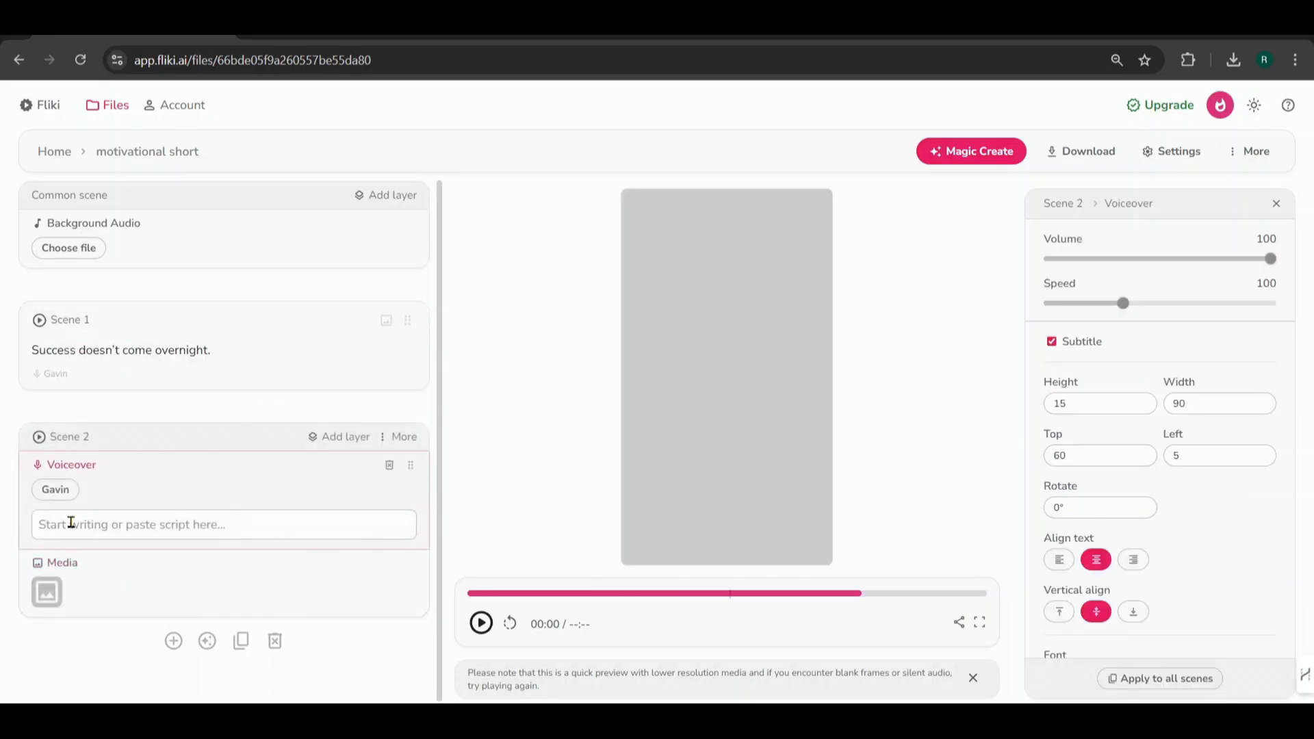
pyautogui.write("It's the small, consistent steps you take every day that lead to great achievements over time. Remember, every little effort counts.")
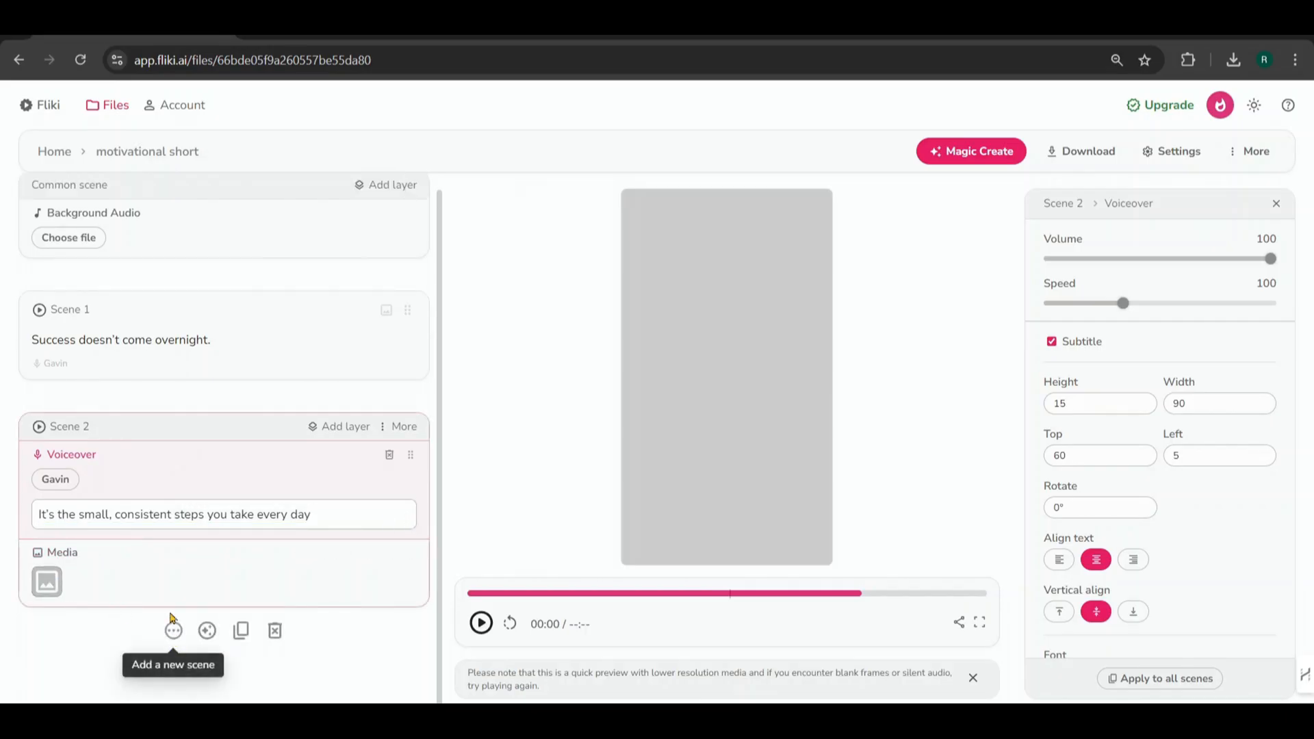
# Add Scenes 3 and 4, giving Scene 3 'that lead to great achievements over time' and cutting the last sentence for Scene 4.
pyautogui.click(172, 630)
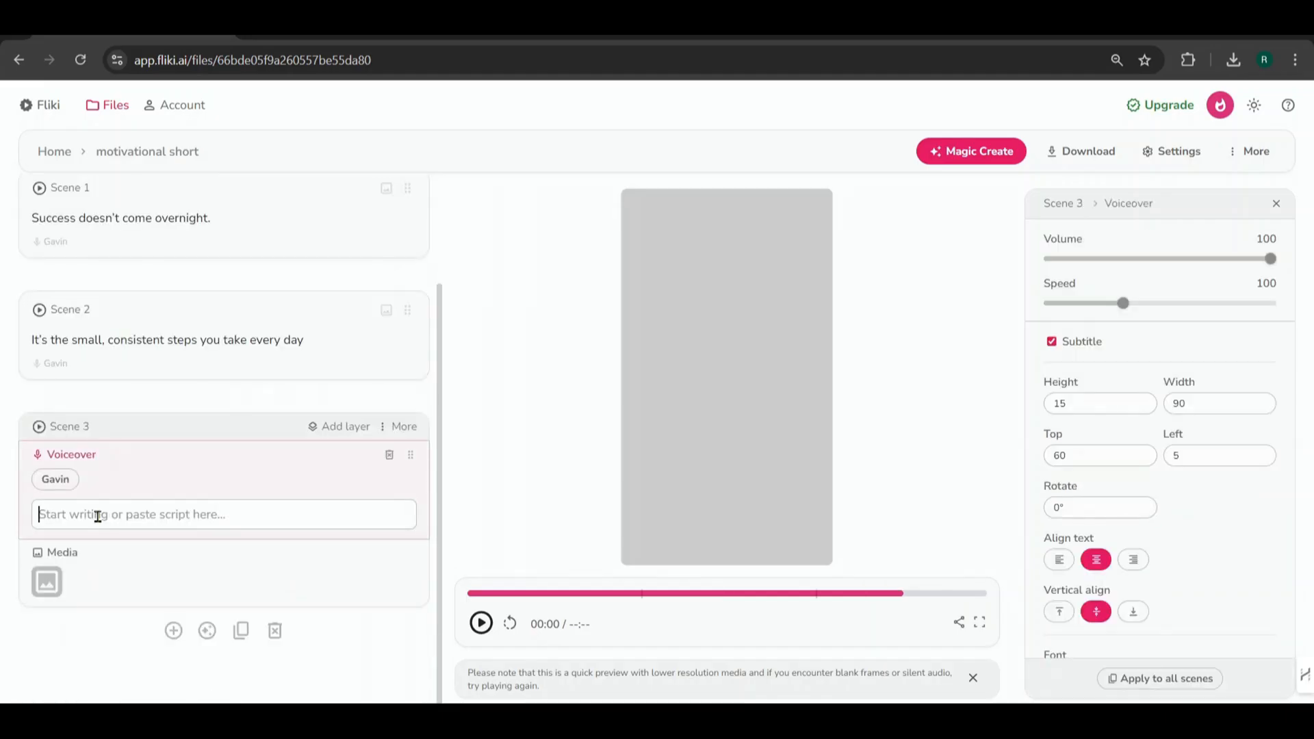
pyautogui.write('that lead to great achievements over time. Remember, every little effort counts.')
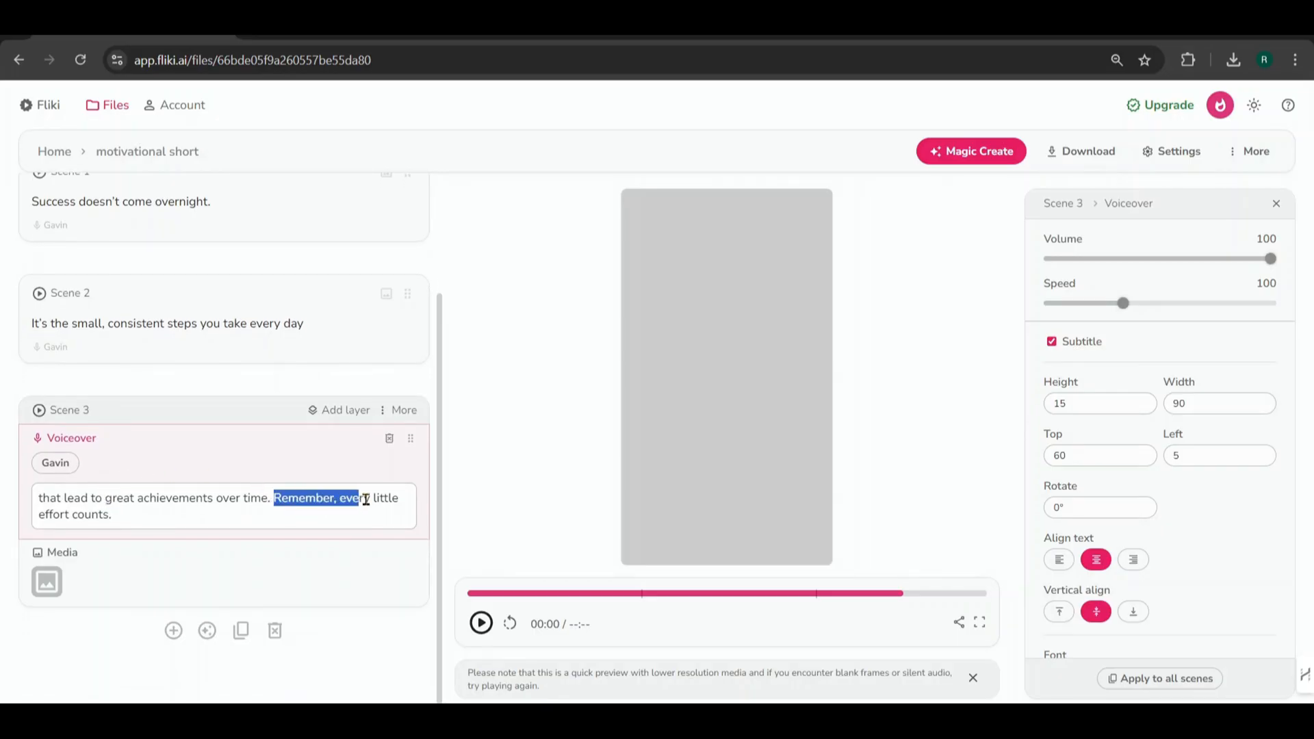
pyautogui.press('Delete')
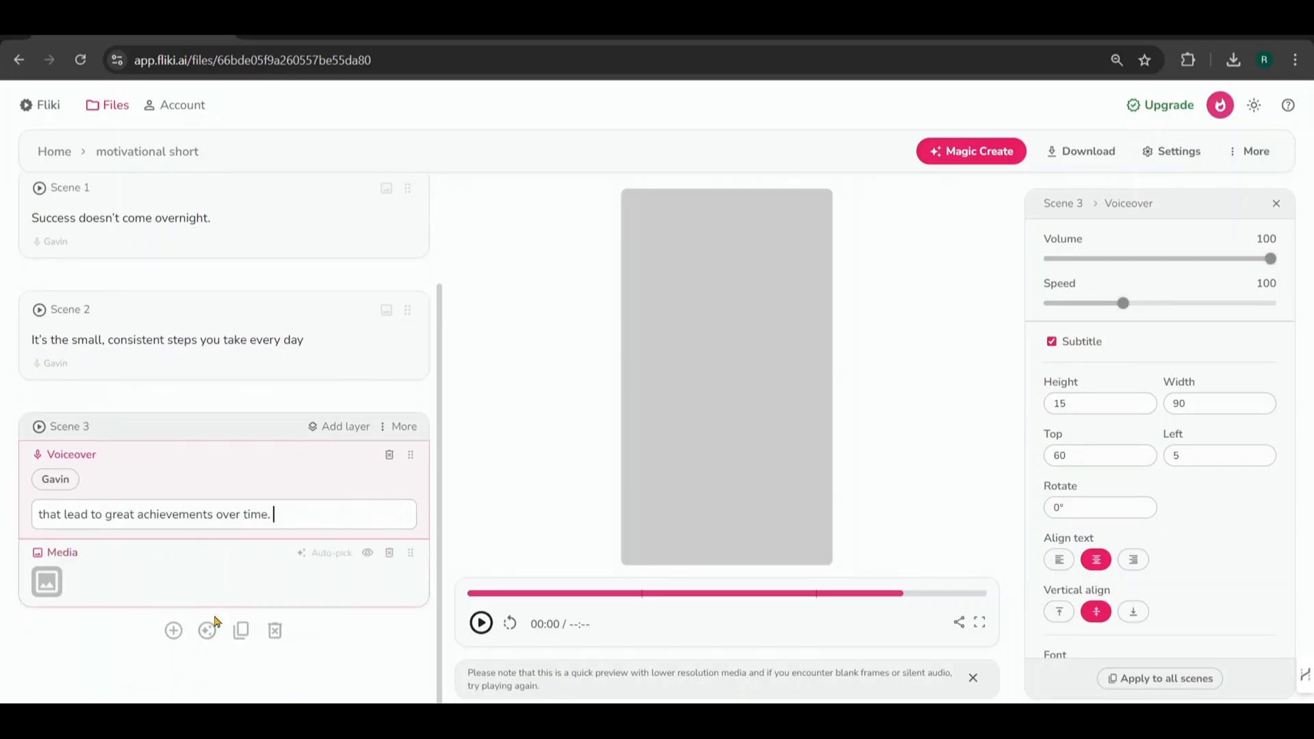
pyautogui.click(174, 630)
pyautogui.write('Remember, every little effort counts.')
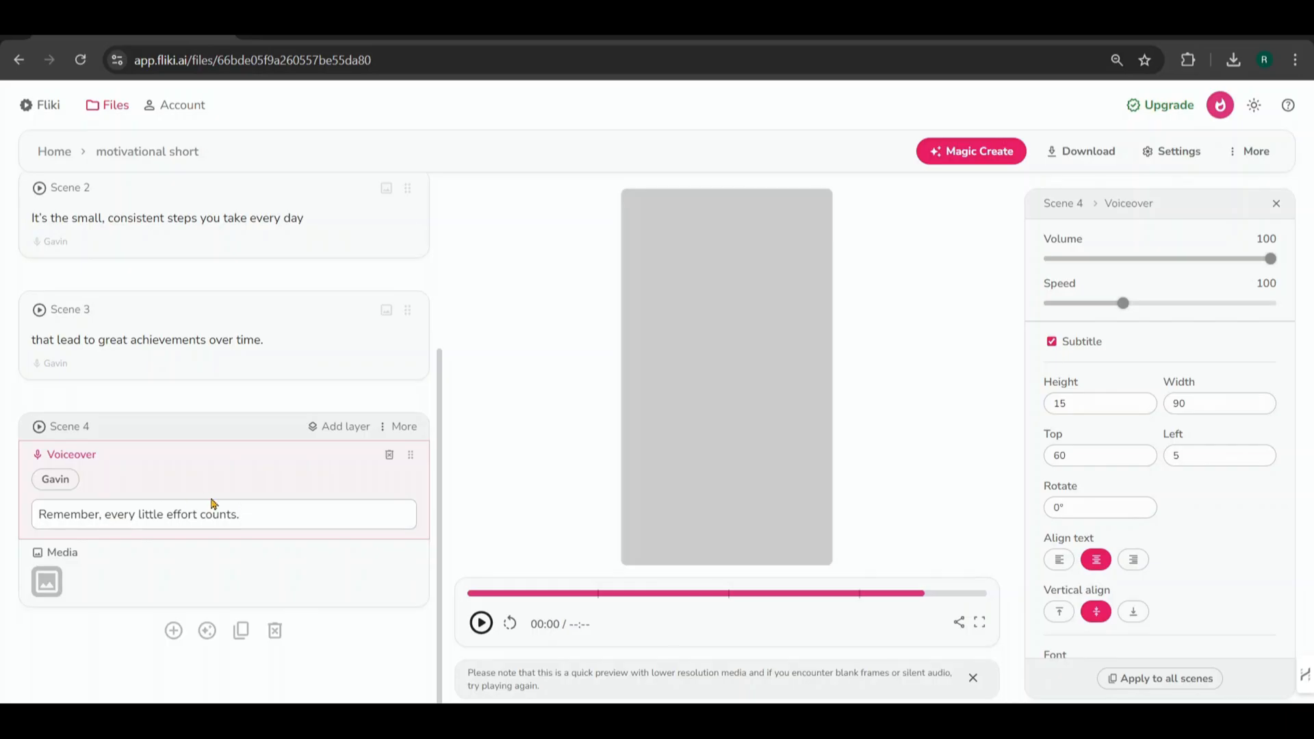
# Search the Stock library for 'cinematic' clips for Scene 1's media.
pyautogui.scroll(3)
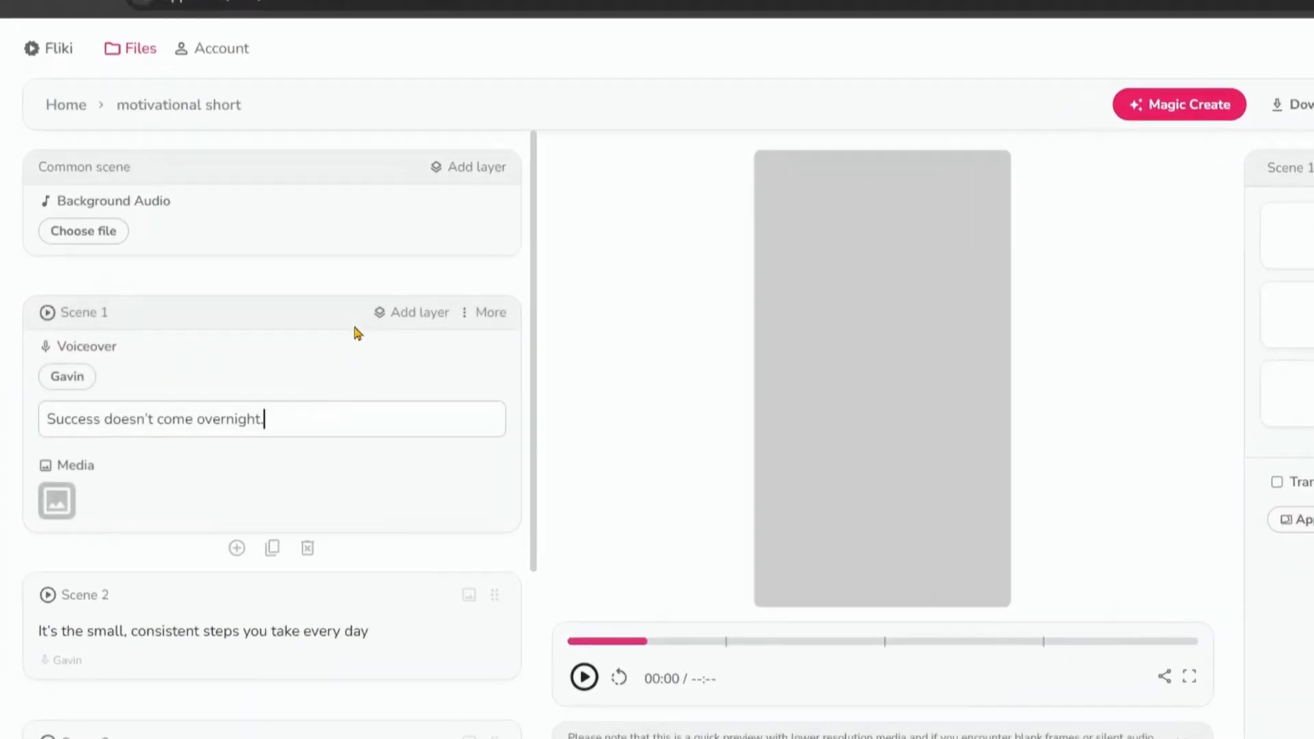
pyautogui.click(55, 501)
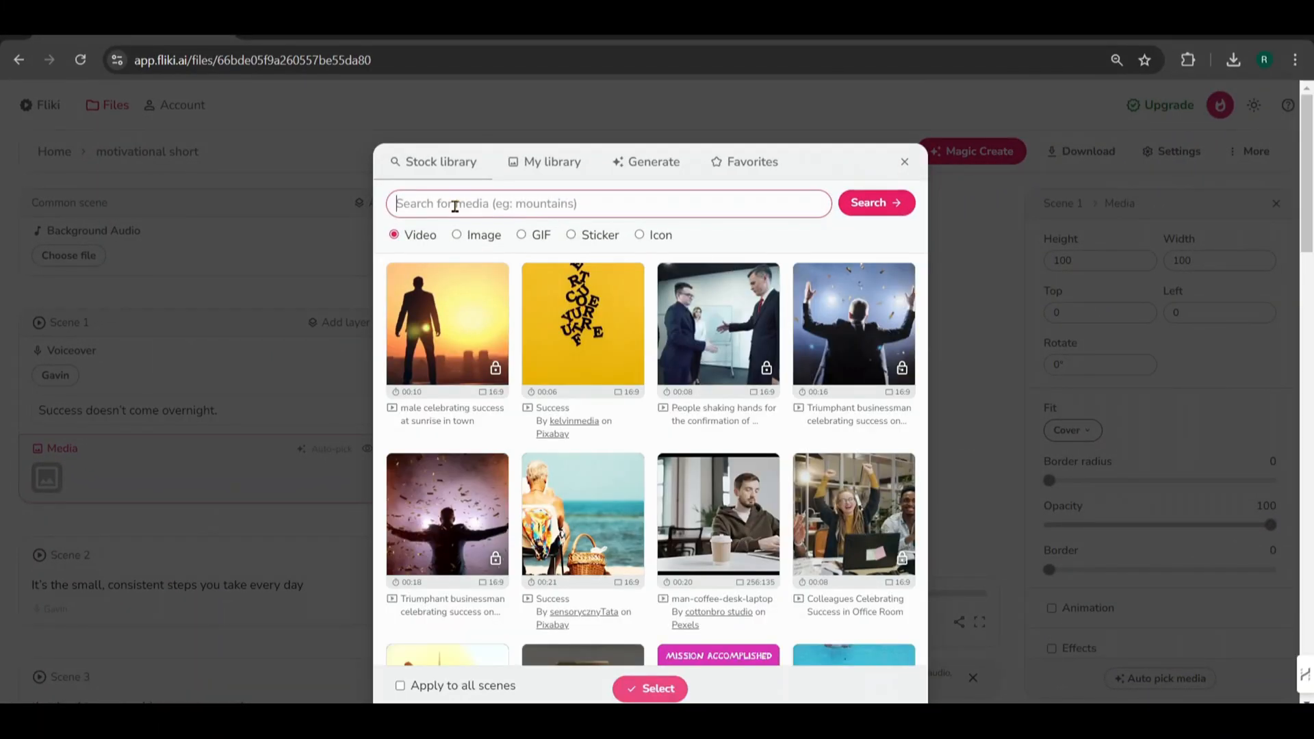
pyautogui.write('cinemat')
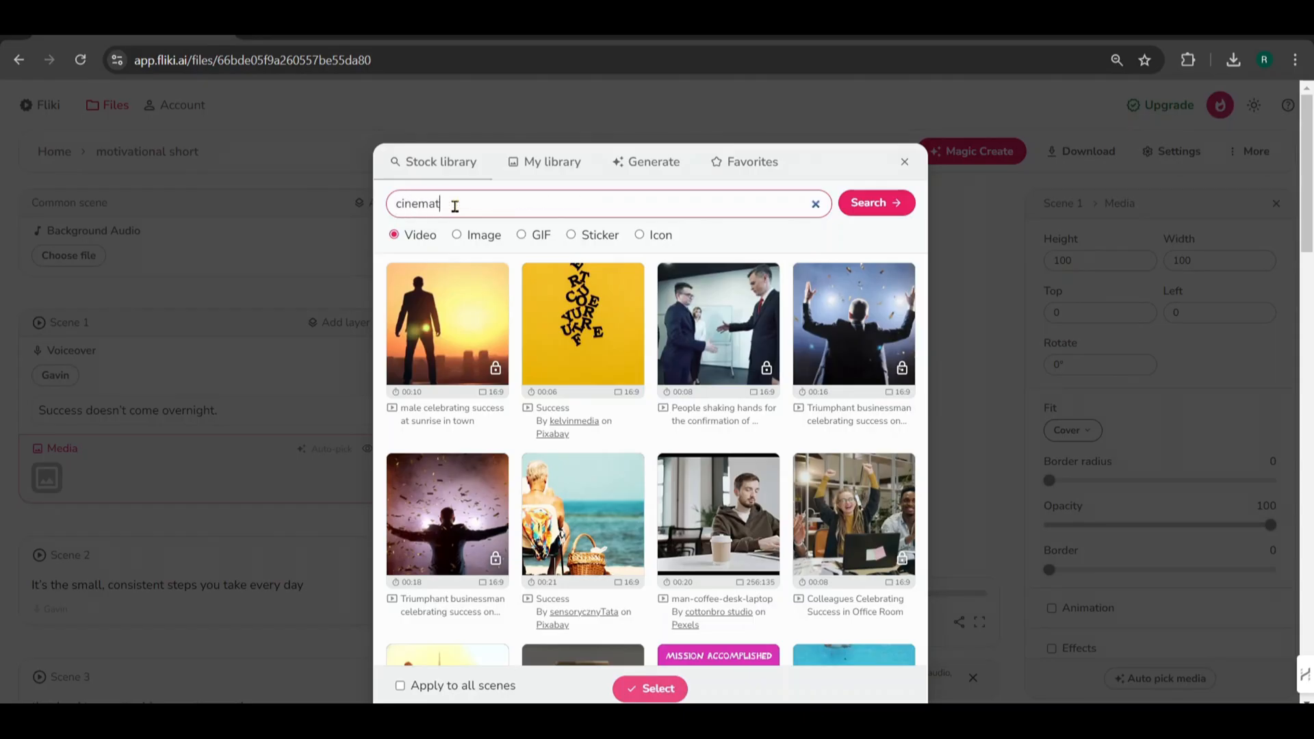
pyautogui.click(875, 203)
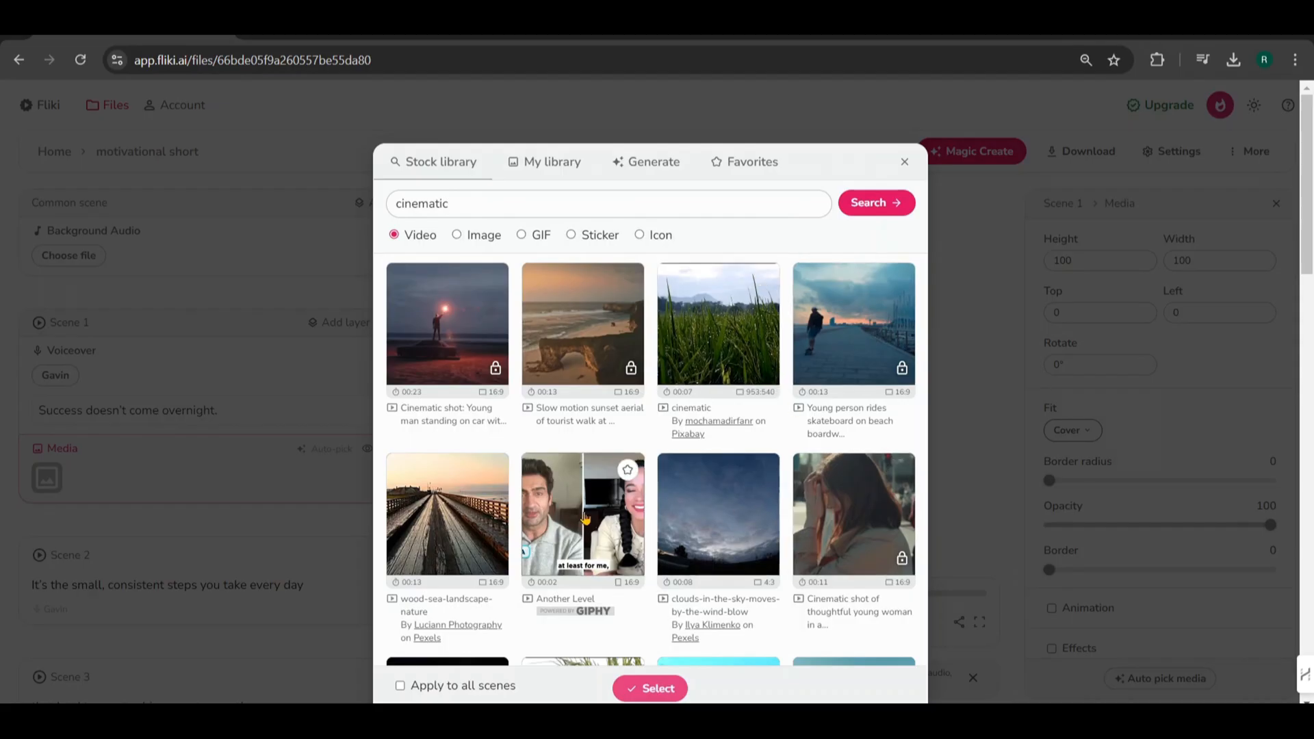
pyautogui.moveTo(583, 328)
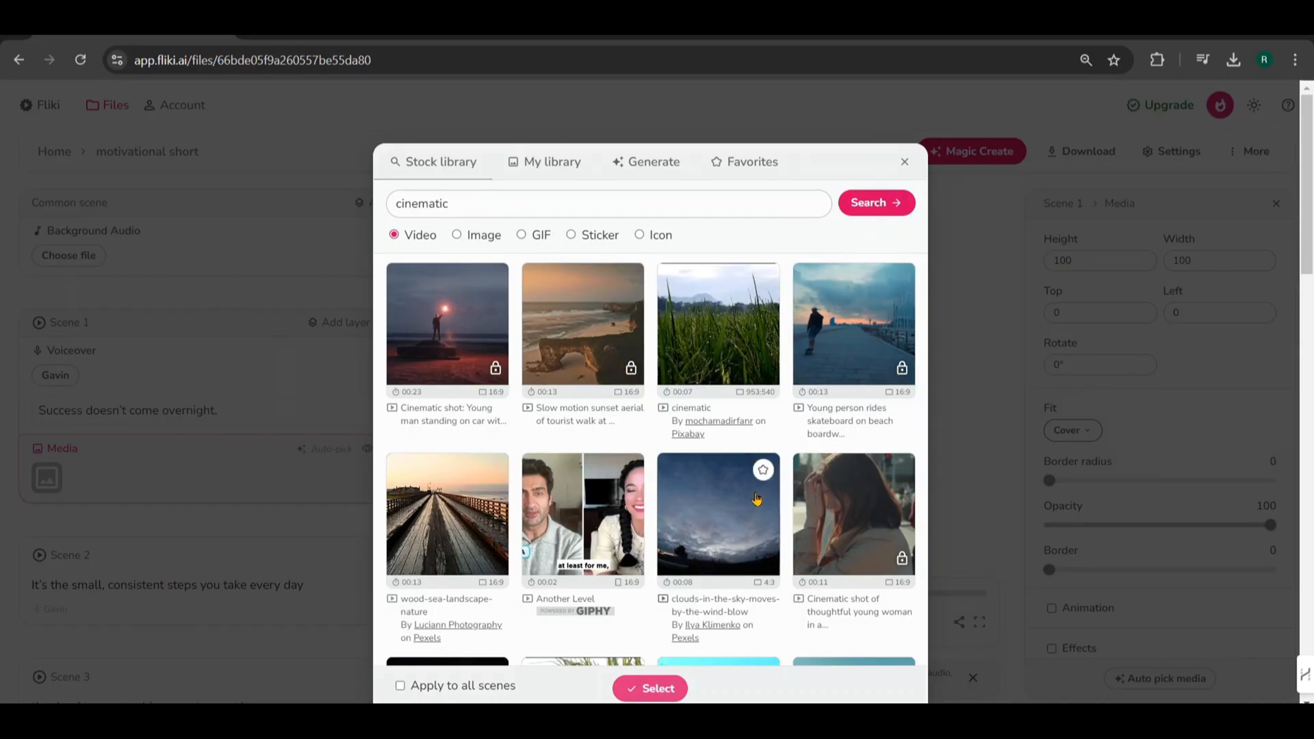
pyautogui.moveTo(656, 423)
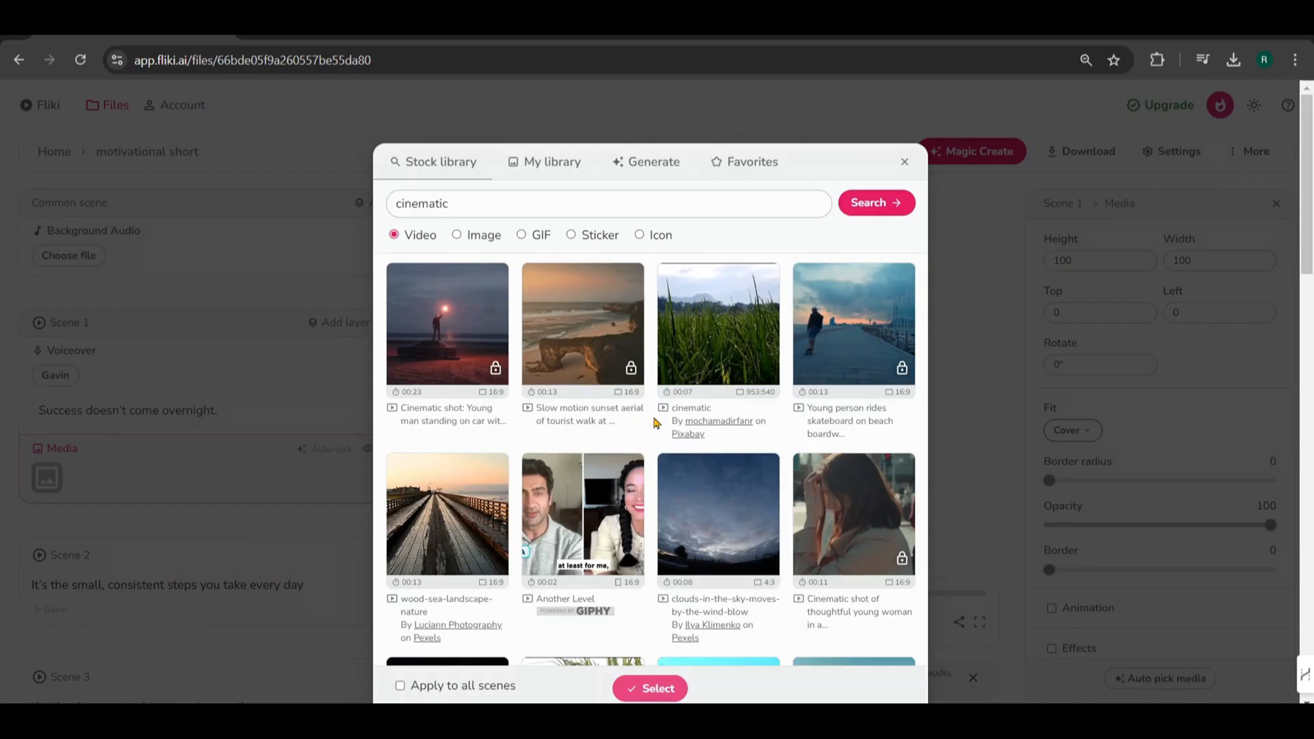
pyautogui.scroll(-3)
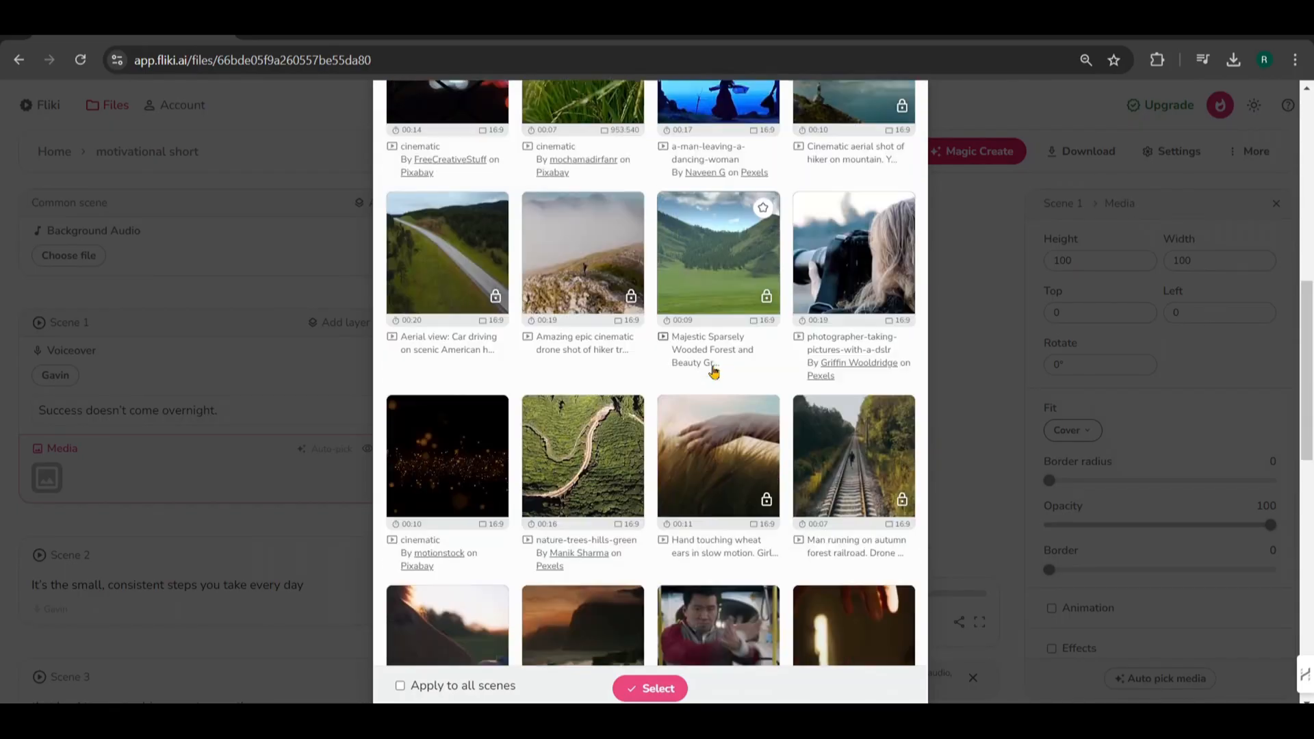
pyautogui.scroll(-3)
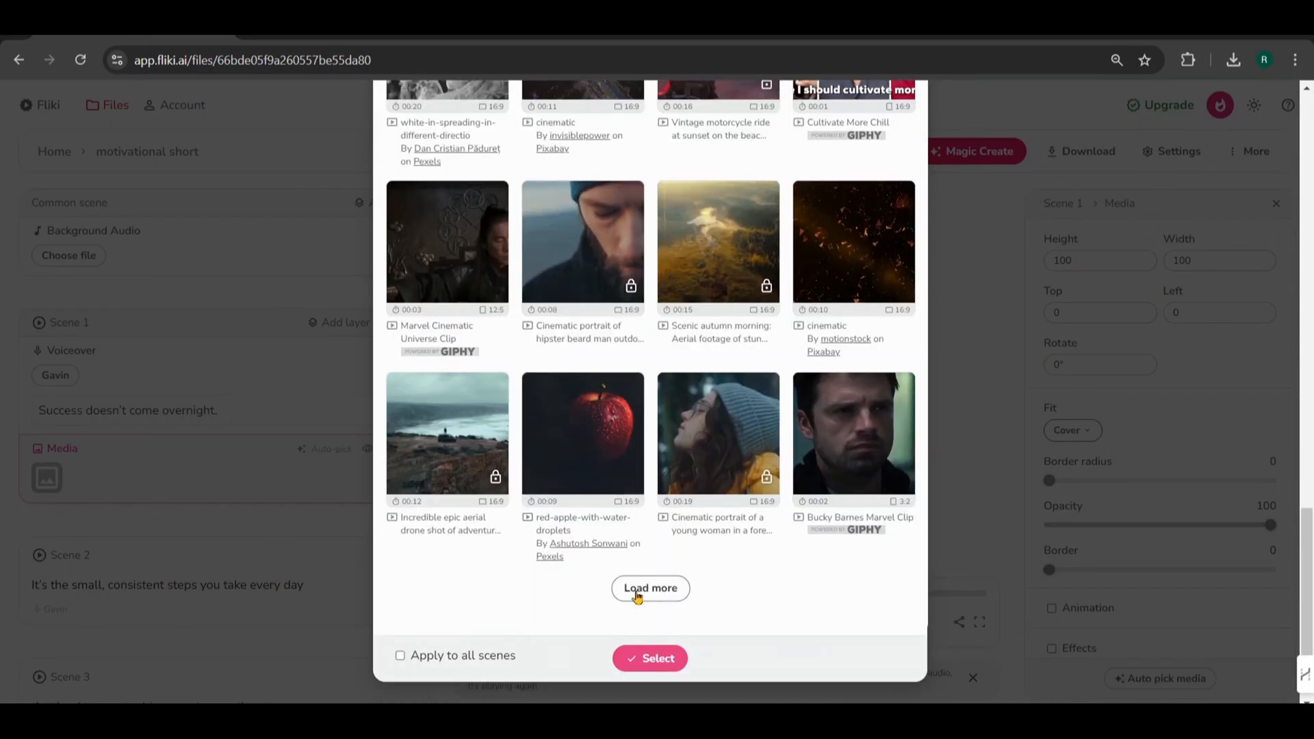
# Load more results and apply the cloudy-sky clip as Scene 1's background.
pyautogui.click(649, 587)
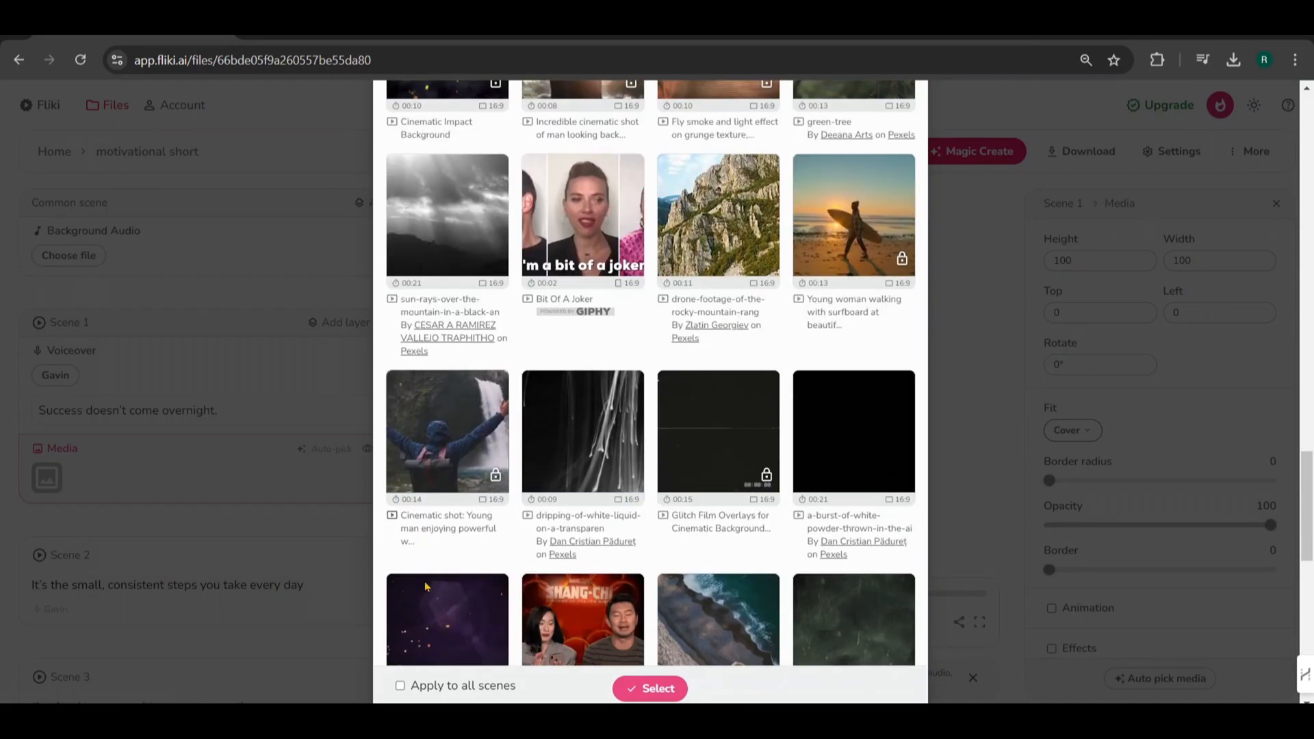
pyautogui.scroll(-3)
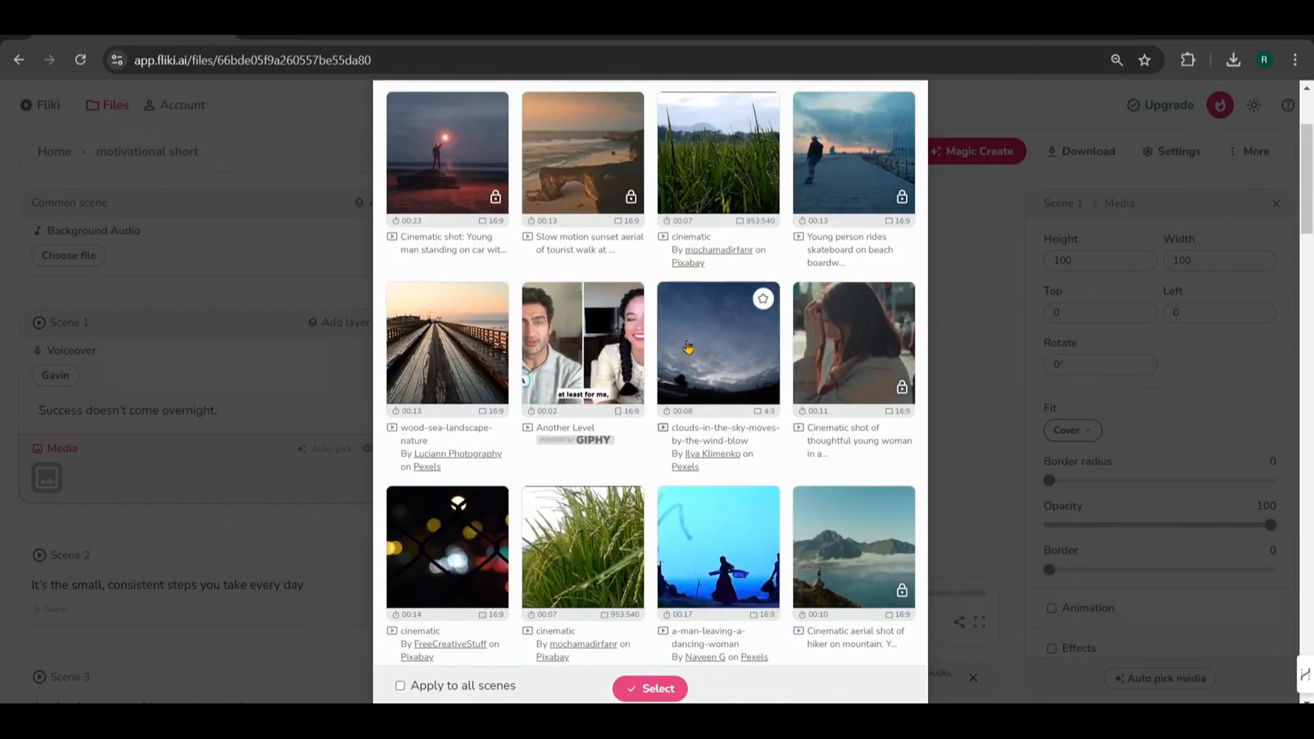
pyautogui.click(718, 346)
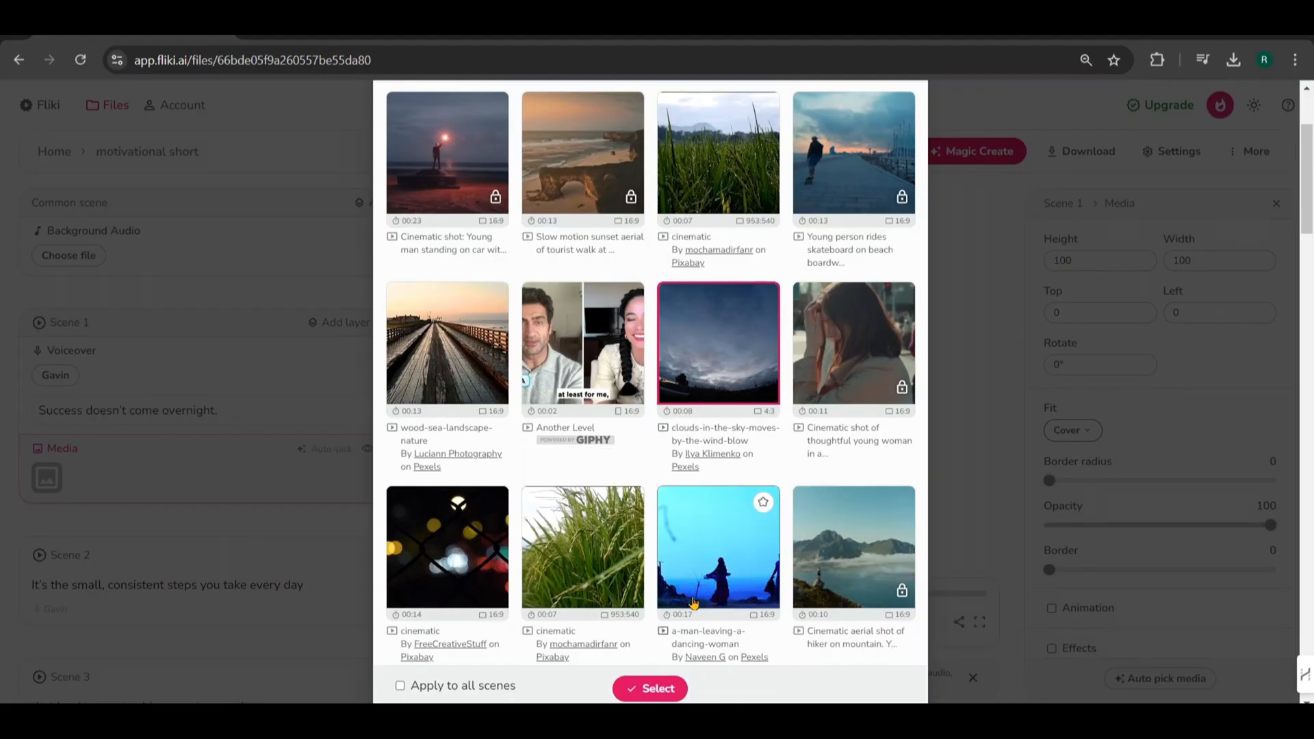
pyautogui.click(649, 689)
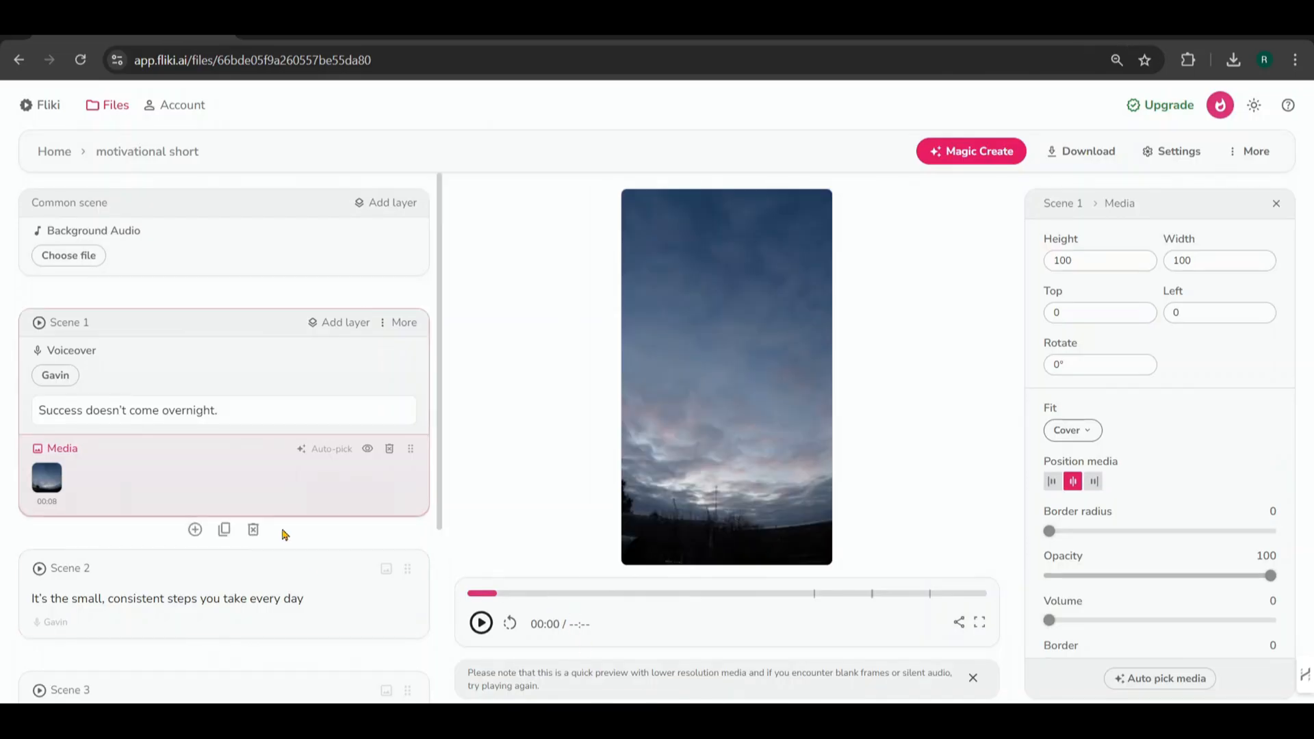
# Search cinematic stock clips and apply the aerial bridge clip to Scene 2.
pyautogui.click(167, 599)
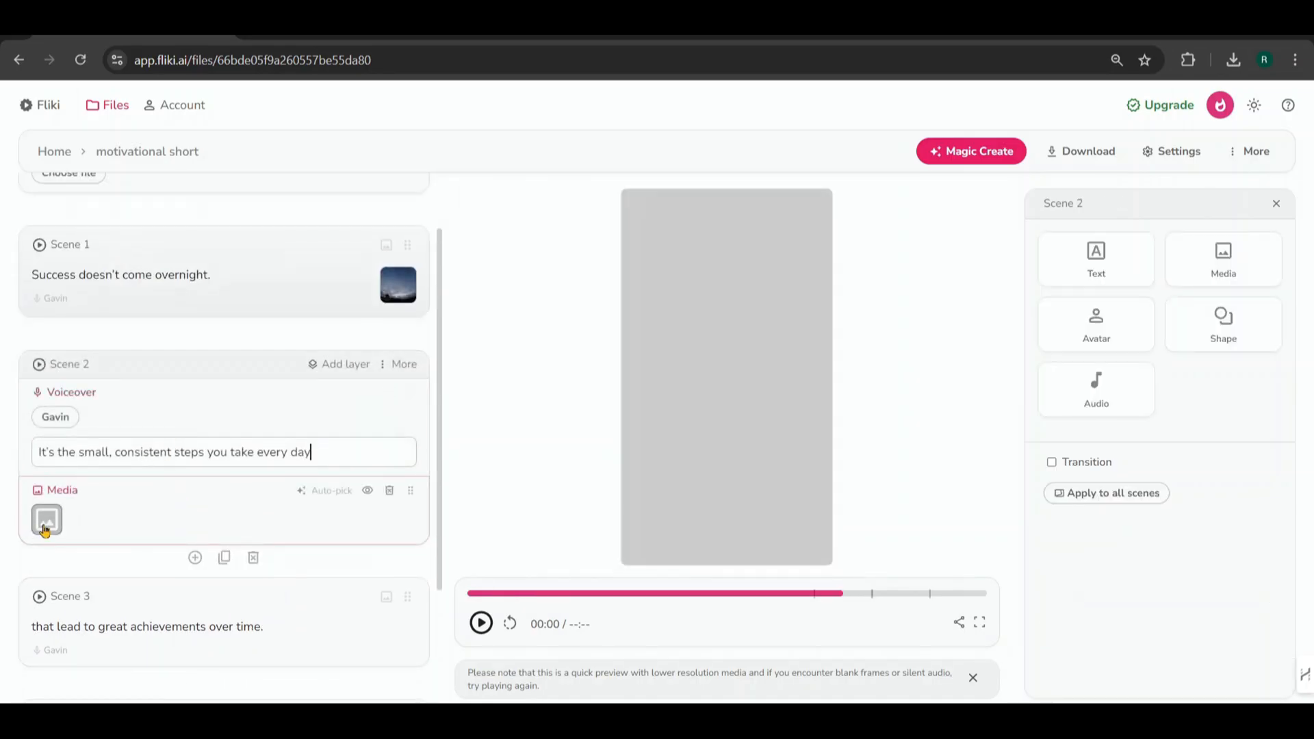
pyautogui.click(46, 520)
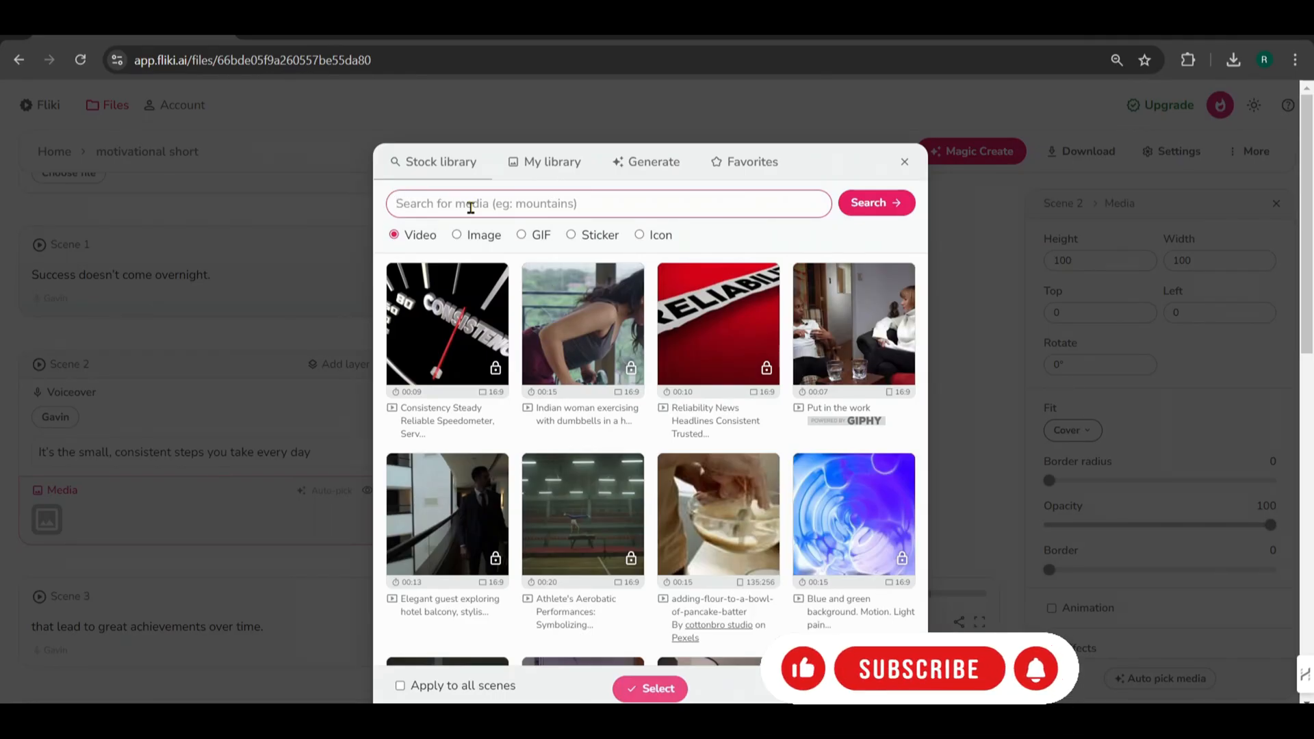
pyautogui.write('cinematic st')
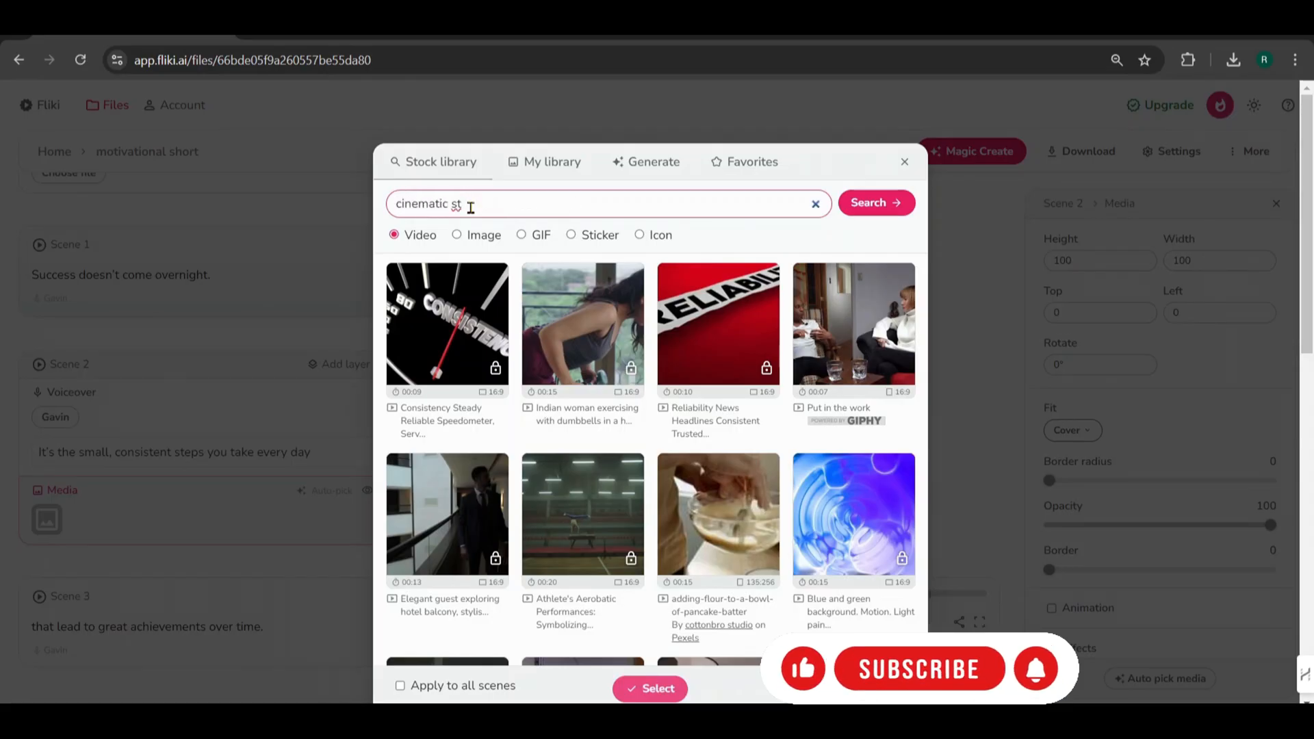
pyautogui.click(875, 203)
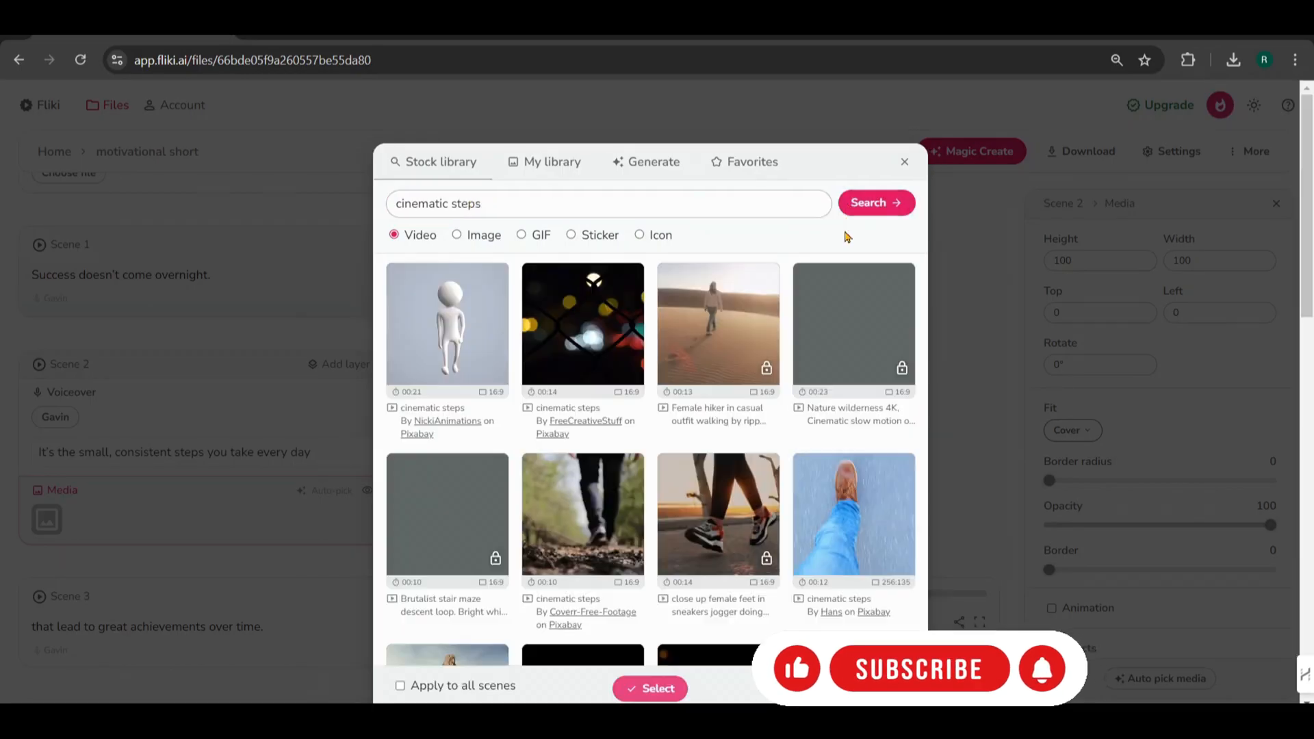
pyautogui.scroll(-3)
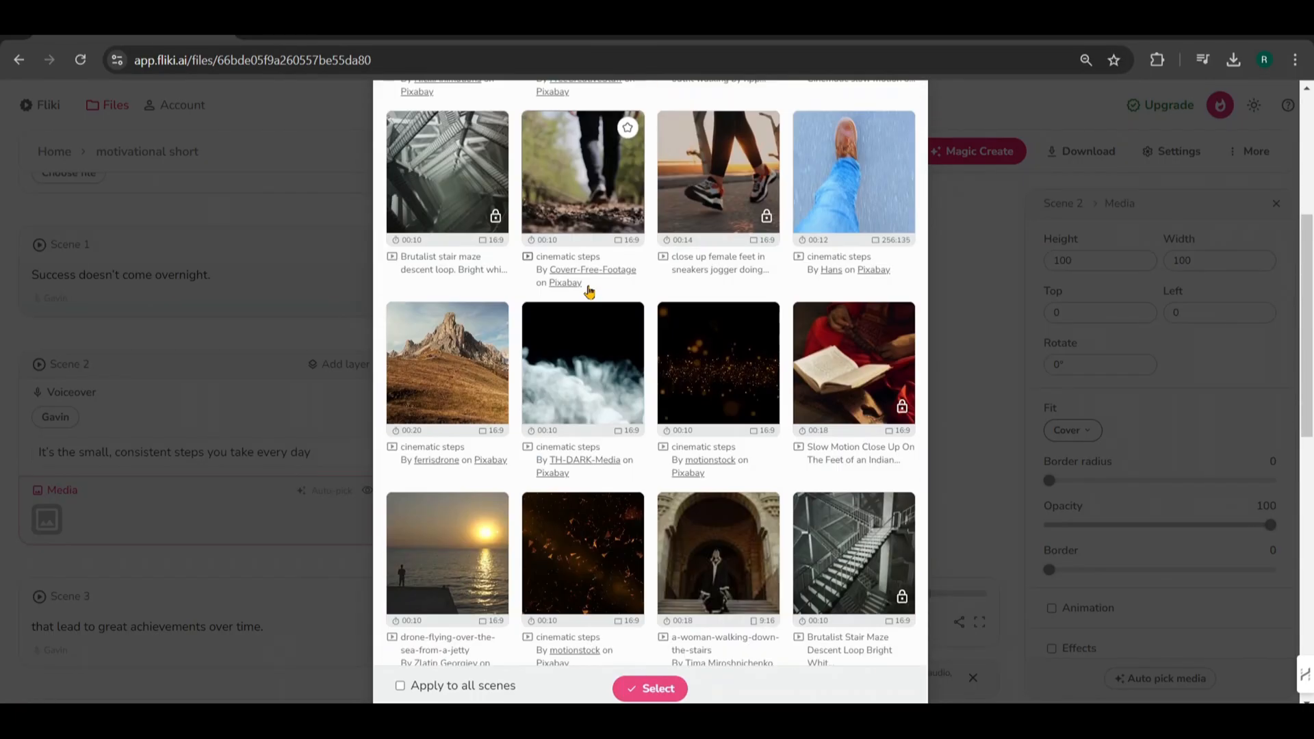
pyautogui.scroll(-3)
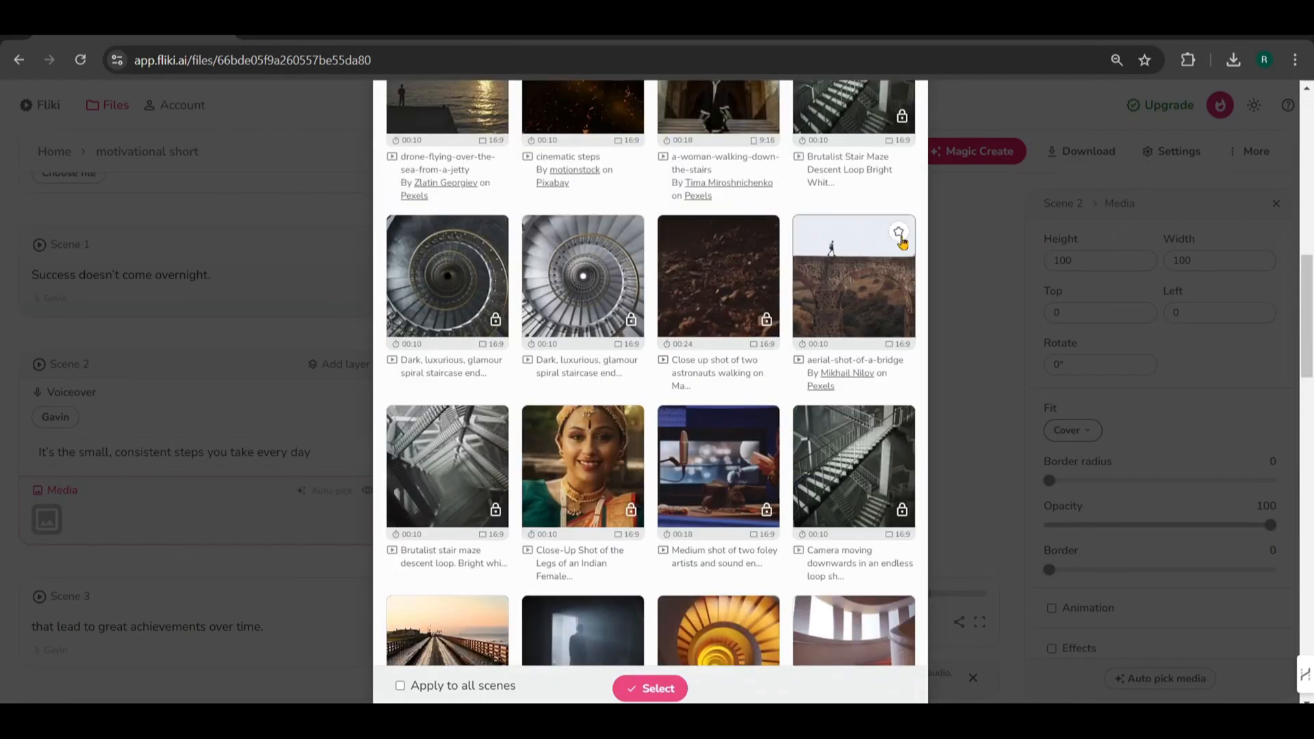
pyautogui.click(853, 278)
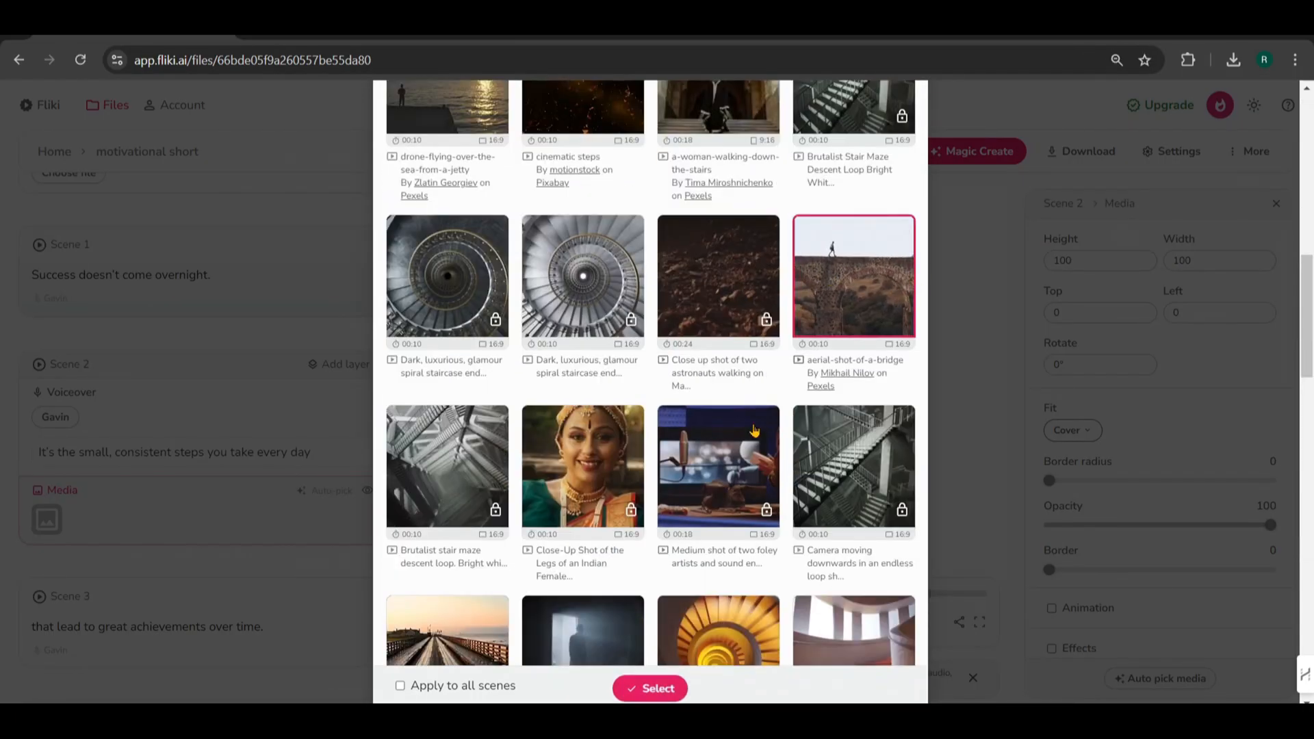
pyautogui.click(656, 688)
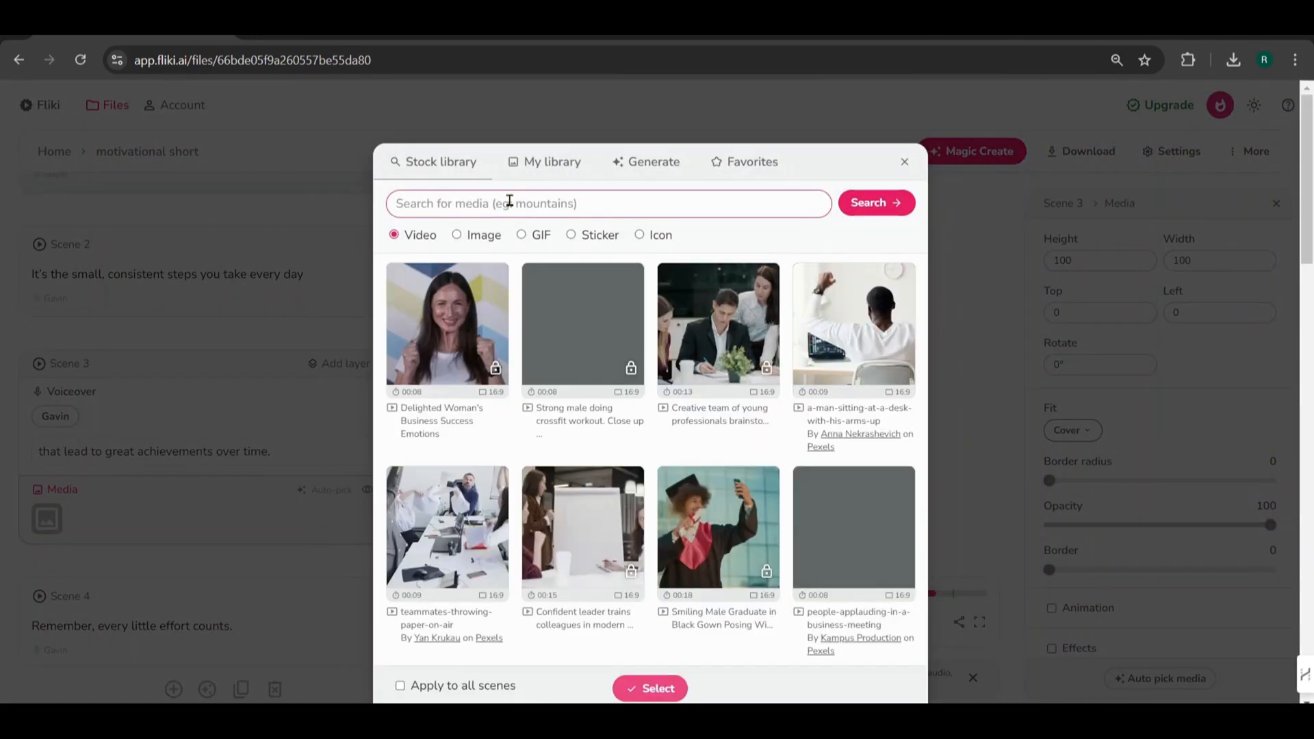
# Search 'cinematic achievements' and pick the sunset-over-the-sea clip for Scene 3.
pyautogui.write('cinematic ac')
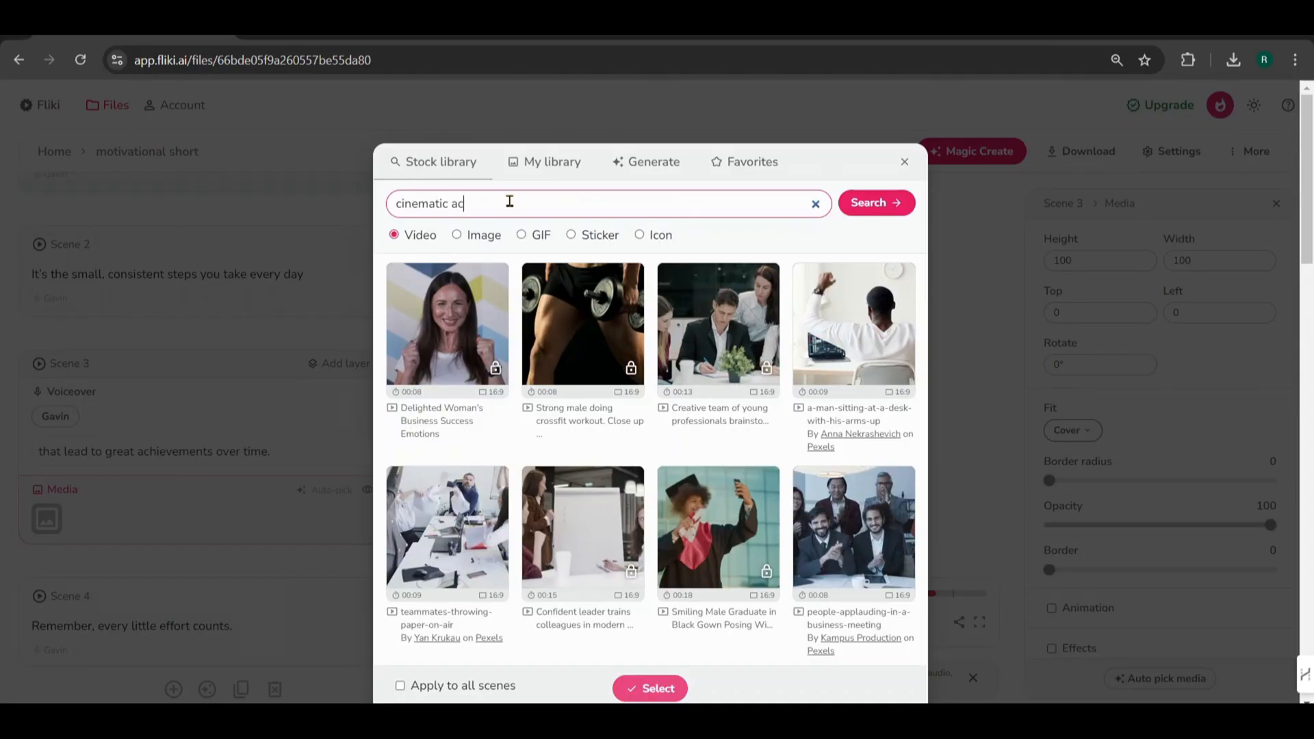
pyautogui.click(875, 202)
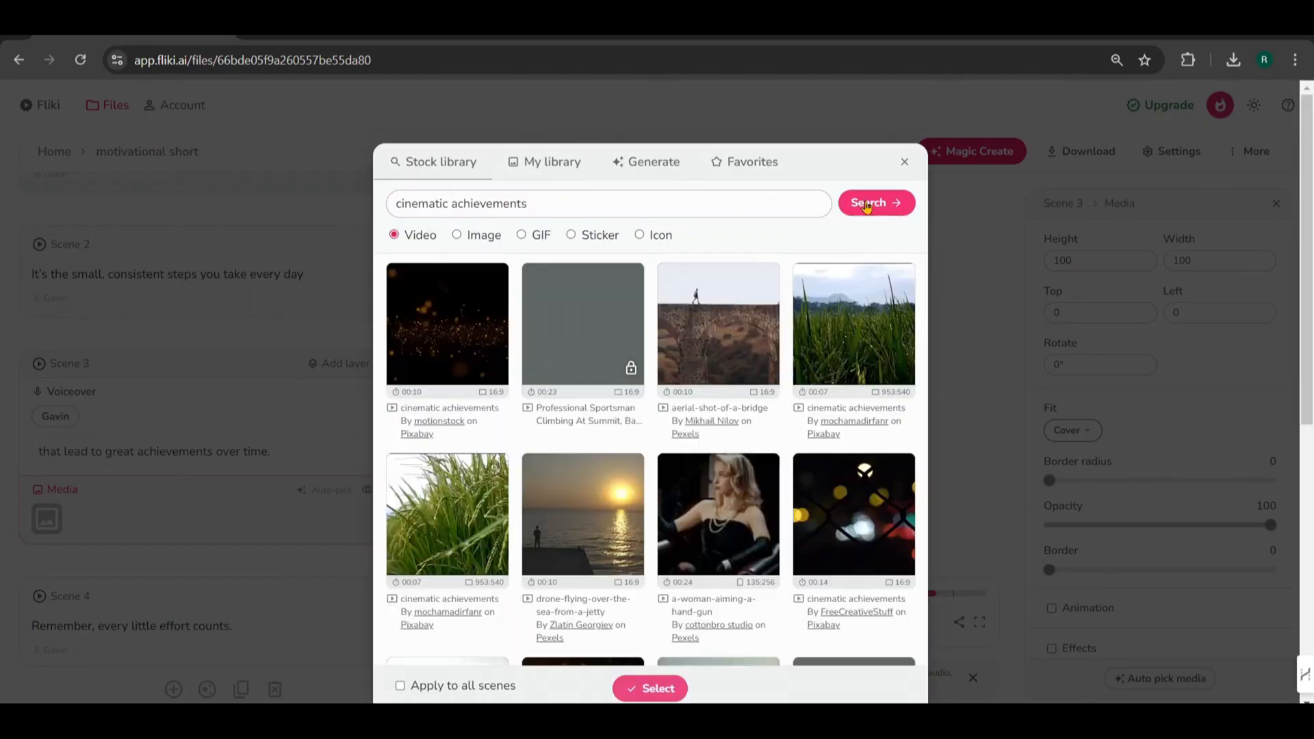
pyautogui.click(905, 162)
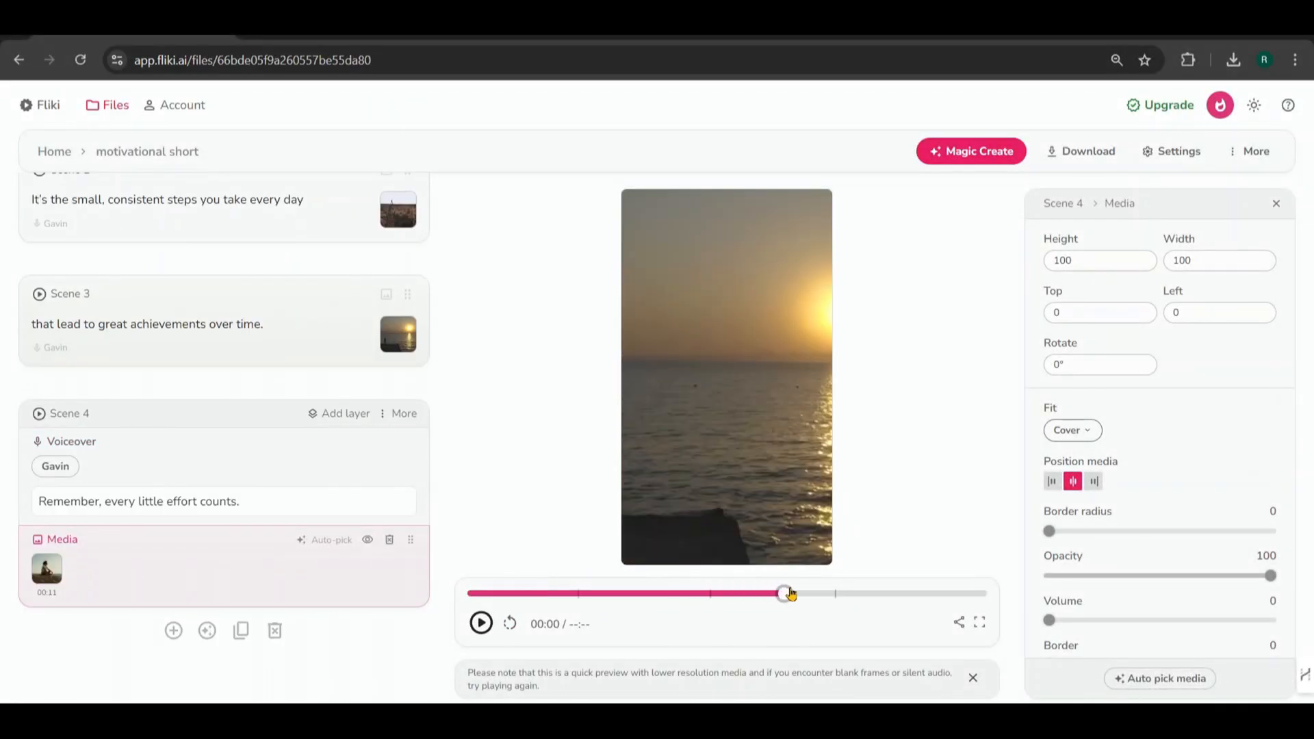
# Scroll through the scenes to reach the voiceover lines needing punctuation fixes.
pyautogui.scroll(-3)
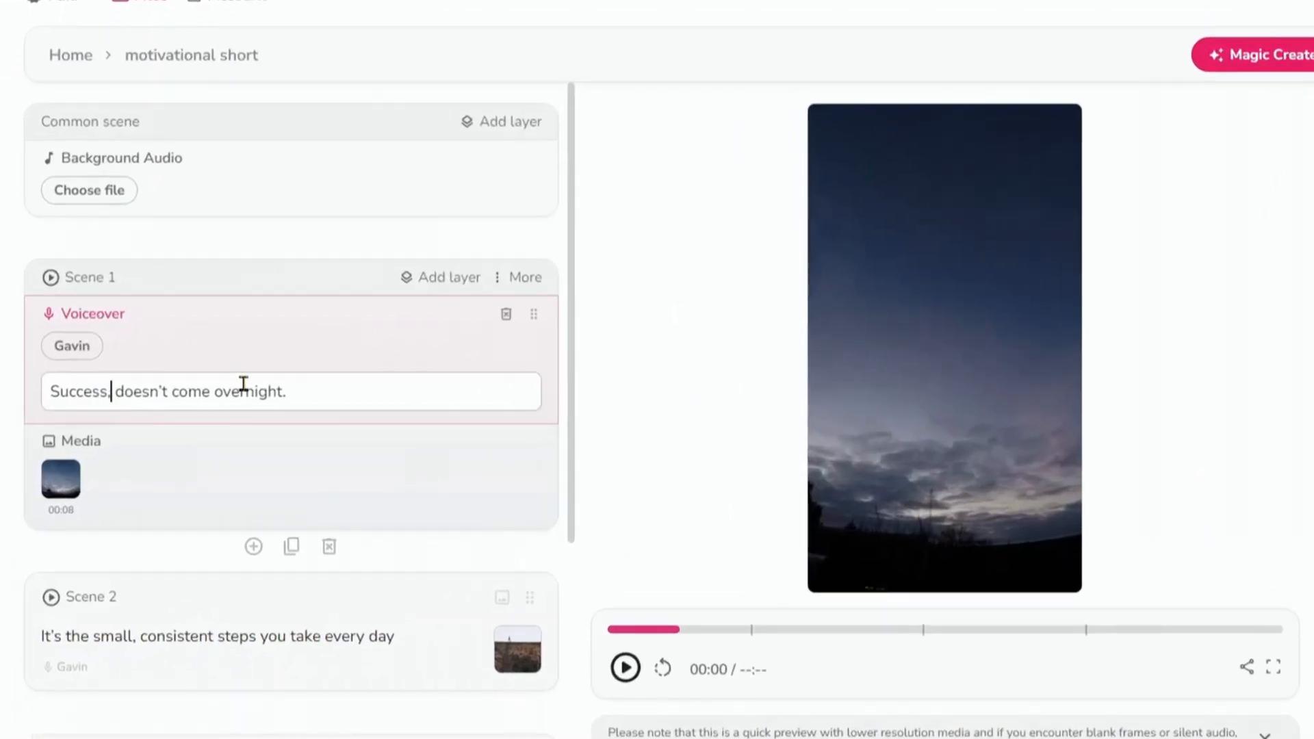
pyautogui.scroll(-3)
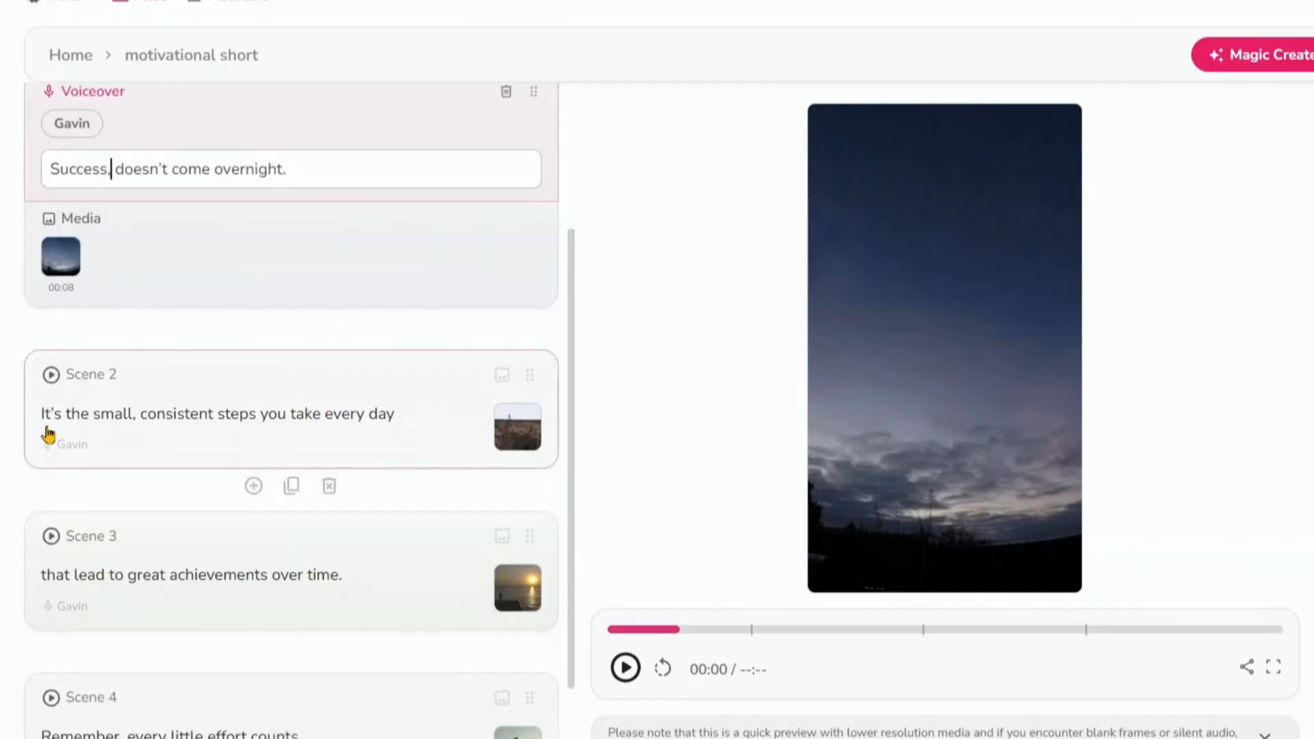
pyautogui.moveTo(402, 436)
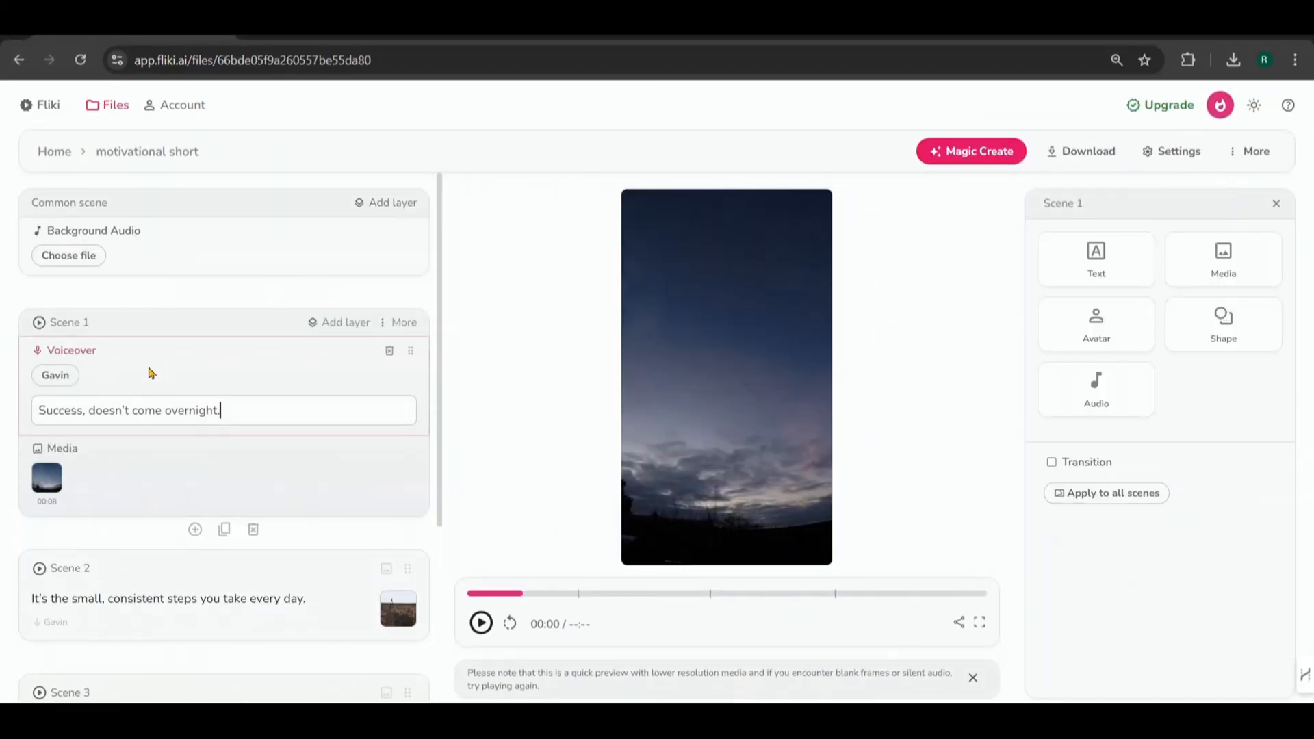
# Filter the voice list to male voices and preview the Tony sample.
pyautogui.click(54, 375)
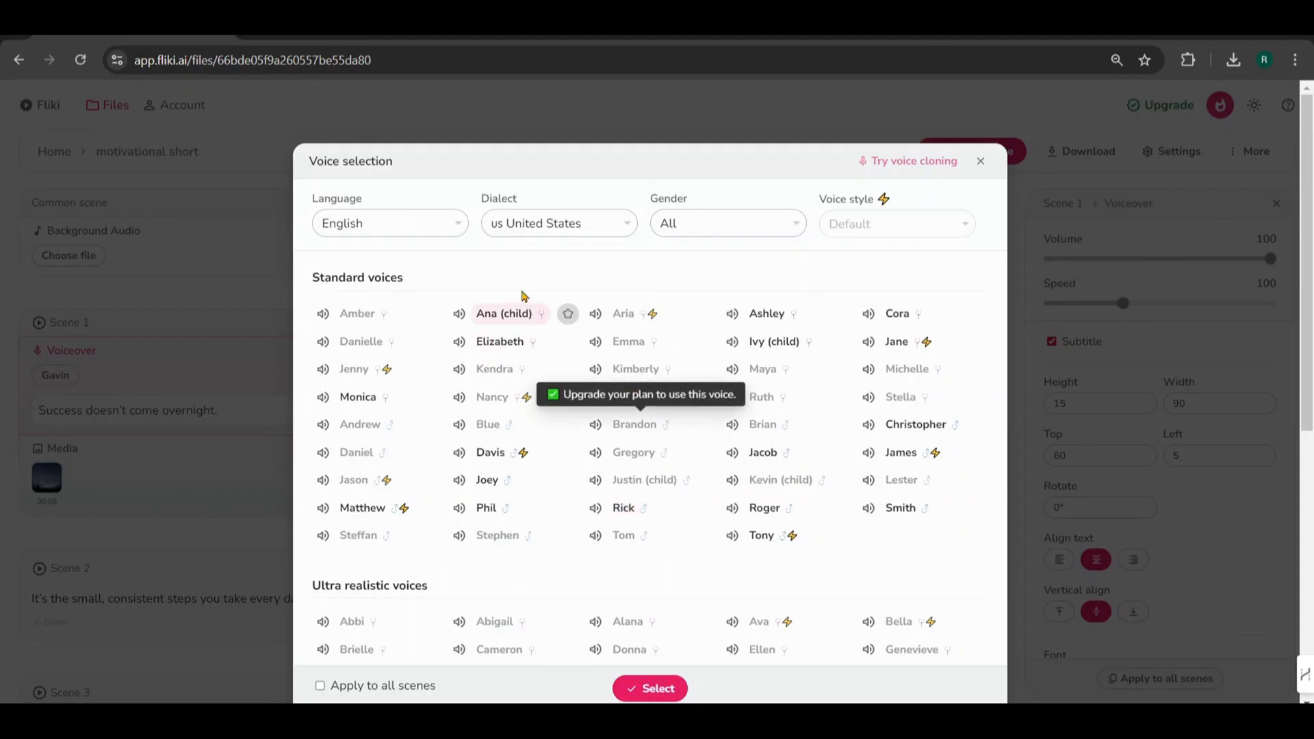
pyautogui.click(725, 224)
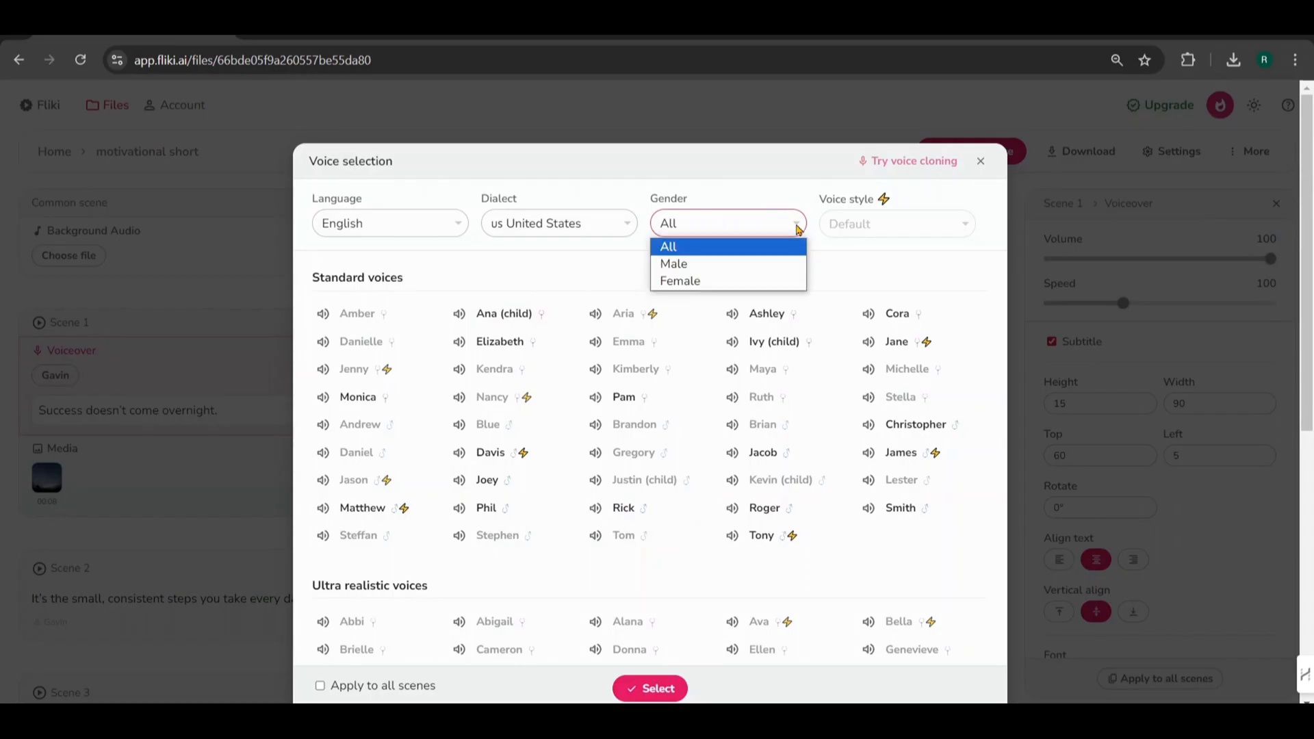
pyautogui.click(674, 263)
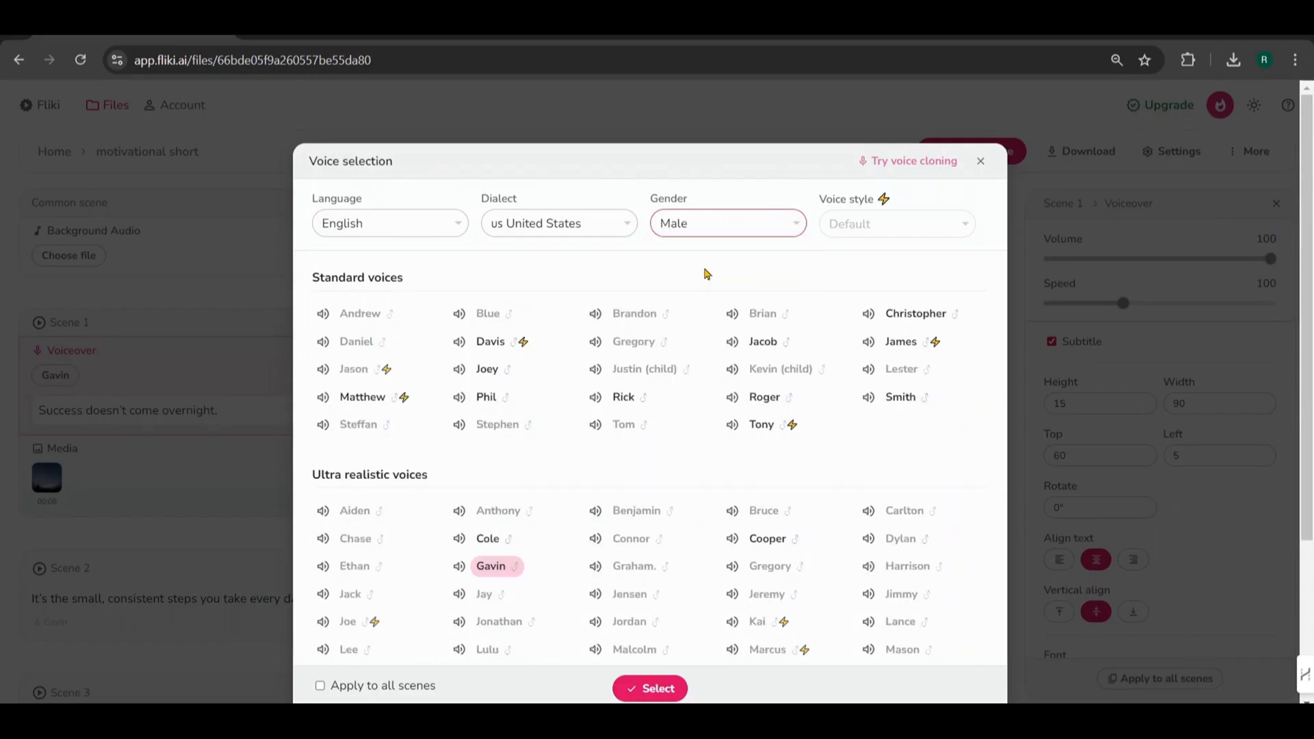
pyautogui.moveTo(647, 278)
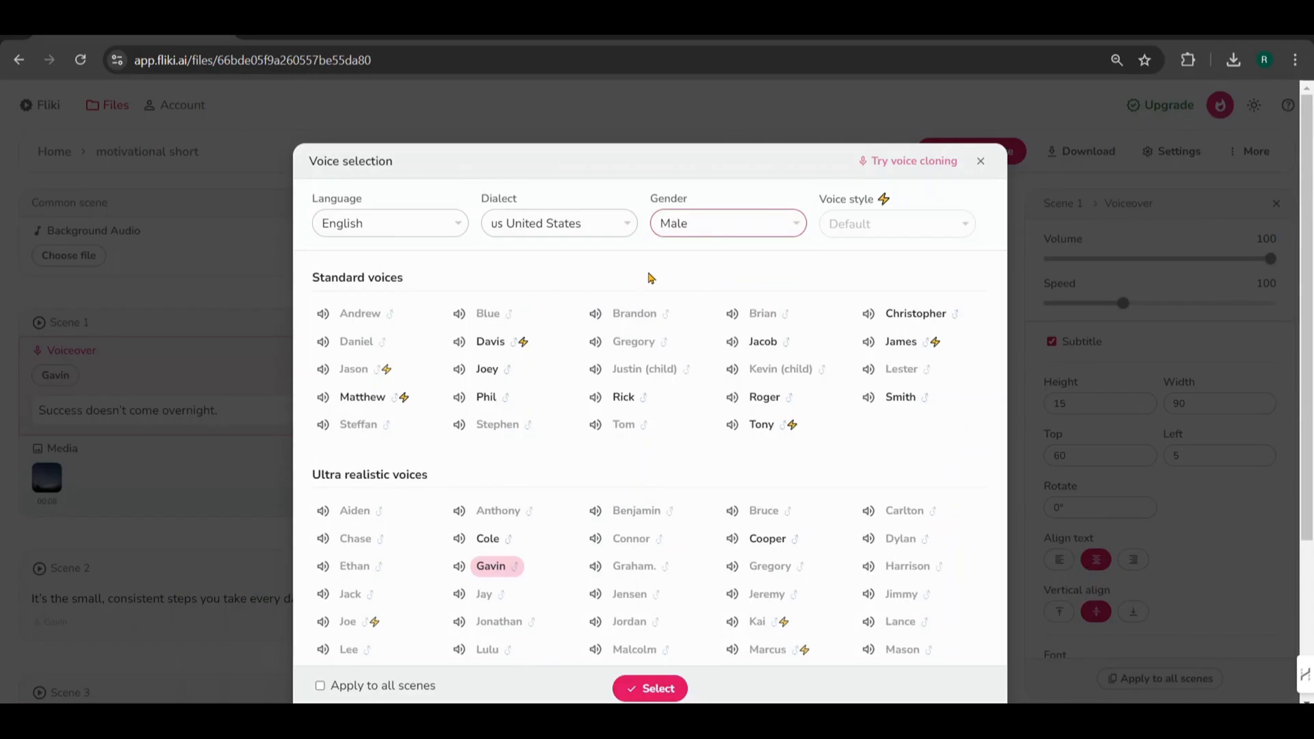
pyautogui.scroll(-3)
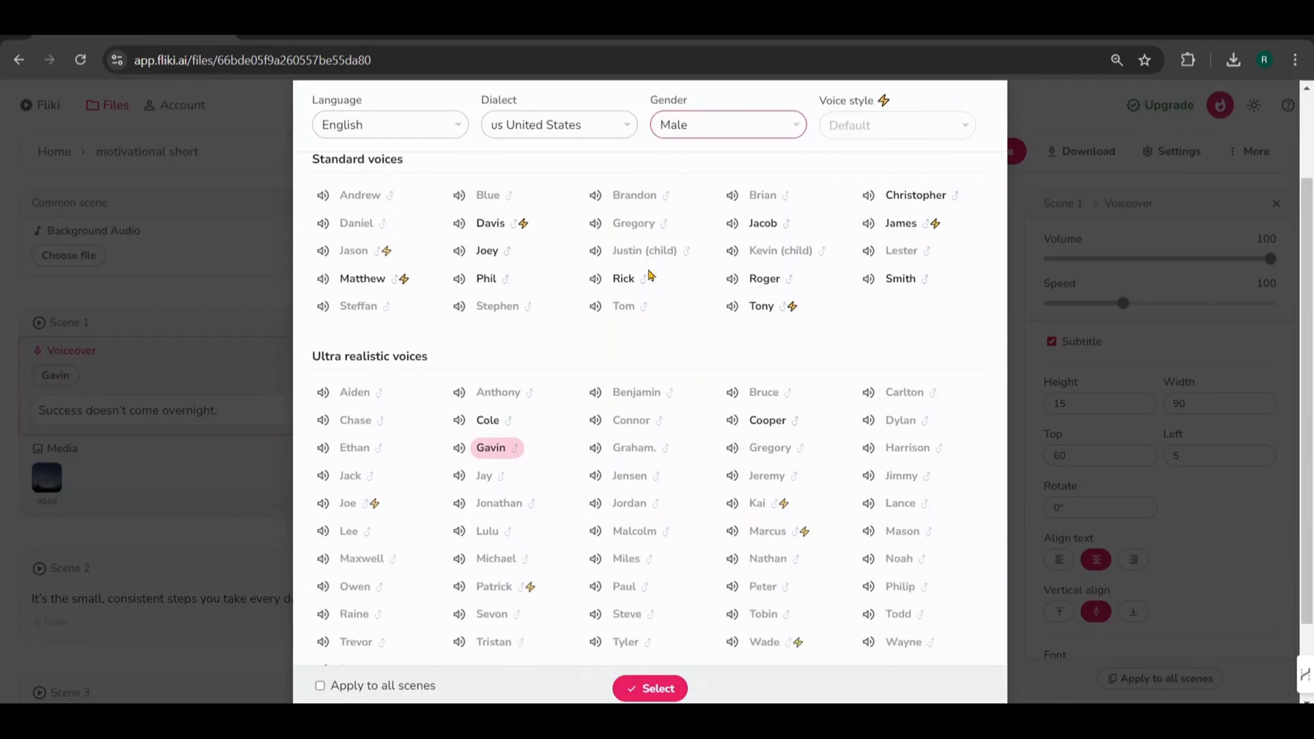
pyautogui.scroll(-3)
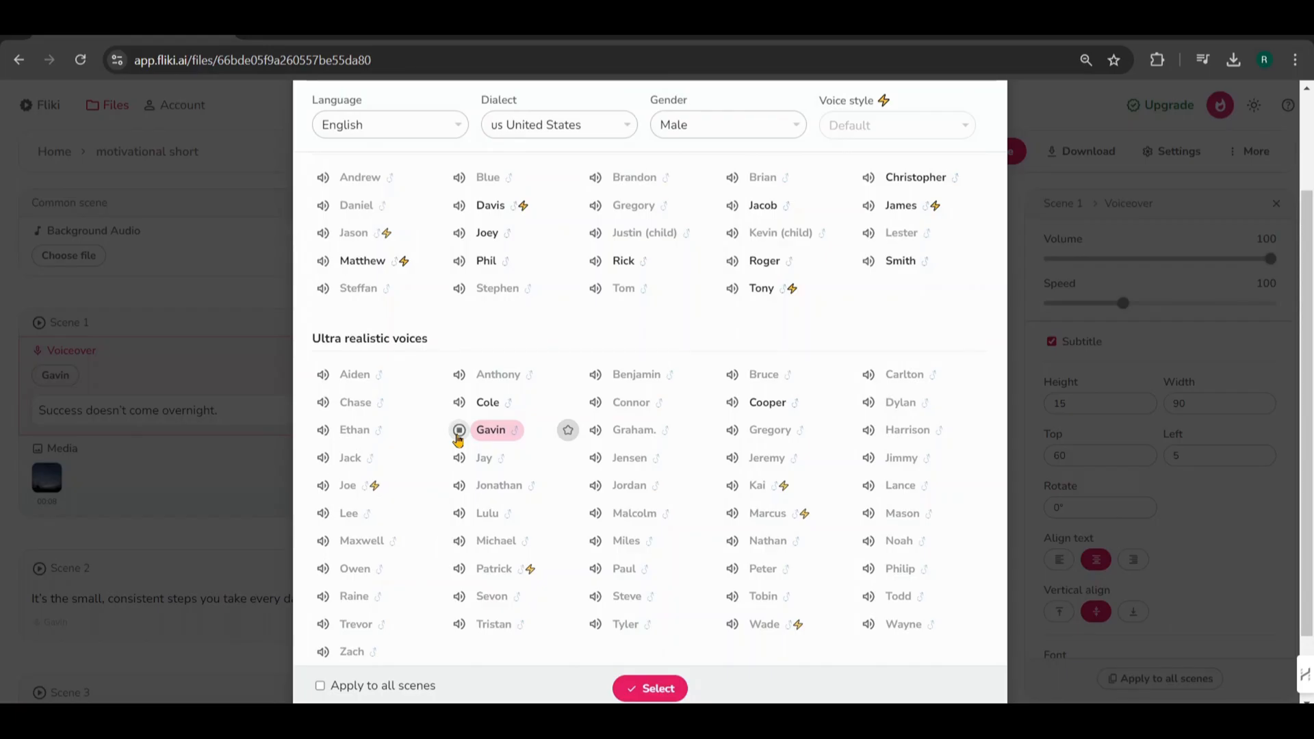
pyautogui.moveTo(734, 288)
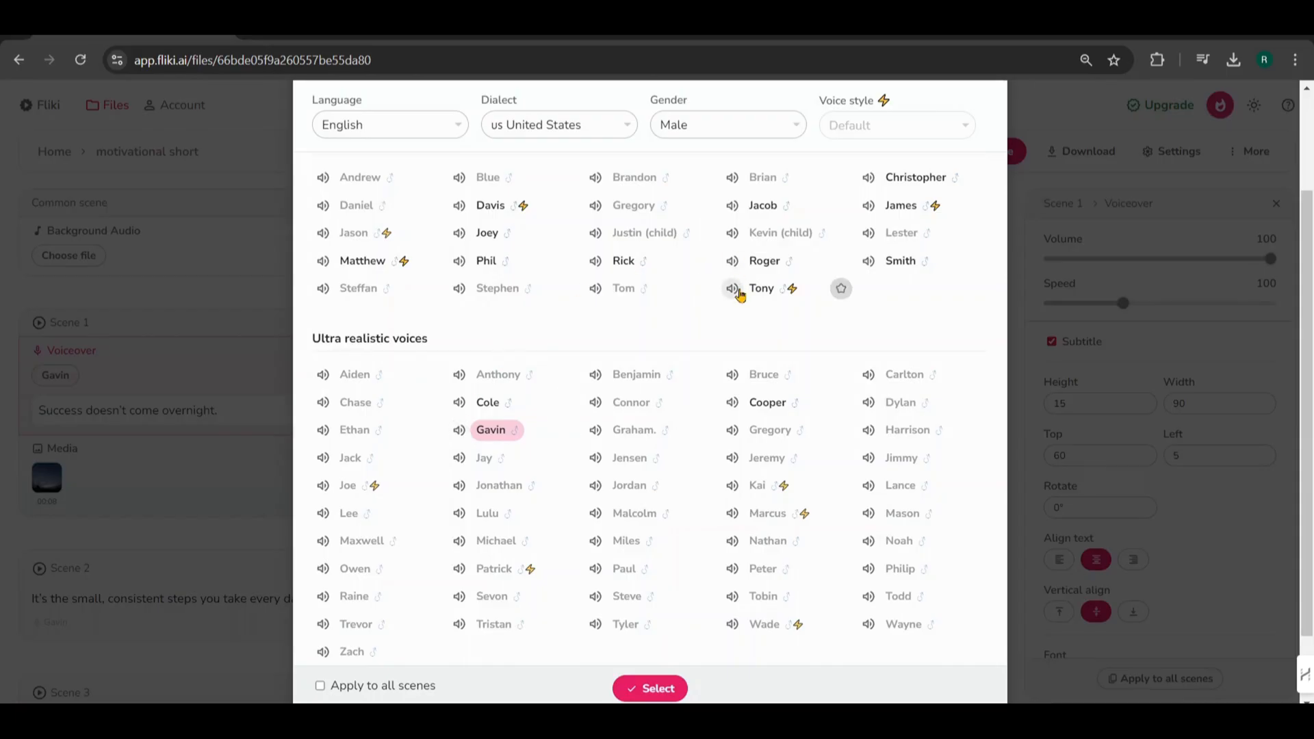
pyautogui.click(460, 403)
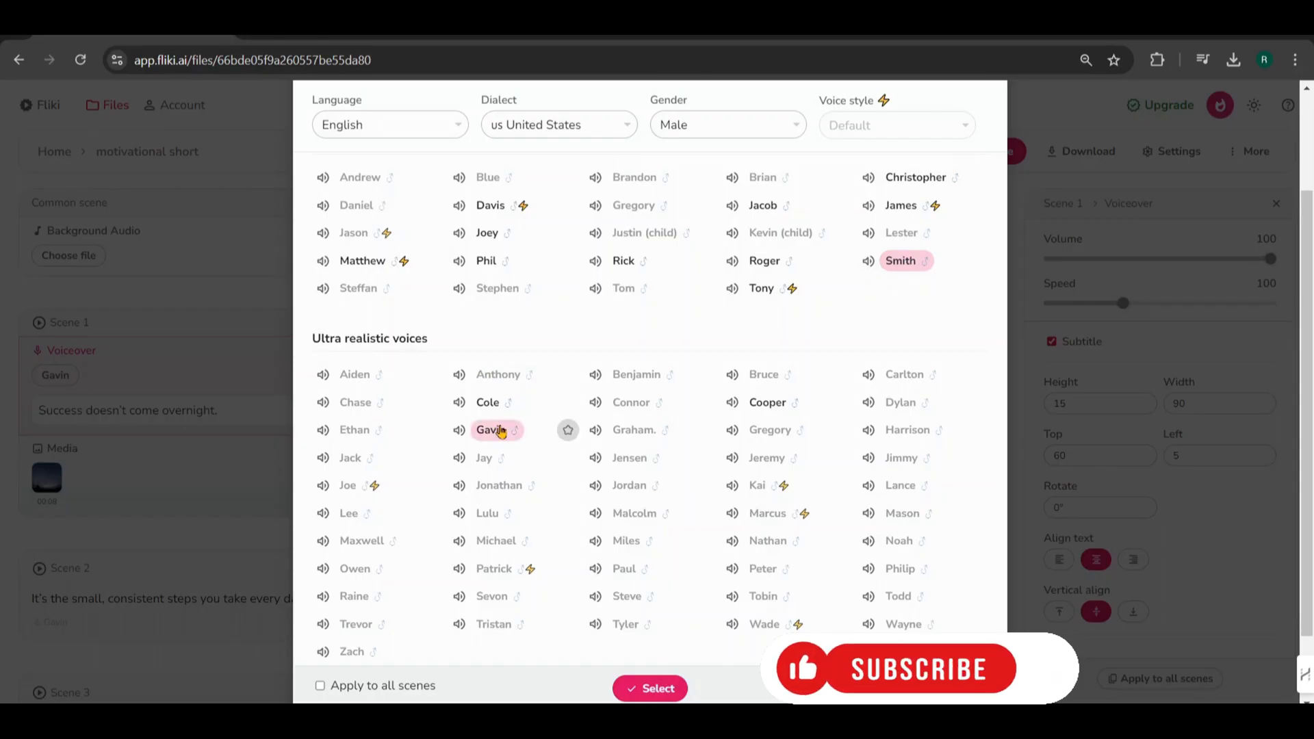
# Keep the Gavin voice and apply it to all scenes.
pyautogui.scroll(-3)
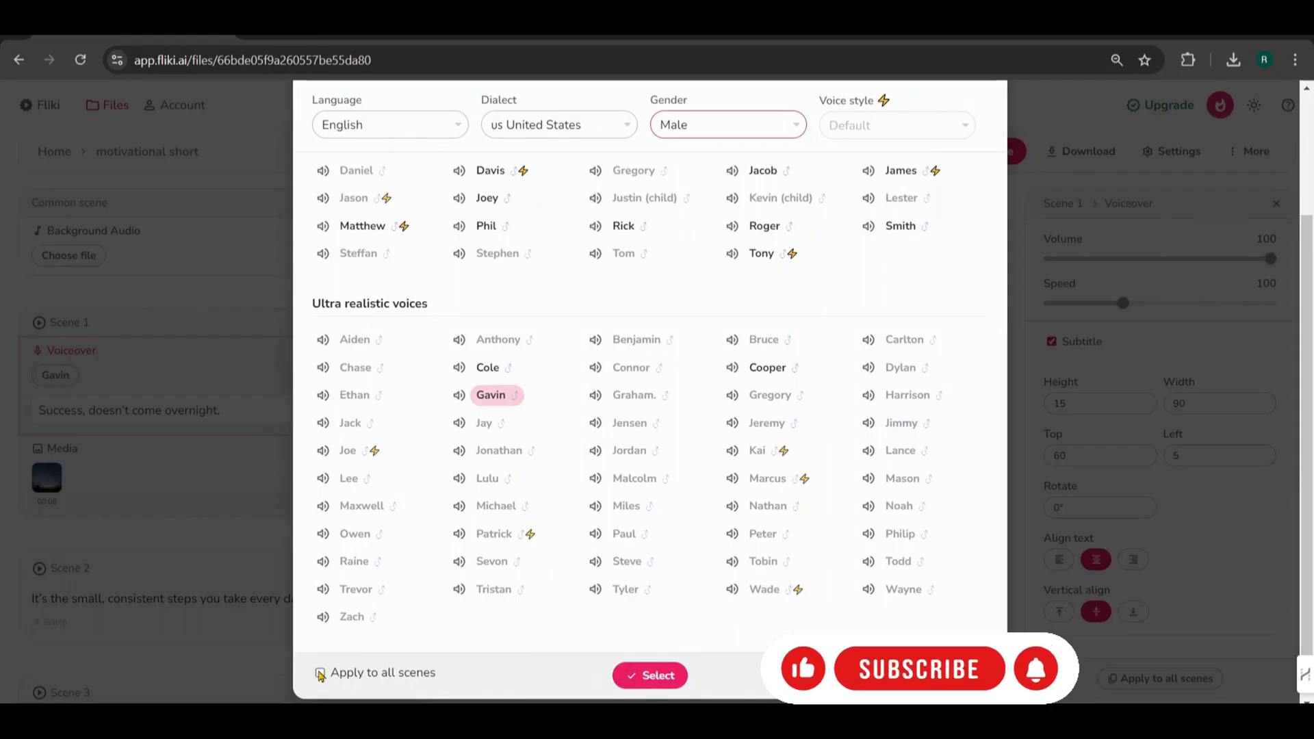
pyautogui.click(319, 673)
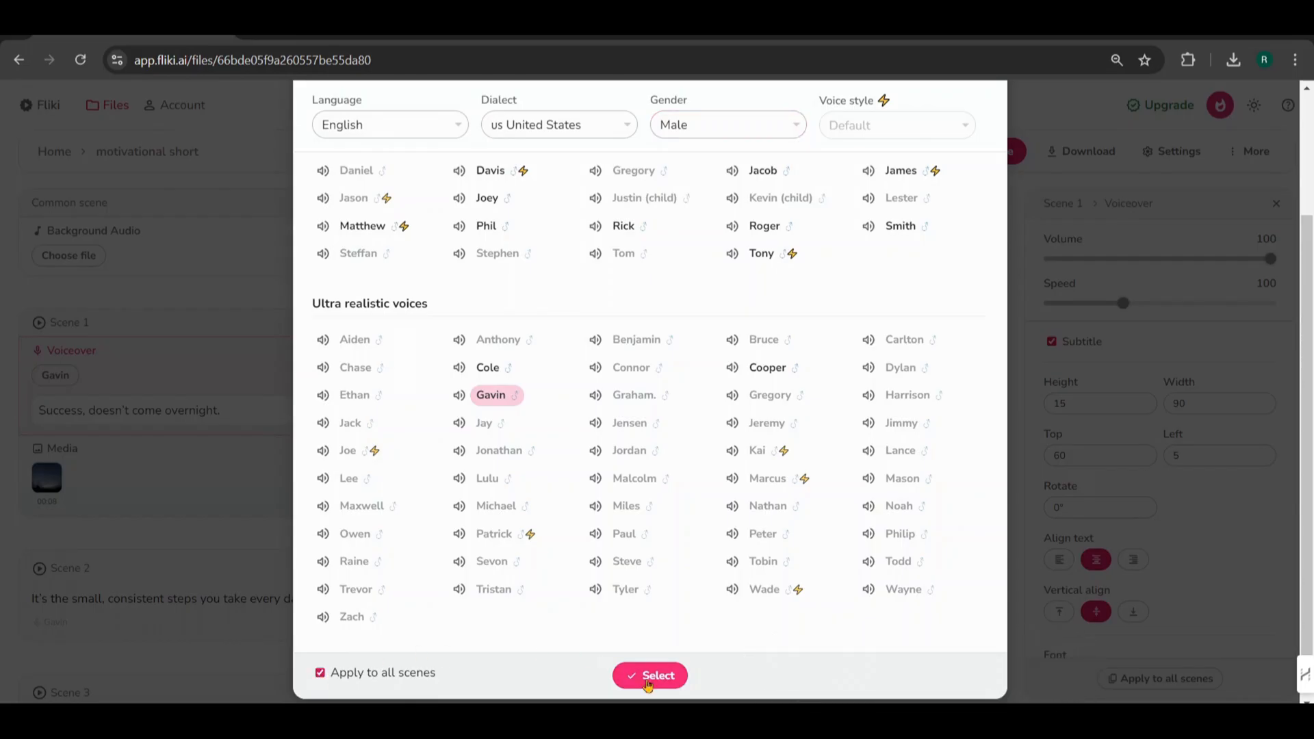
pyautogui.click(649, 675)
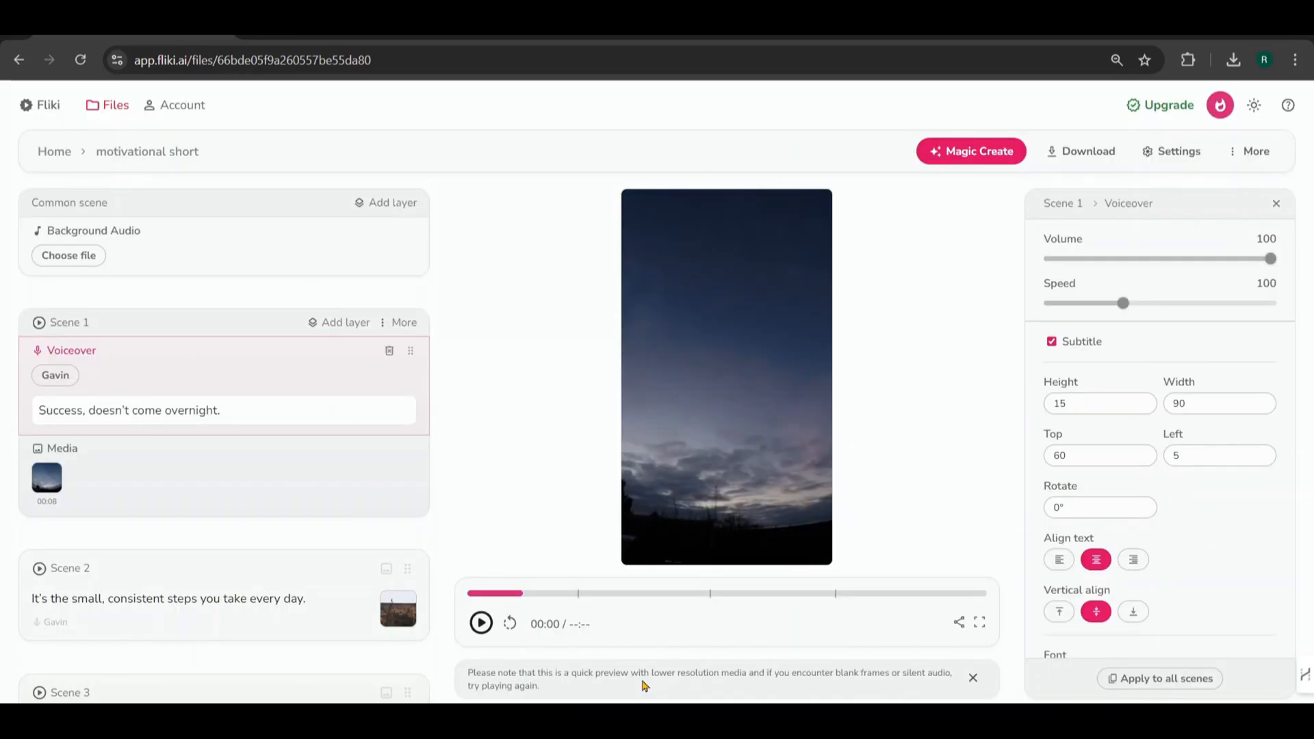
# Play the 11-second voiced preview with subtitles, then pause it.
pyautogui.click(481, 624)
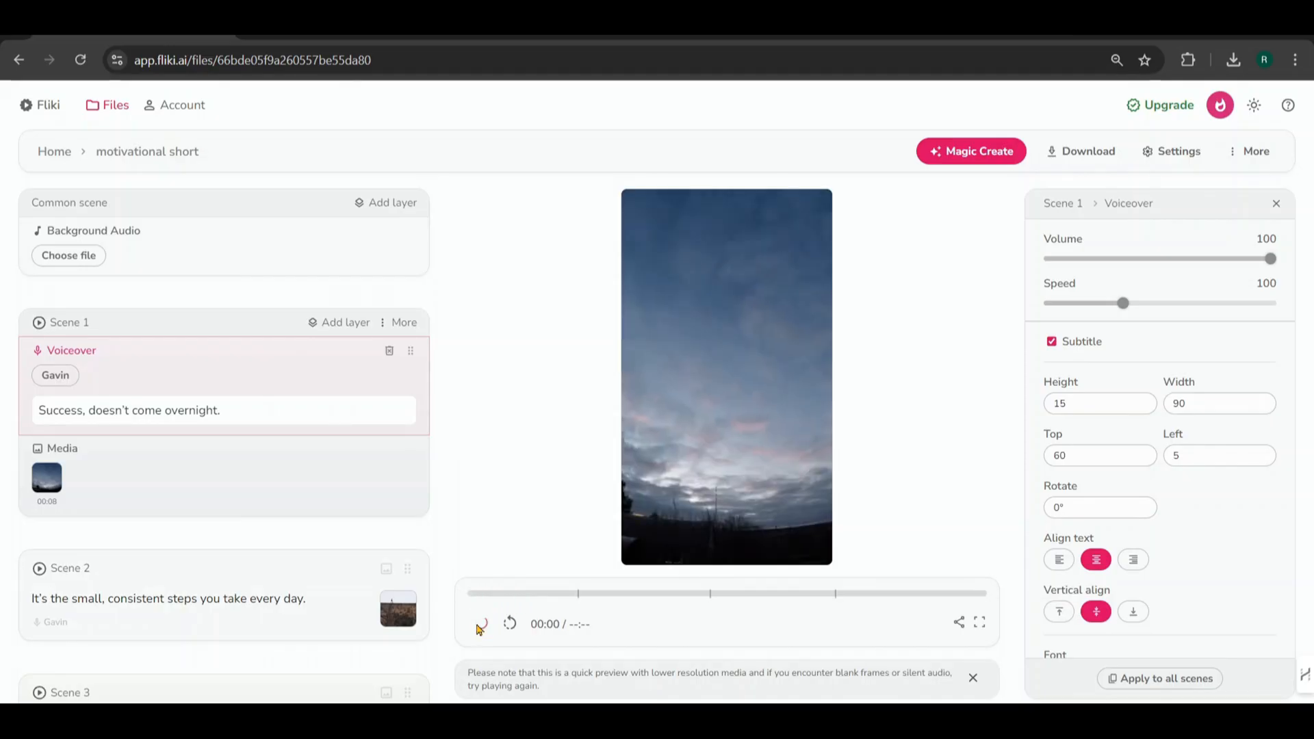
pyautogui.click(480, 625)
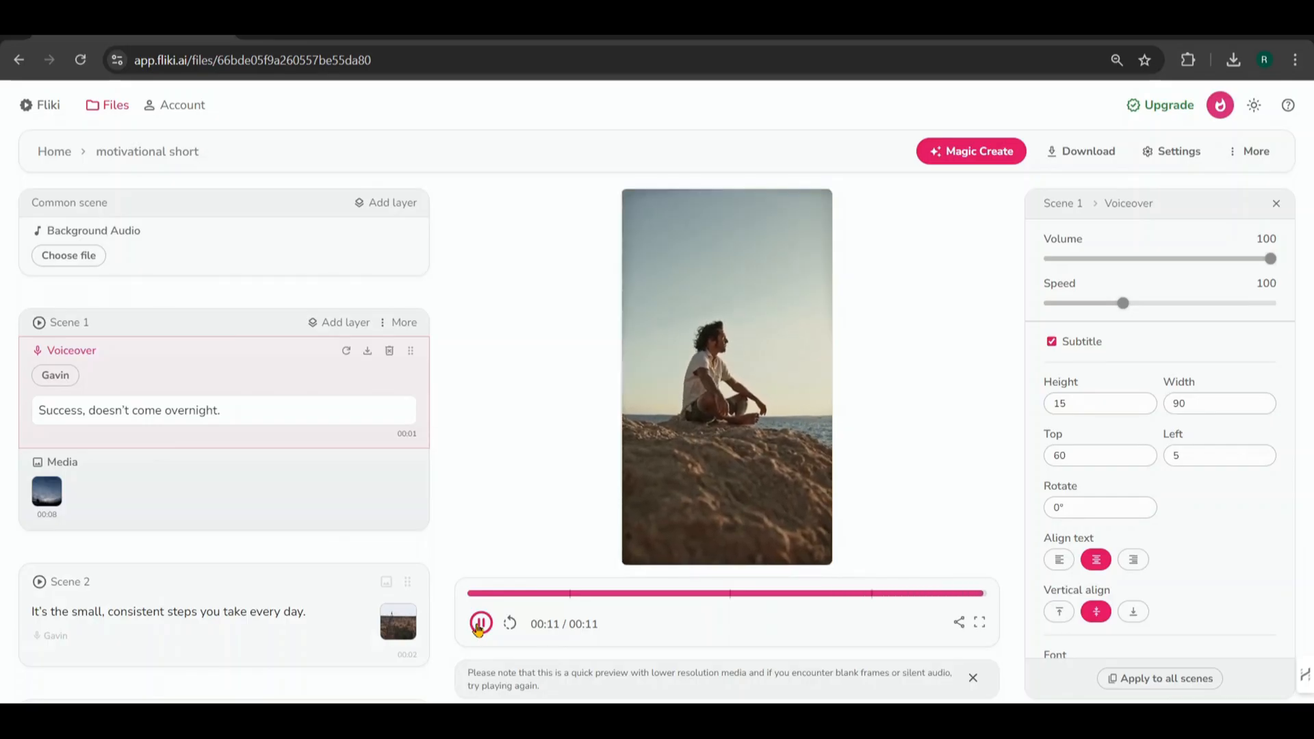
pyautogui.click(481, 625)
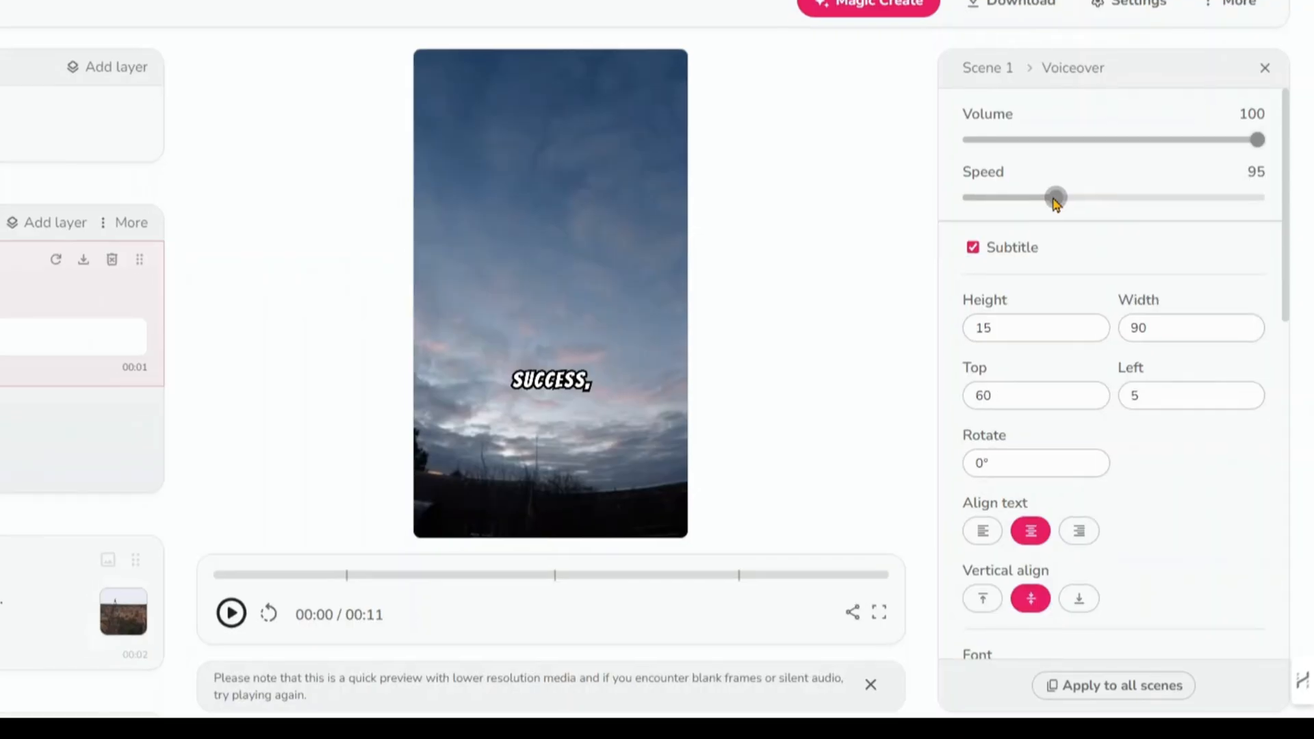
# Copy the 95-speed voiceover settings to all scenes and replay the preview to check them.
pyautogui.click(1115, 685)
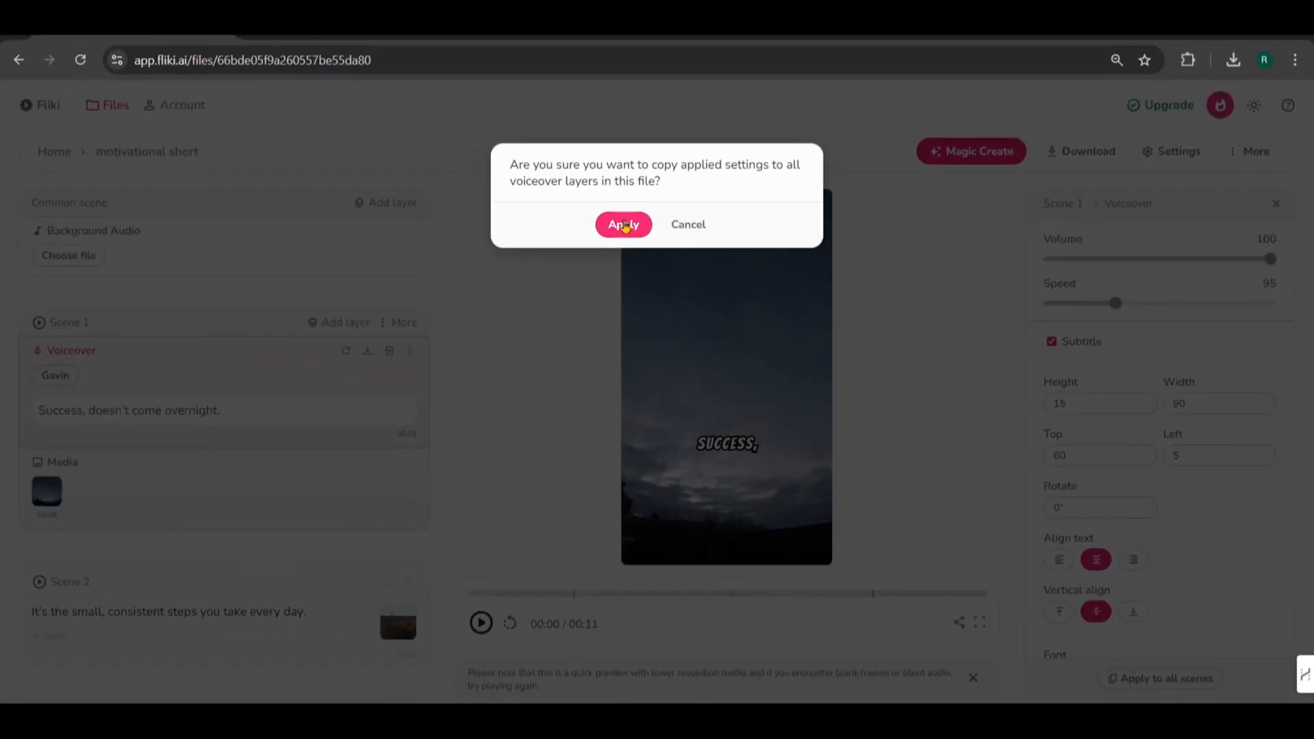
pyautogui.click(623, 223)
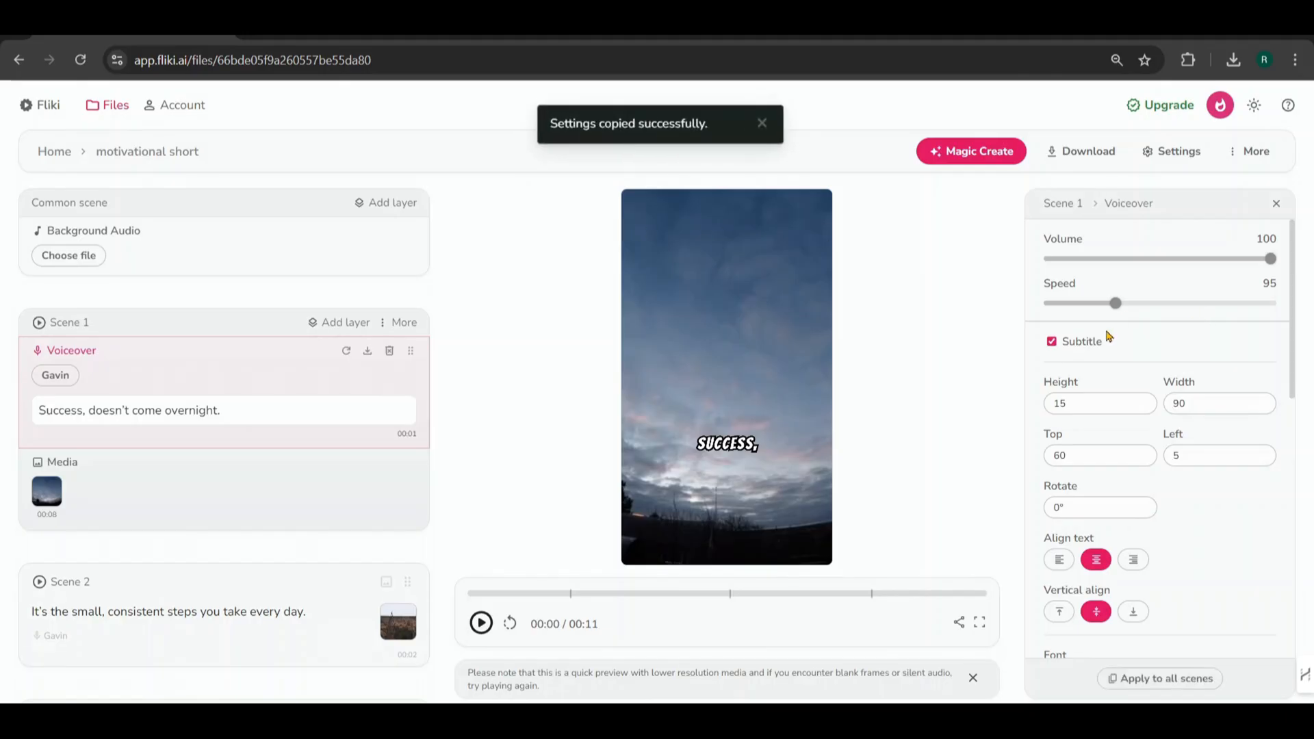
pyautogui.click(480, 623)
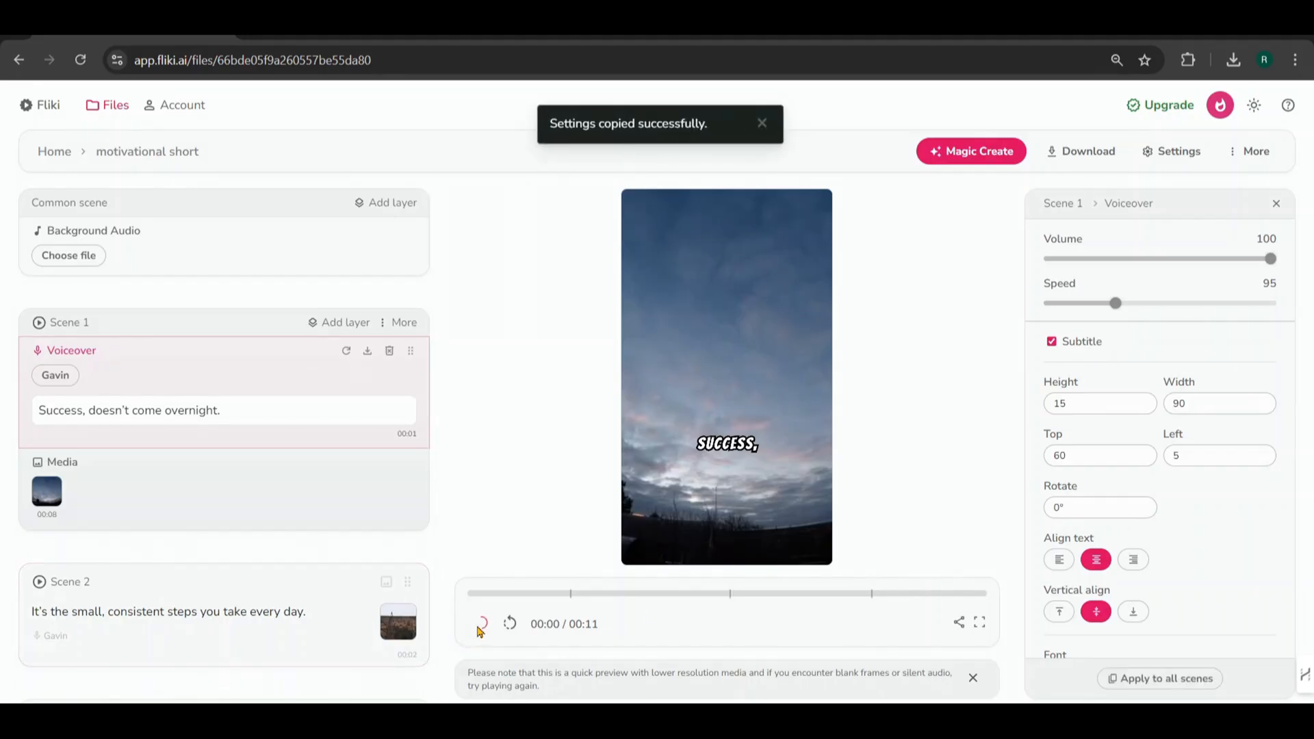
pyautogui.click(480, 624)
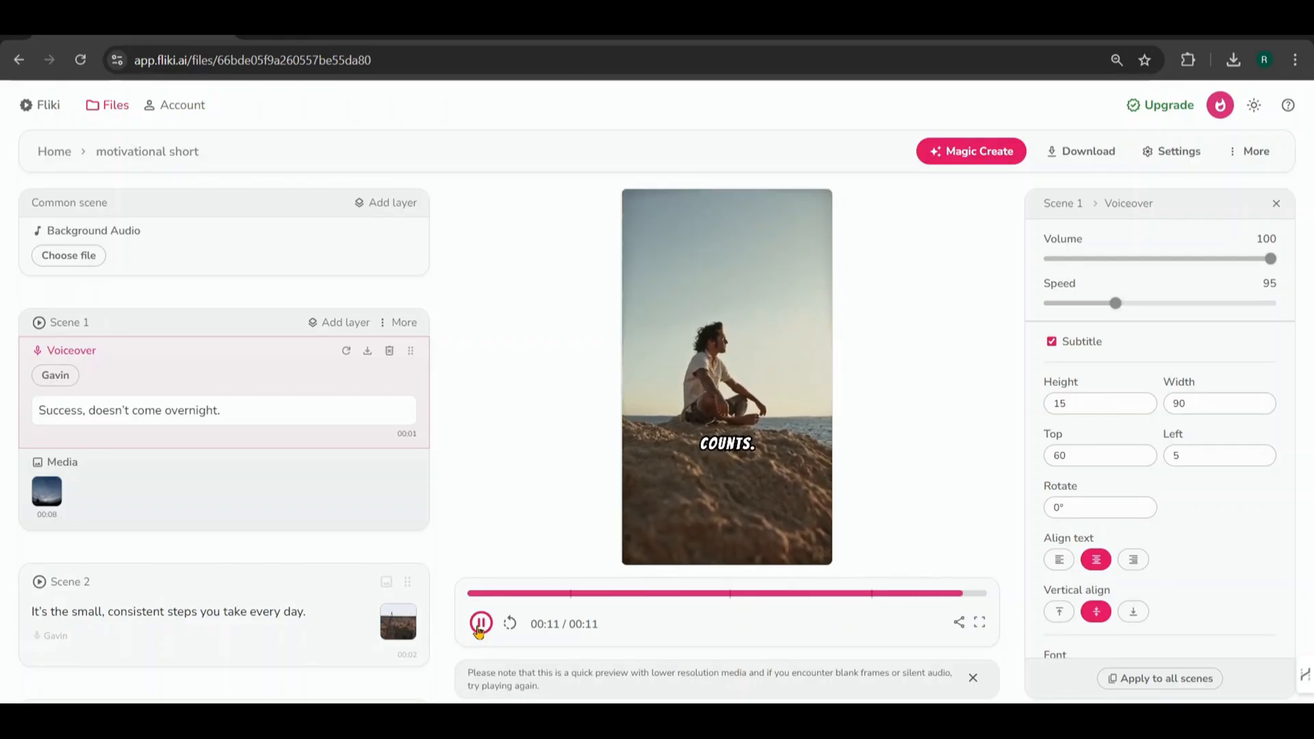
# Stop playback and give scene 4 a short audio fade-out at the end.
pyautogui.click(480, 624)
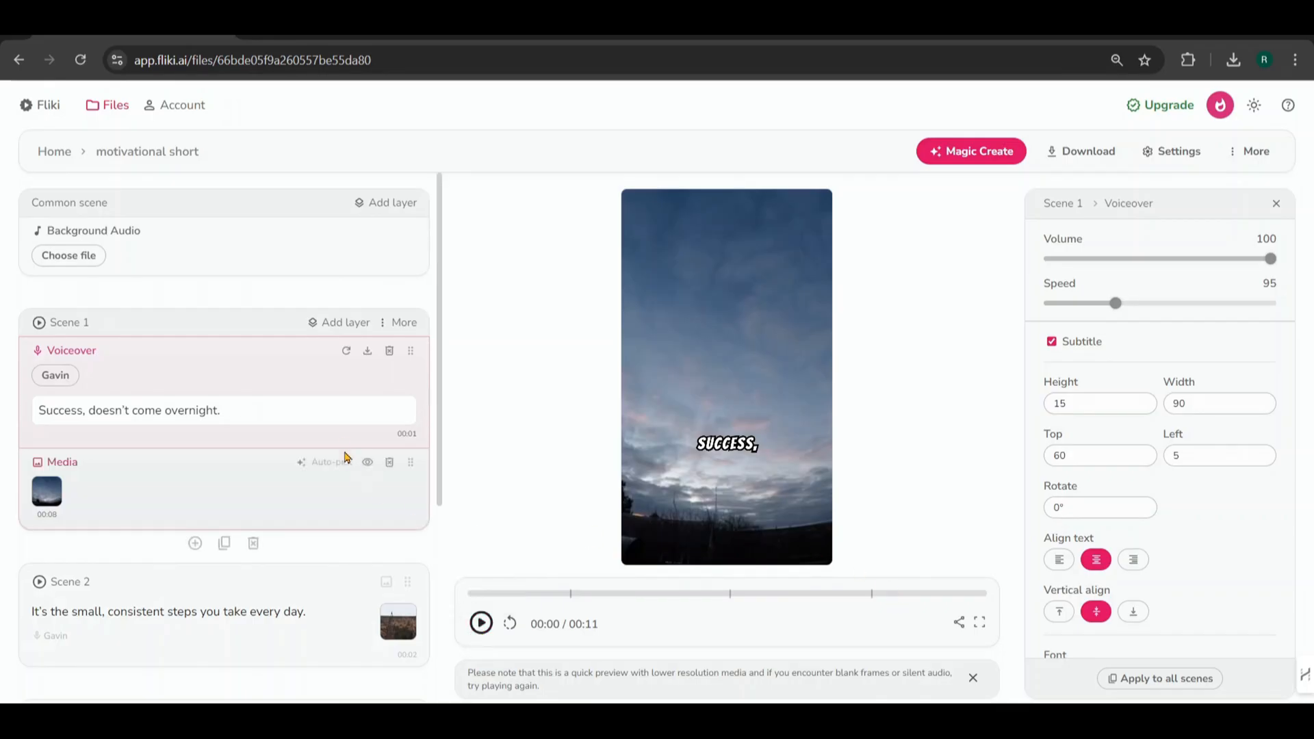
pyautogui.scroll(-3)
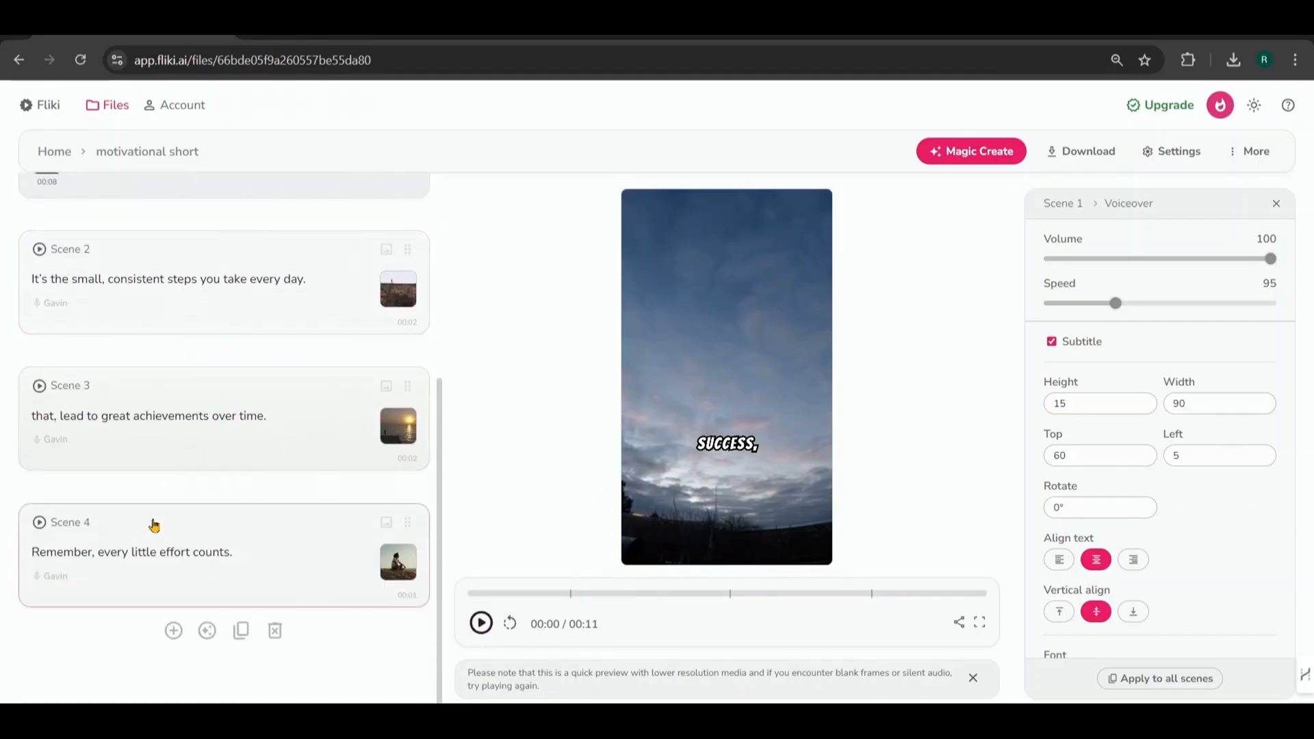
pyautogui.click(69, 522)
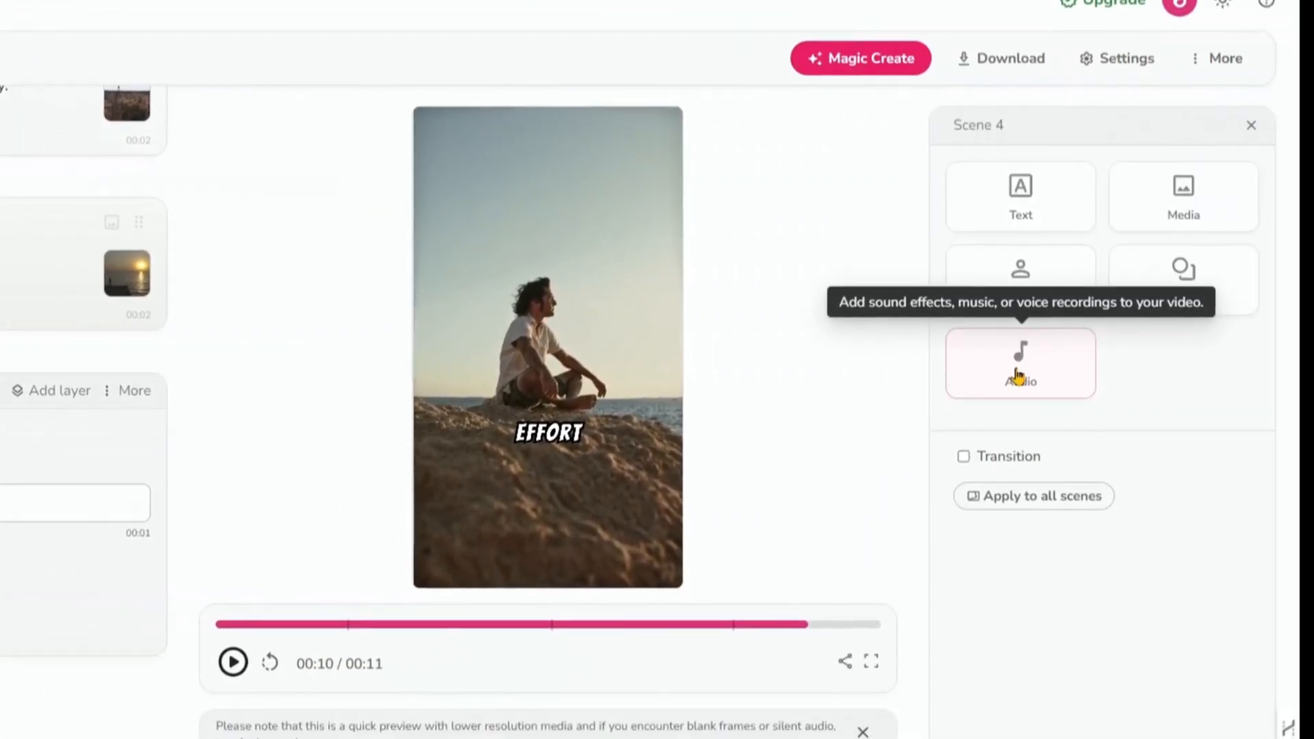
pyautogui.click(1021, 363)
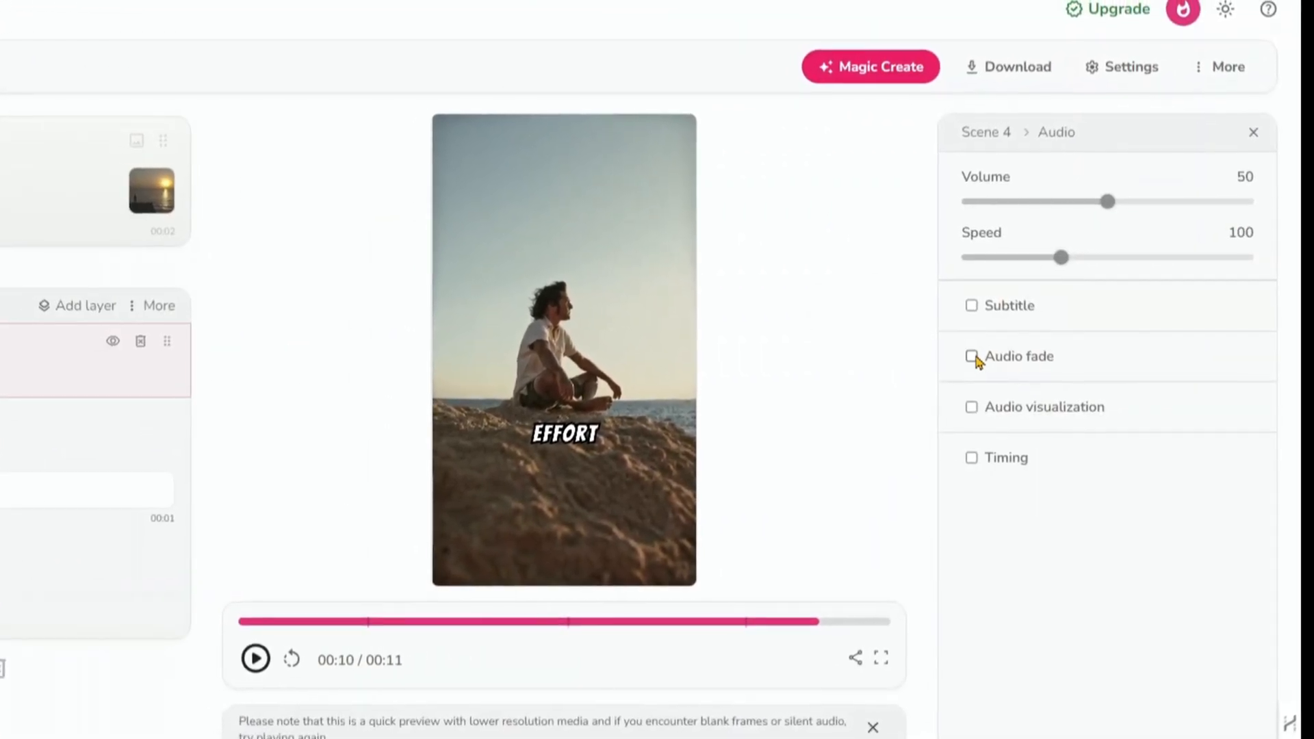
pyautogui.click(972, 356)
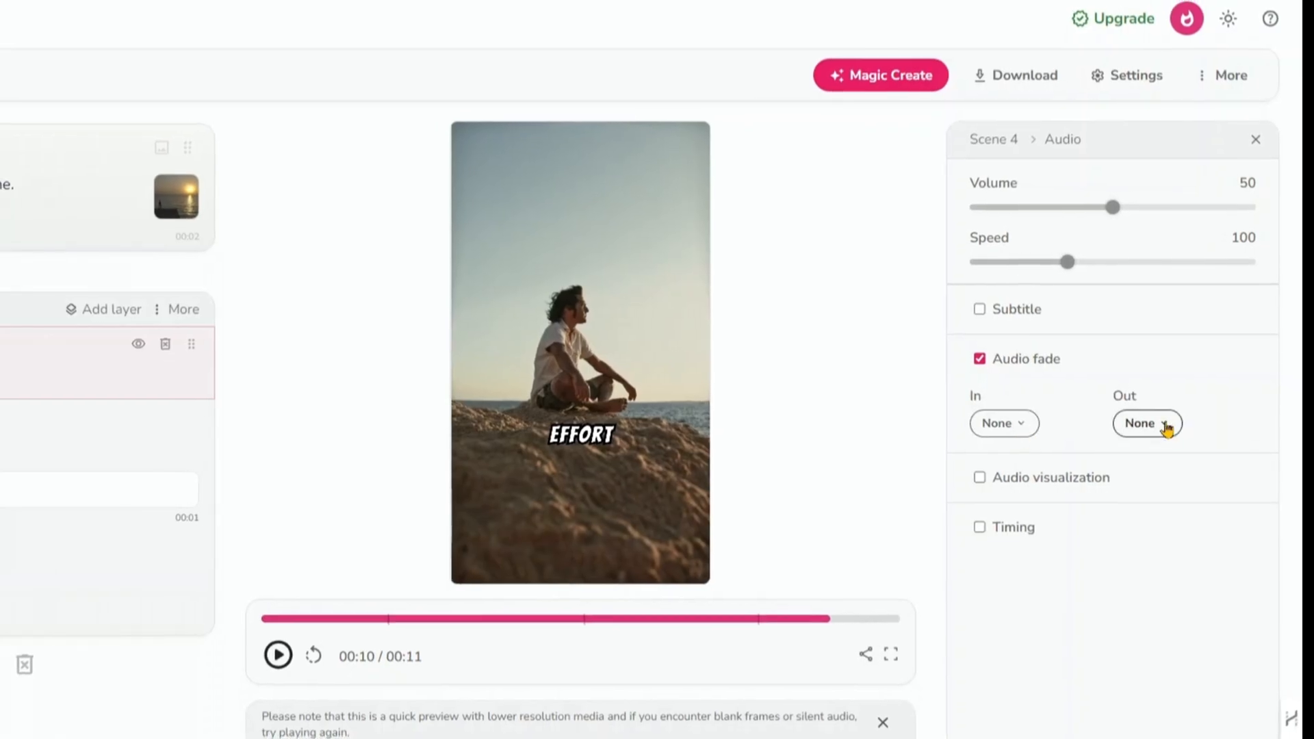
pyautogui.click(1147, 423)
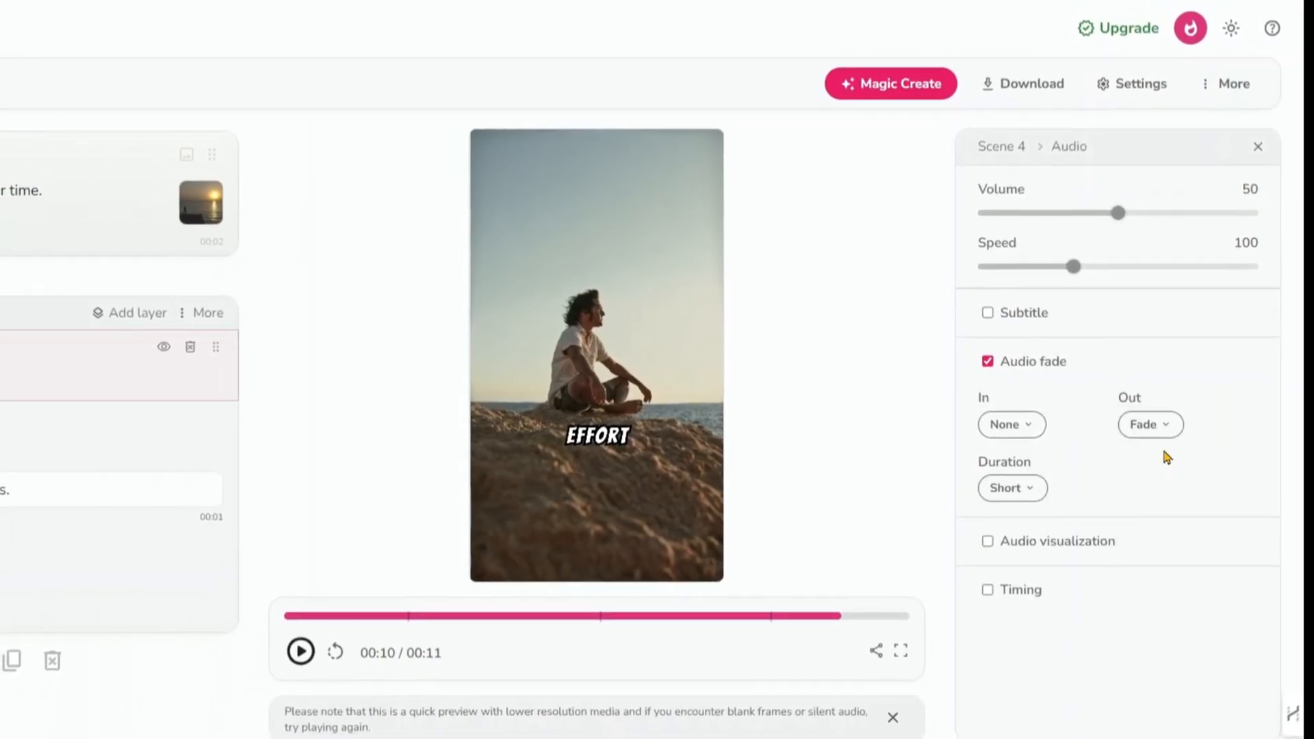
# Enable a short linear Fade transition on scene 4, keeping Fade after reviewing the types.
pyautogui.click(1012, 487)
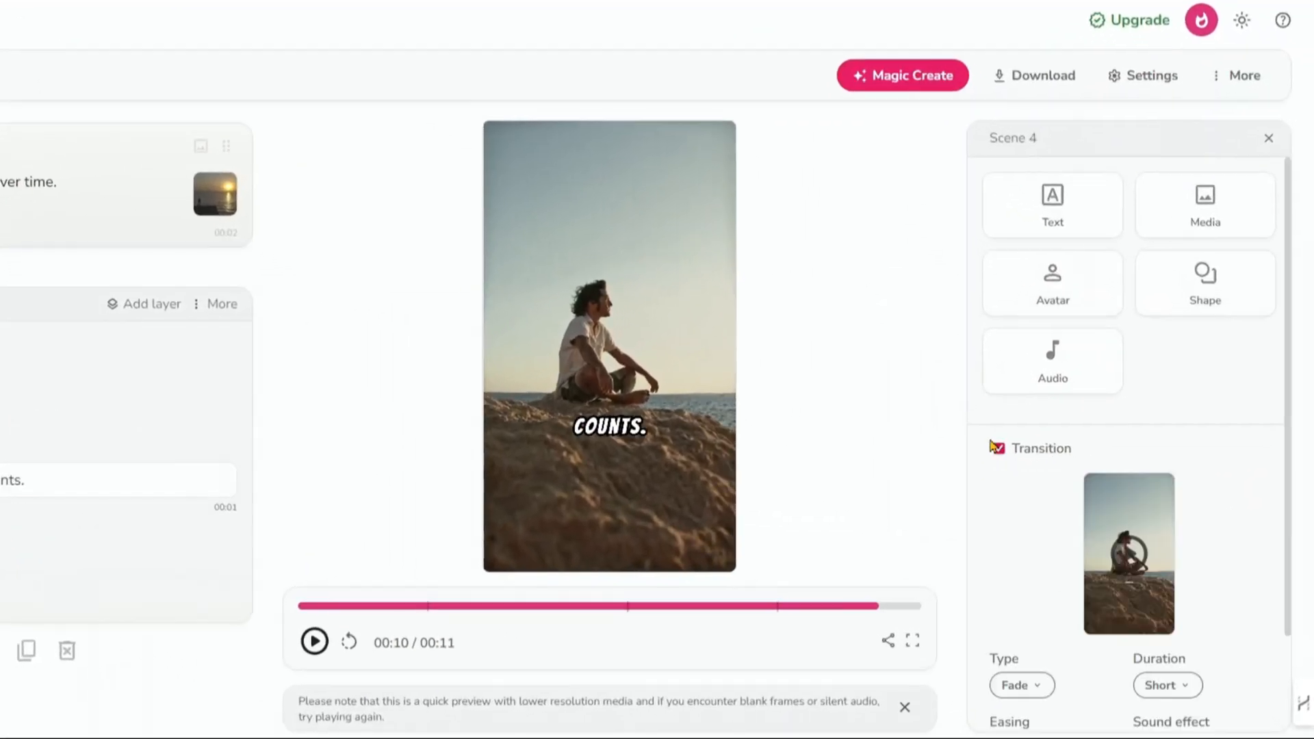
pyautogui.scroll(-3)
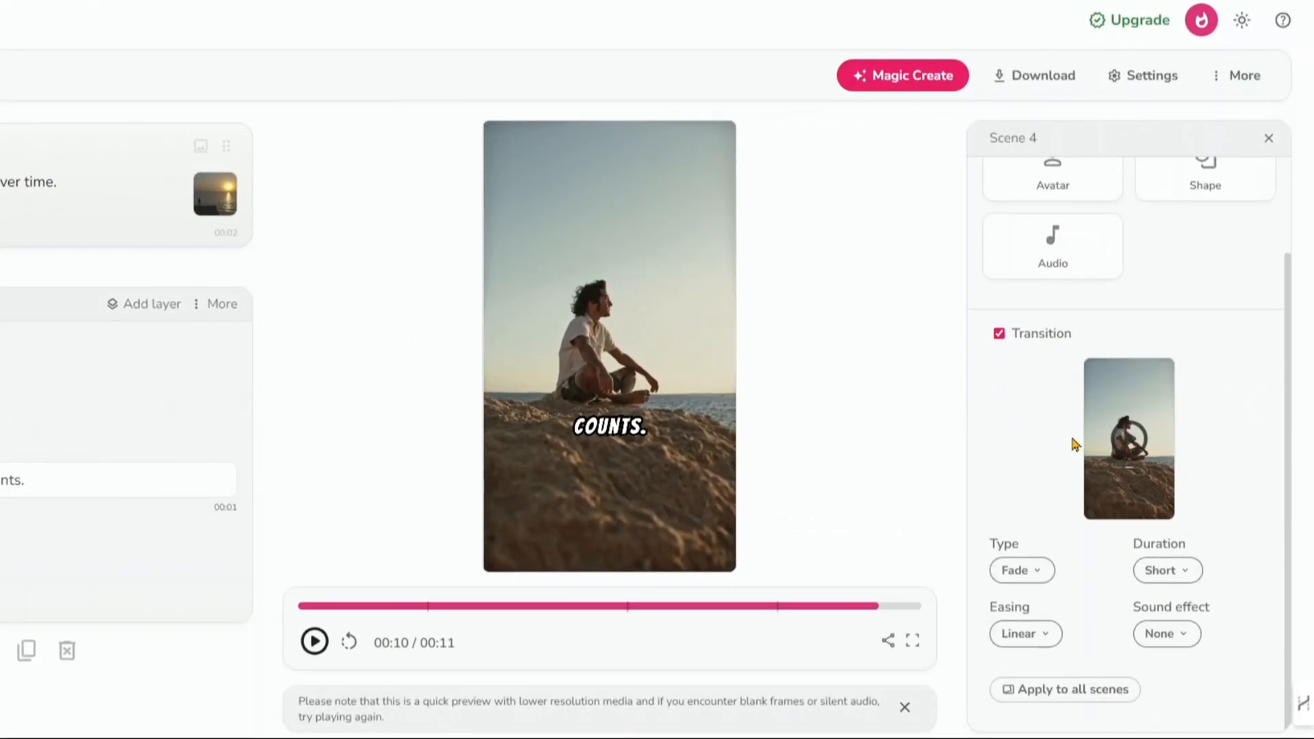
pyautogui.moveTo(1085, 595)
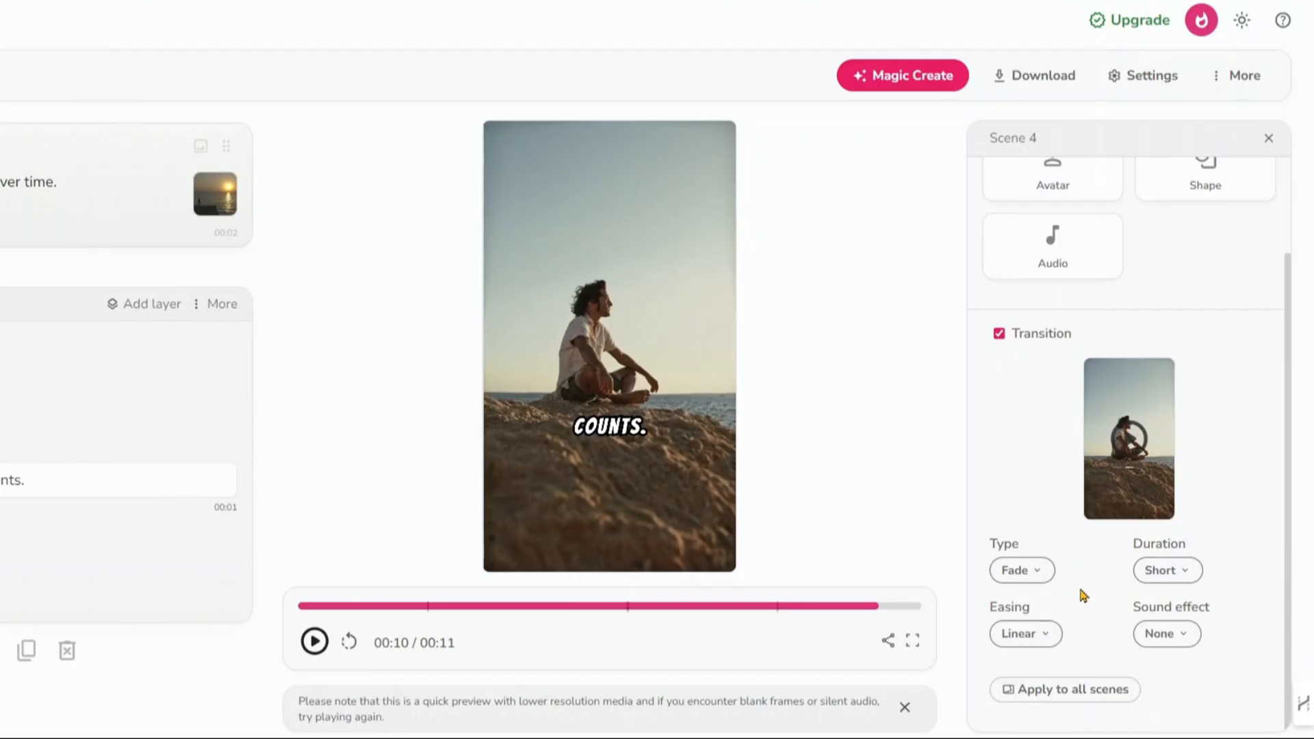
pyautogui.click(1021, 569)
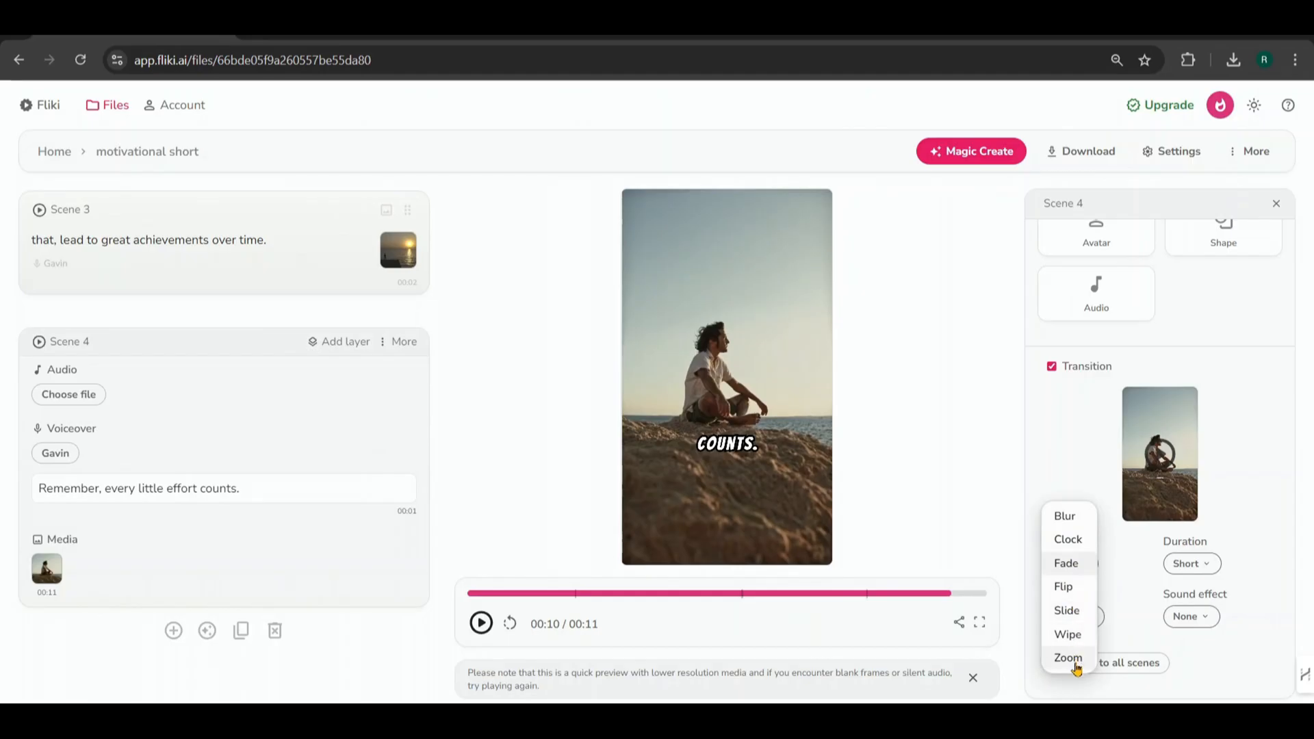
pyautogui.click(1067, 562)
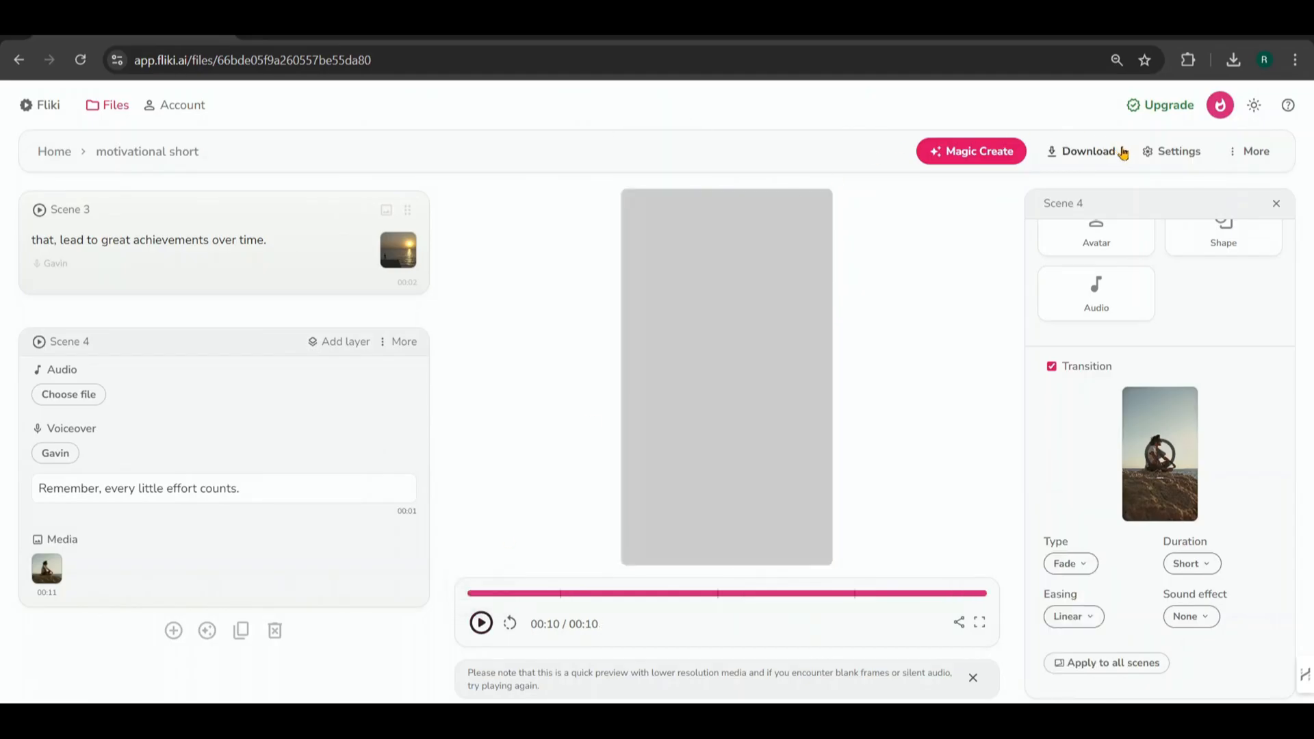
# Set 'Gap between the scenes' to 0.2 seconds in the video settings and save.
pyautogui.click(1170, 151)
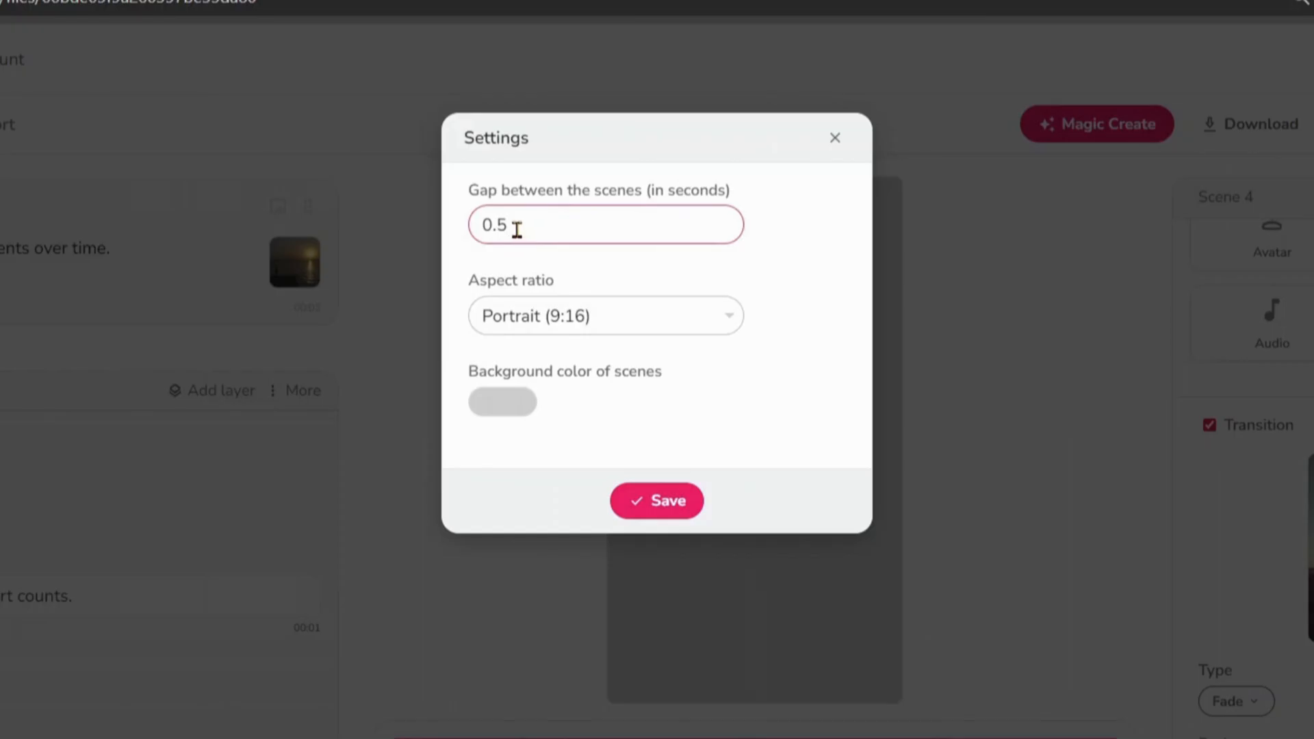
pyautogui.write('0.2')
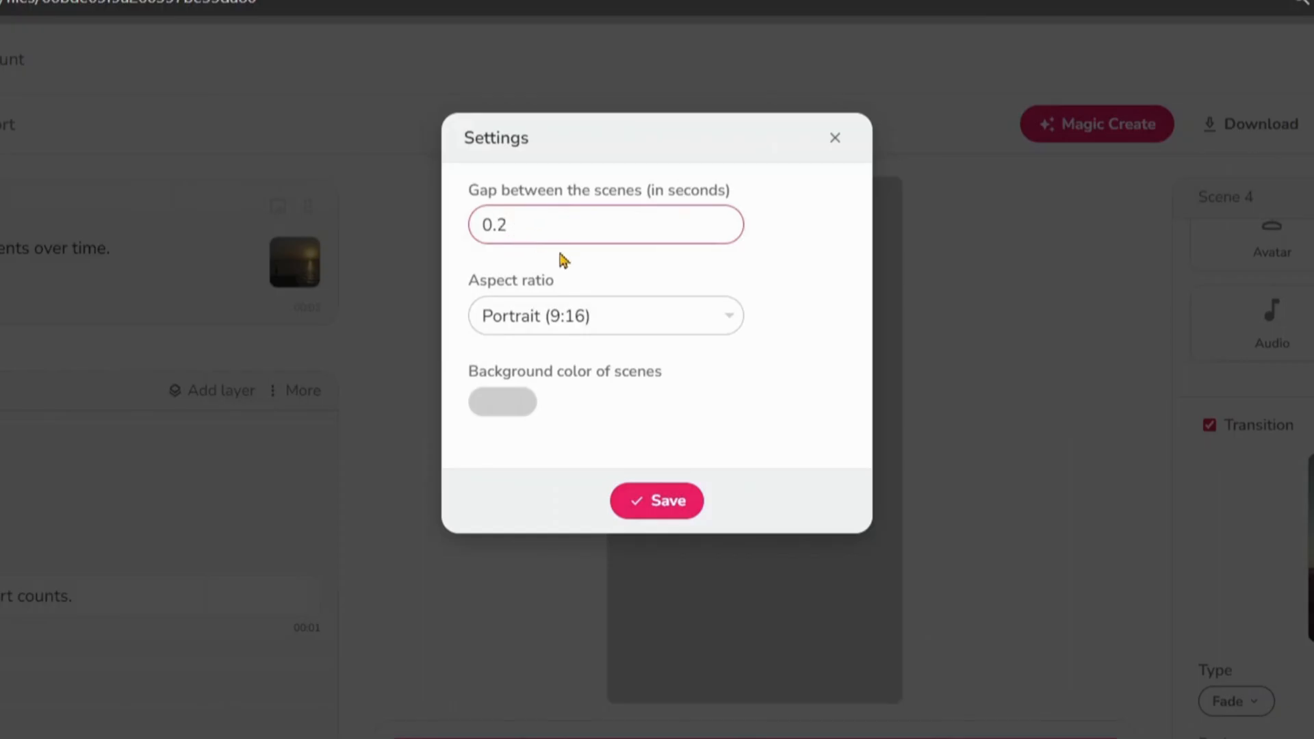
pyautogui.moveTo(503, 419)
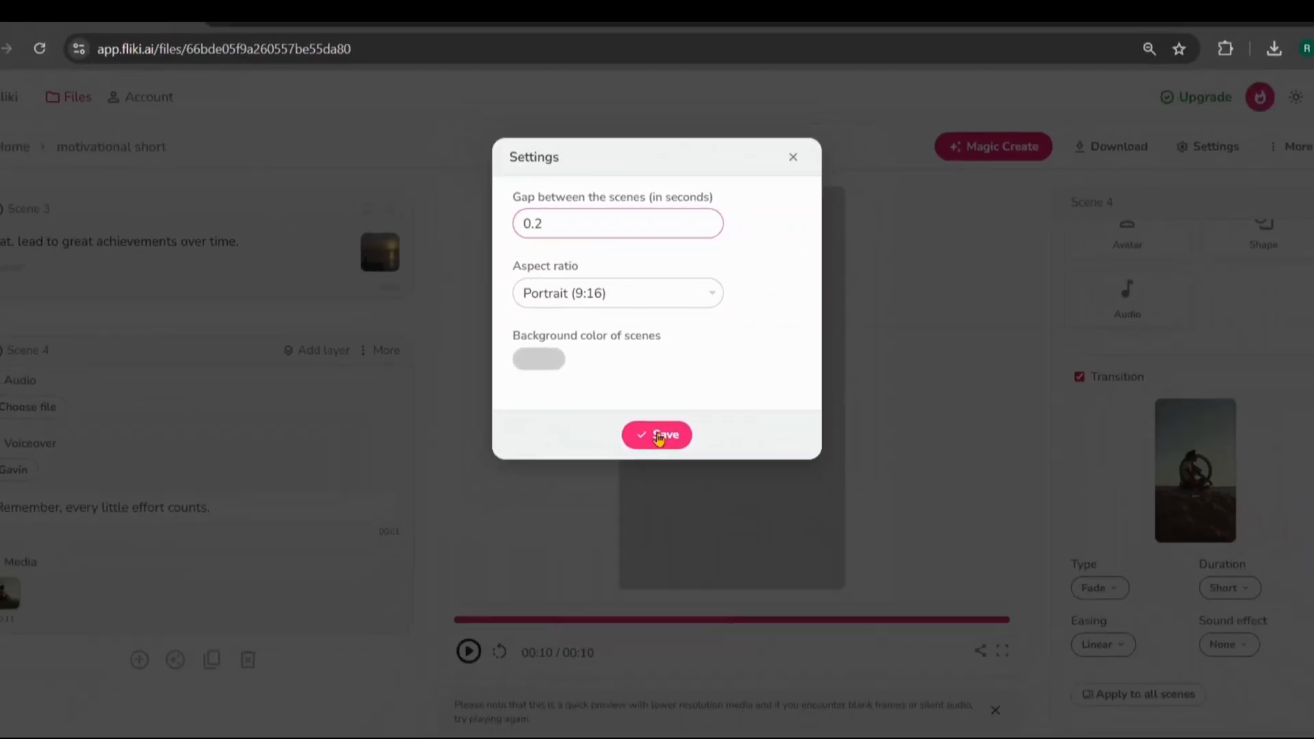
pyautogui.click(656, 436)
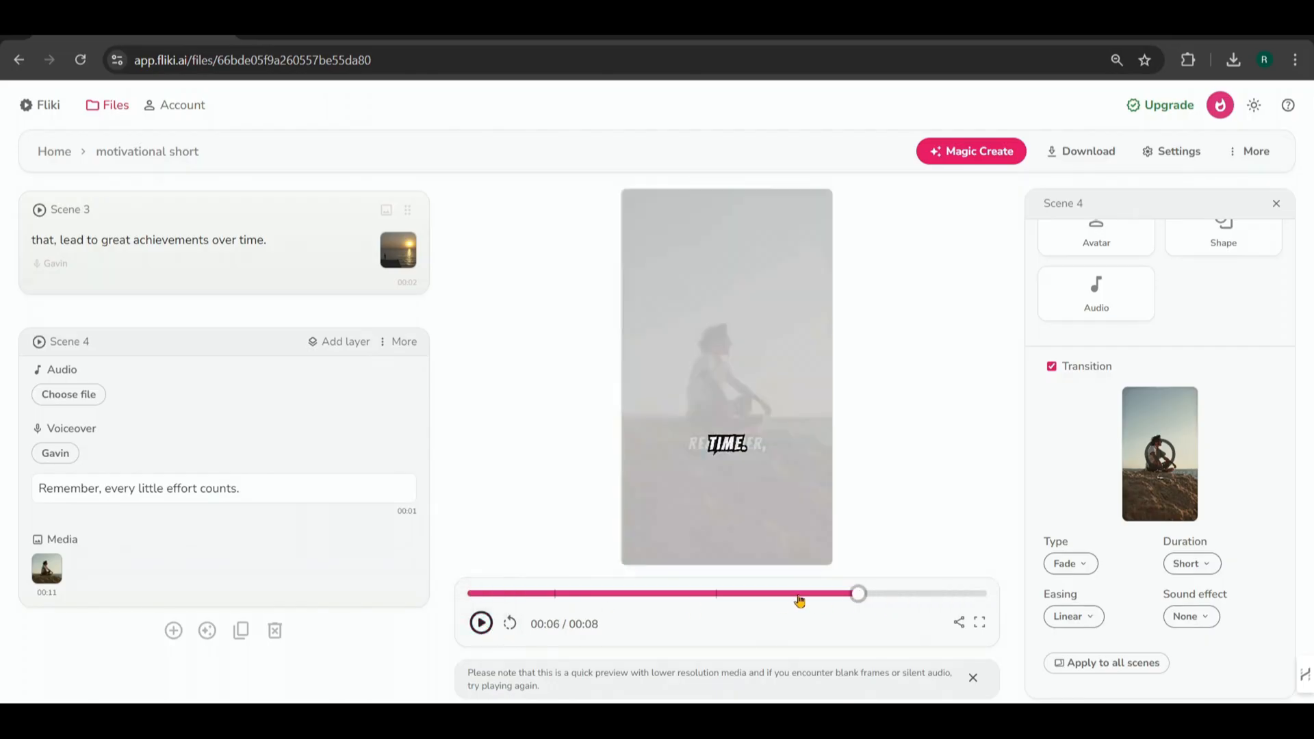
# Add an empty text layer to scene 4 and keep Bangers as its font.
pyautogui.click(481, 625)
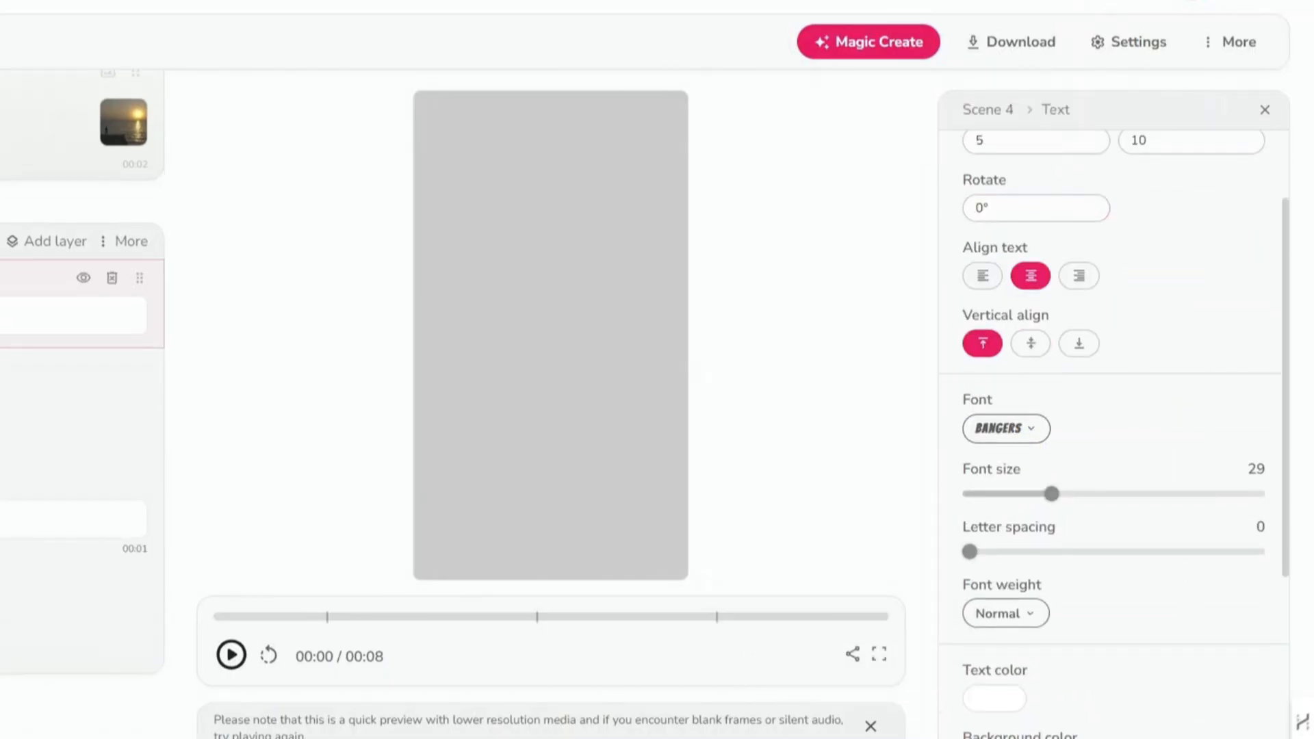
pyautogui.click(1005, 428)
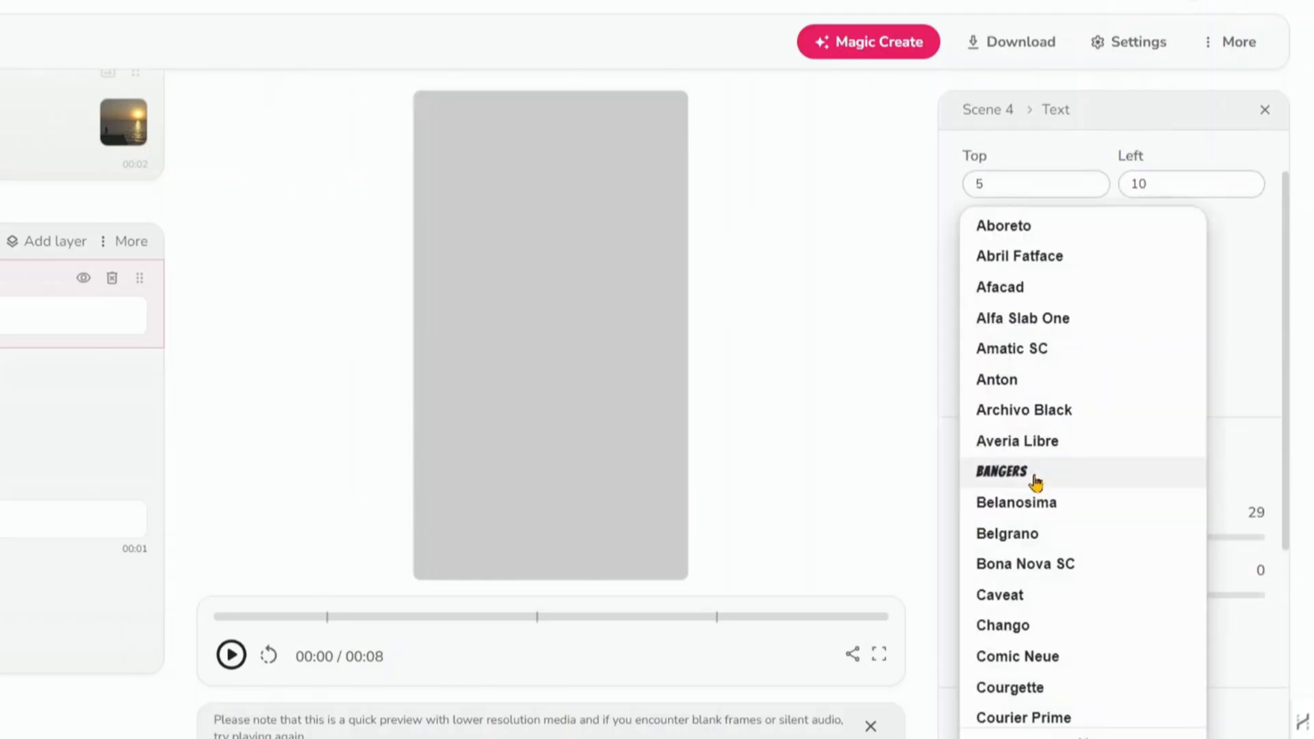
pyautogui.click(1000, 470)
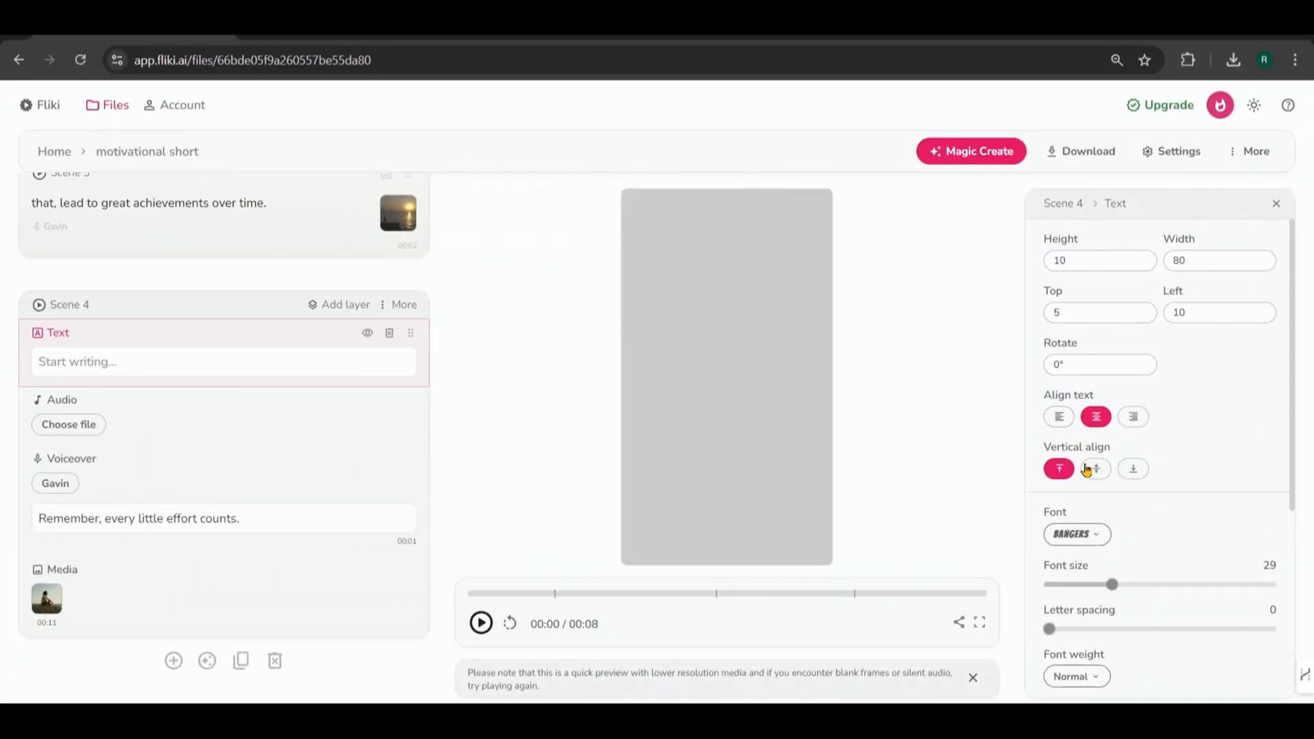
pyautogui.scroll(-3)
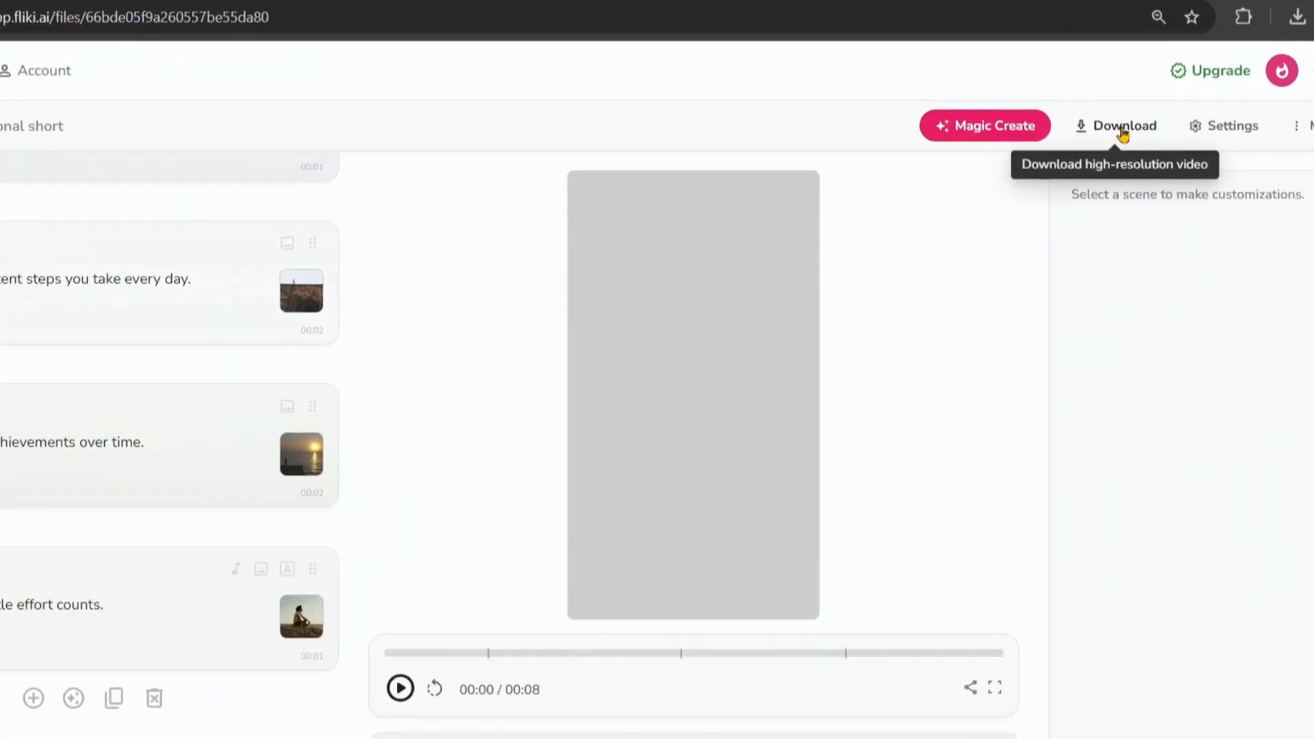
# Export the short at 720p MP4 and download the finished MP4 file.
pyautogui.click(1124, 126)
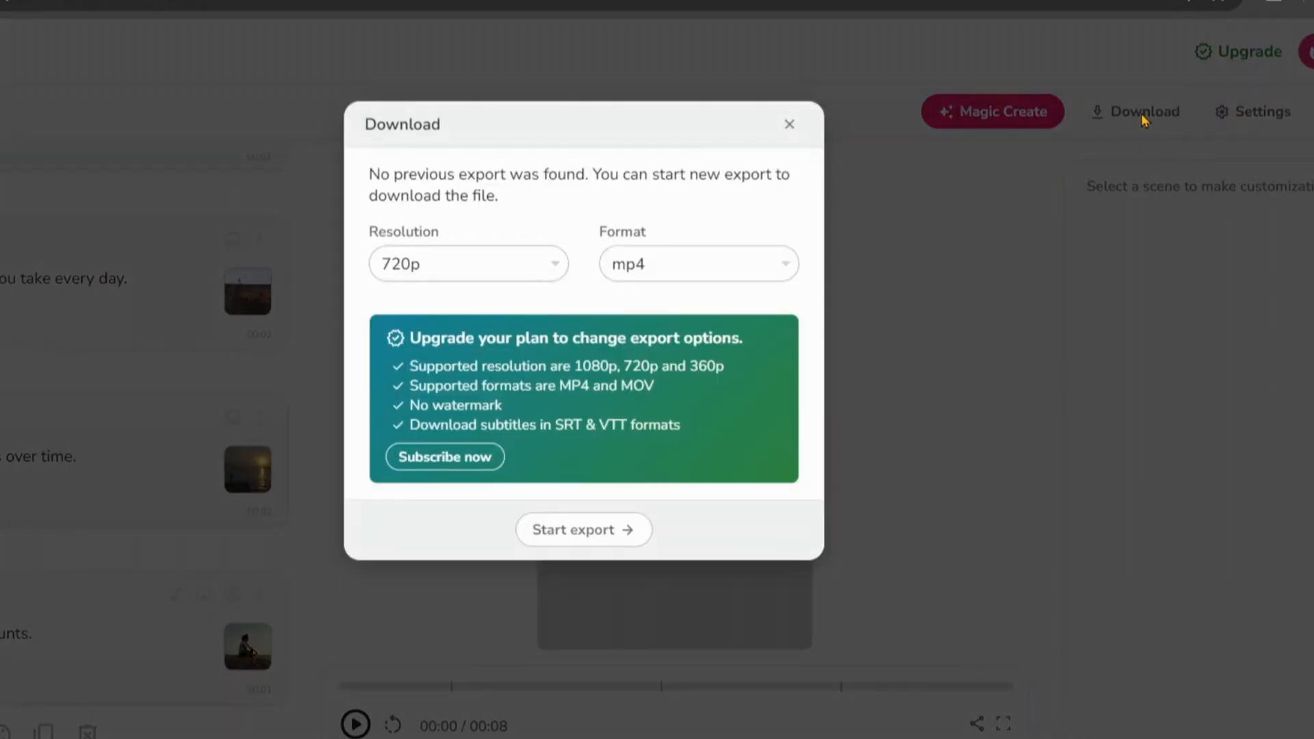
pyautogui.click(583, 528)
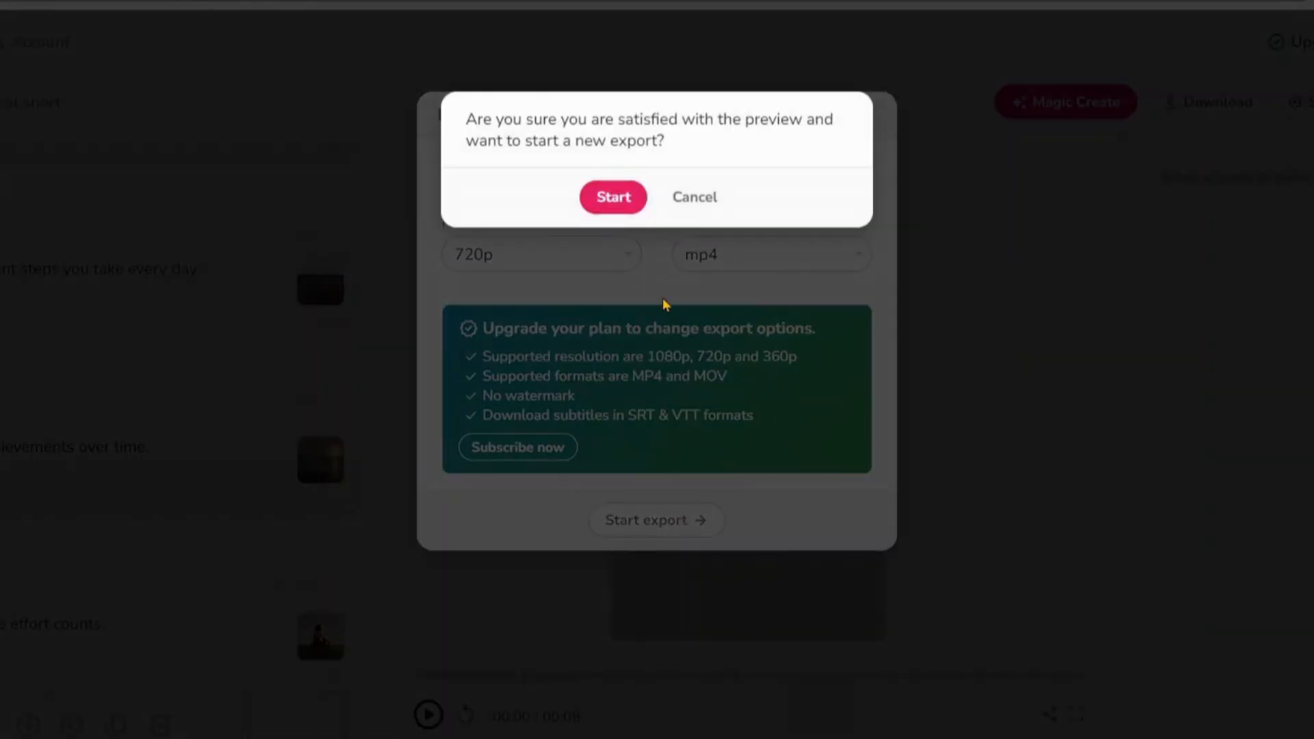
pyautogui.click(612, 198)
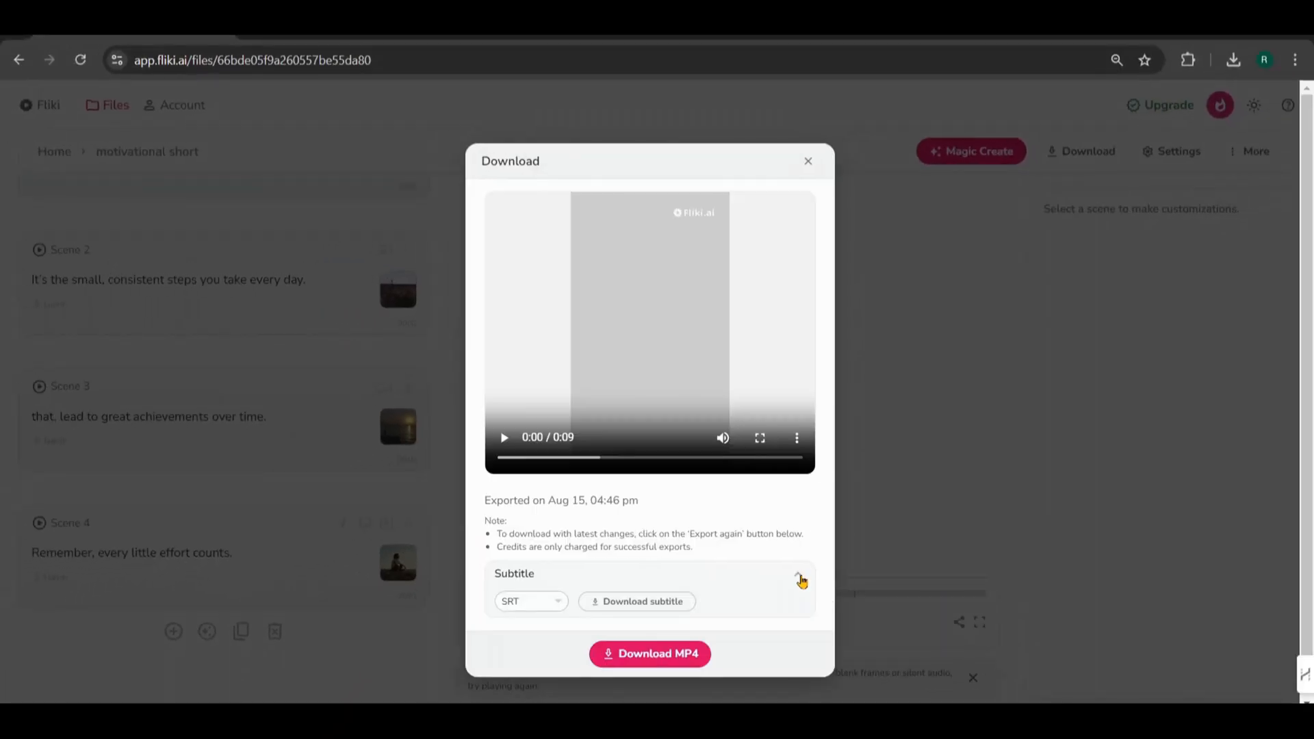
pyautogui.click(649, 654)
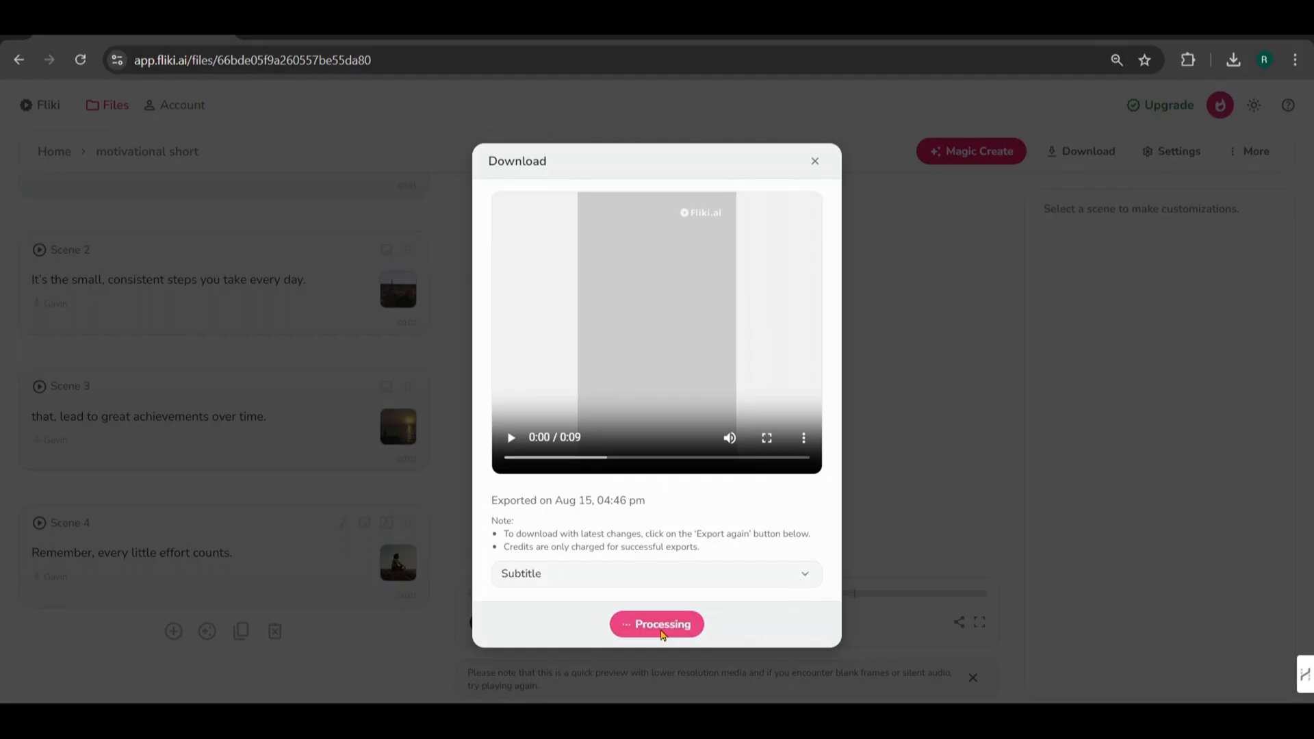
pyautogui.click(656, 625)
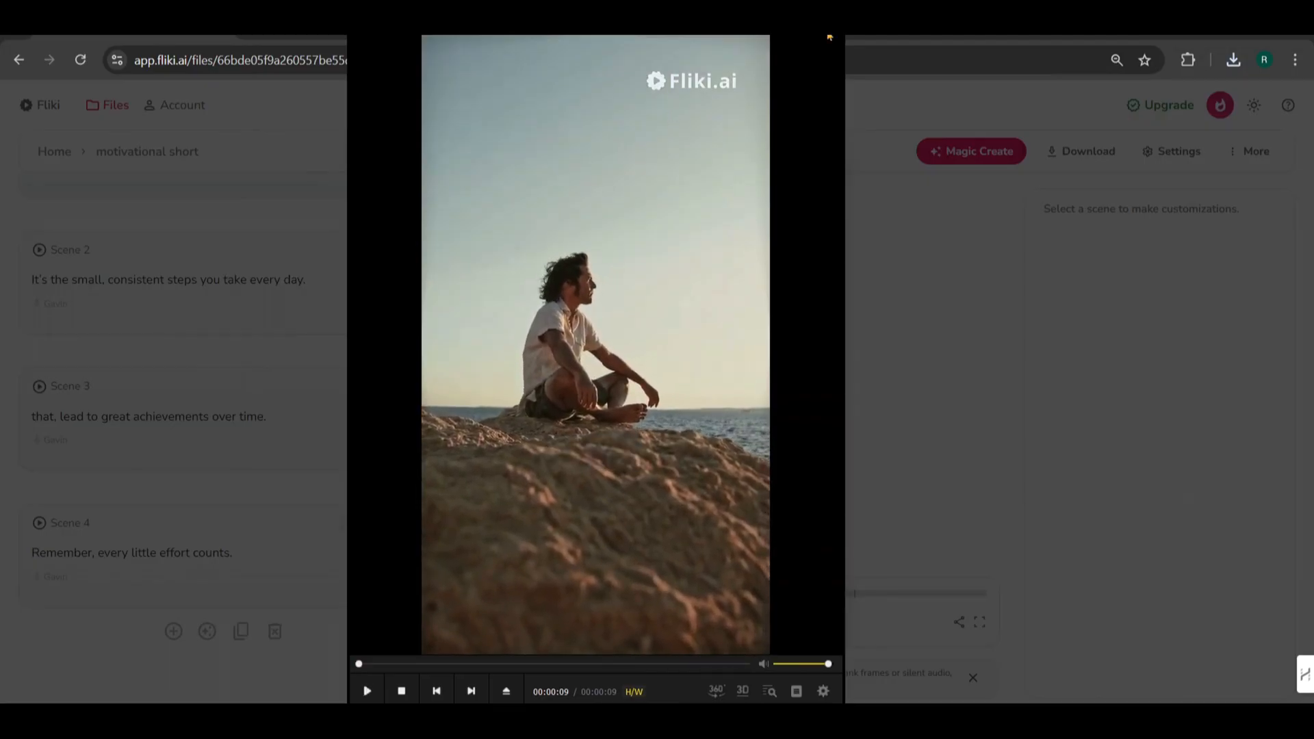
pyautogui.moveTo(712, 83)
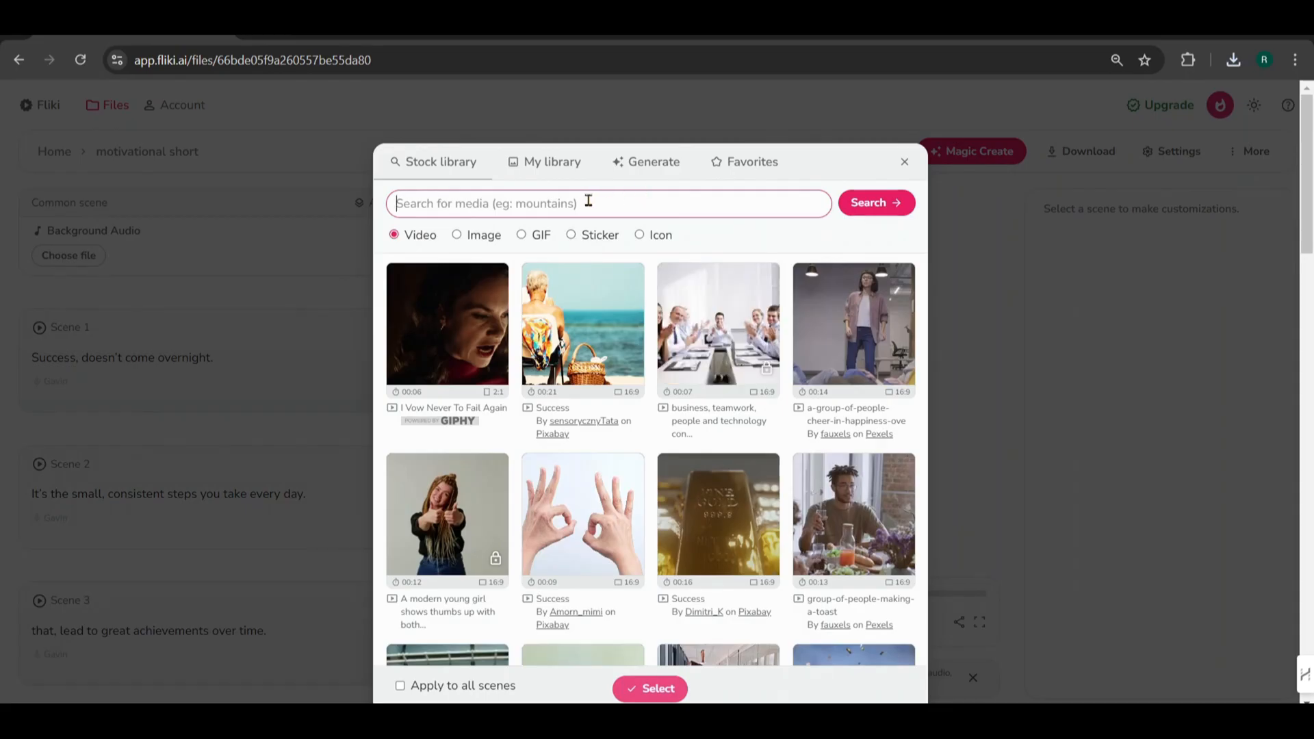
# From My library, start a file upload and browse to the Videos folder in the Open dialog.
pyautogui.click(551, 162)
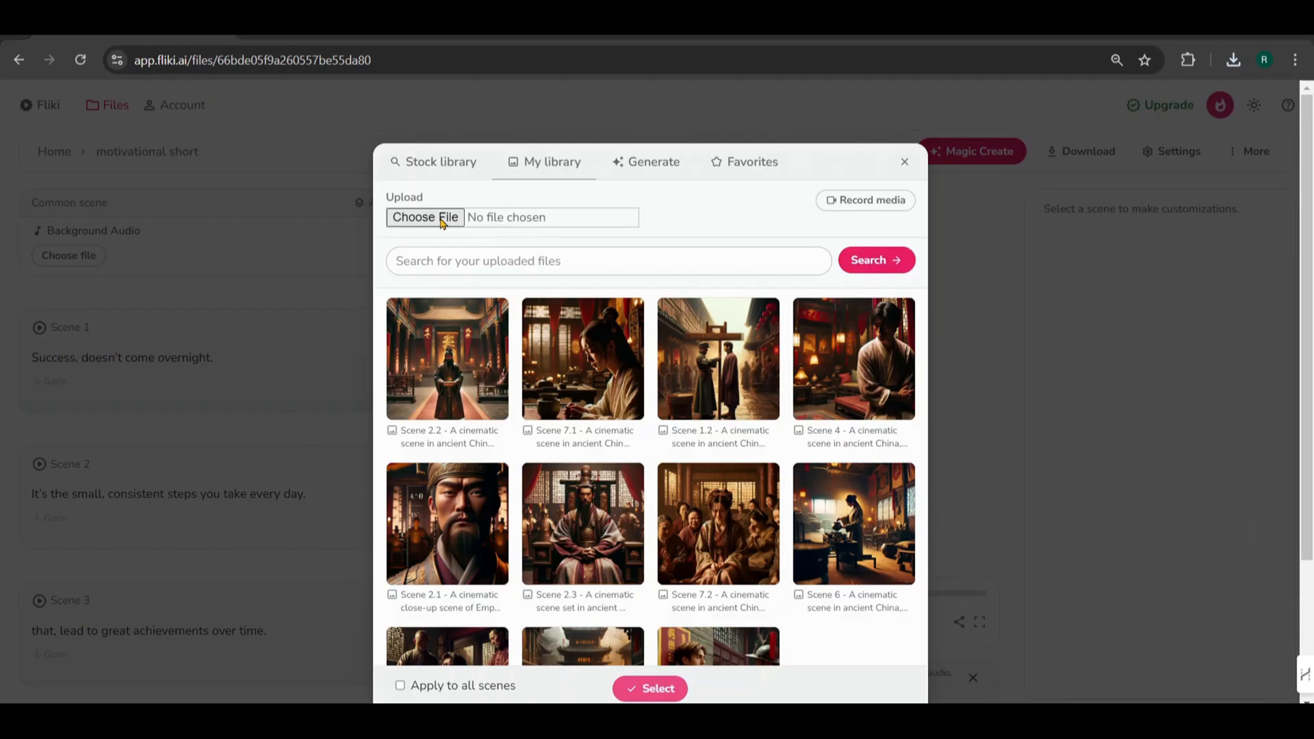
pyautogui.click(425, 218)
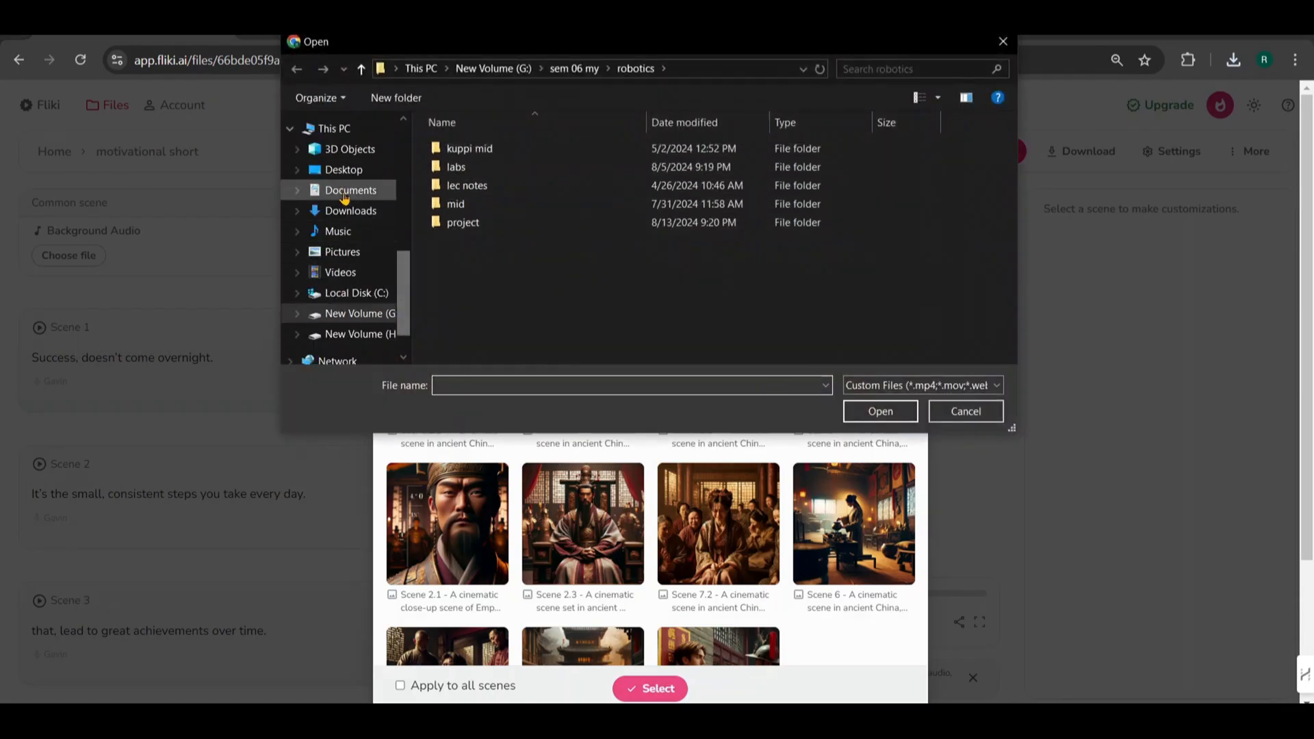
pyautogui.moveTo(341, 271)
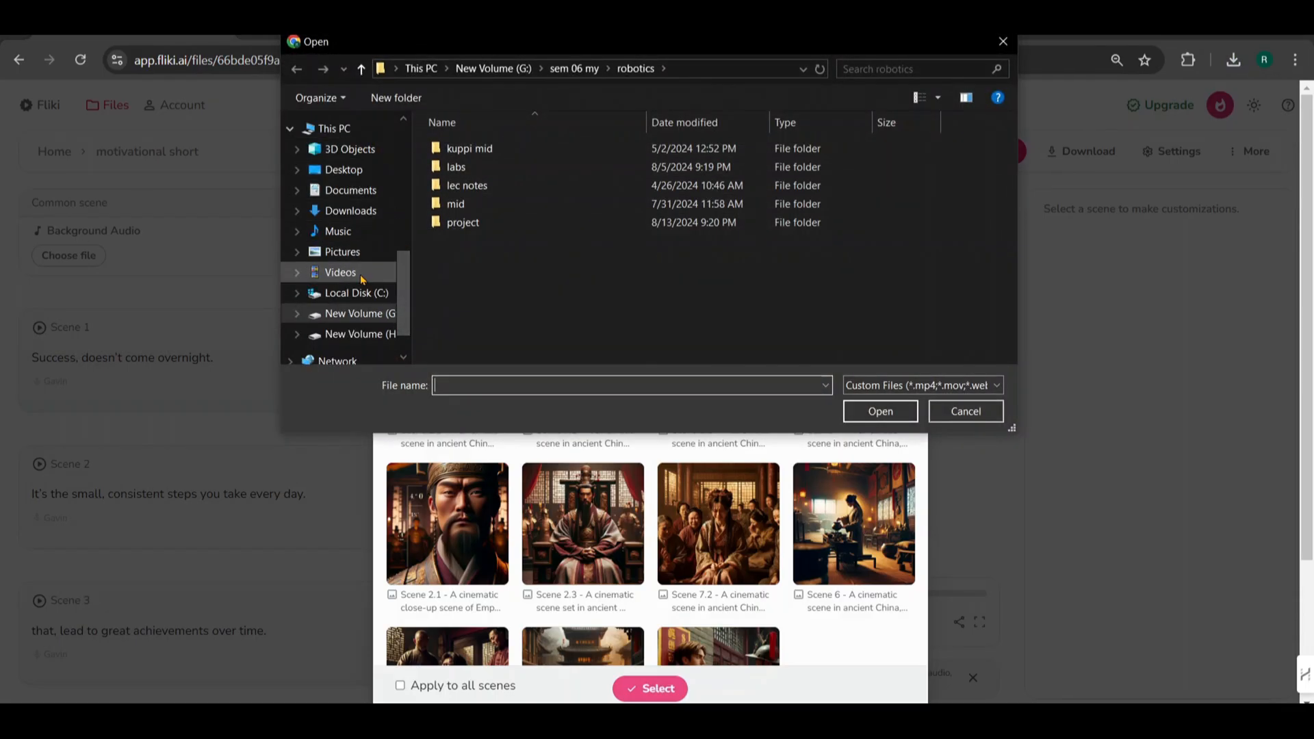
pyautogui.click(341, 271)
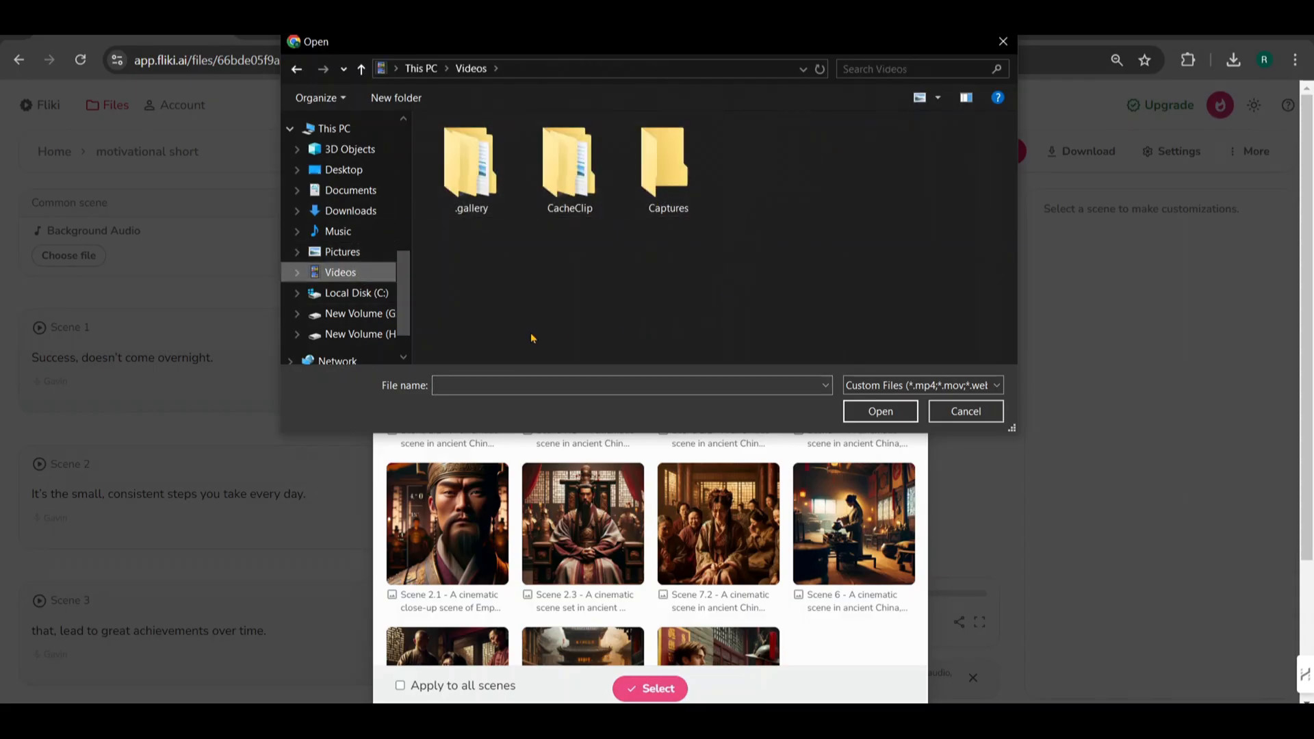
pyautogui.click(965, 411)
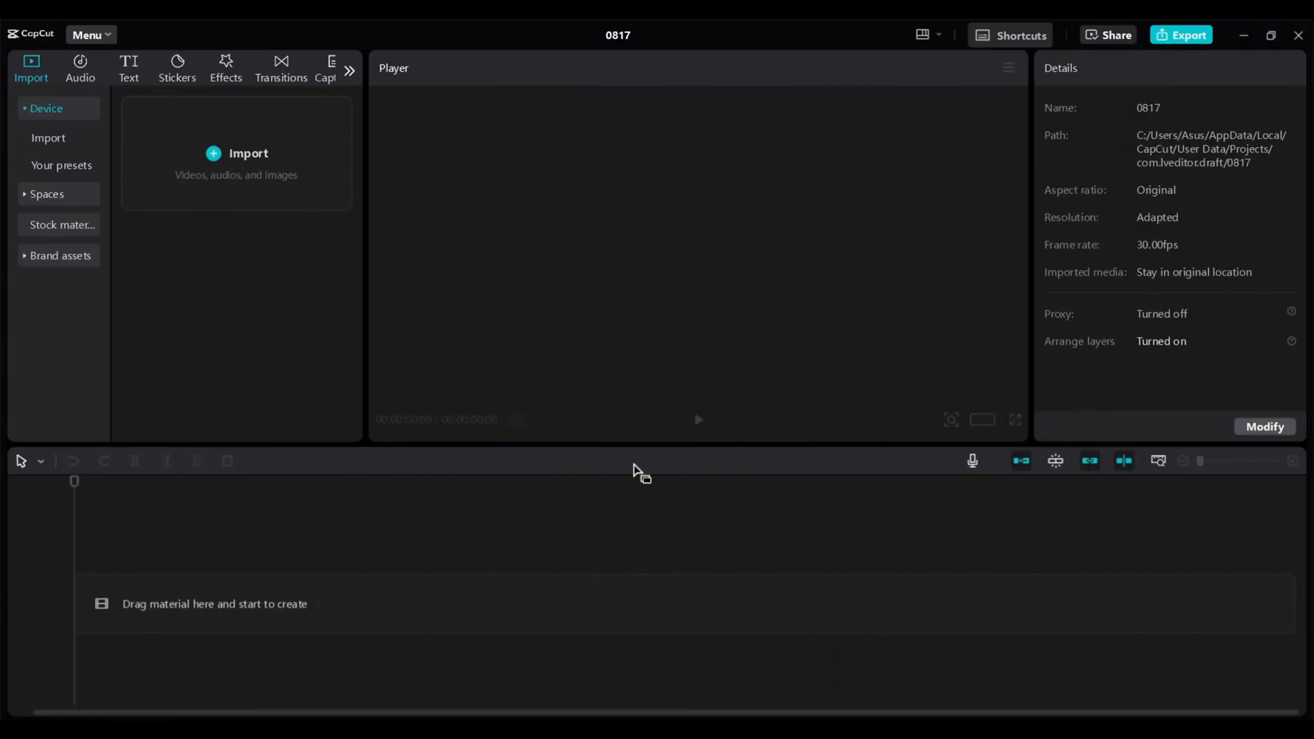
pyautogui.moveTo(461, 664)
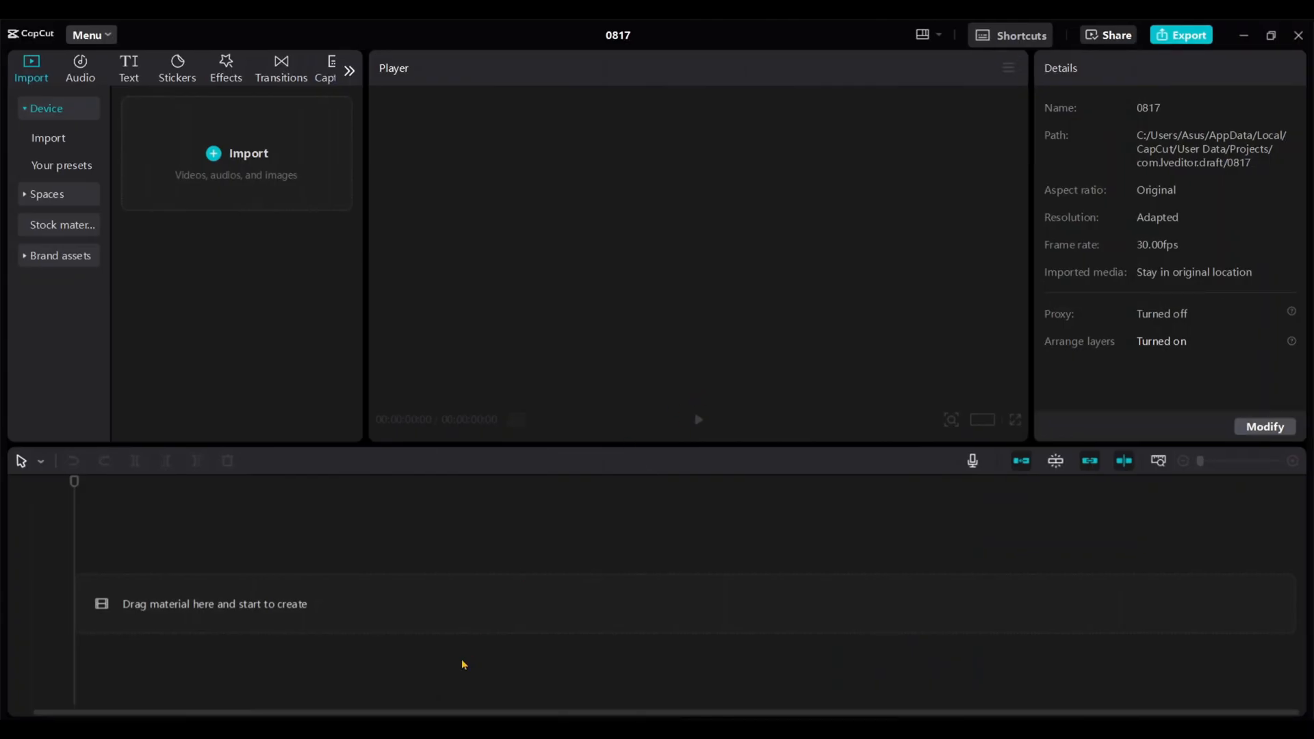
# Import motivational-short.mp4, place it on the timeline and select the clip.
pyautogui.click(247, 153)
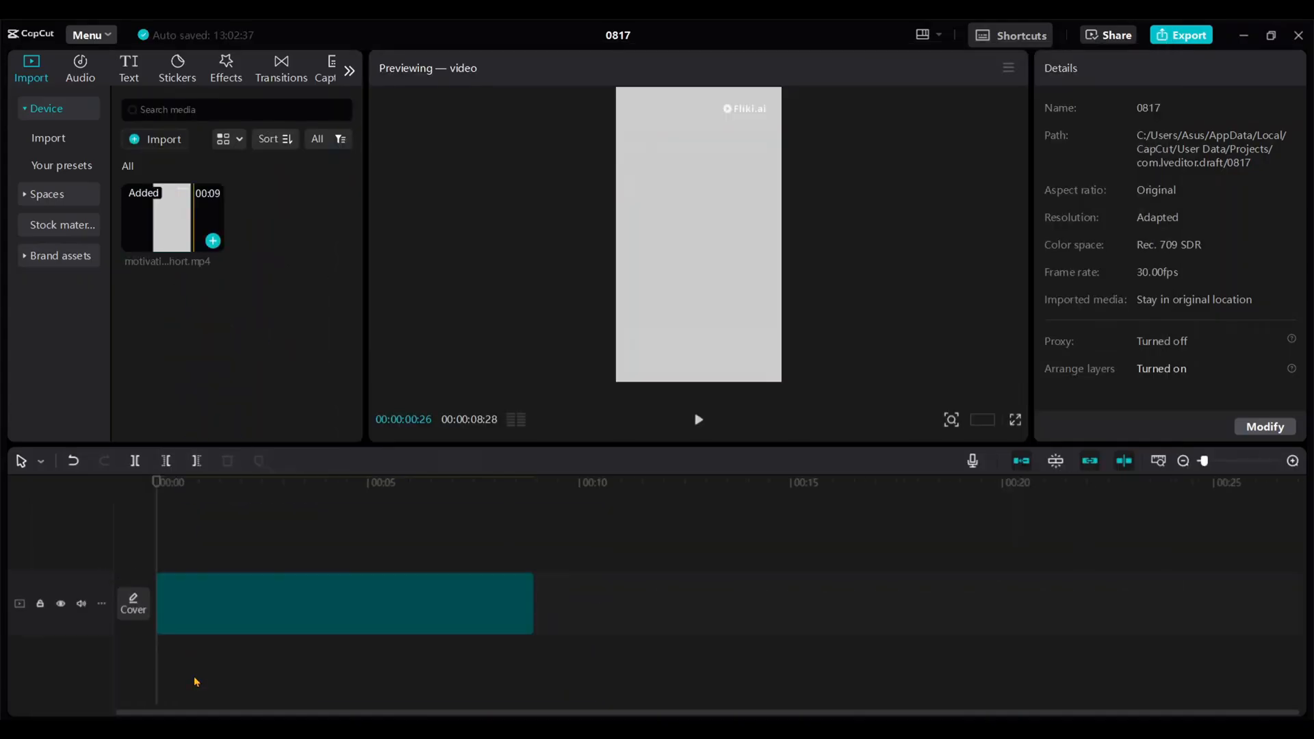
pyautogui.click(344, 603)
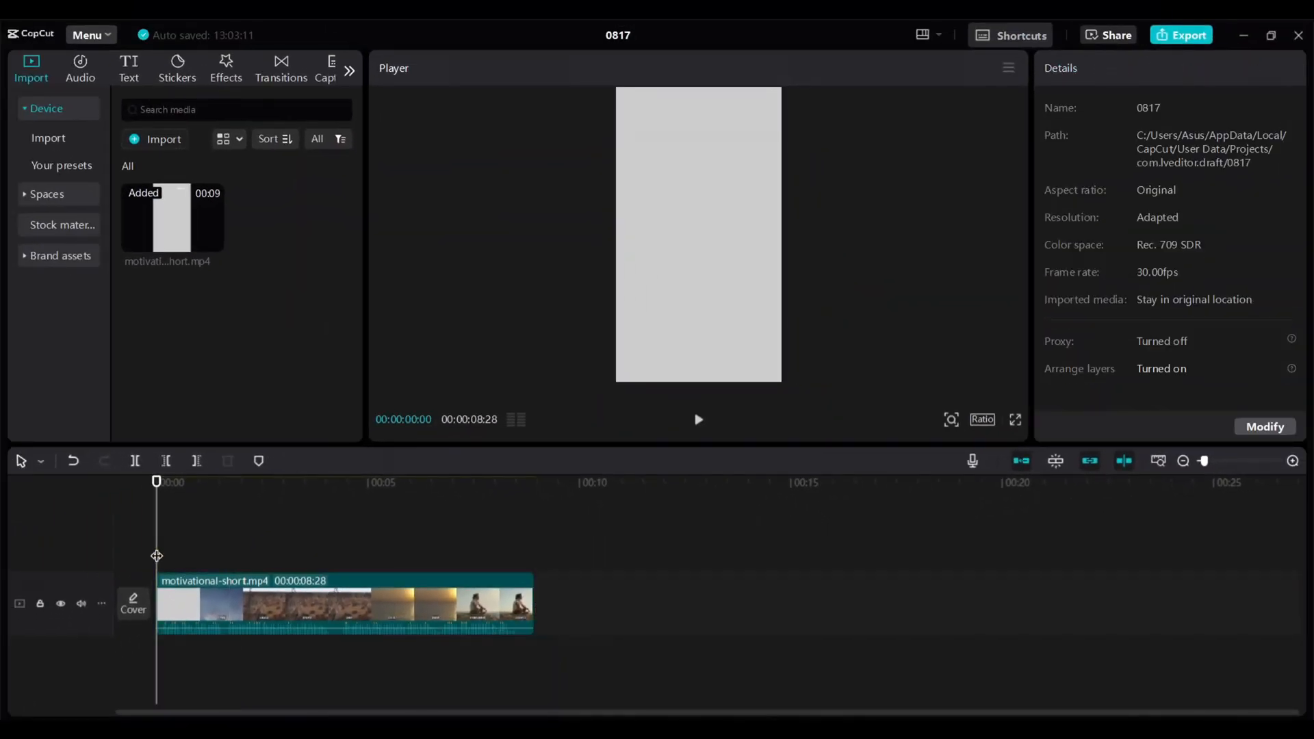
pyautogui.click(698, 419)
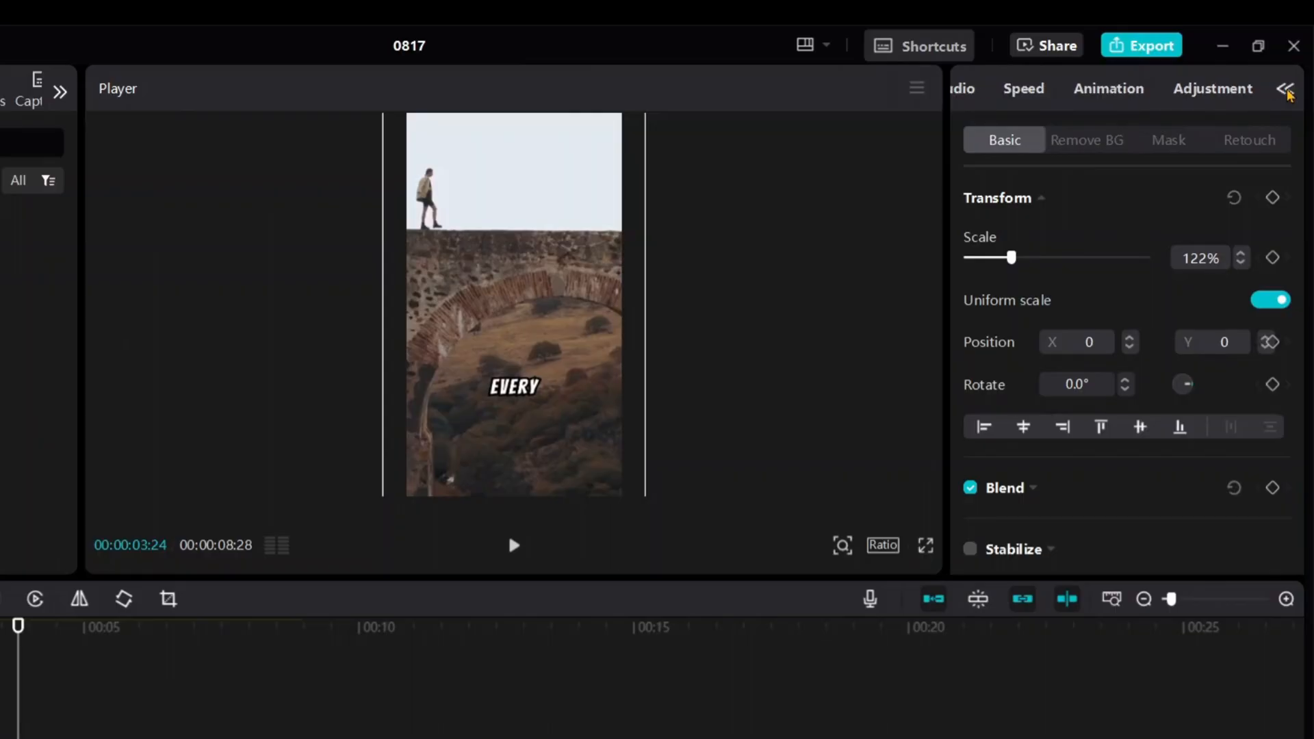
# In Adjustment, lower Saturation to about -42, Highlight to -9 and Shadow to -35.
pyautogui.click(1212, 87)
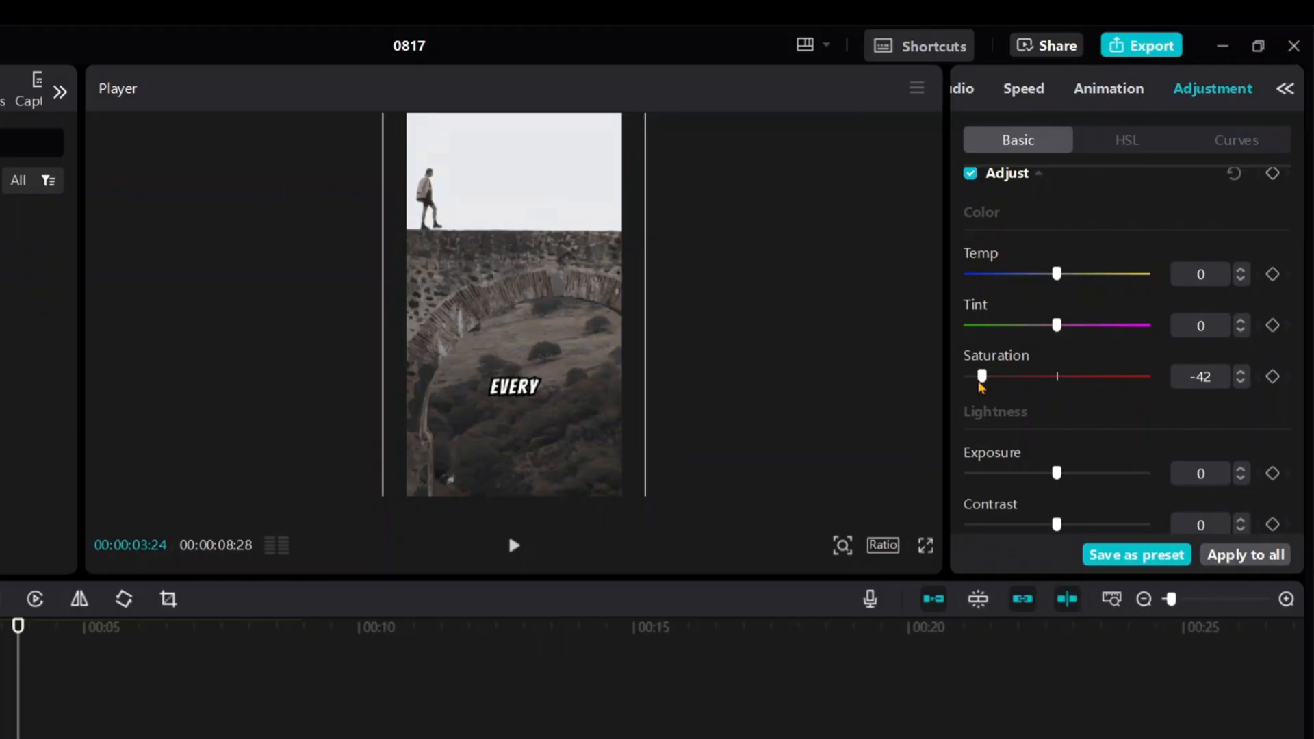
pyautogui.scroll(-3)
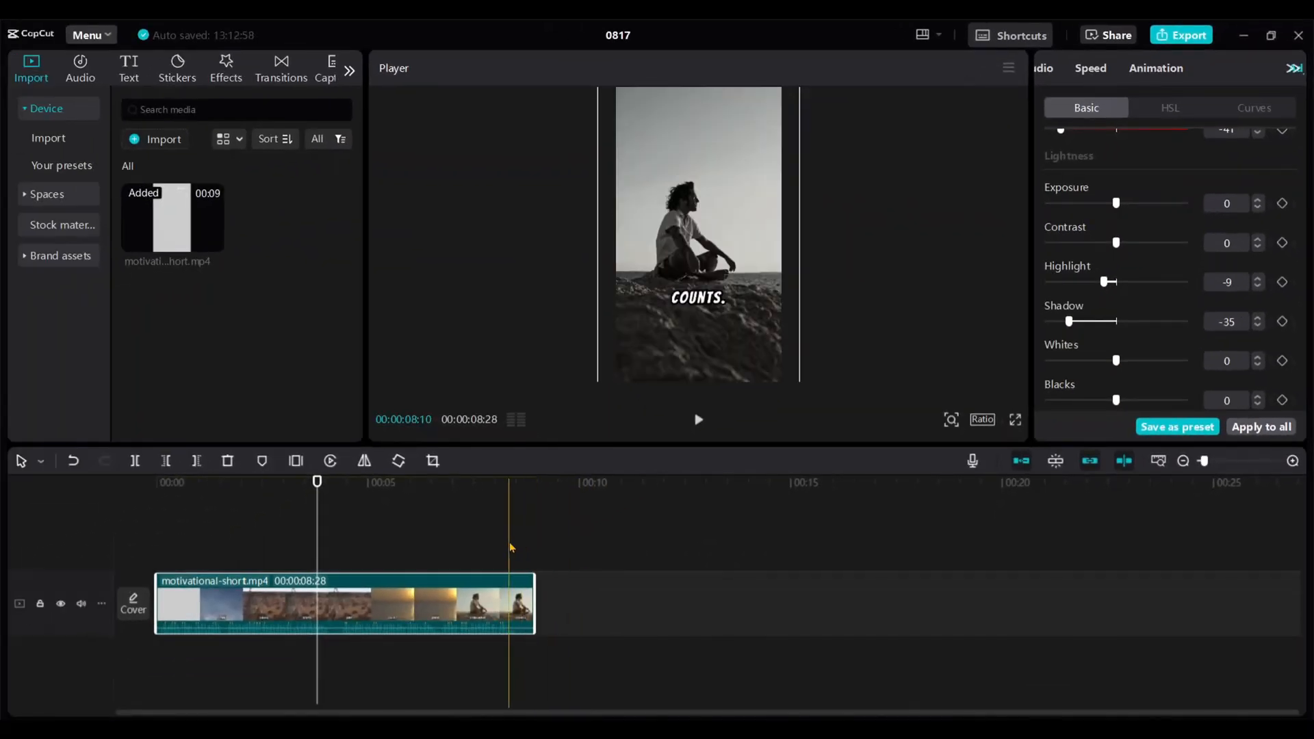
pyautogui.click(419, 555)
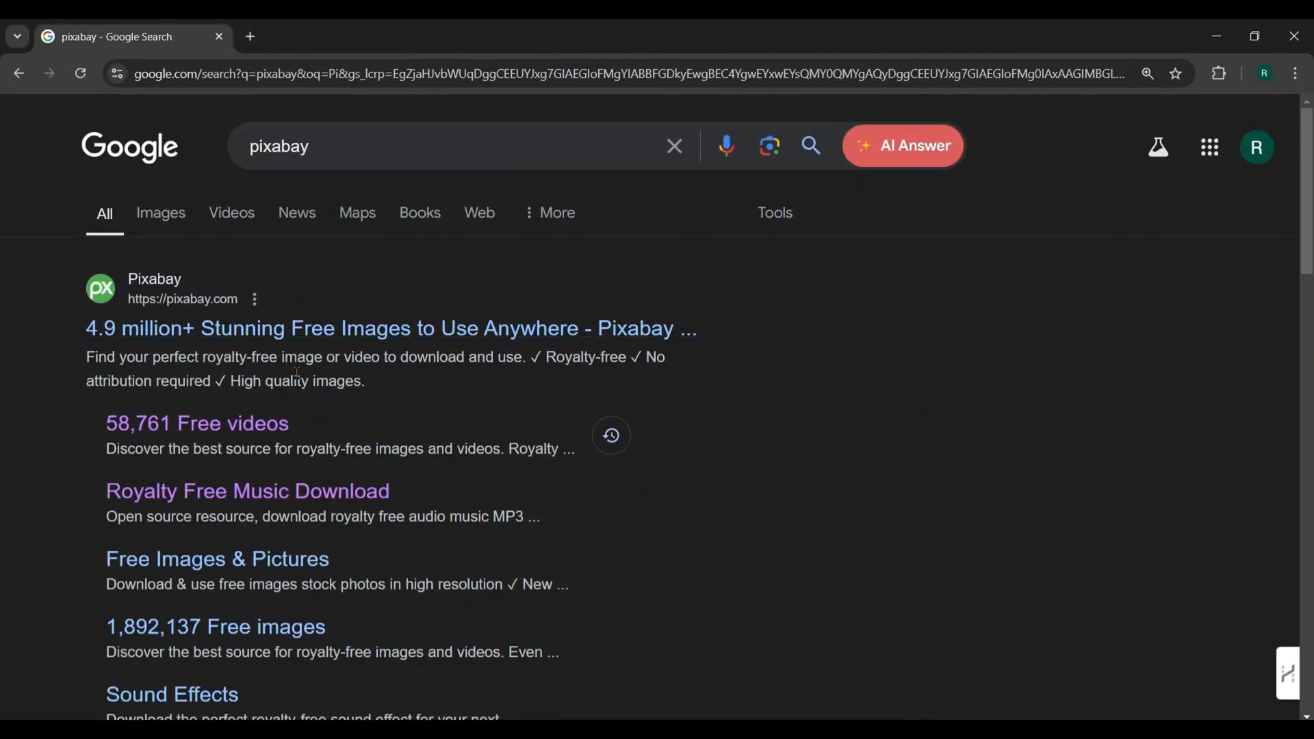
pyautogui.moveTo(290, 511)
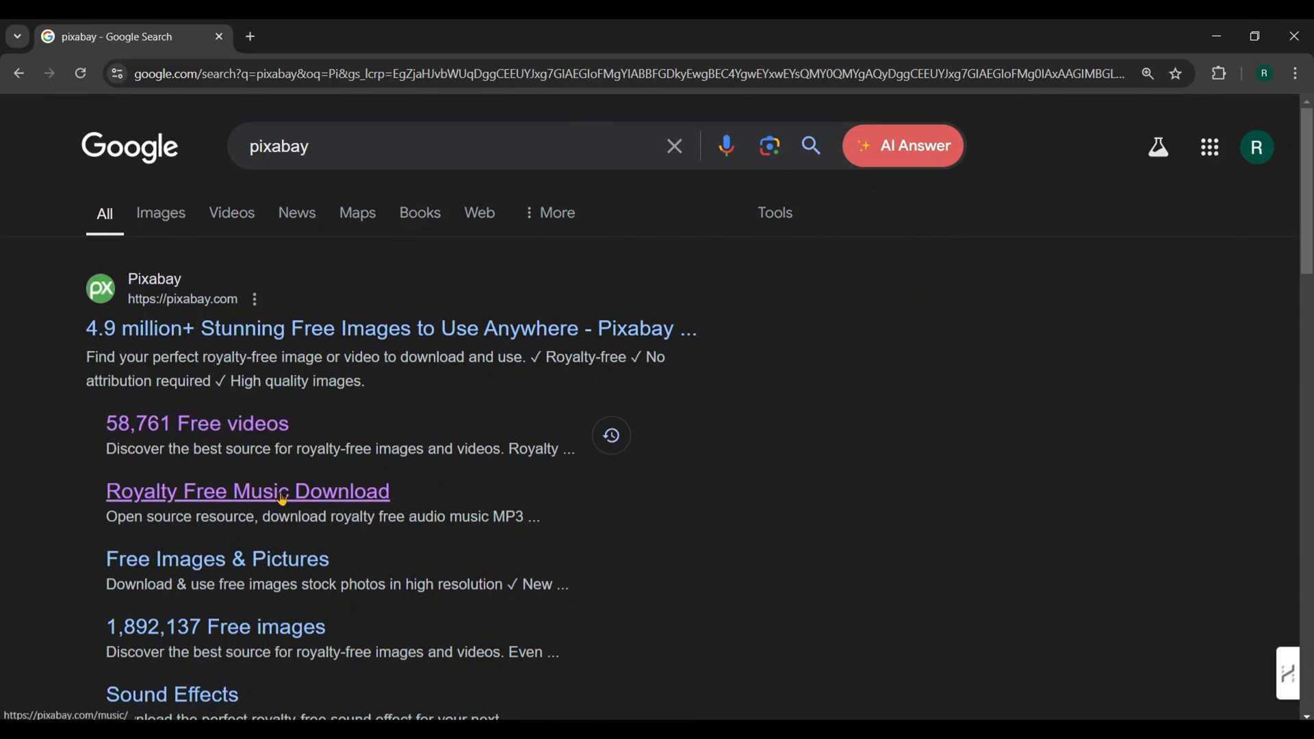
# Go to Pixabay's Royalty Free Music page and choose the motivation tag.
pyautogui.click(248, 491)
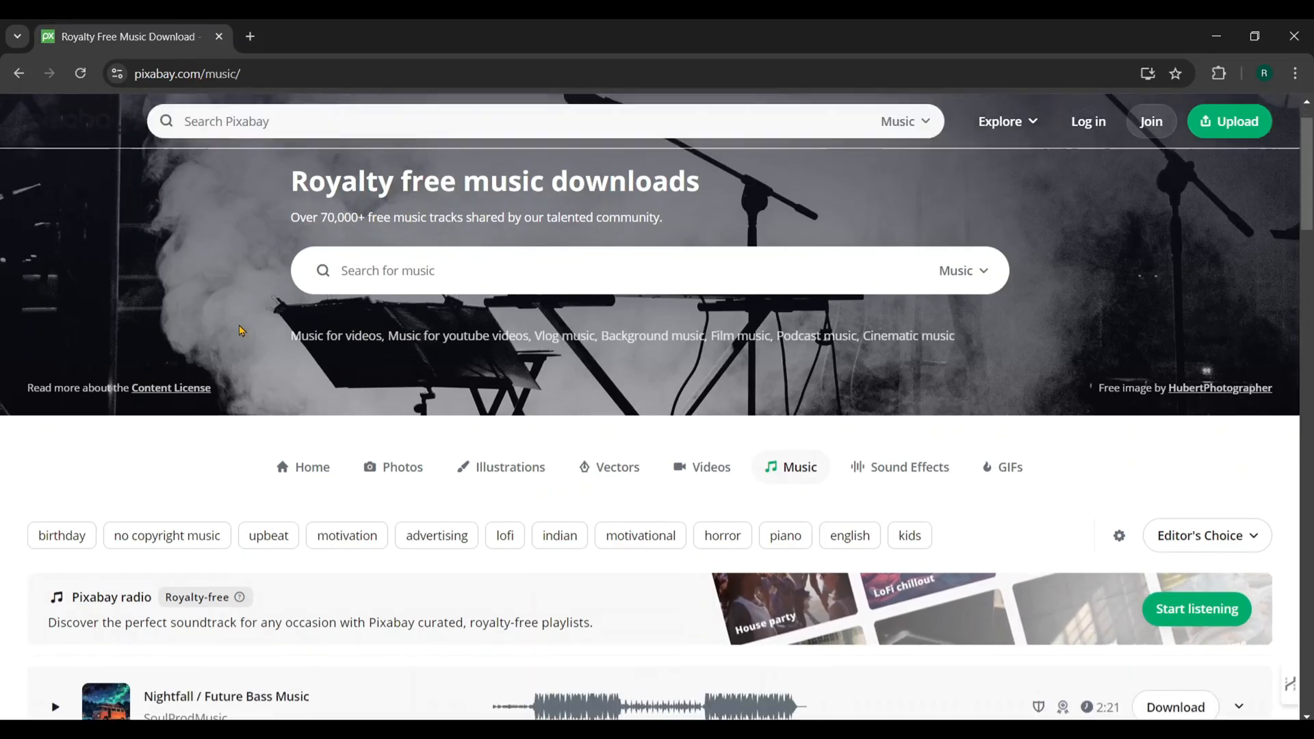
pyautogui.scroll(-3)
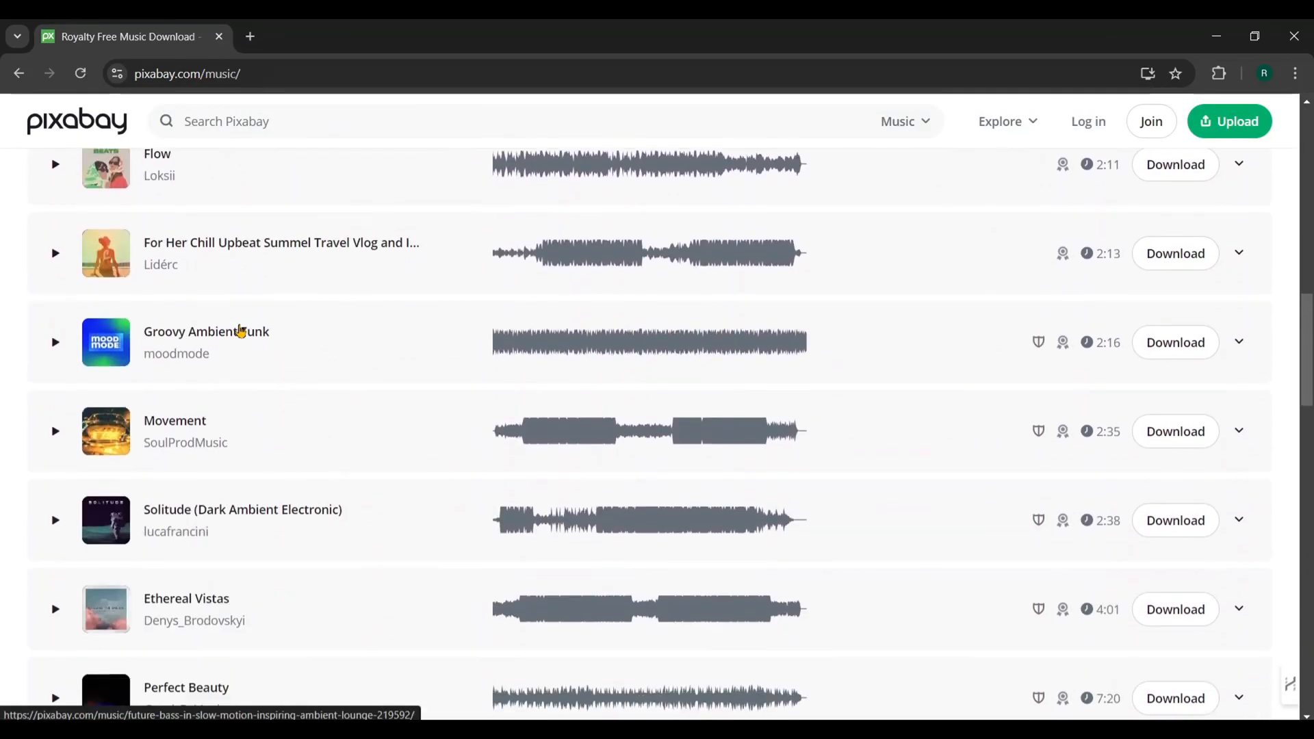
pyautogui.scroll(3)
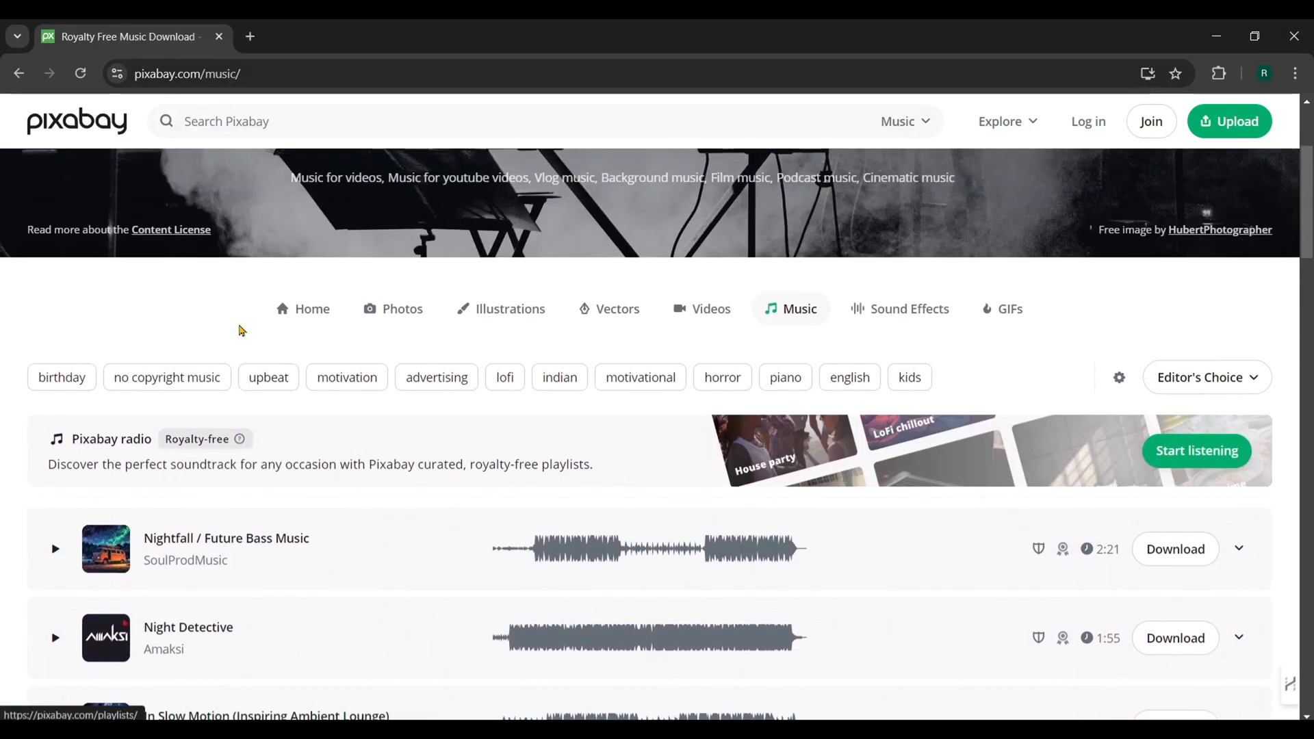
pyautogui.click(346, 378)
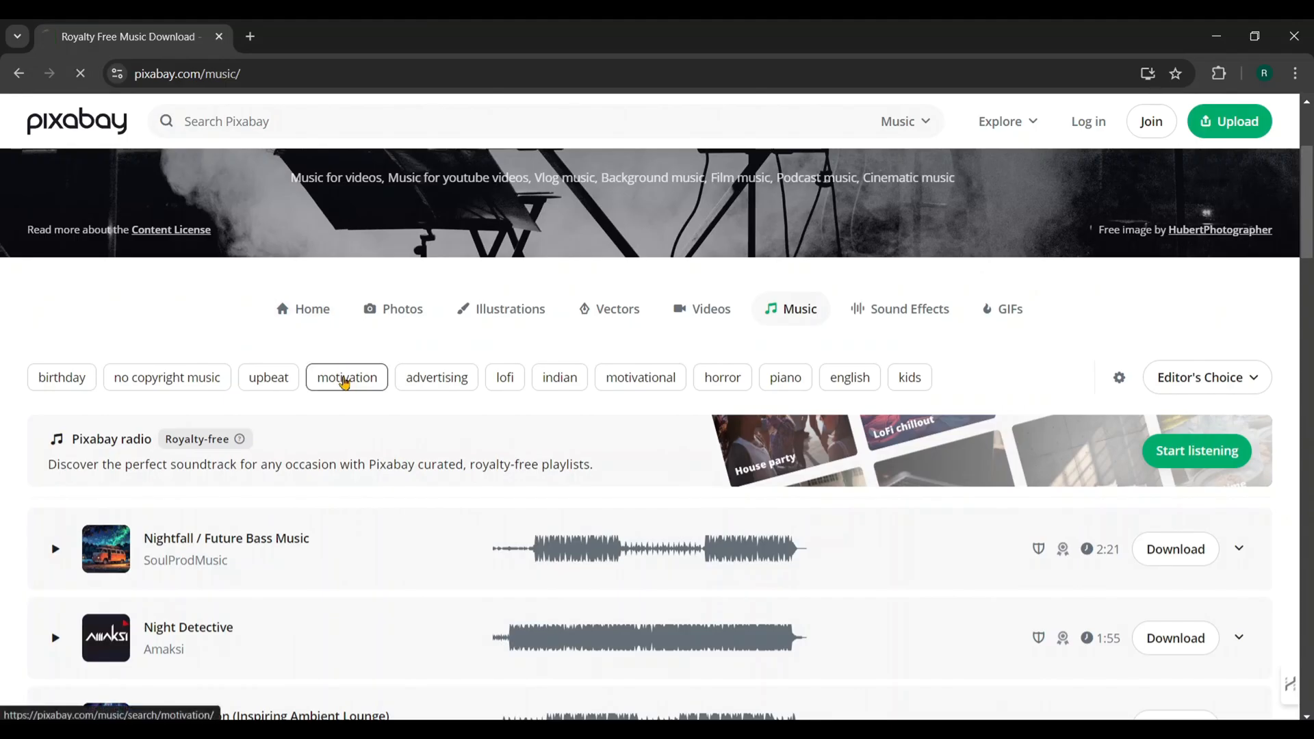
# Preview the Motivation, Pure Motivation, Triumphant (Long) and 1:15 Motivation tracks.
pyautogui.click(347, 378)
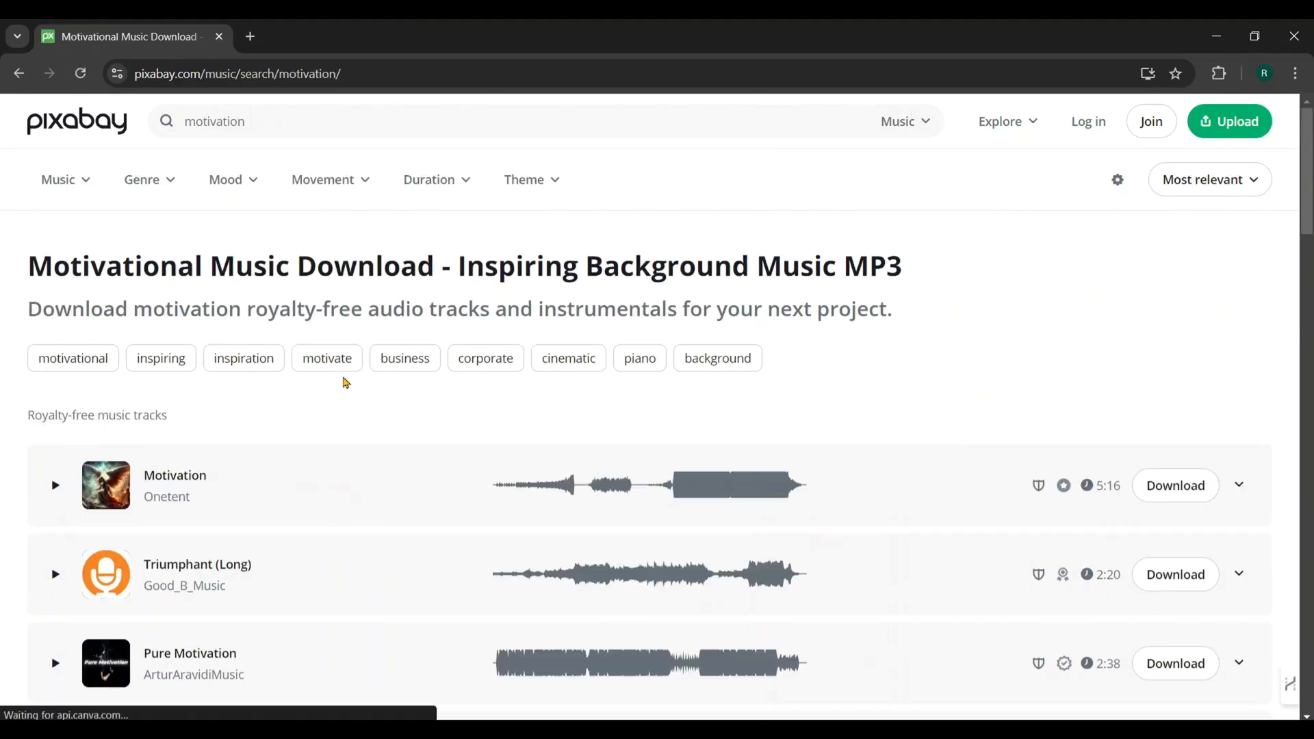
pyautogui.click(55, 485)
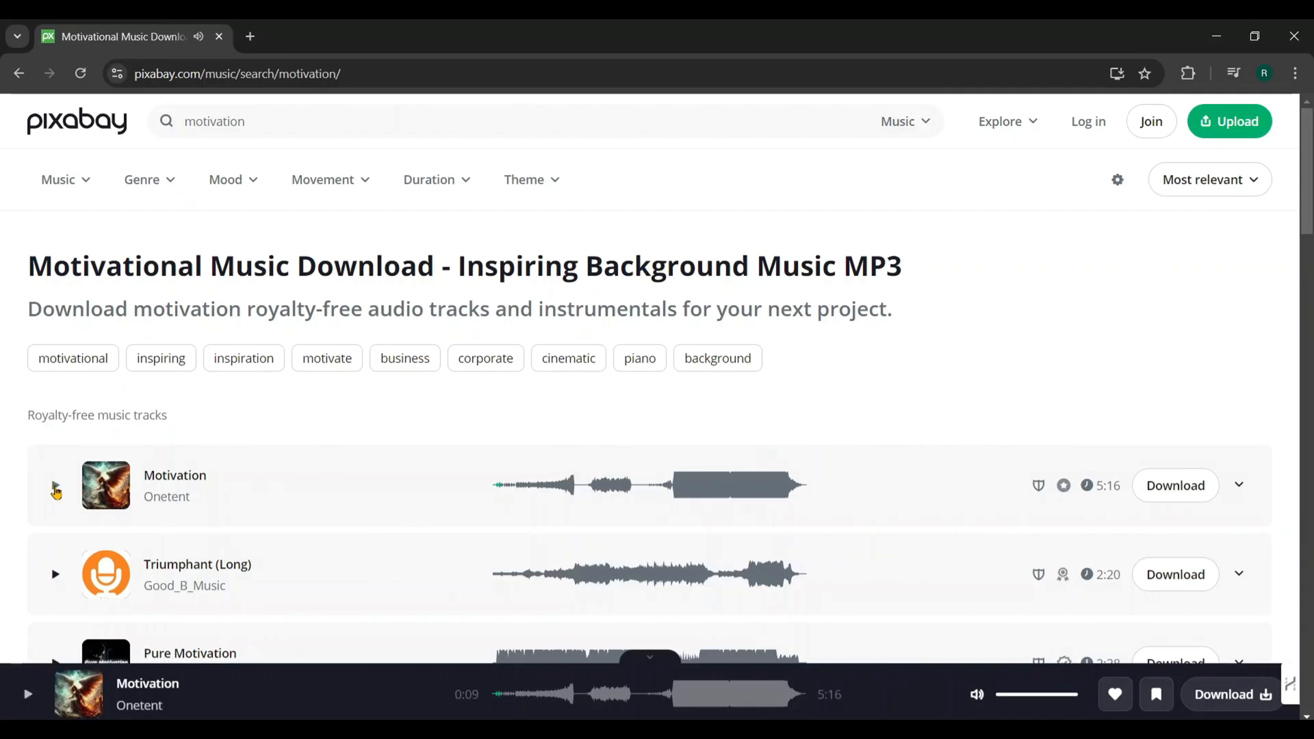
pyautogui.scroll(-3)
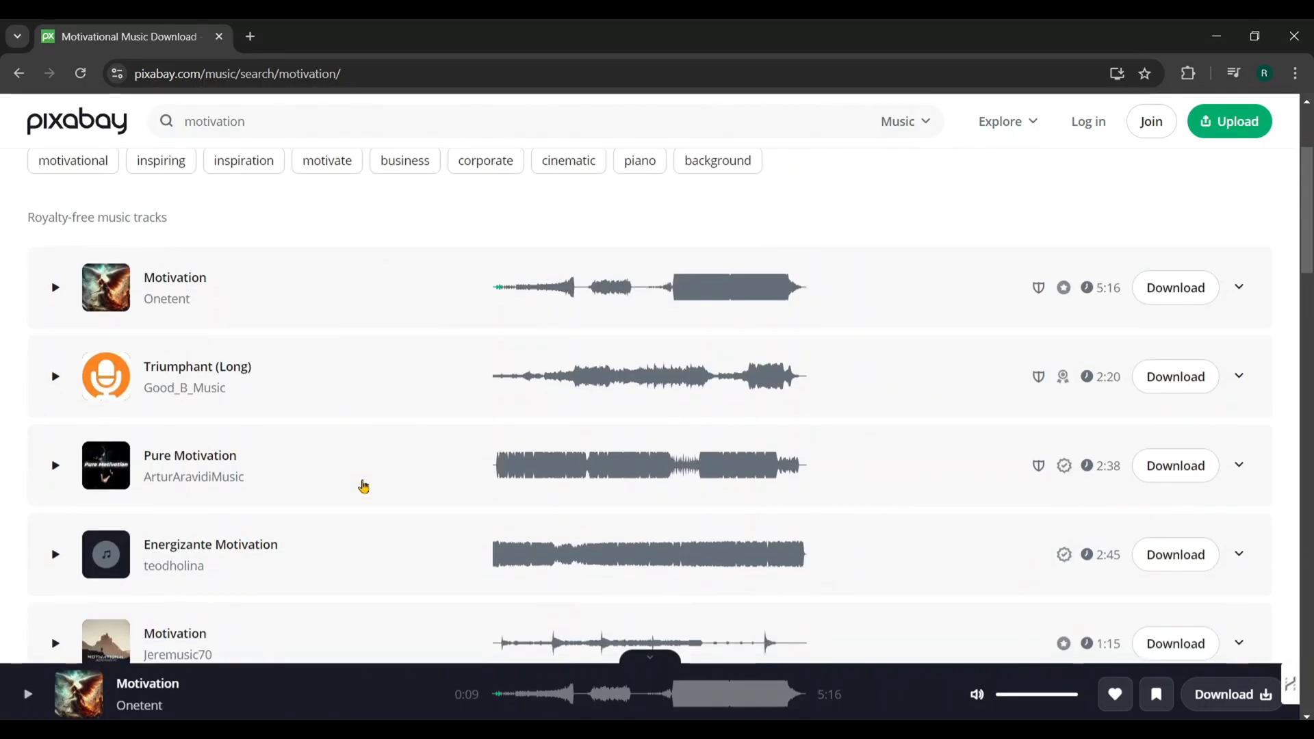
pyautogui.click(55, 465)
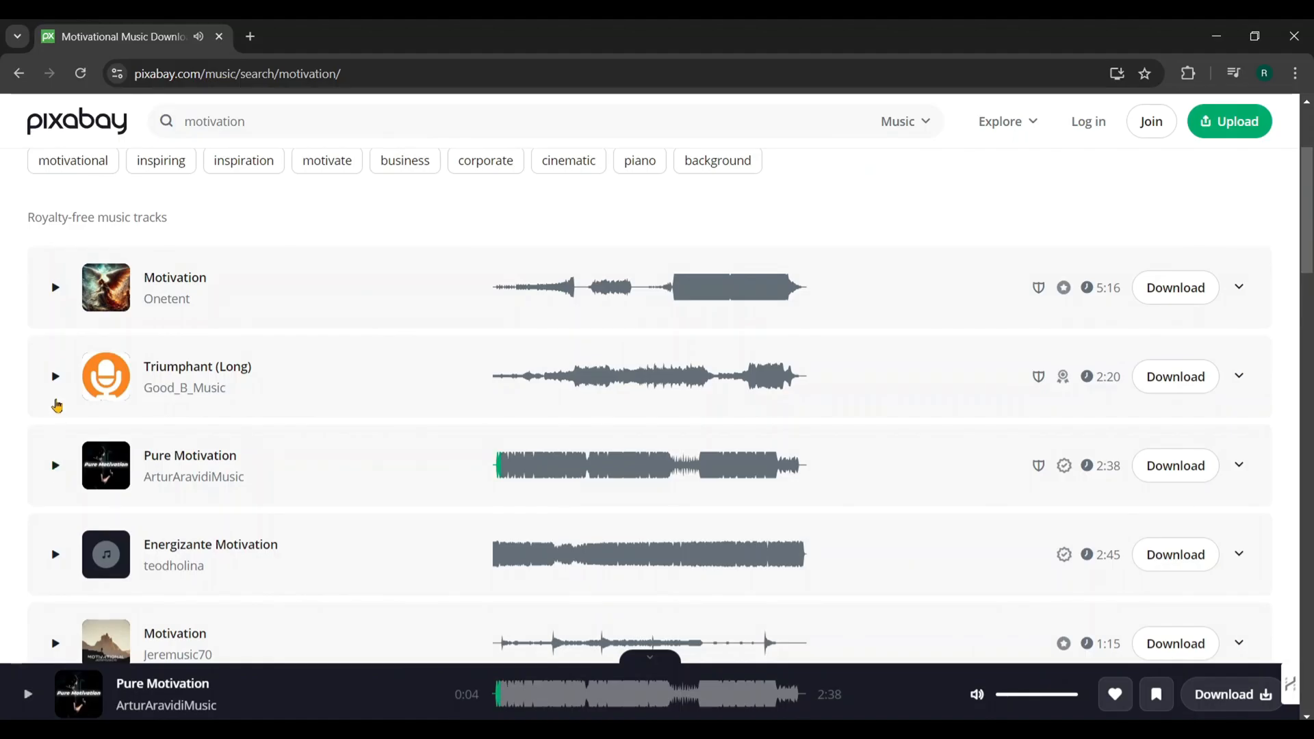
pyautogui.click(55, 375)
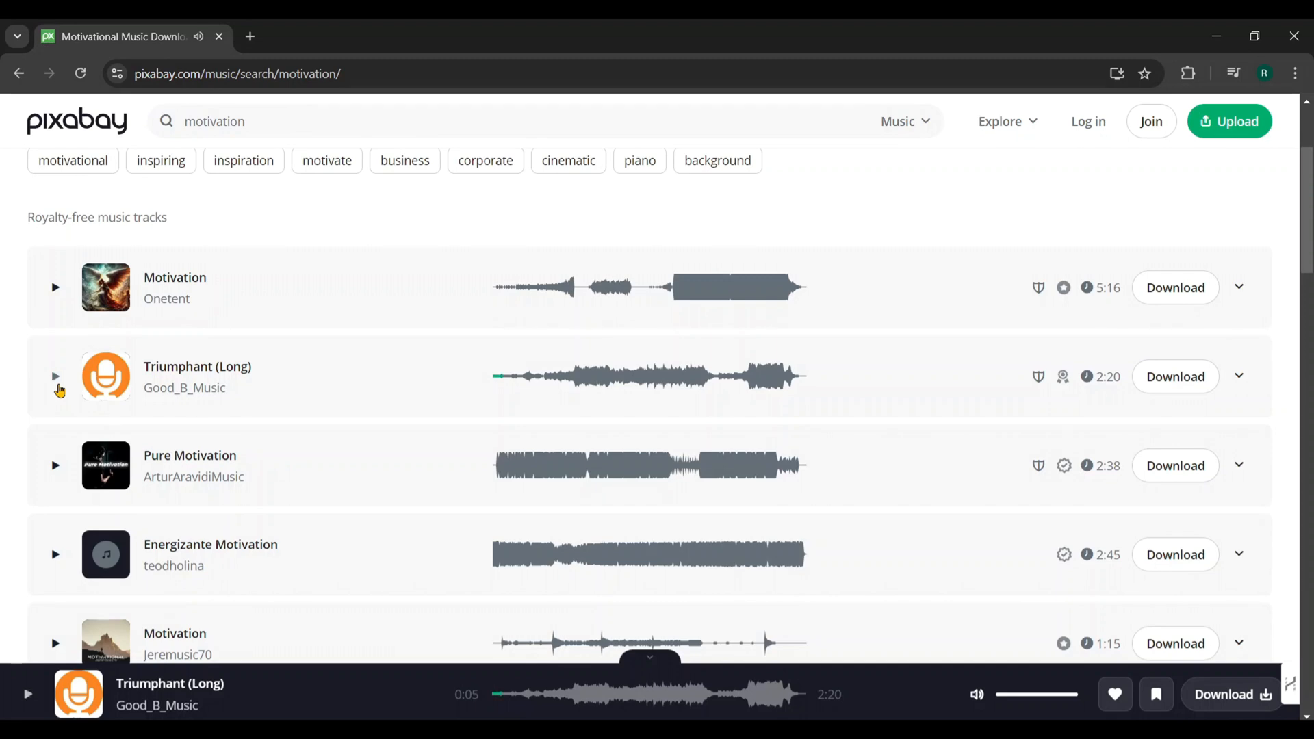
pyautogui.click(55, 644)
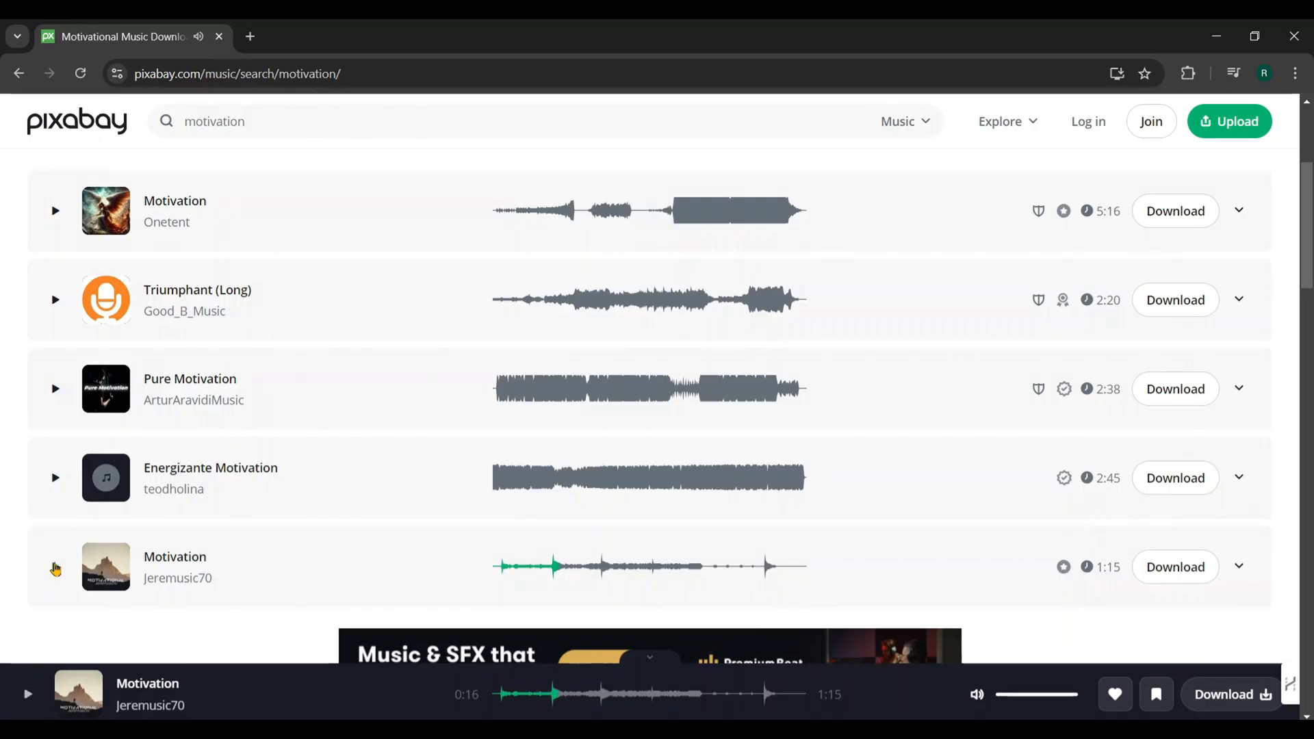
# Download the 1:15 Motivation track as MP3 and dismiss the thank-you popup.
pyautogui.click(1238, 567)
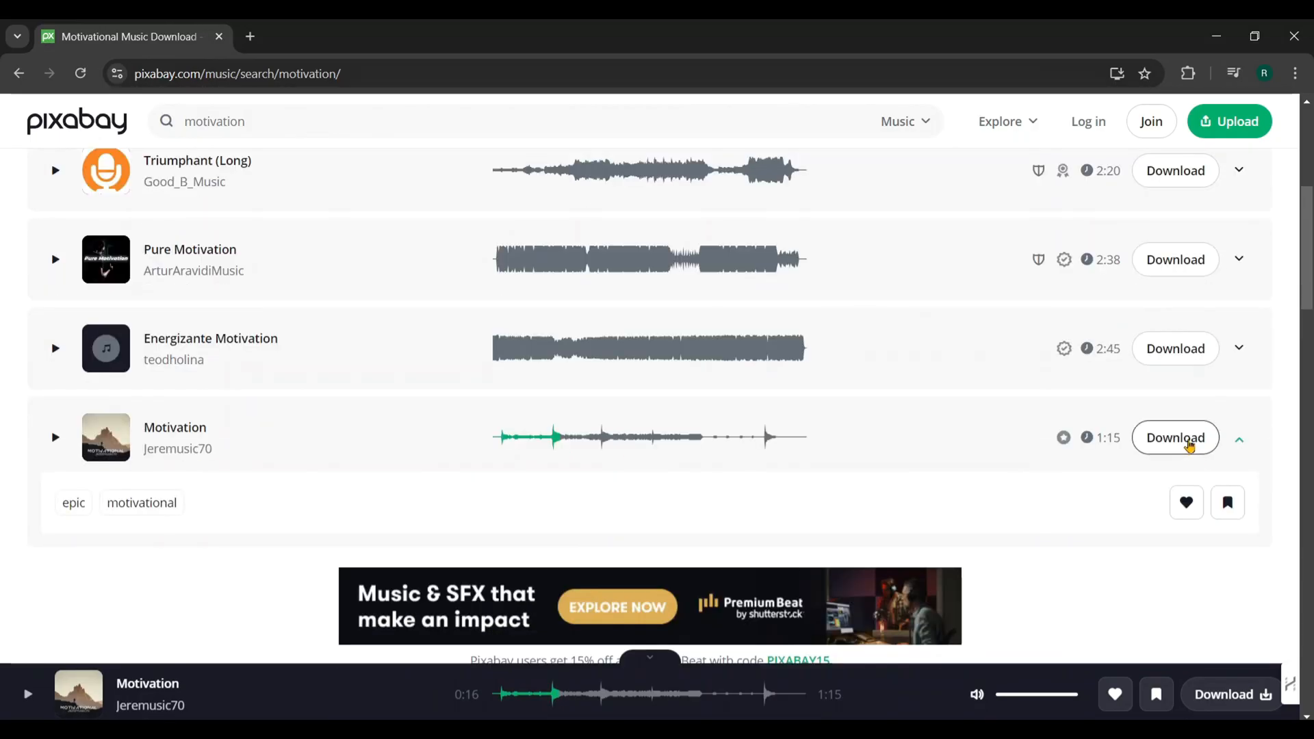
pyautogui.click(1175, 438)
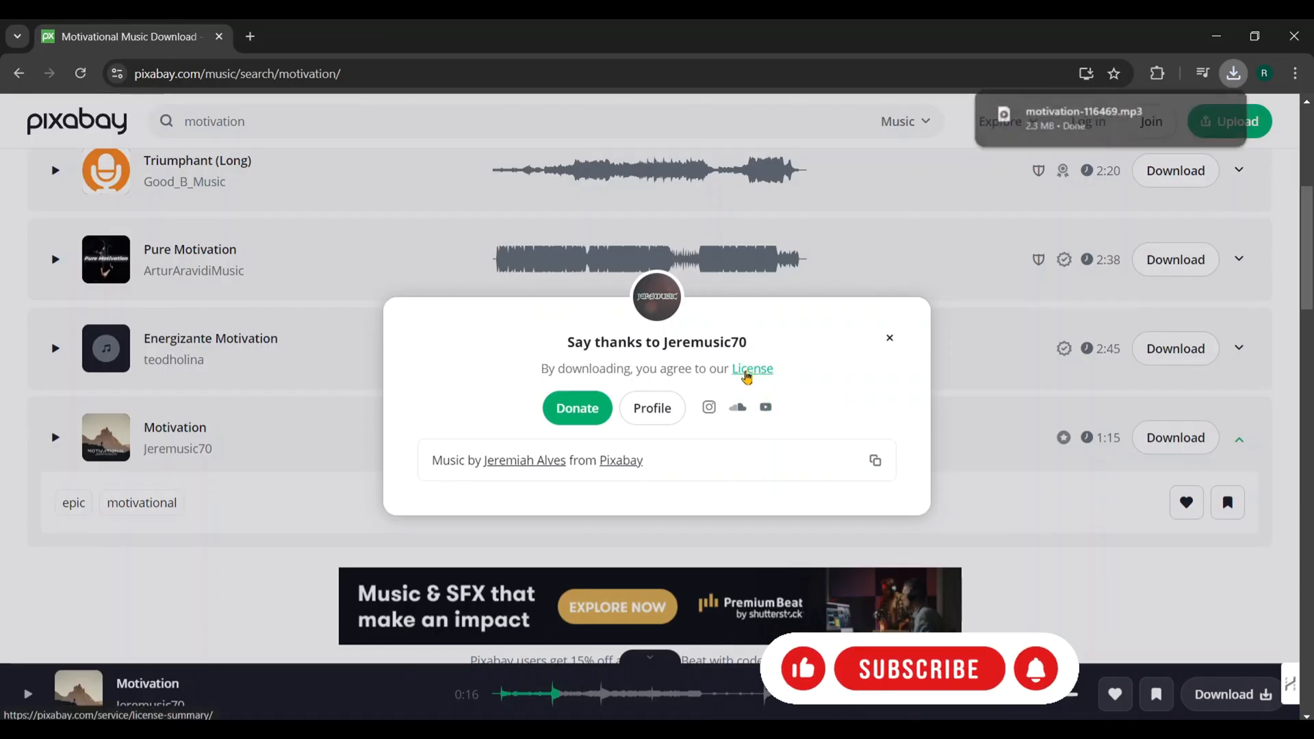
pyautogui.click(752, 368)
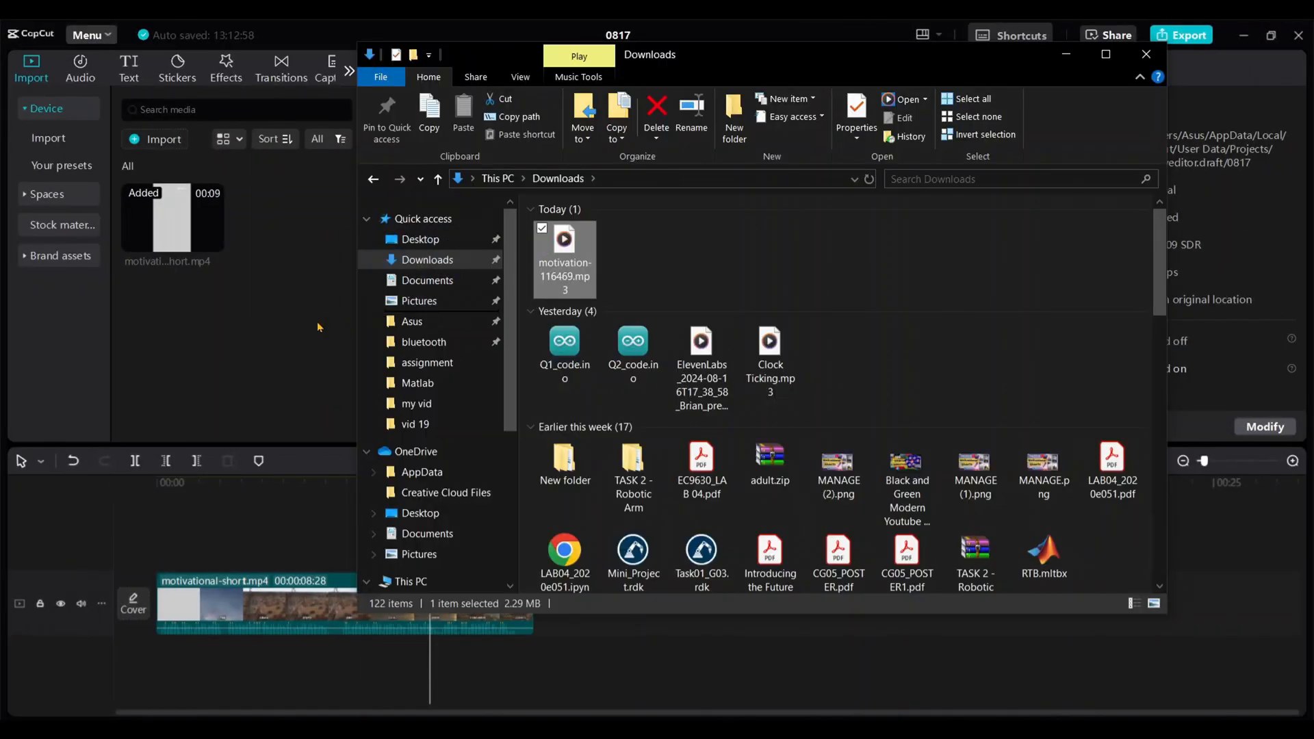
# Add motivation-116469.mp3 from Downloads as the audio track and trim it at the video's end.
pyautogui.click(1146, 53)
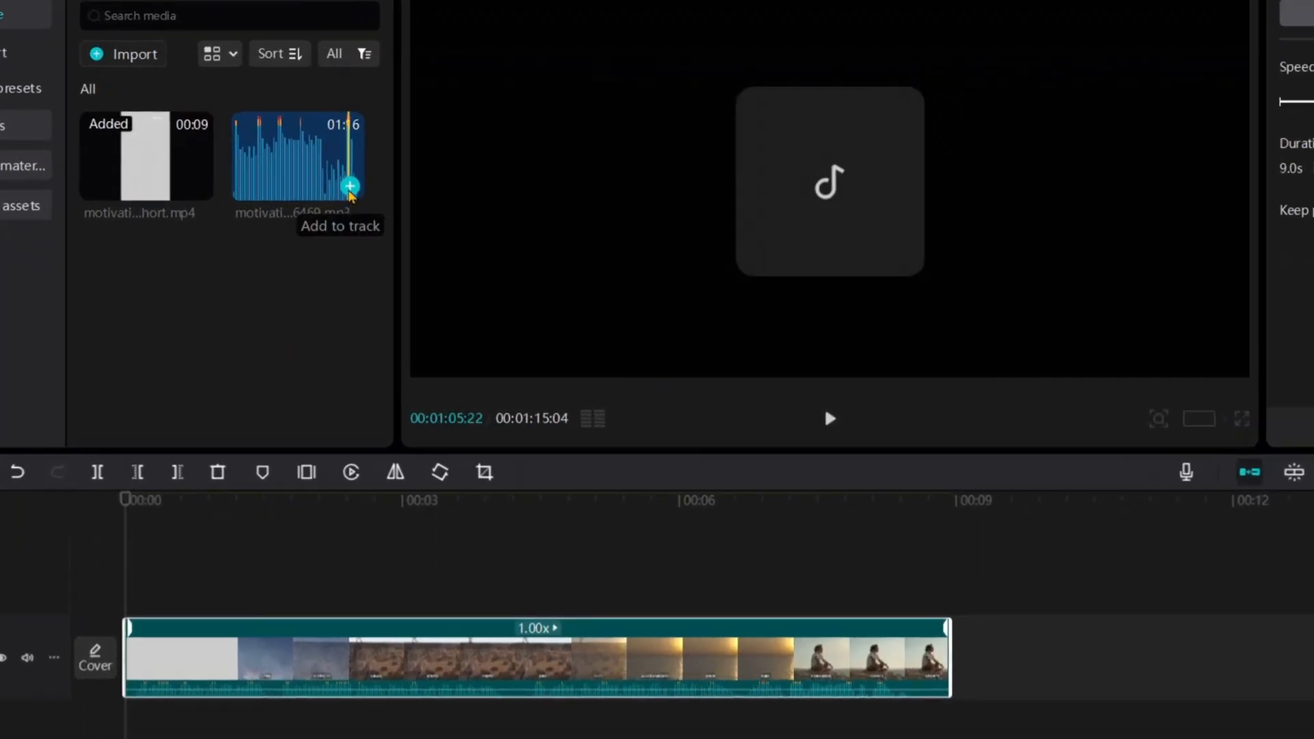
pyautogui.click(349, 185)
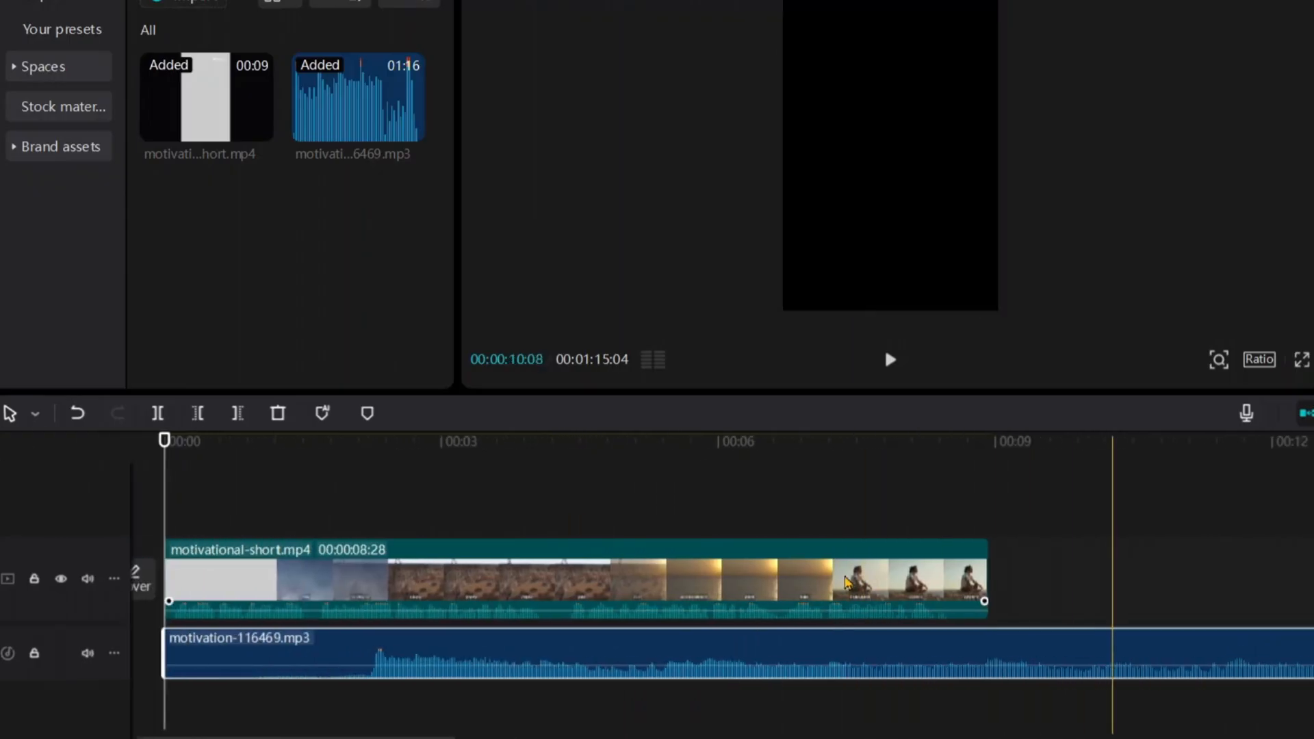
pyautogui.click(616, 439)
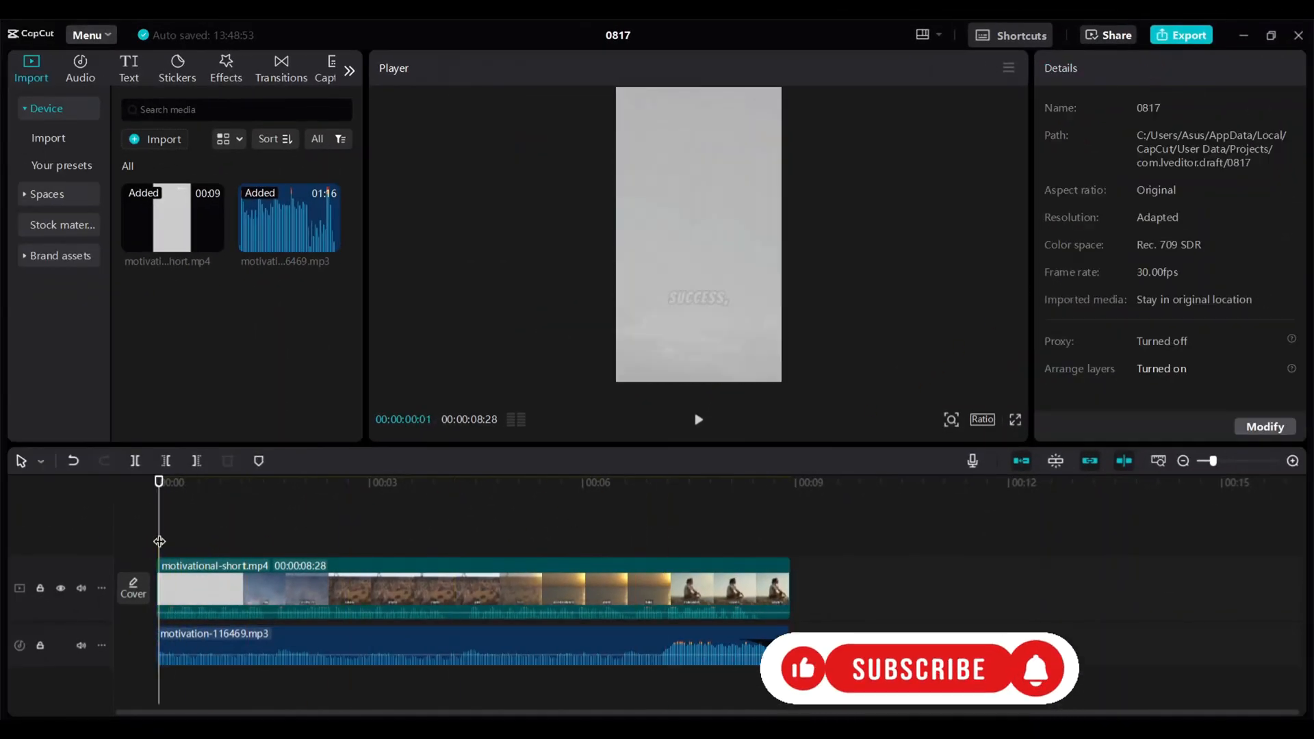
pyautogui.click(698, 421)
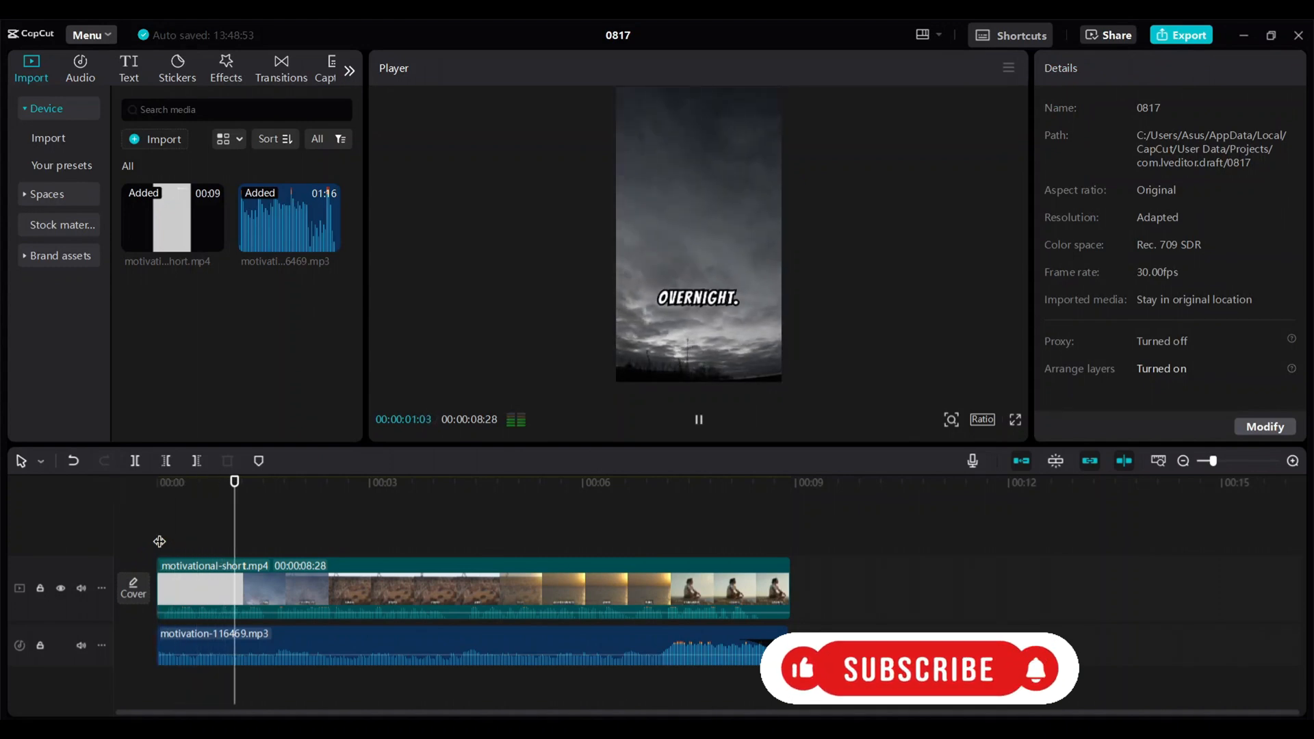
pyautogui.click(382, 482)
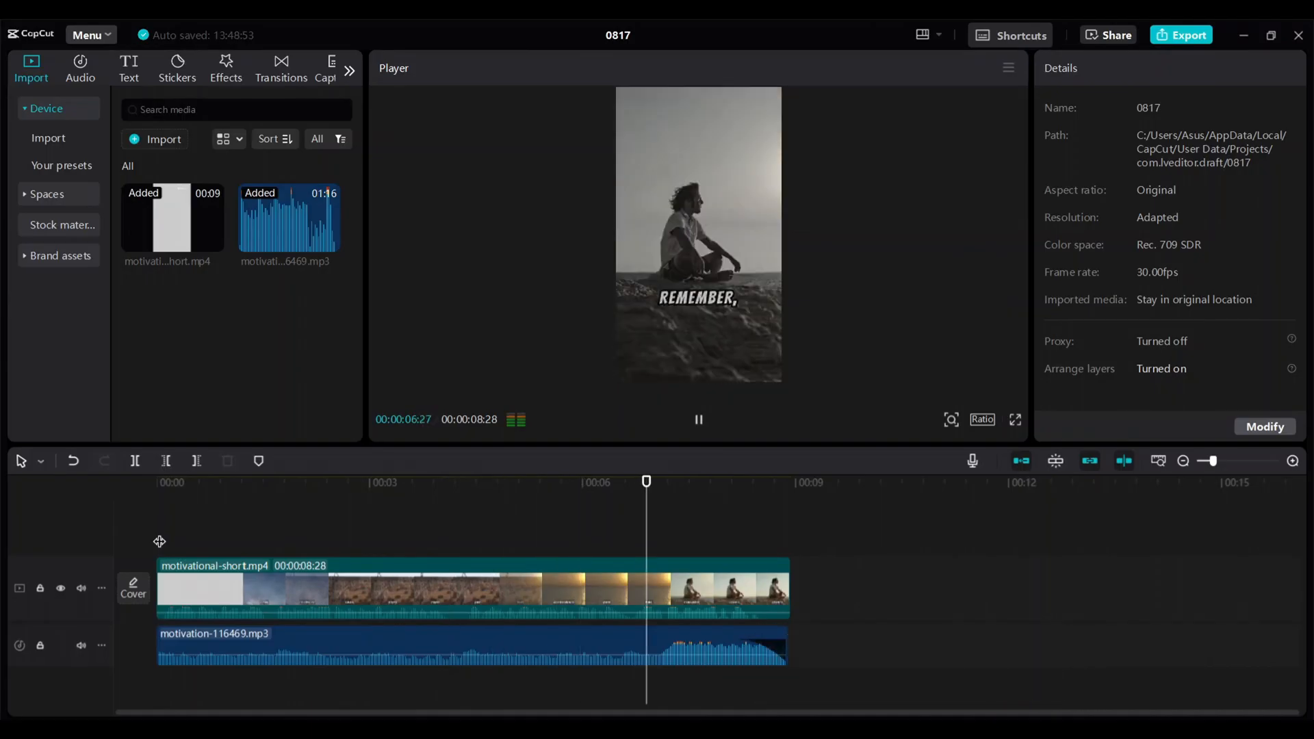
pyautogui.click(698, 419)
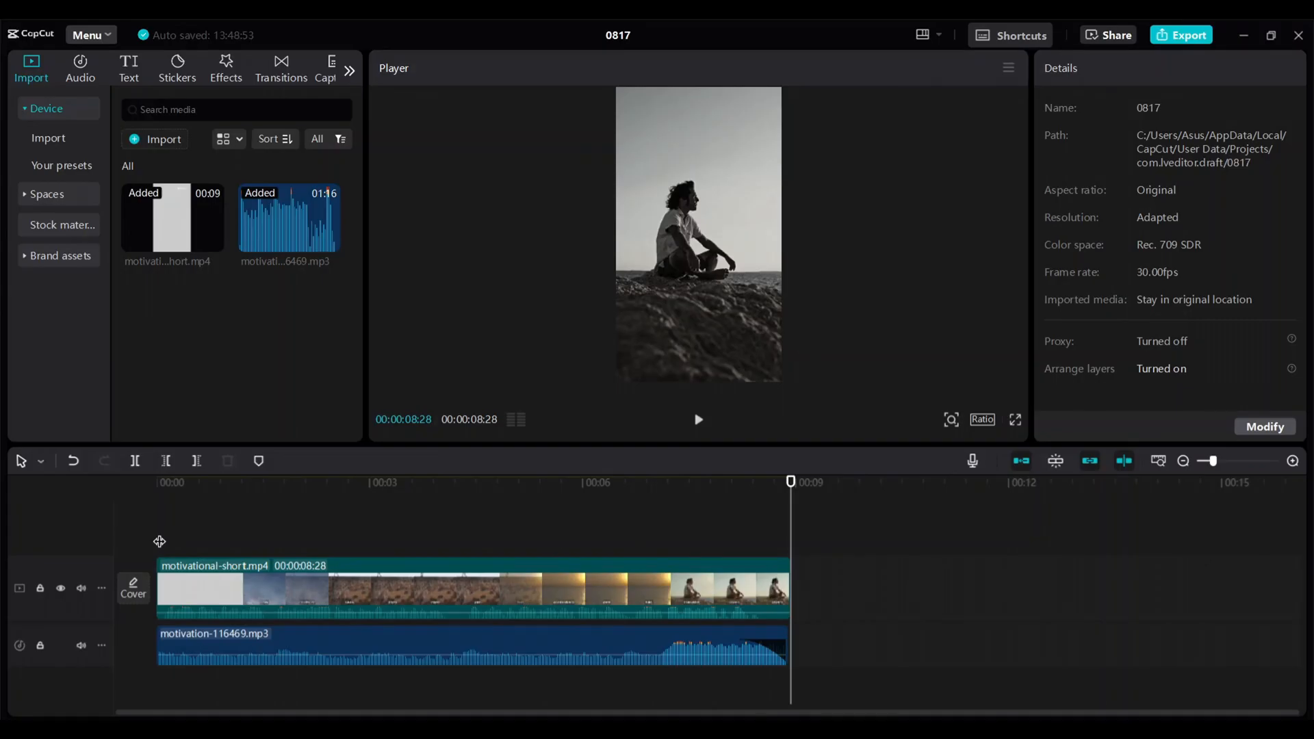
pyautogui.click(470, 645)
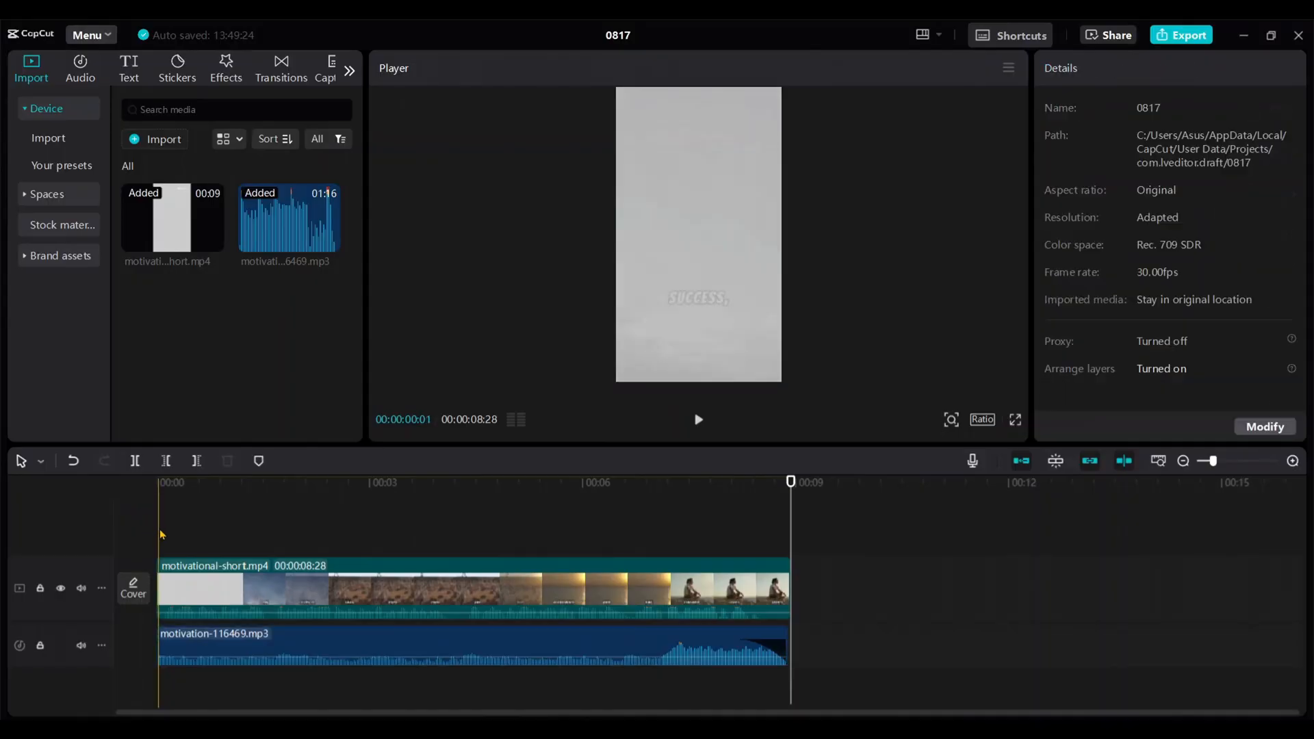
pyautogui.click(697, 419)
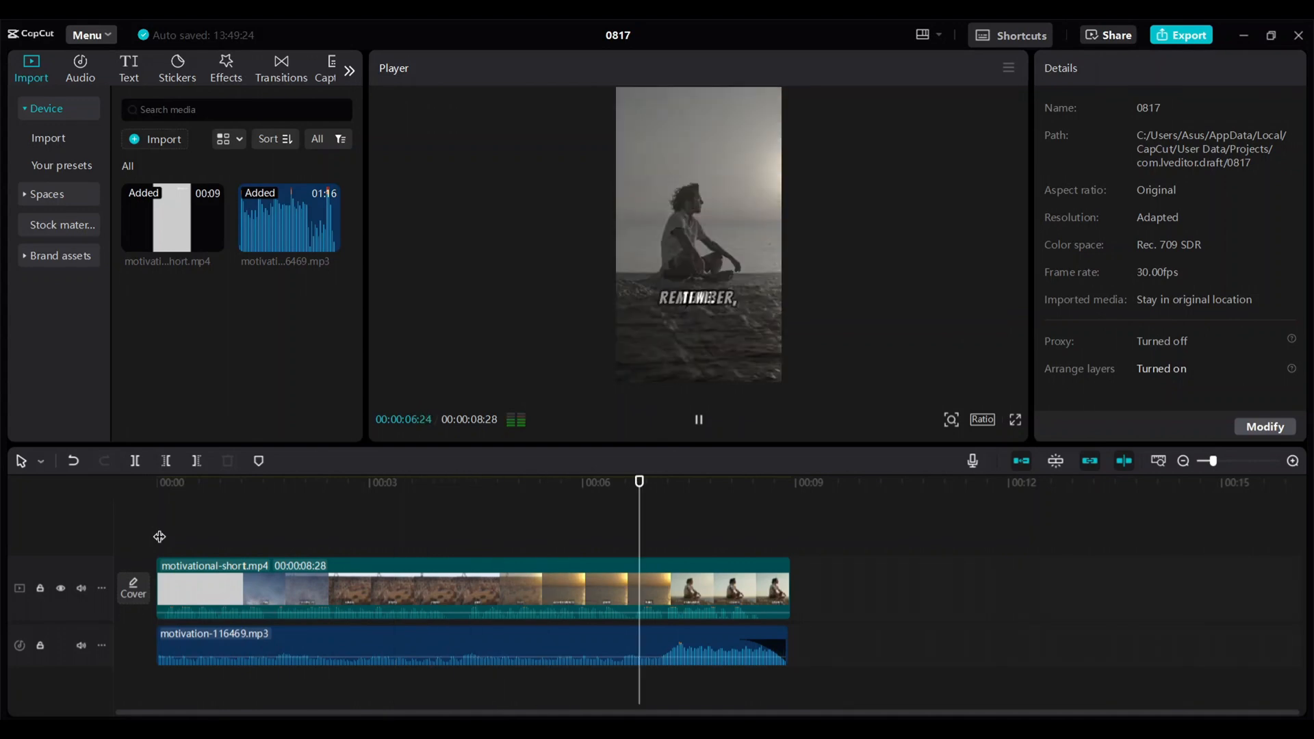
pyautogui.click(698, 419)
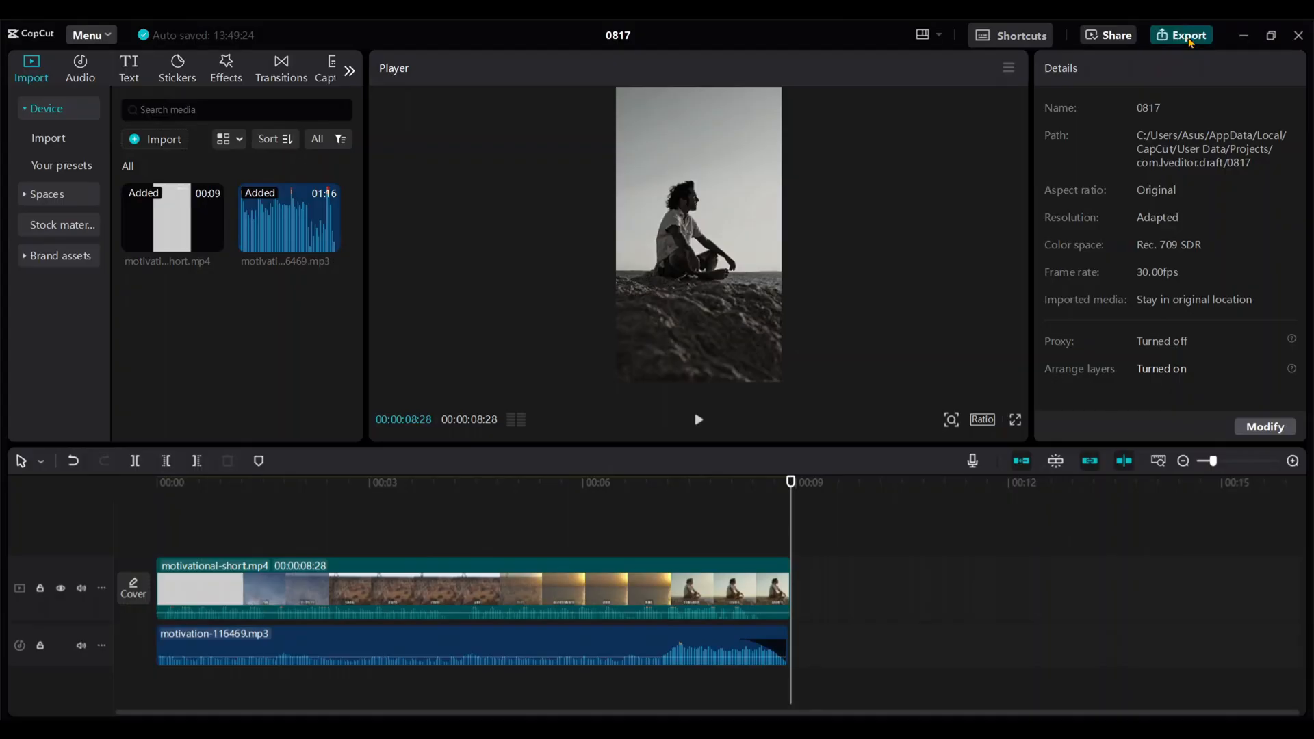
# Export the short as 'motivation' in 1080P MP4 at 30fps.
pyautogui.click(1188, 36)
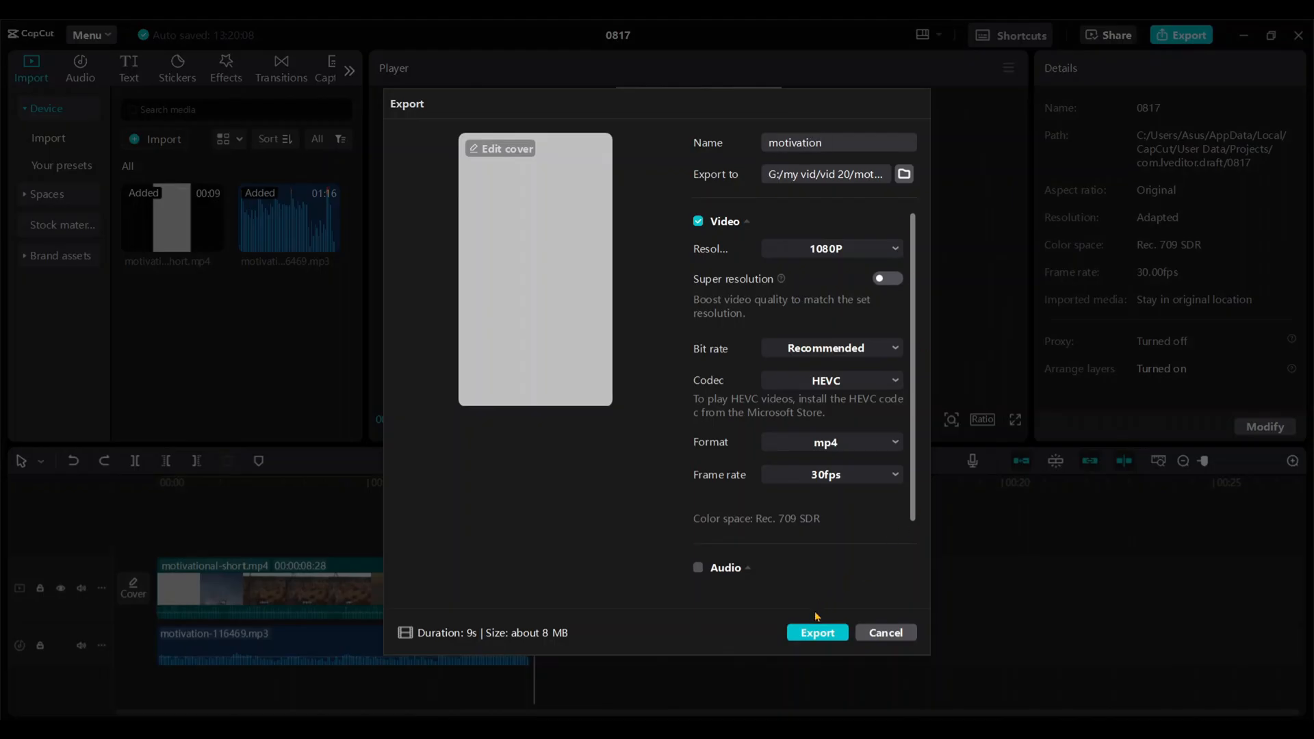
pyautogui.click(816, 633)
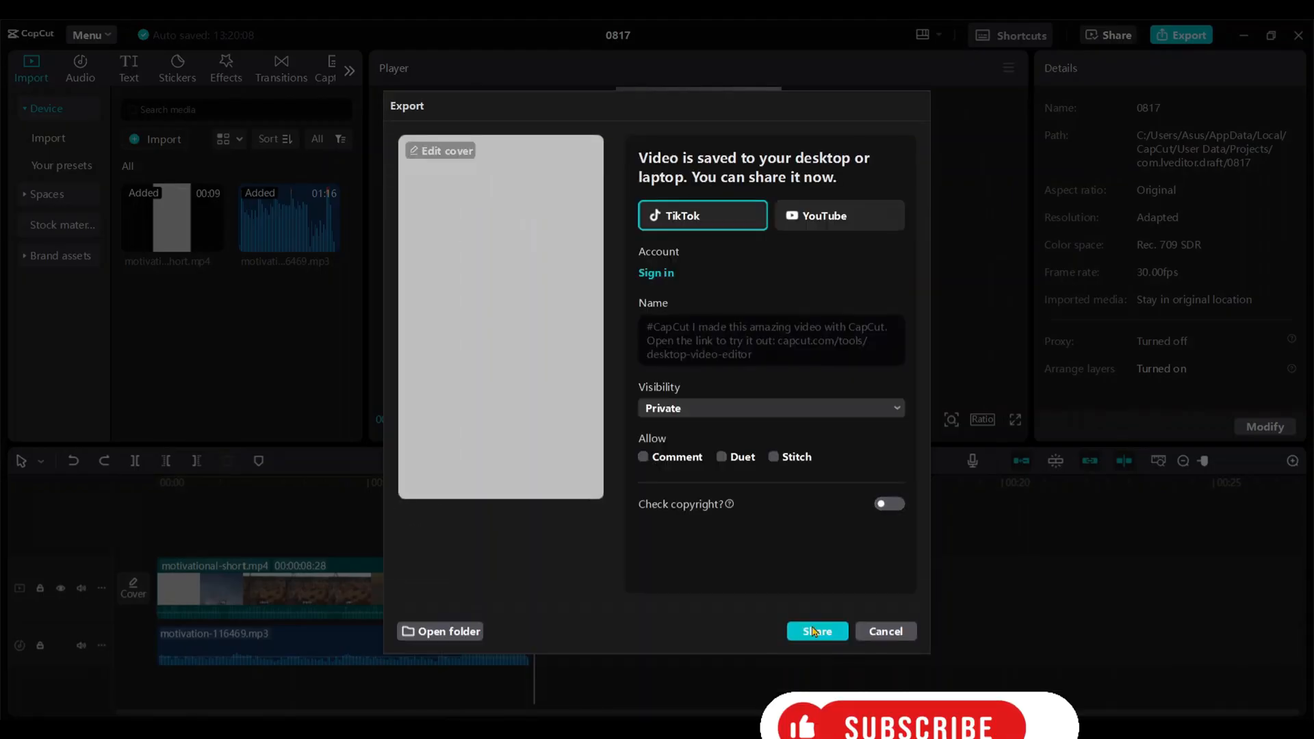